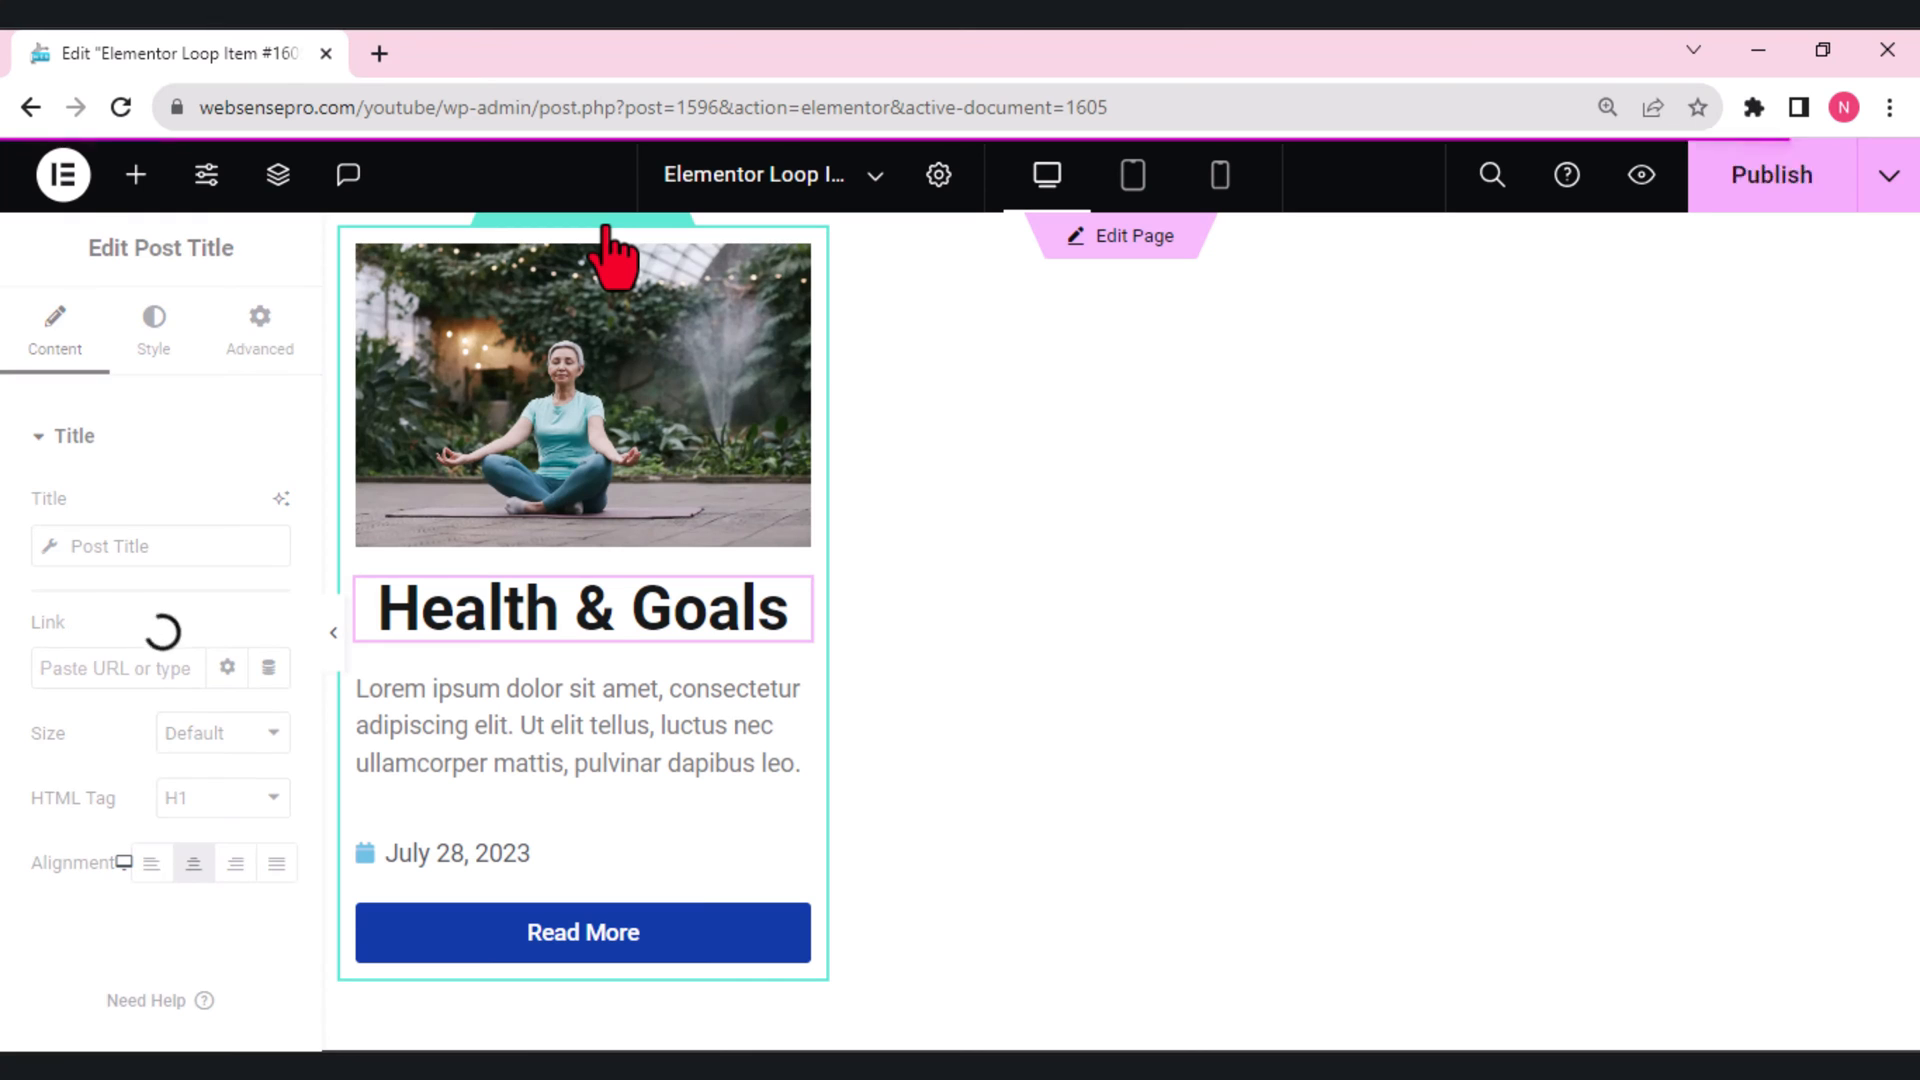
# Leave the loop item template and delete the old Loop Grid widget from the page.
pyautogui.click(135, 174)
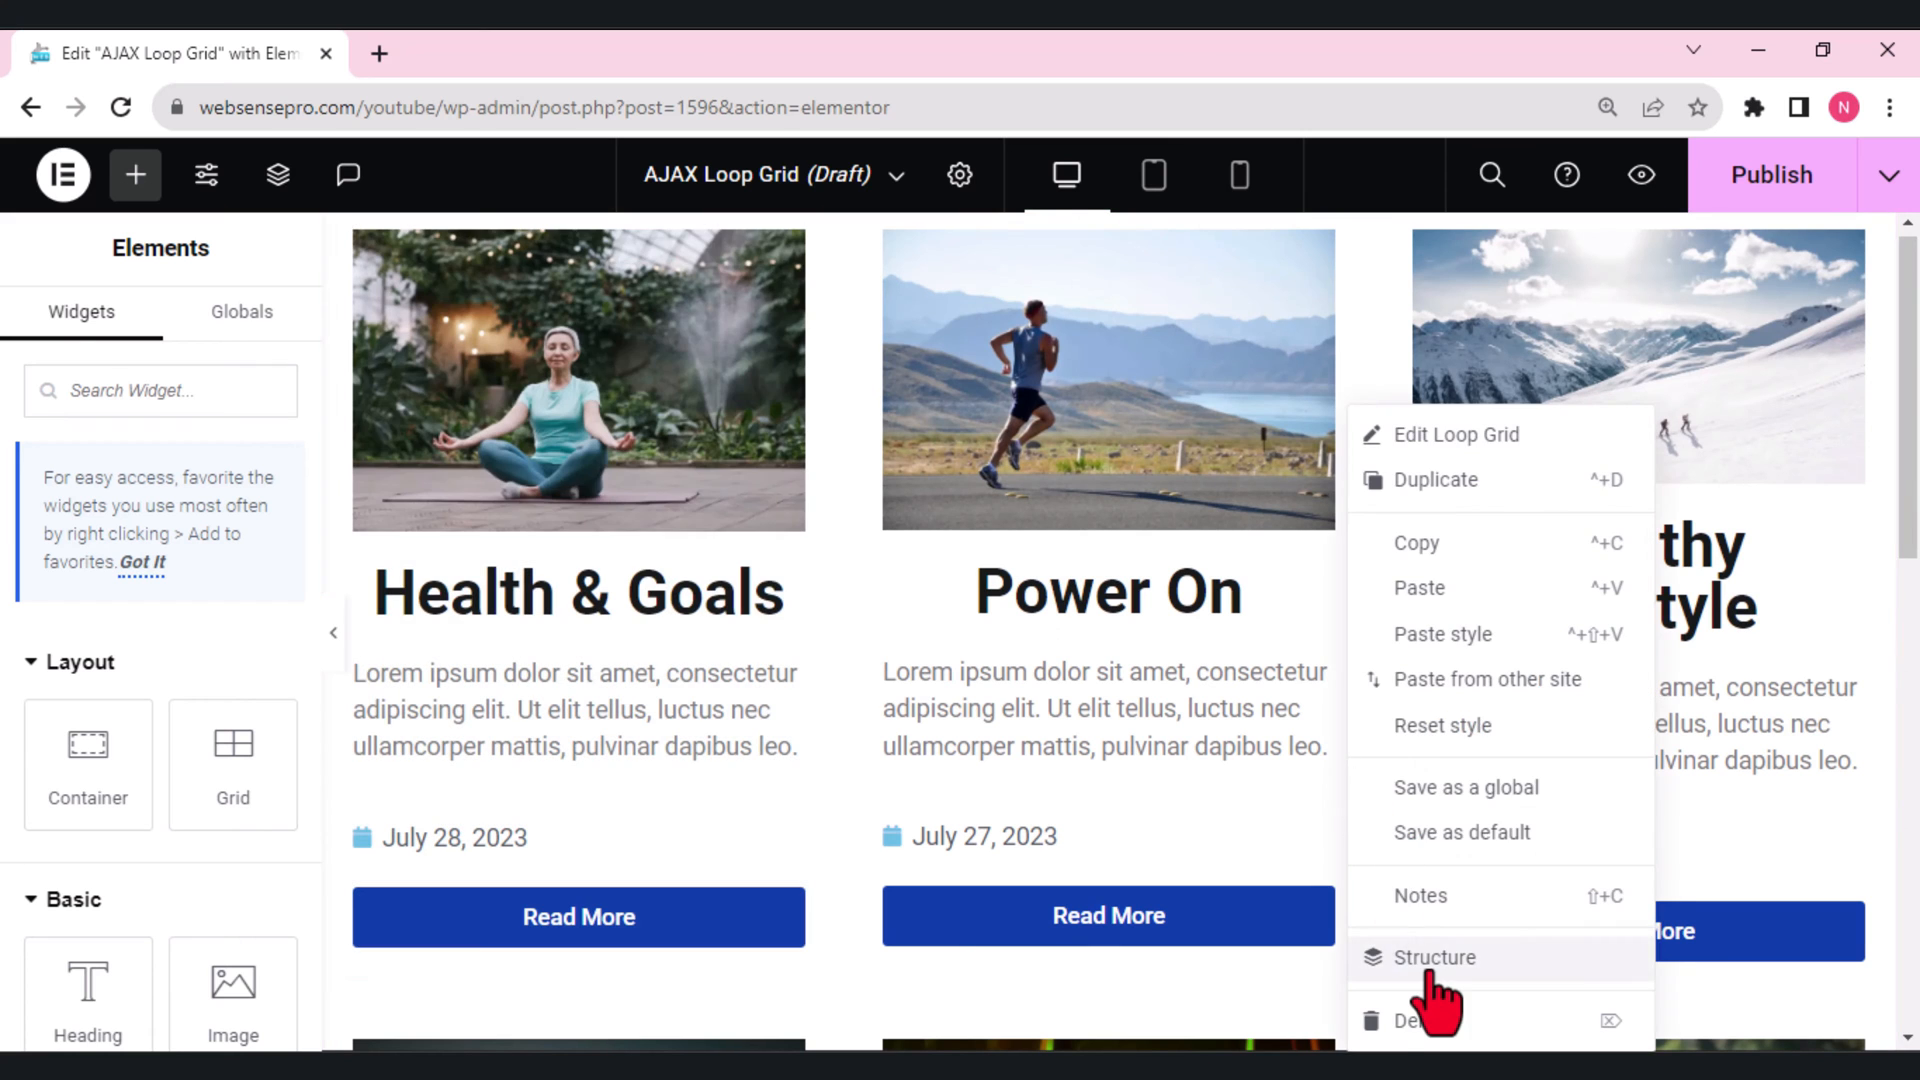
pyautogui.click(1414, 1019)
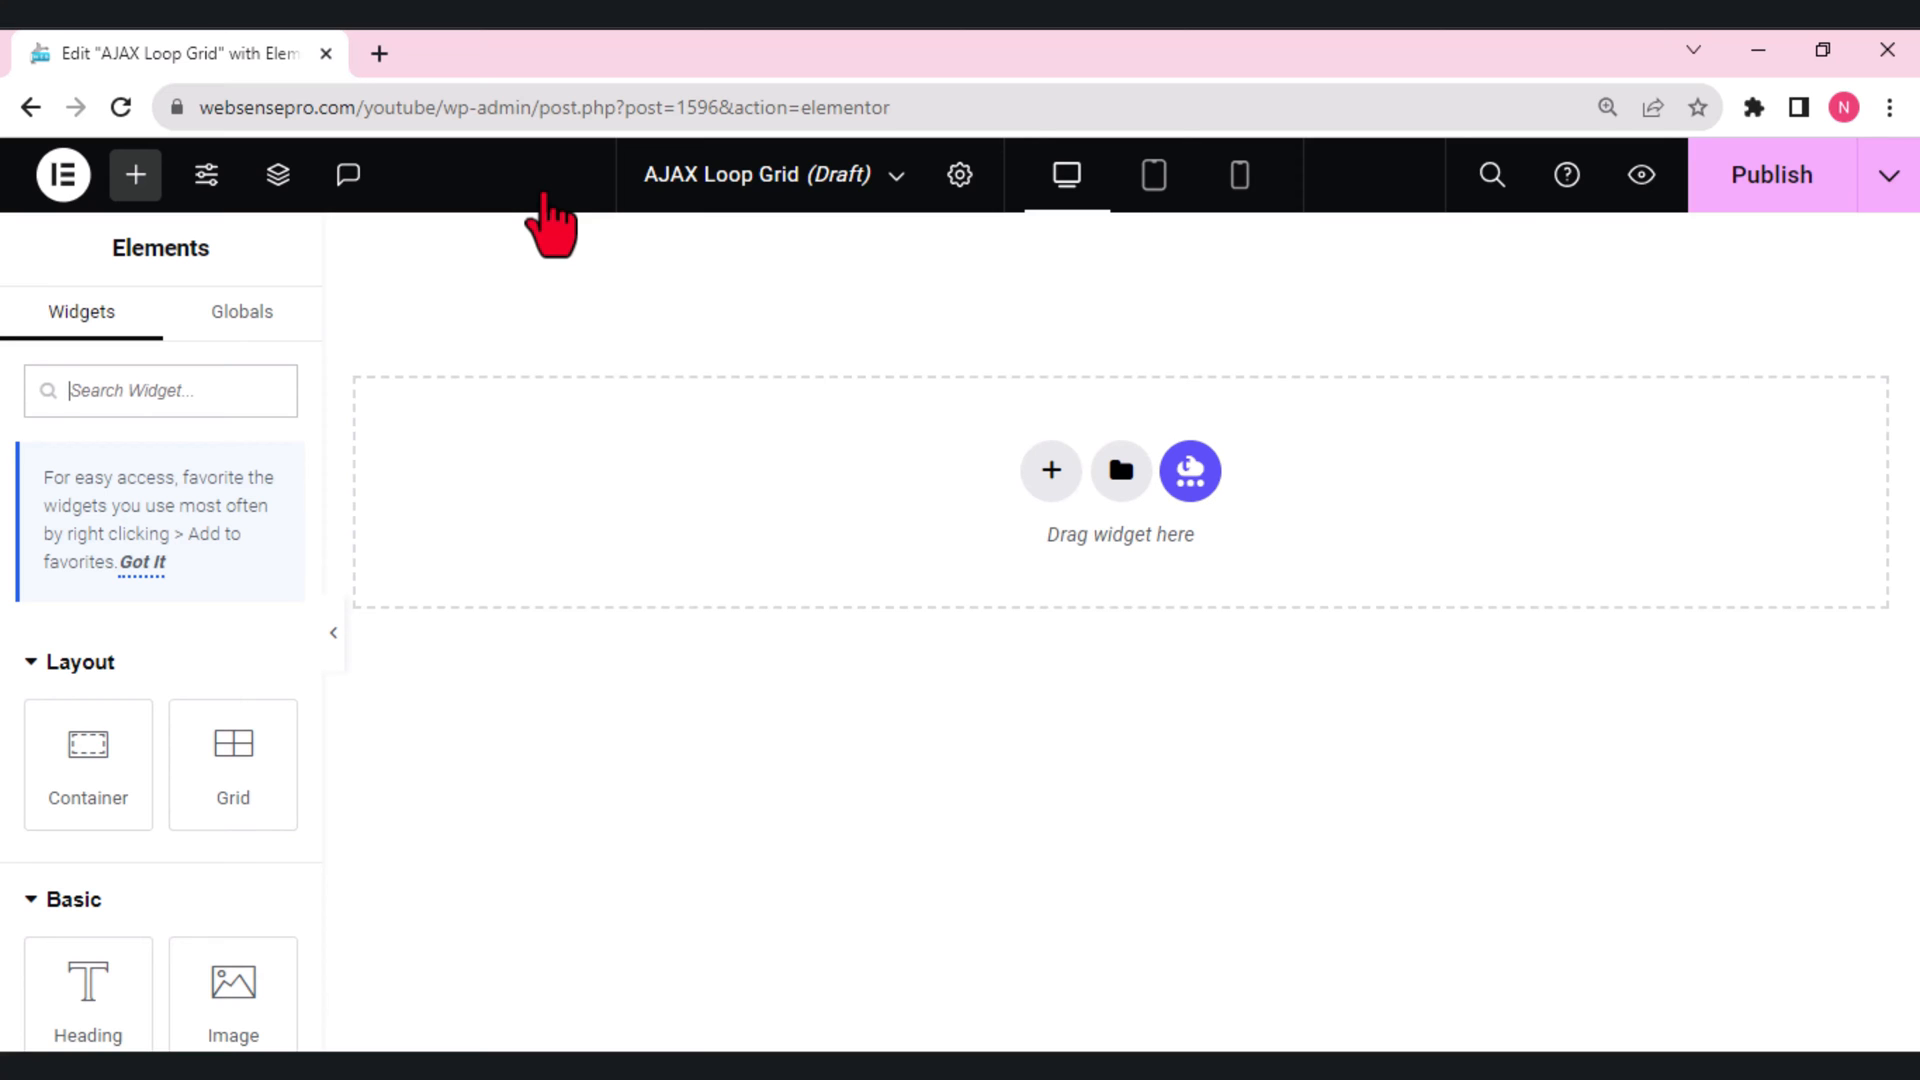
pyautogui.moveTo(1048, 470)
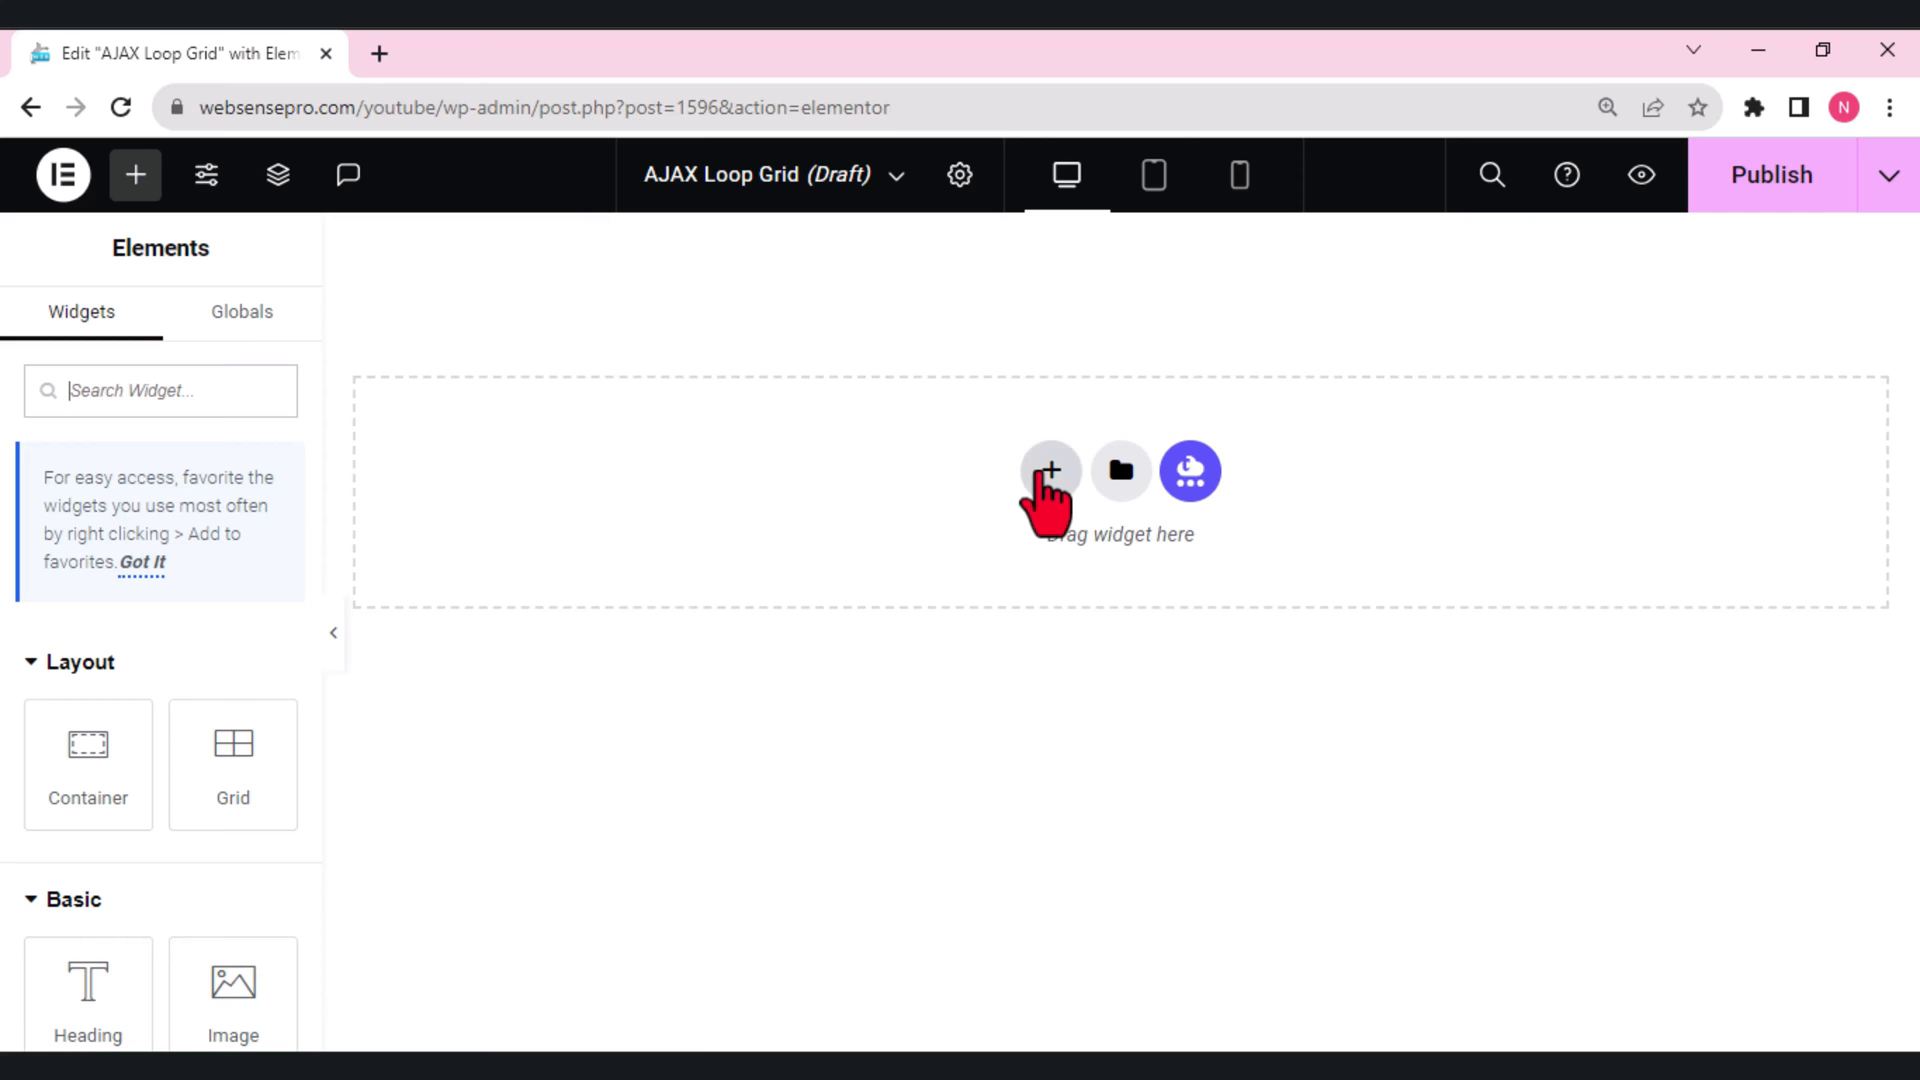
# Add a single-column flexbox container and place a Loop Grid widget inside it.
pyautogui.click(1048, 470)
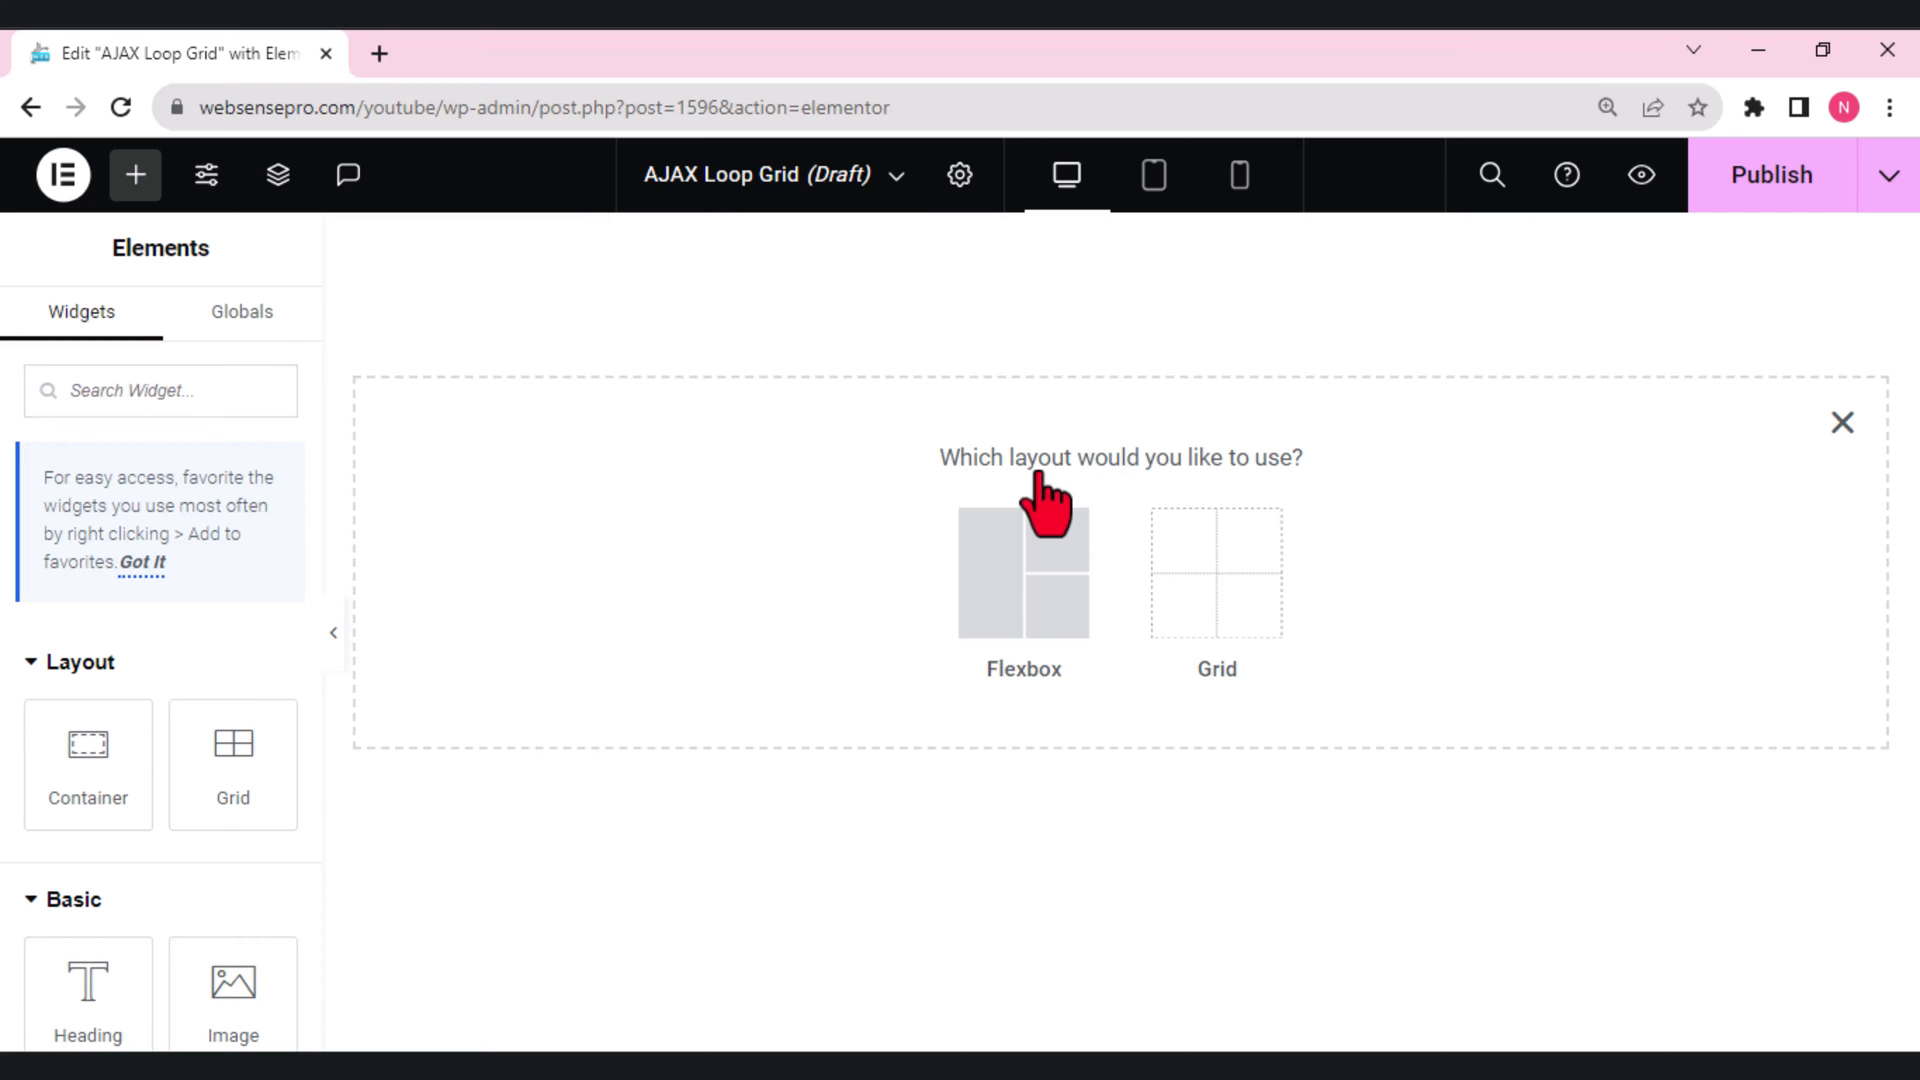
pyautogui.click(1022, 569)
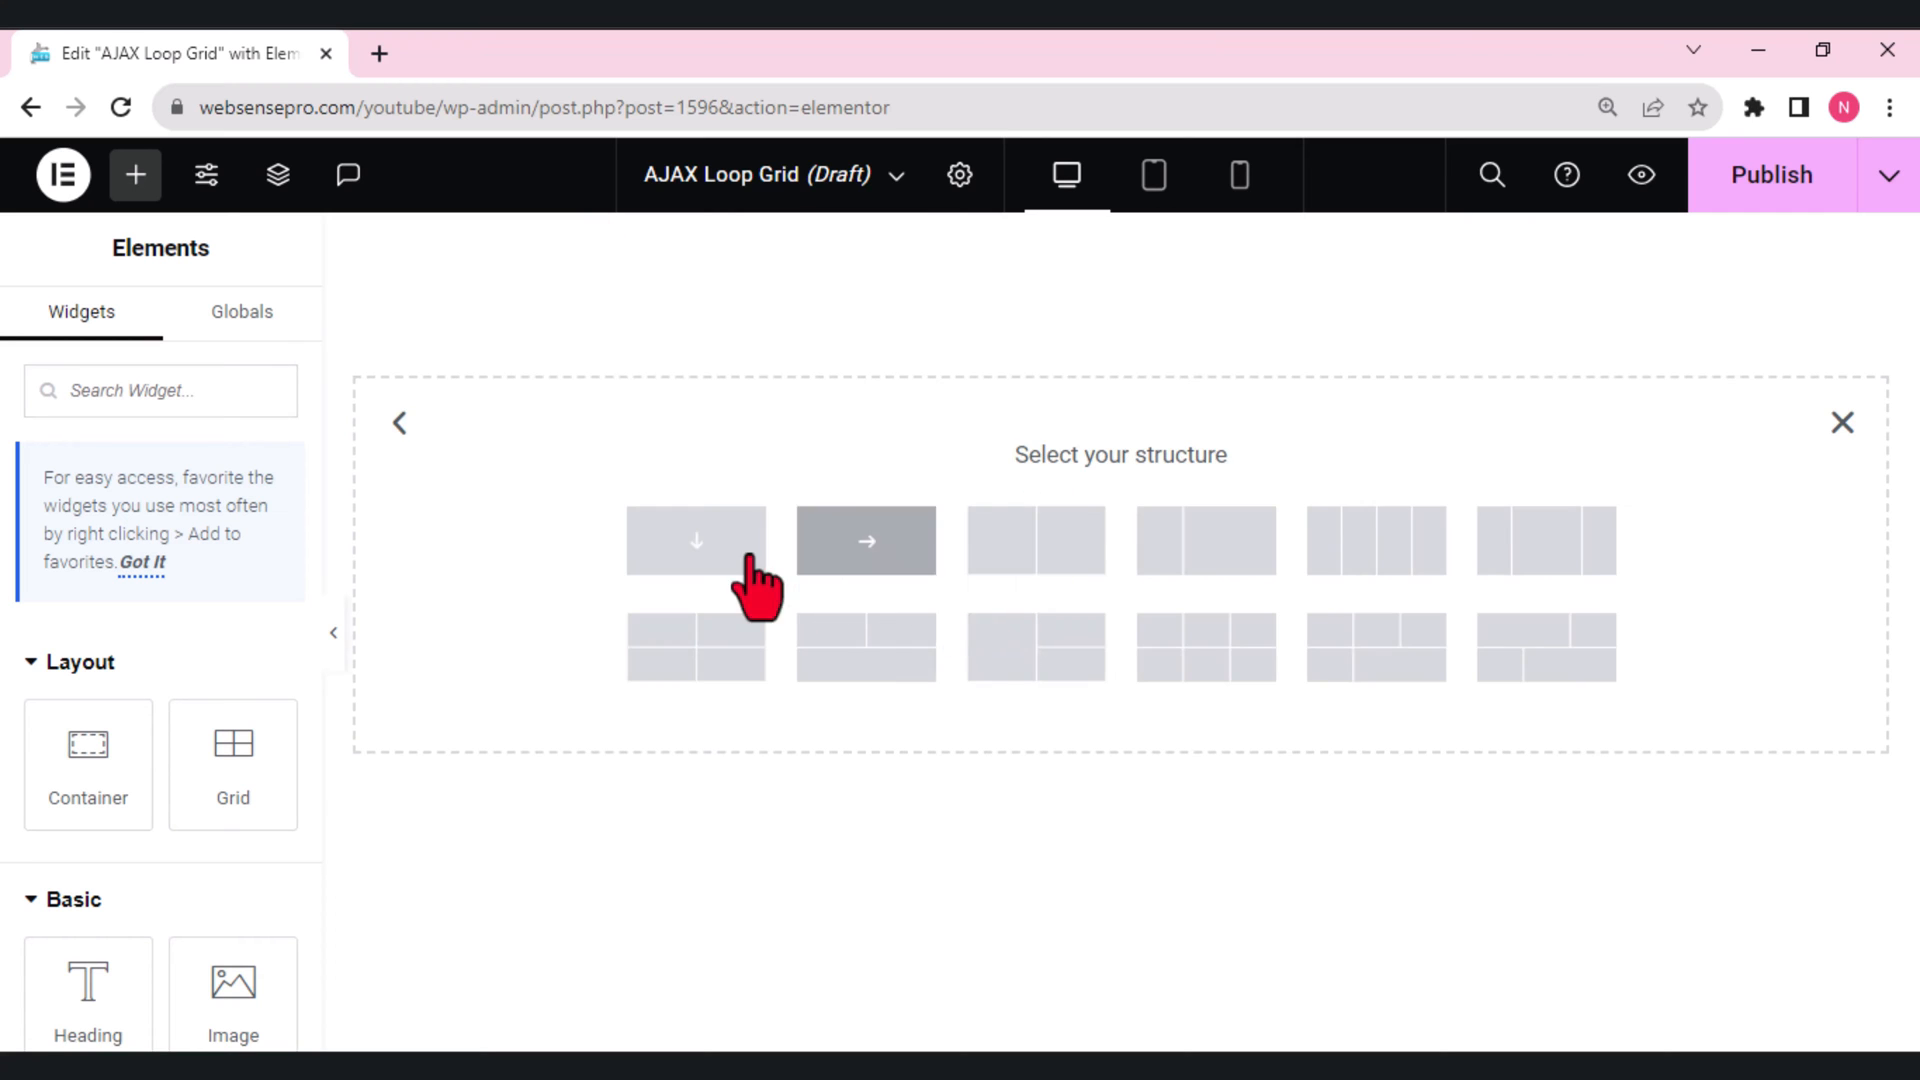
pyautogui.moveTo(696, 540)
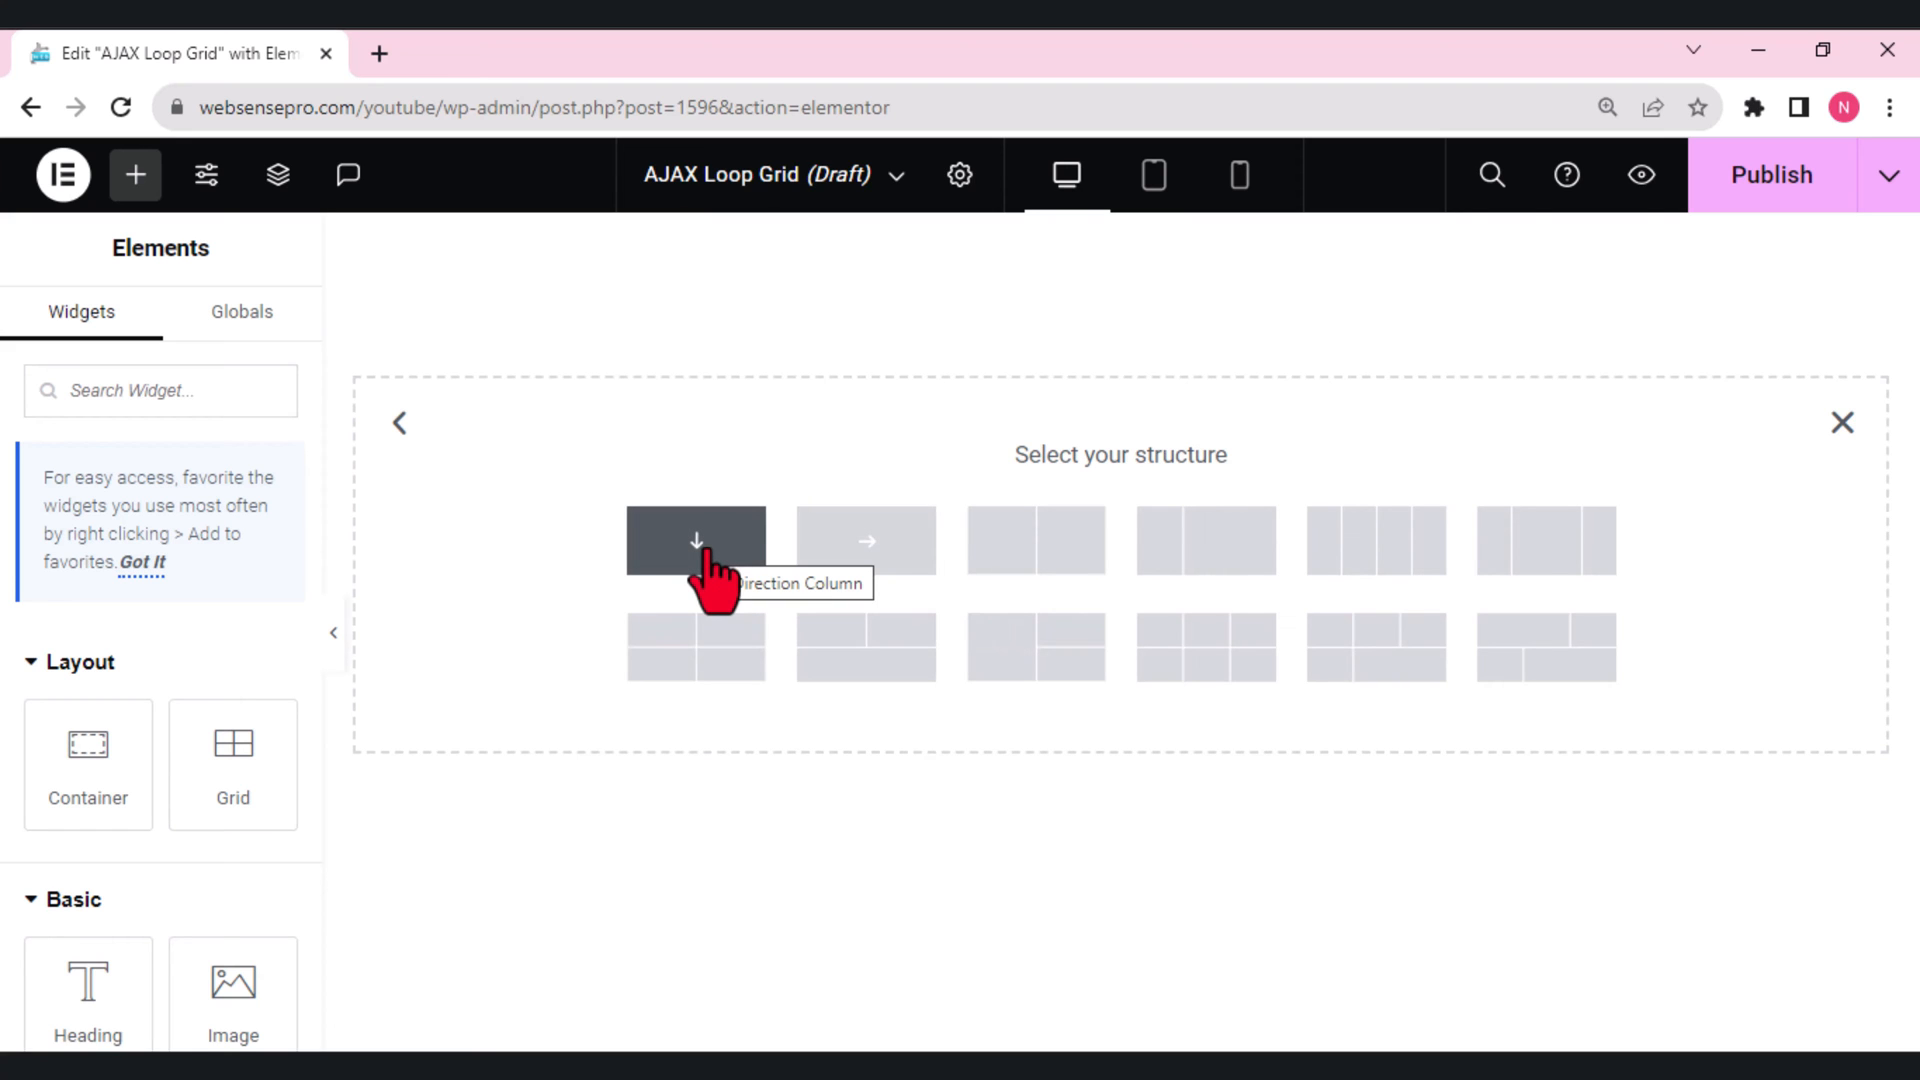
pyautogui.click(696, 540)
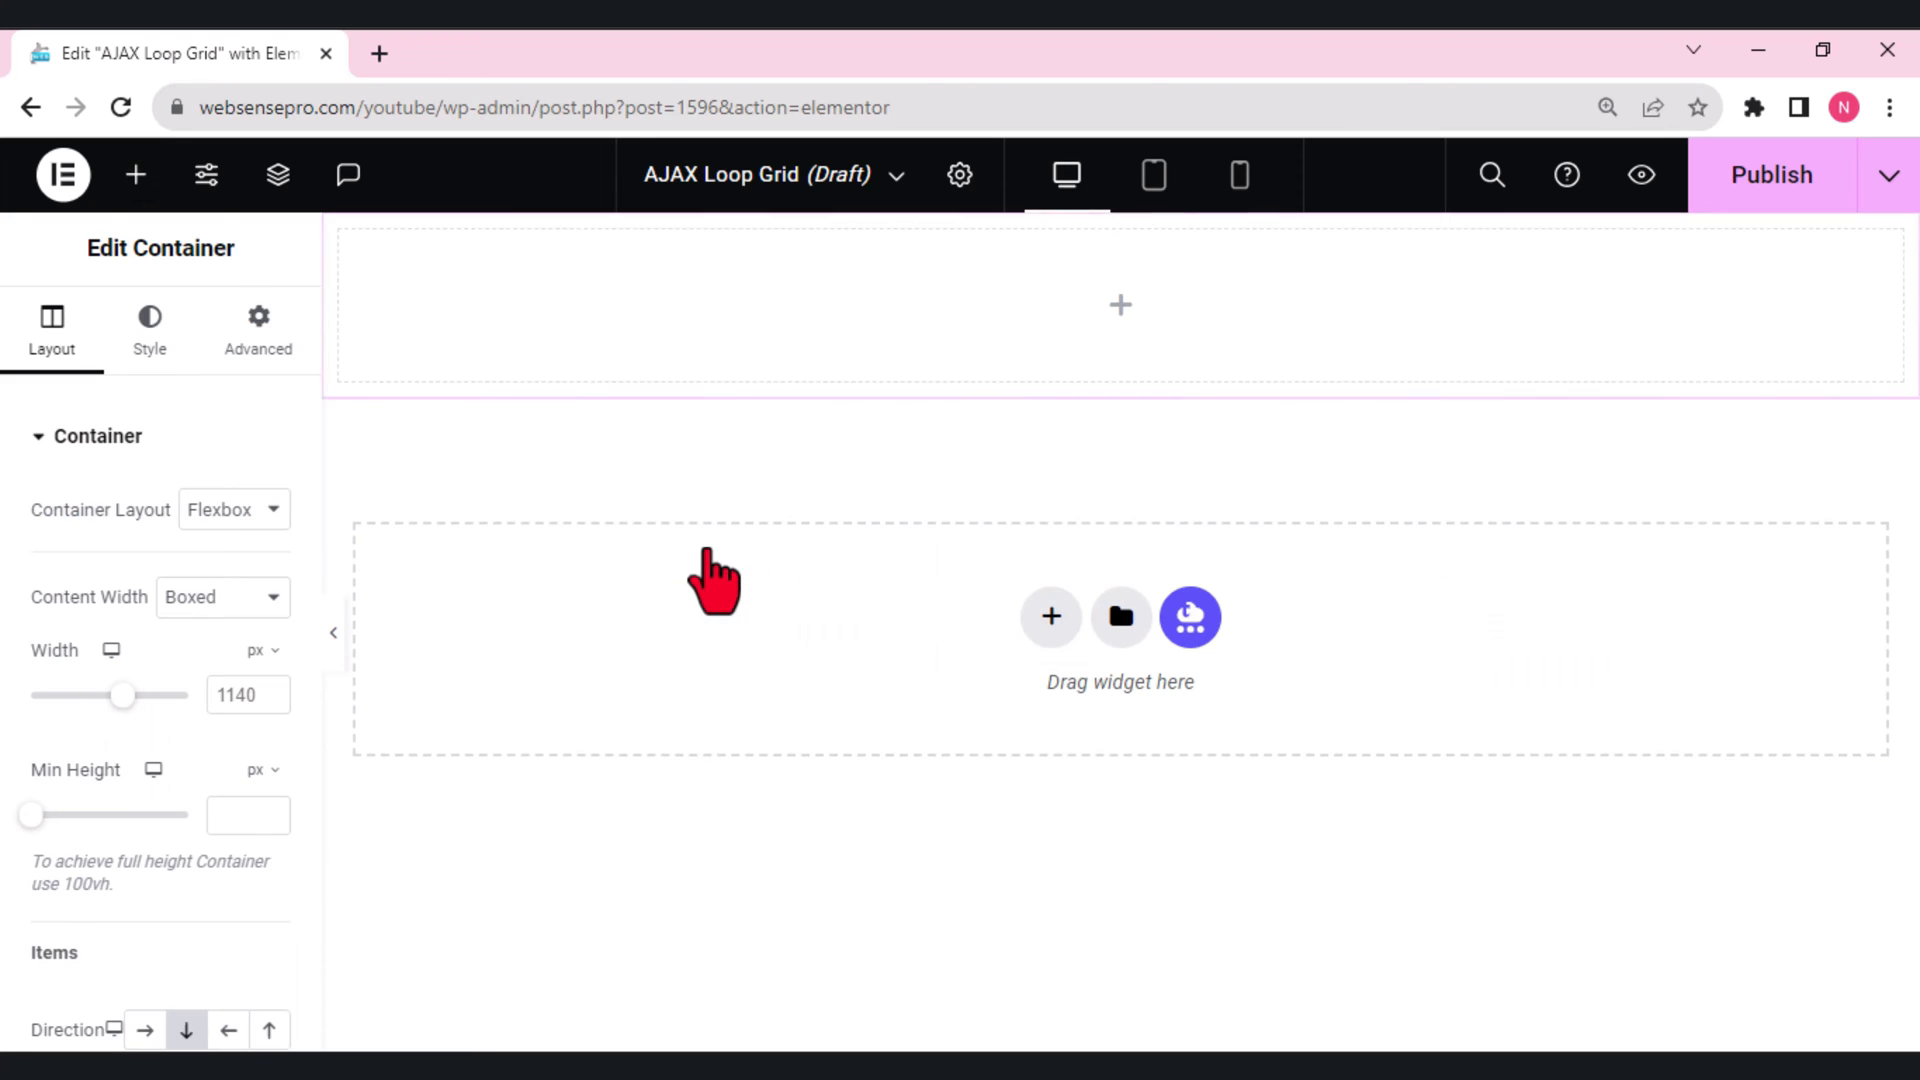
pyautogui.moveTo(135, 175)
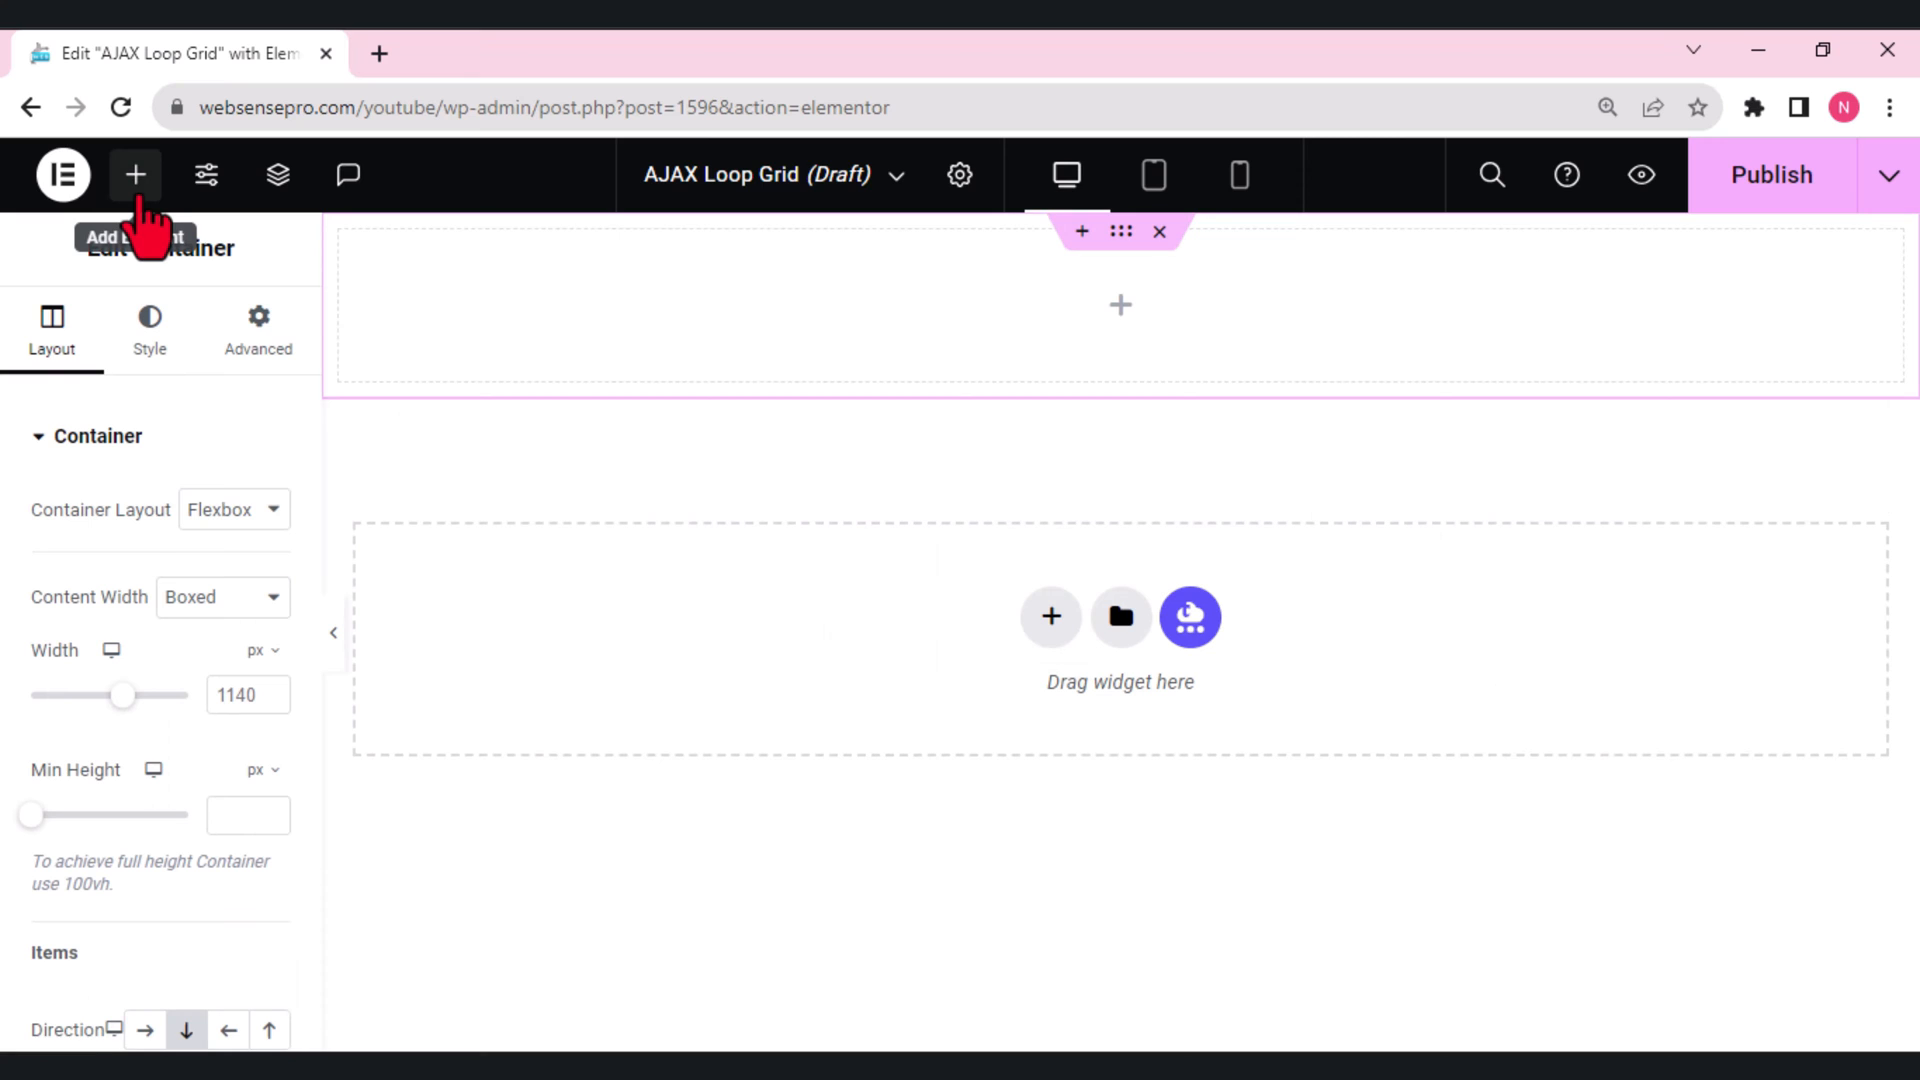
pyautogui.click(135, 174)
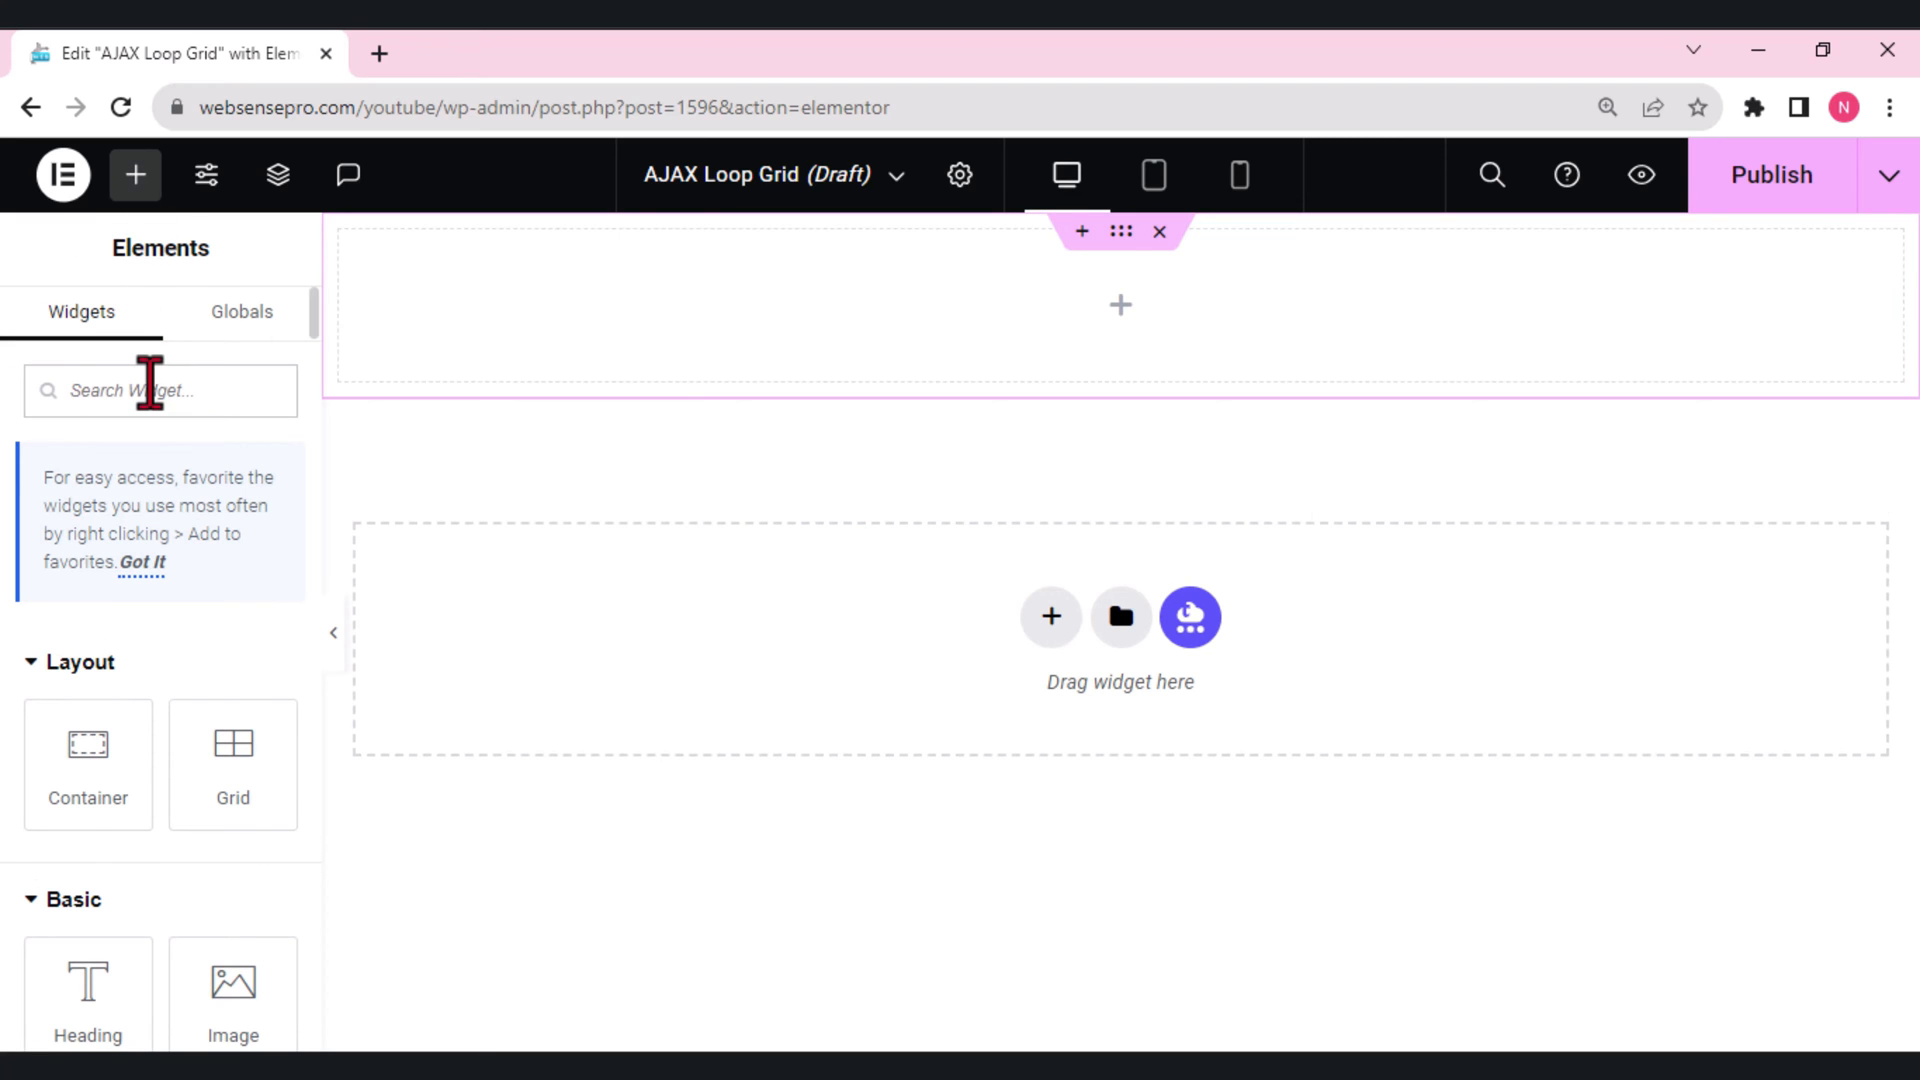
pyautogui.write('loop')
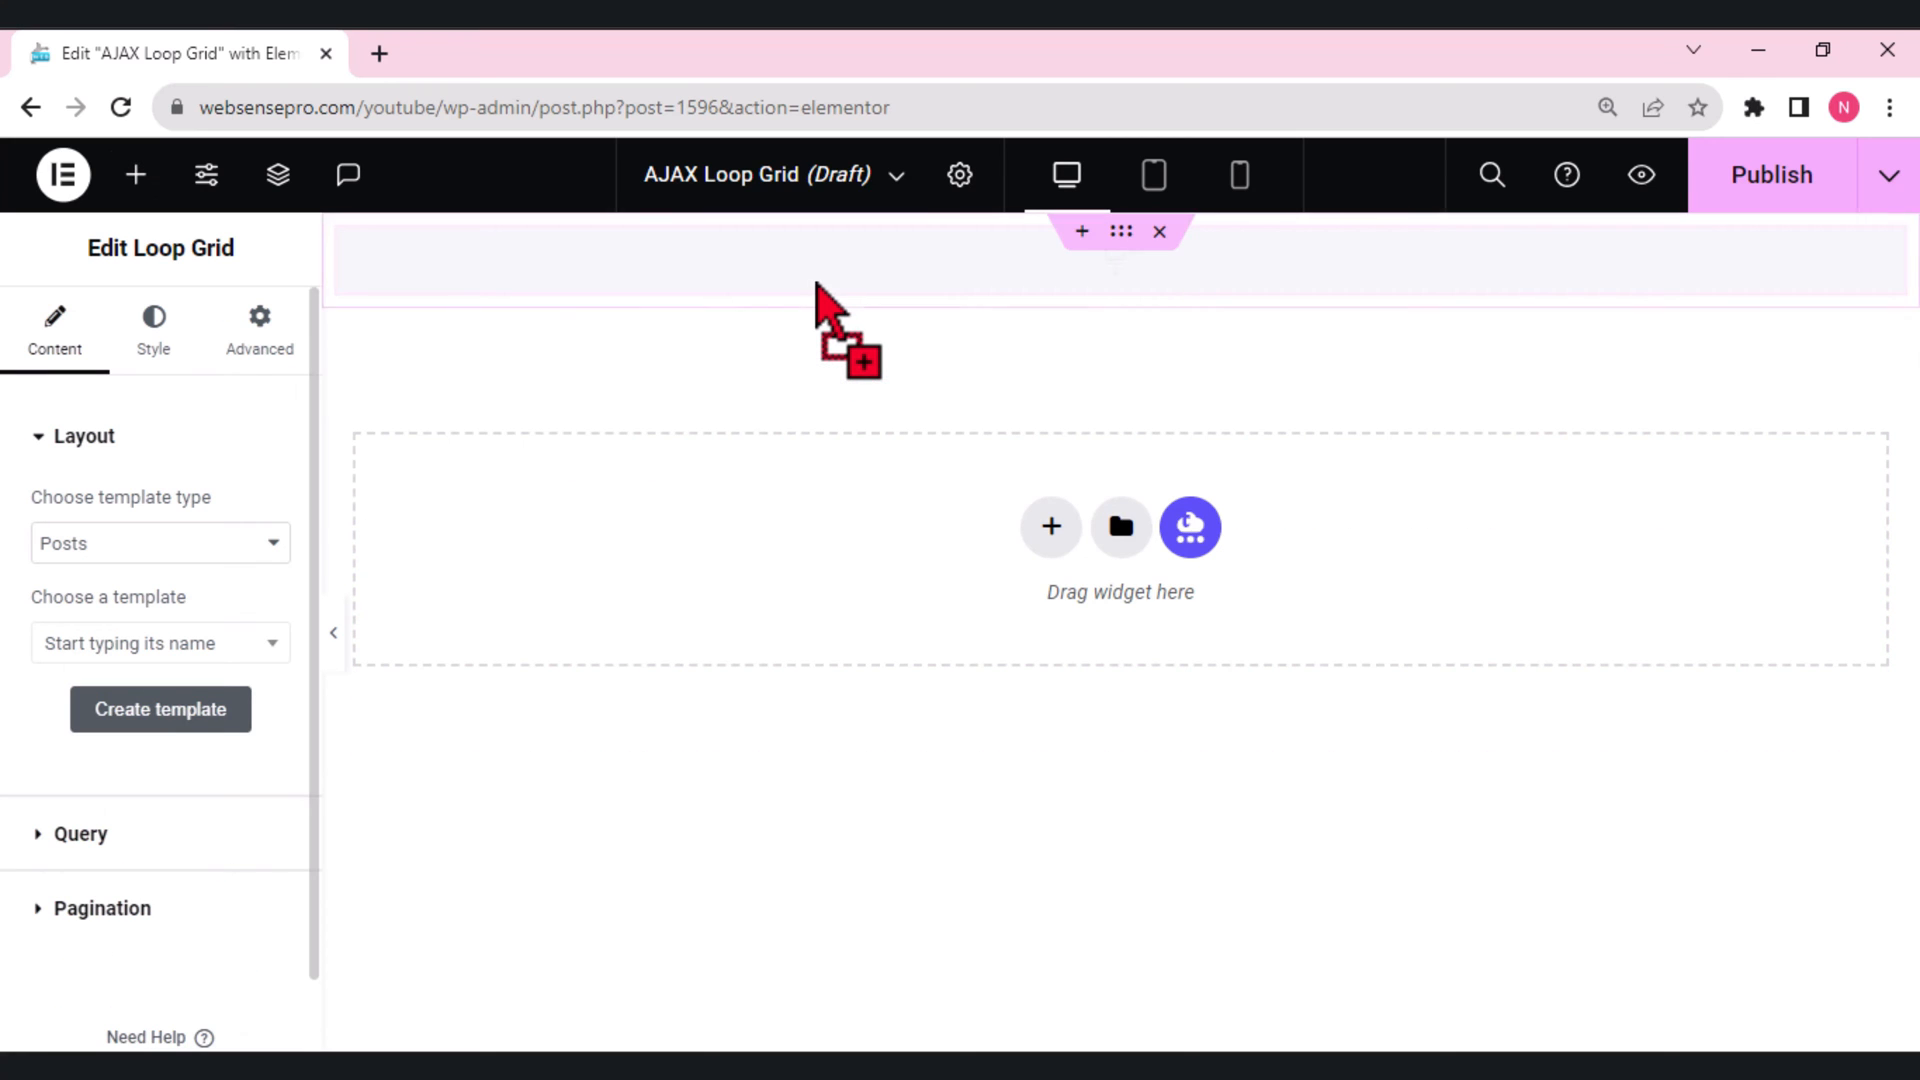
pyautogui.click(160, 709)
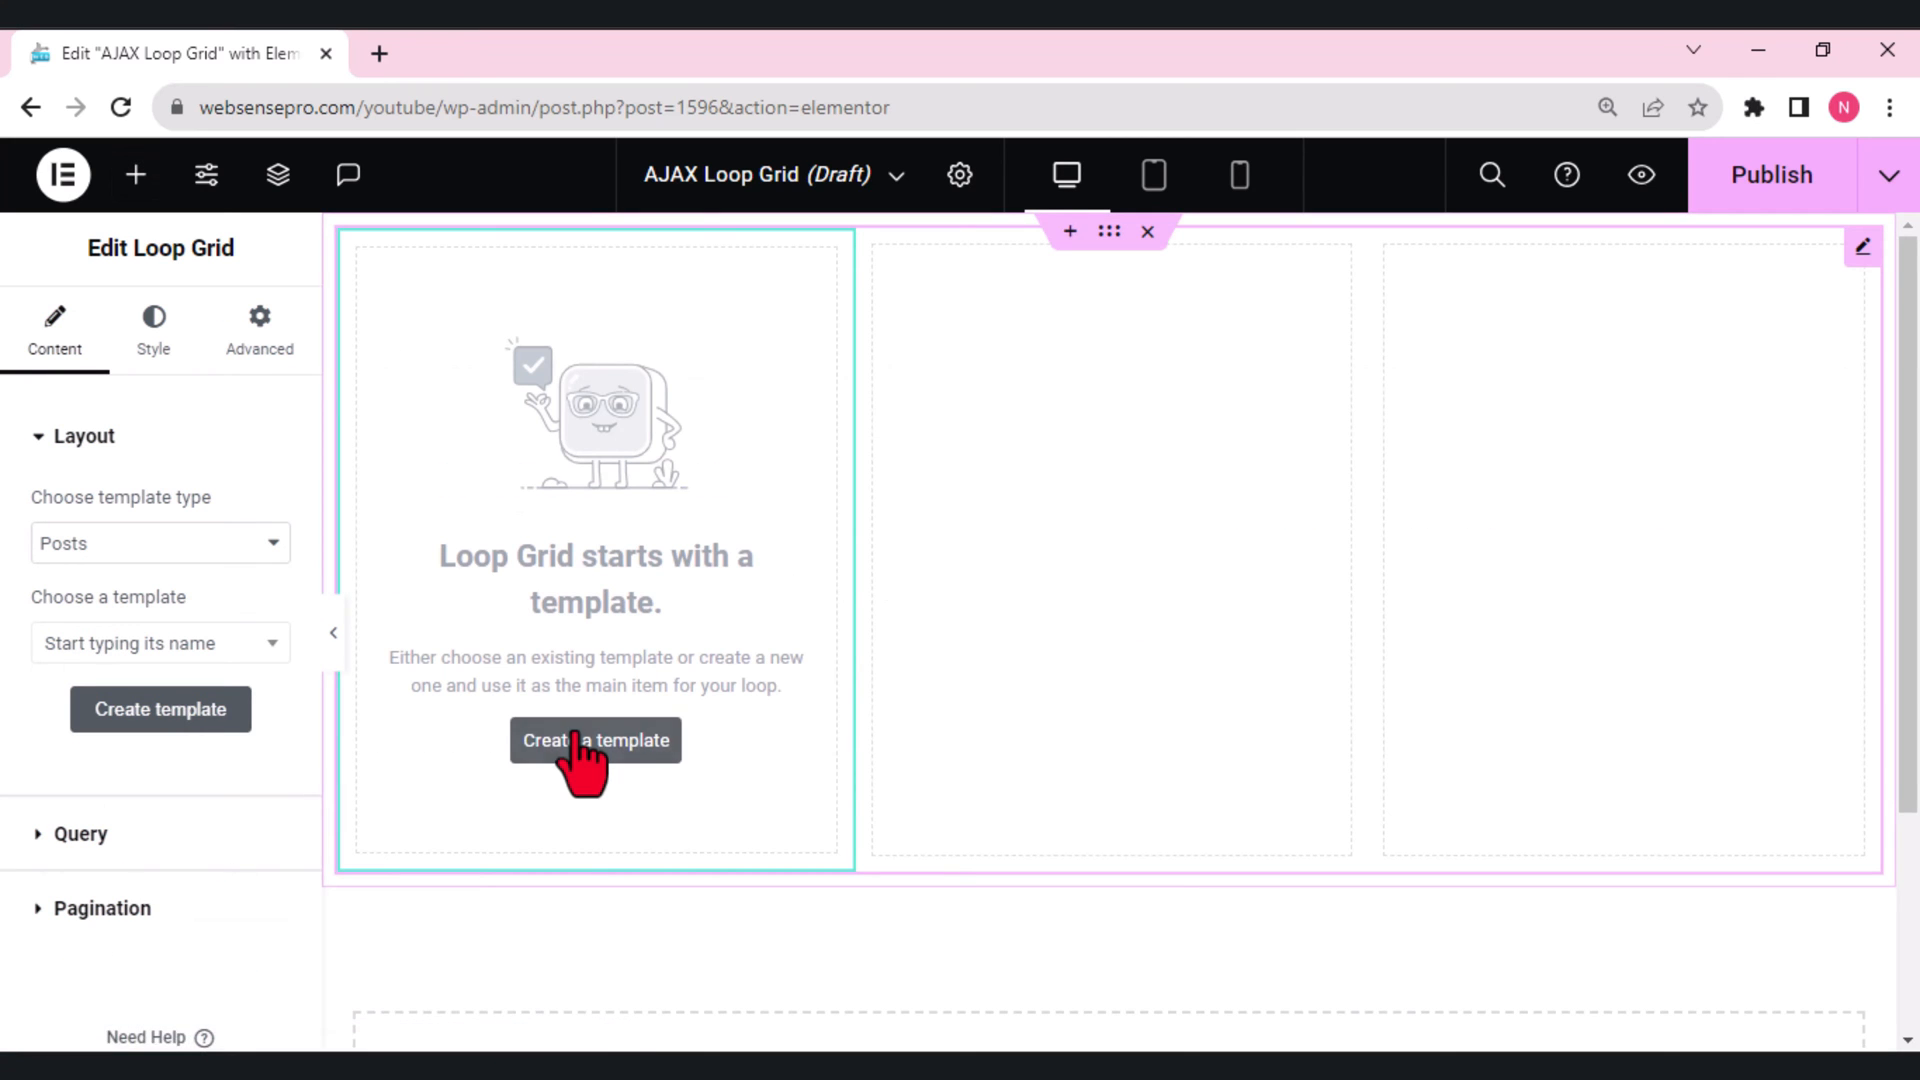
# Create a loop item template with Featured Image, Post Title and Post Info widgets.
pyautogui.click(595, 740)
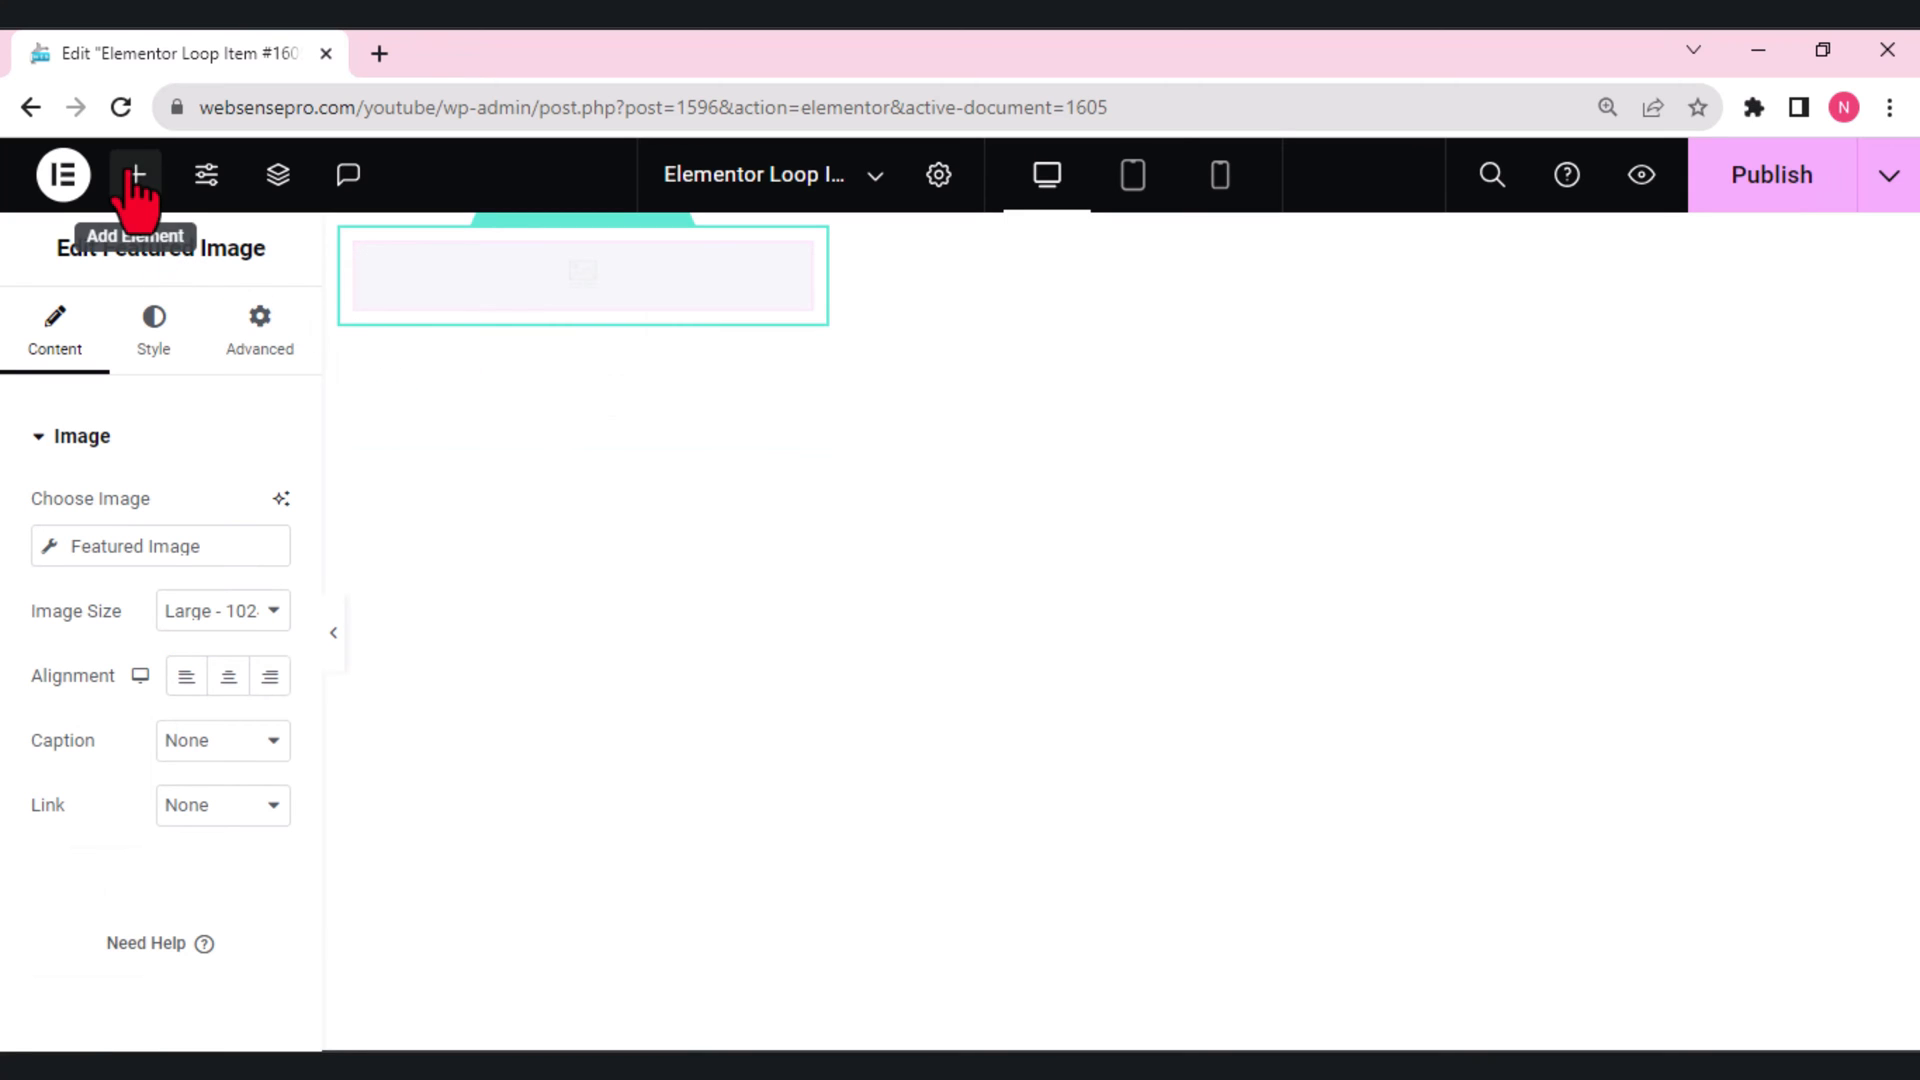
pyautogui.click(135, 174)
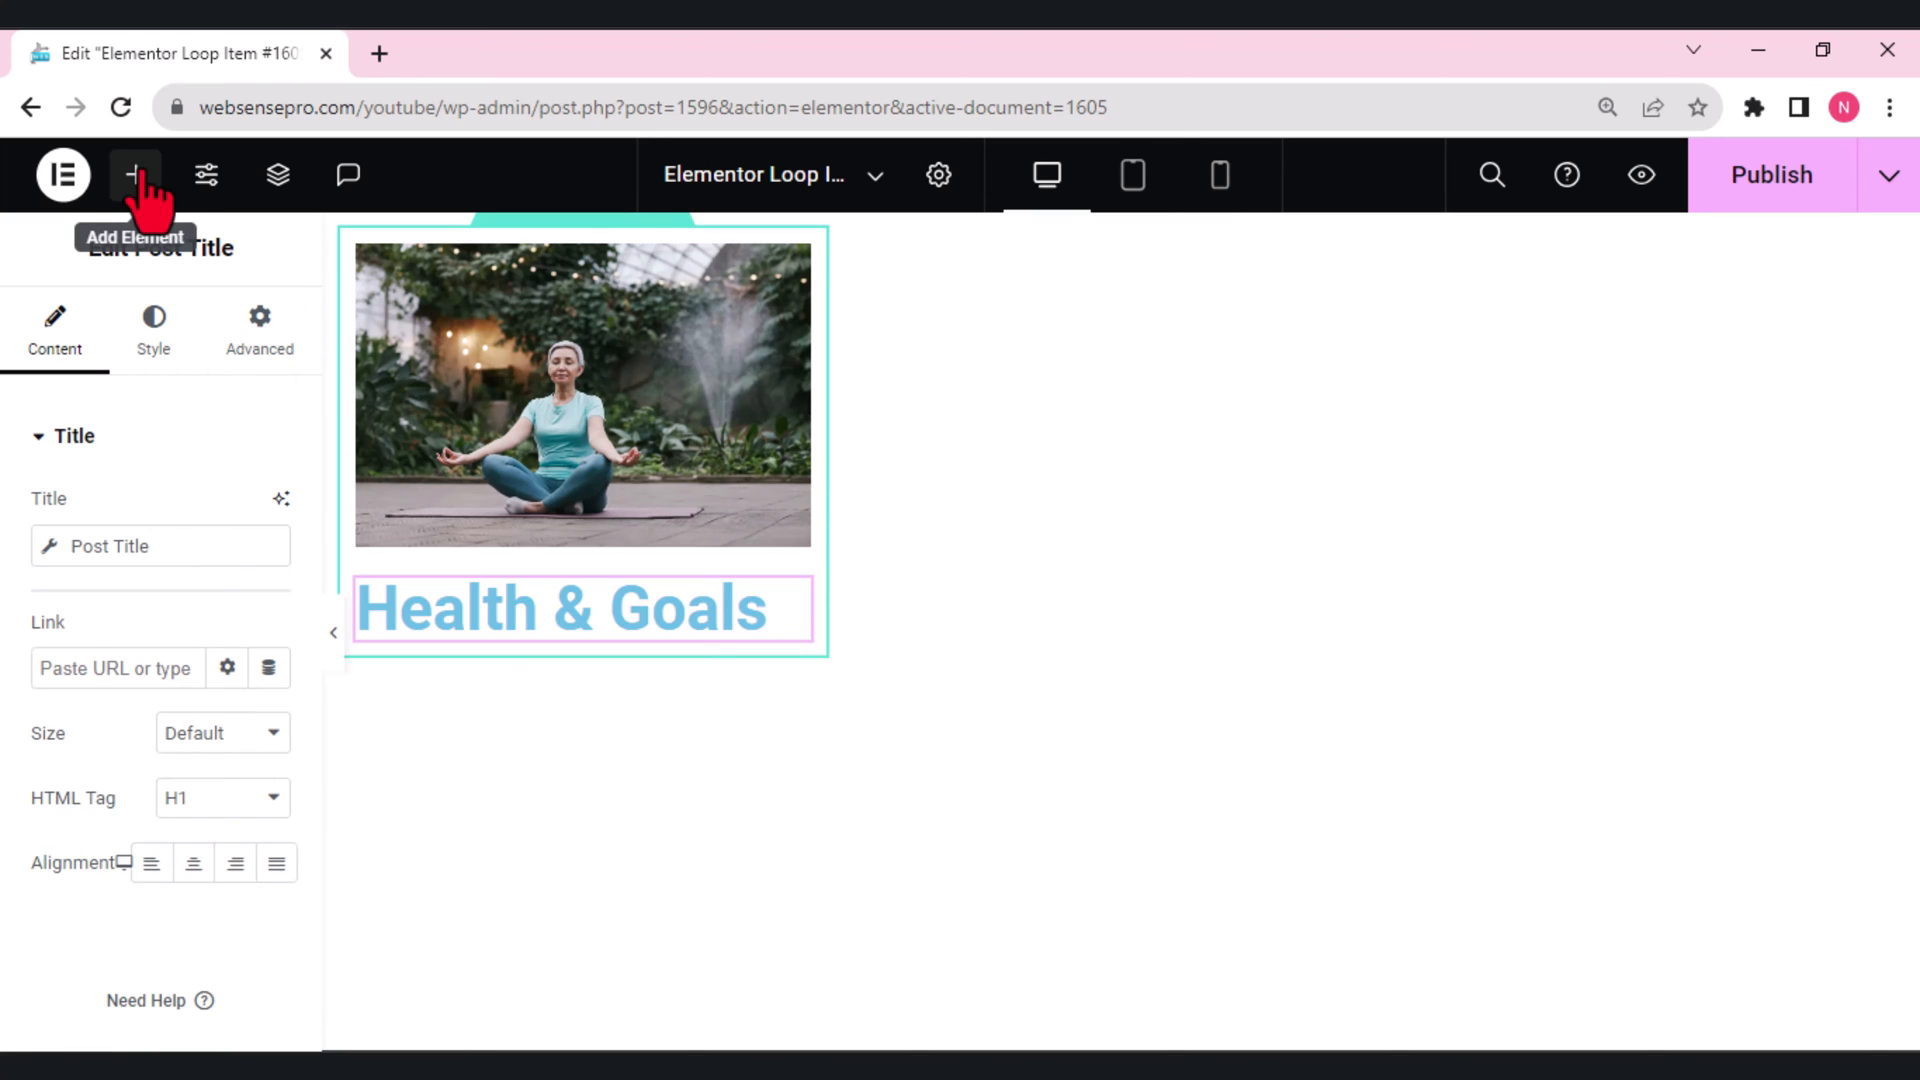
pyautogui.click(135, 175)
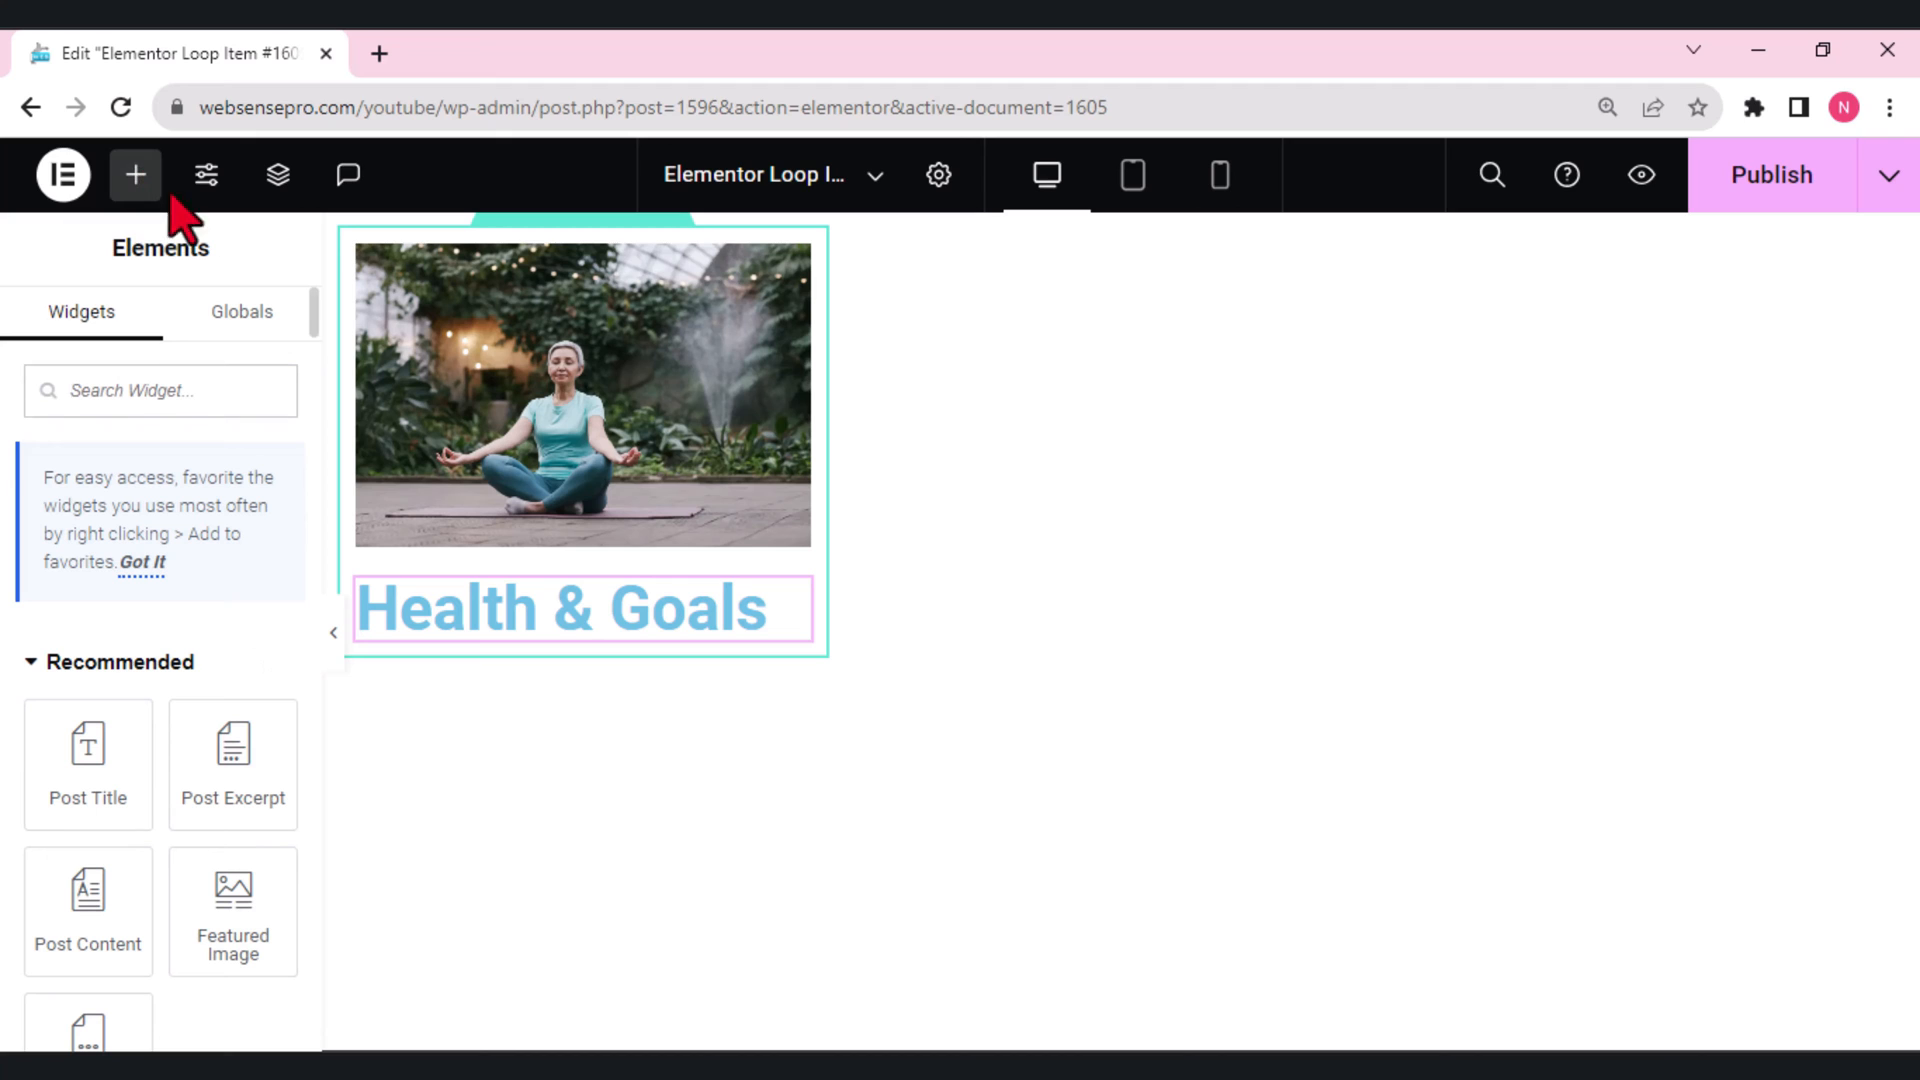
pyautogui.moveTo(233, 759)
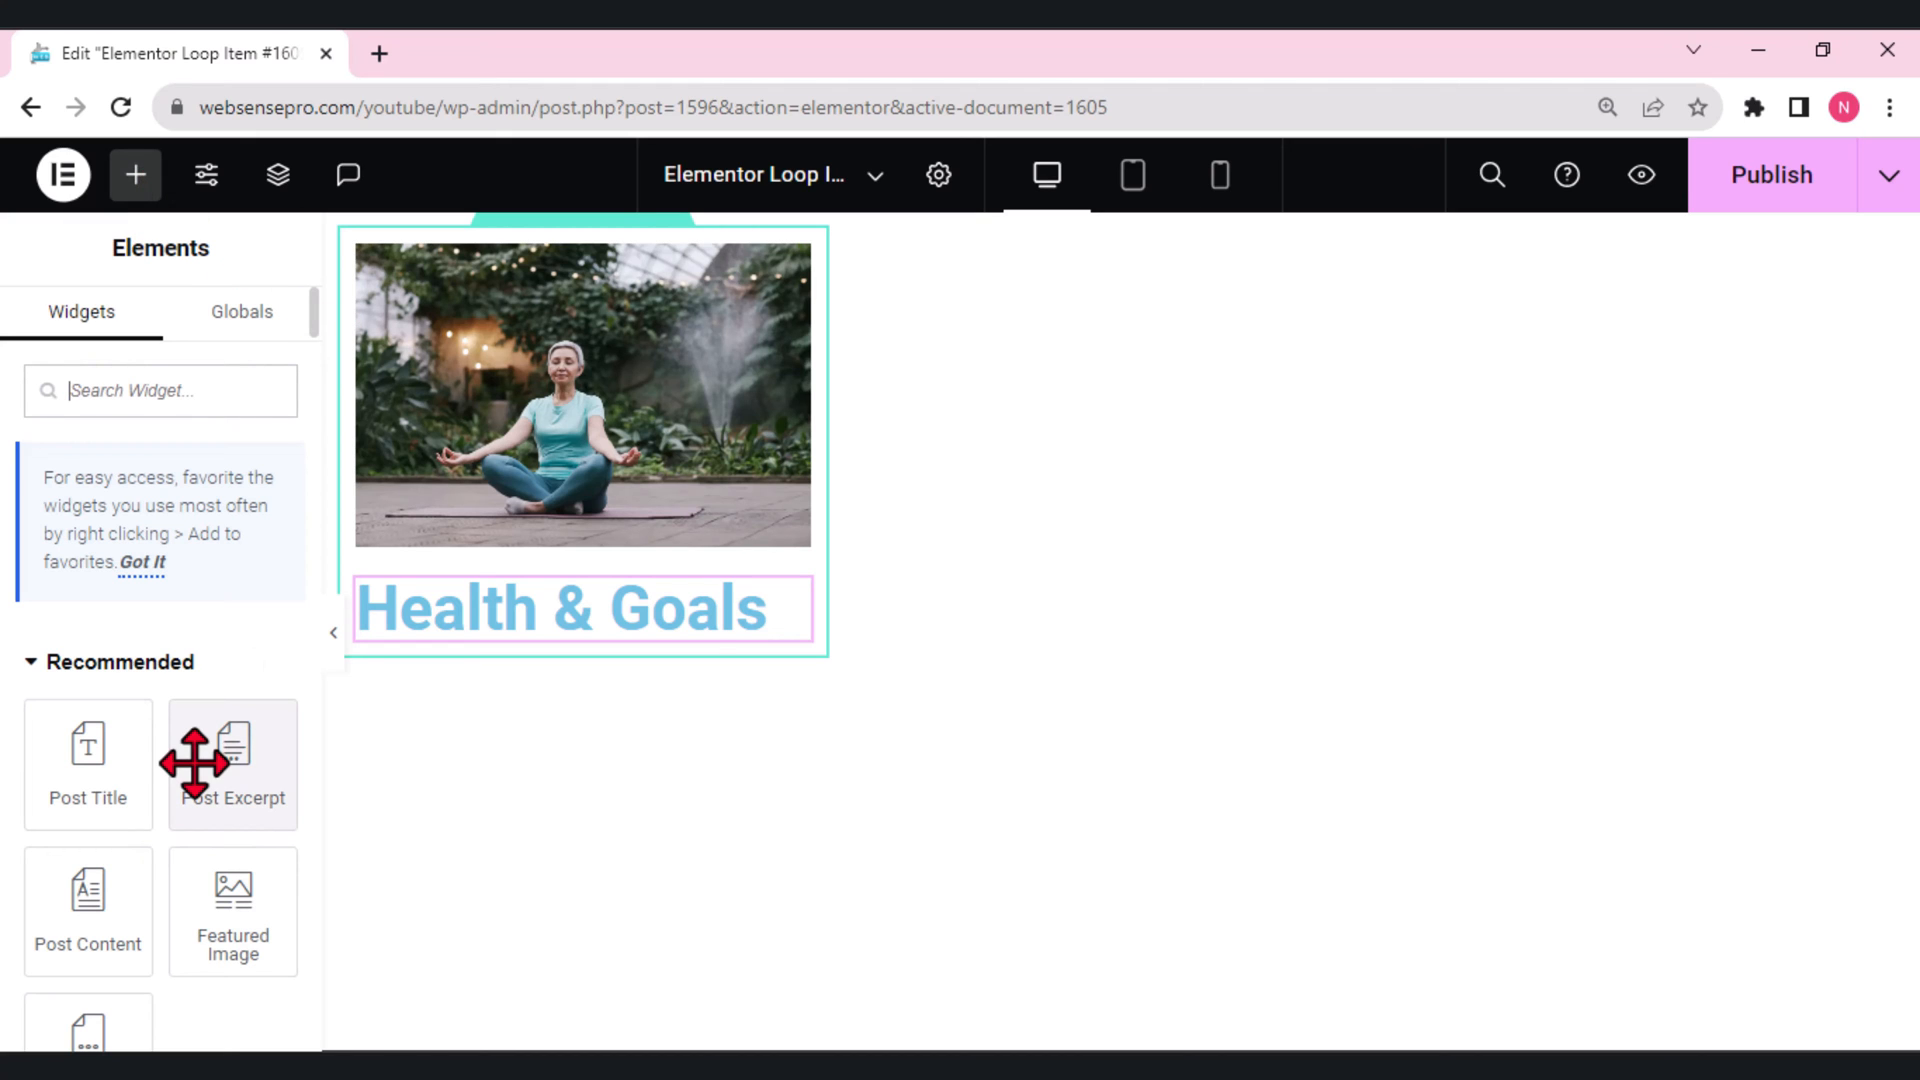
pyautogui.moveTo(165, 698)
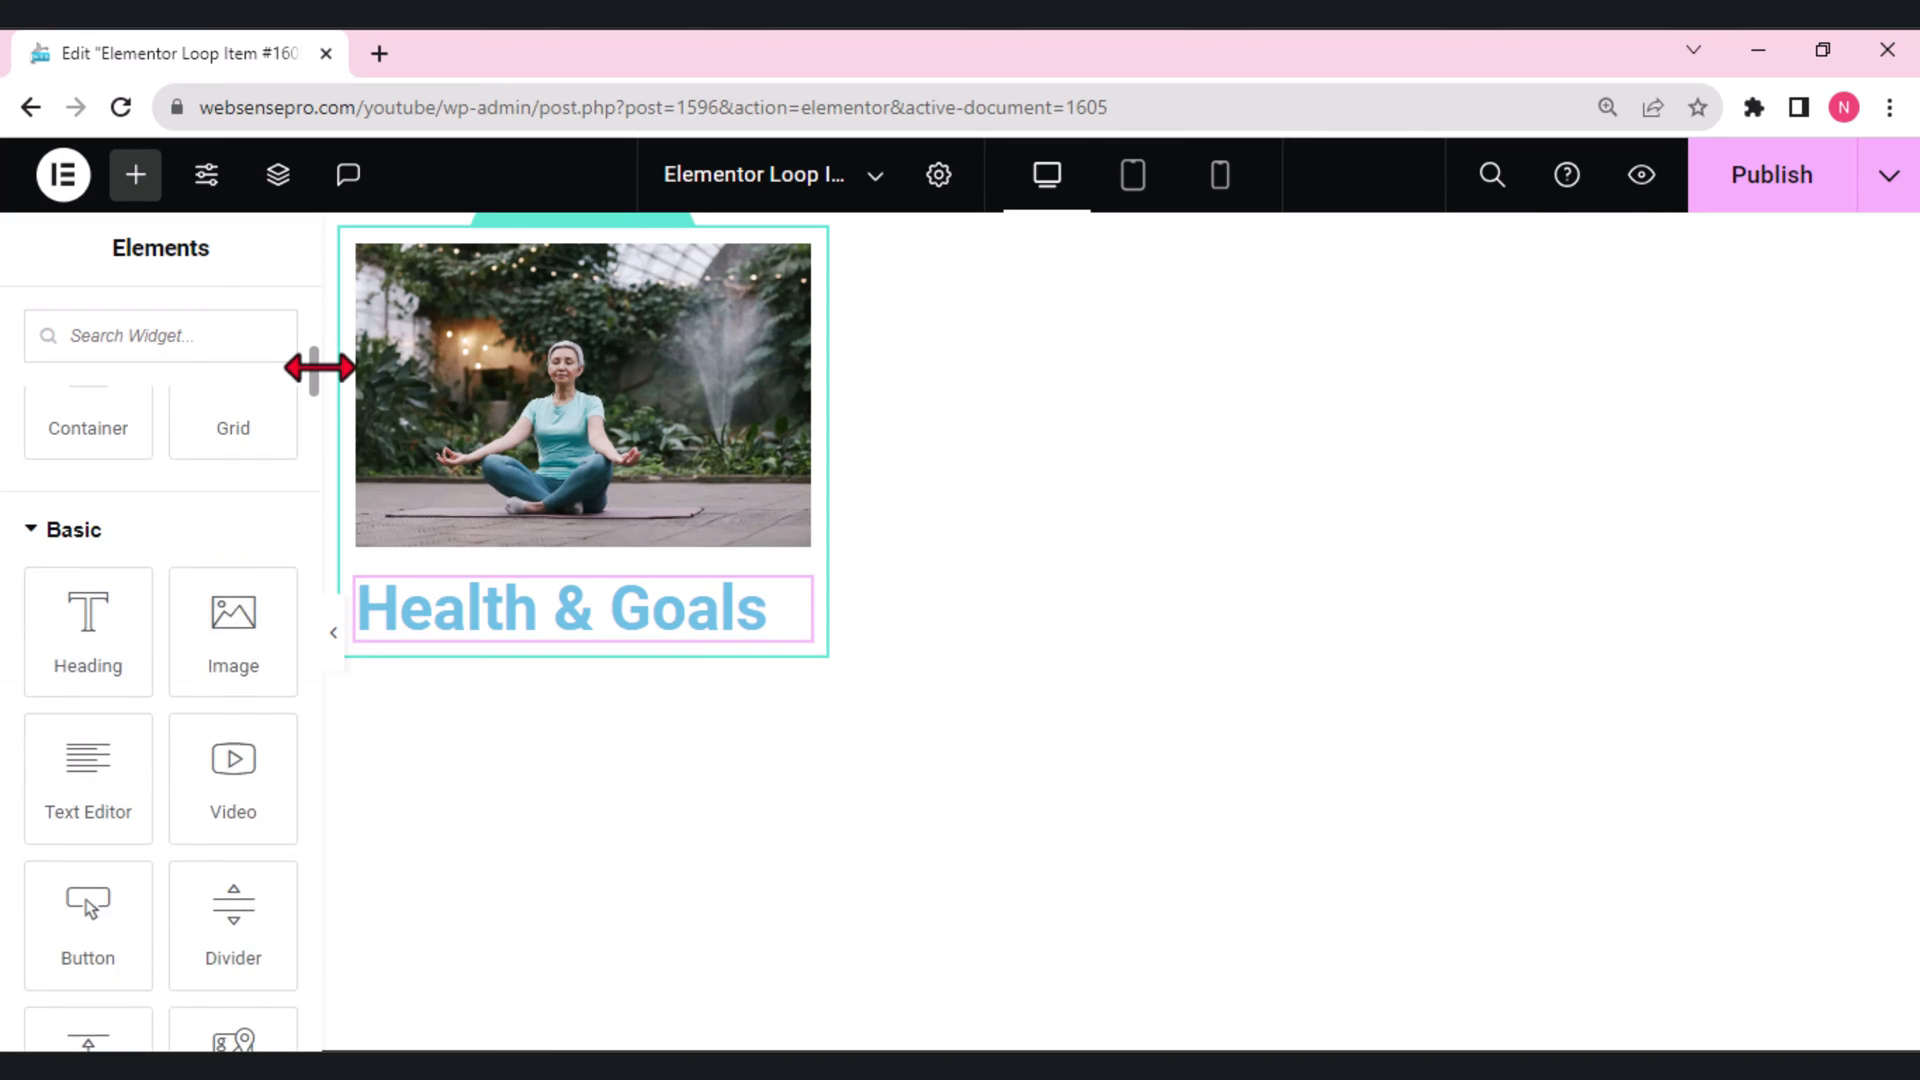
# Trim Post Info to the date only by removing Comments, Time and Author.
pyautogui.scroll(3)
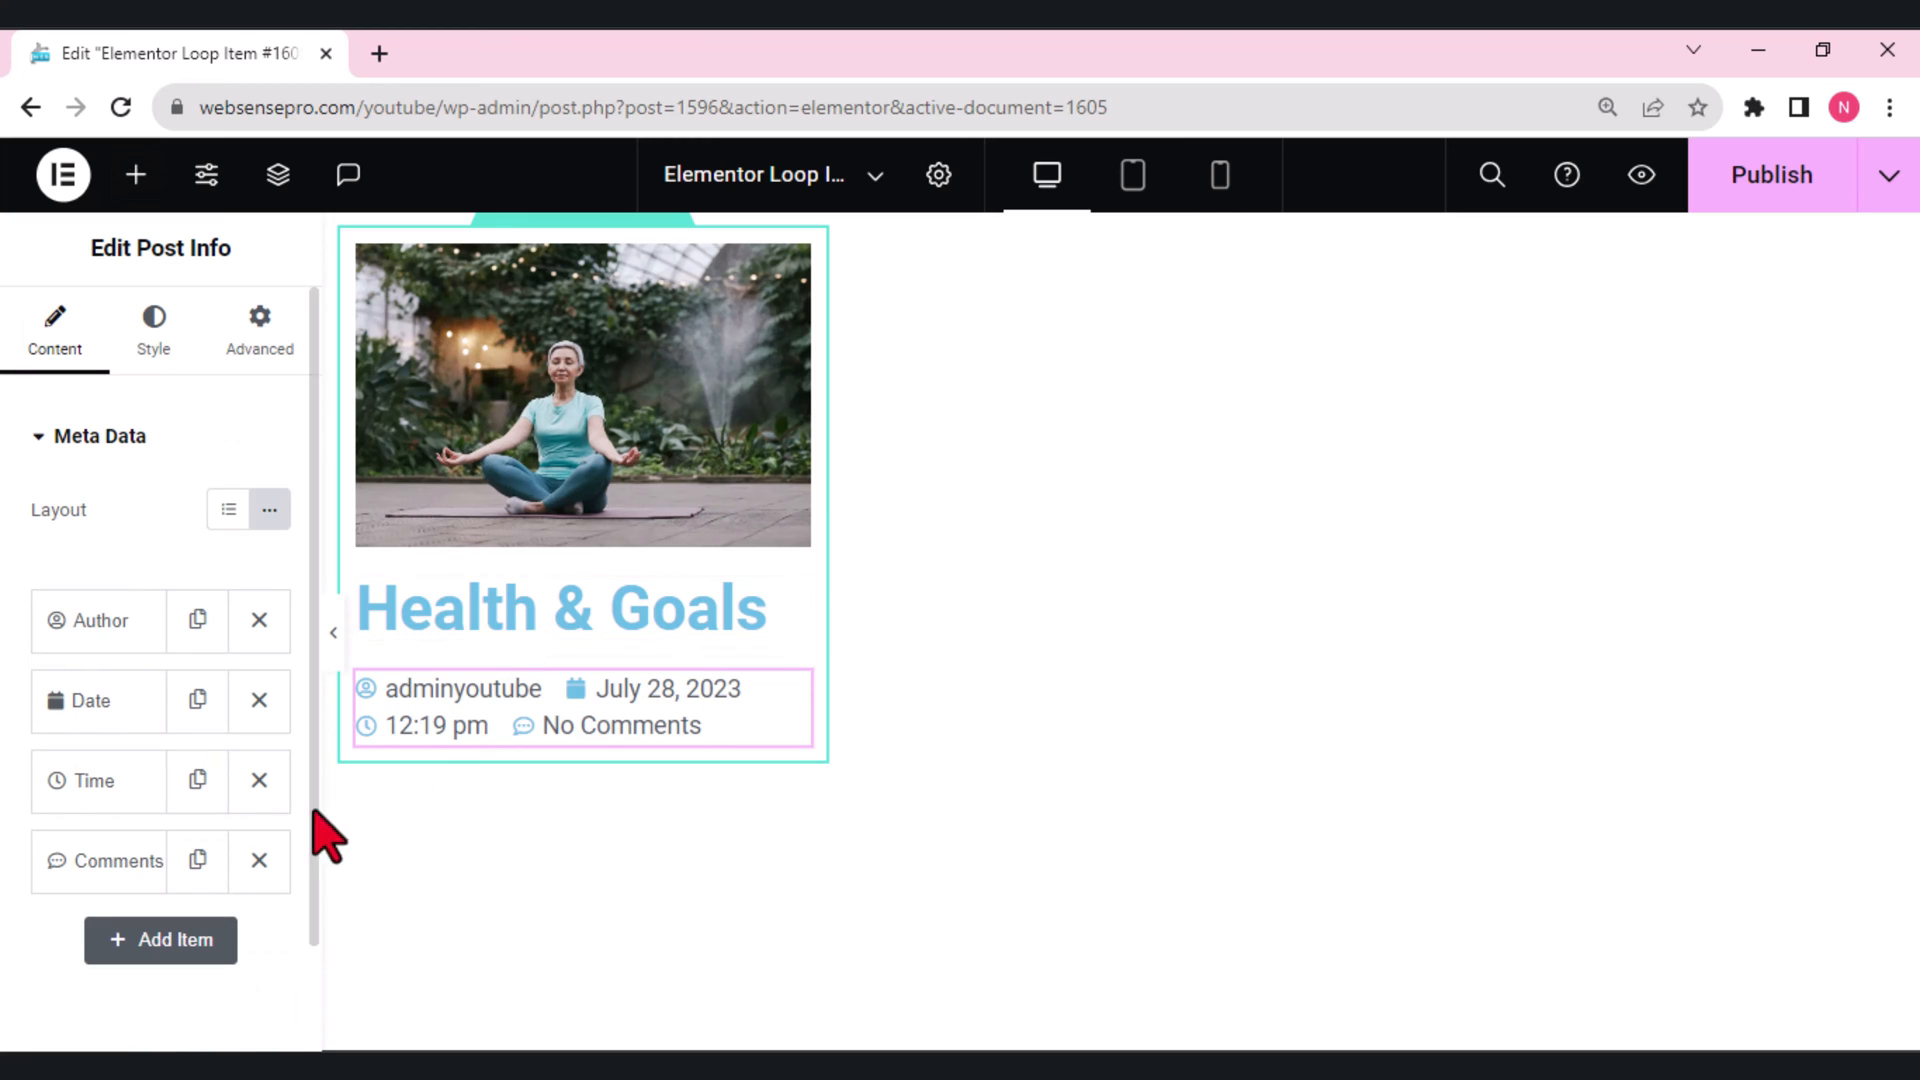
pyautogui.click(258, 860)
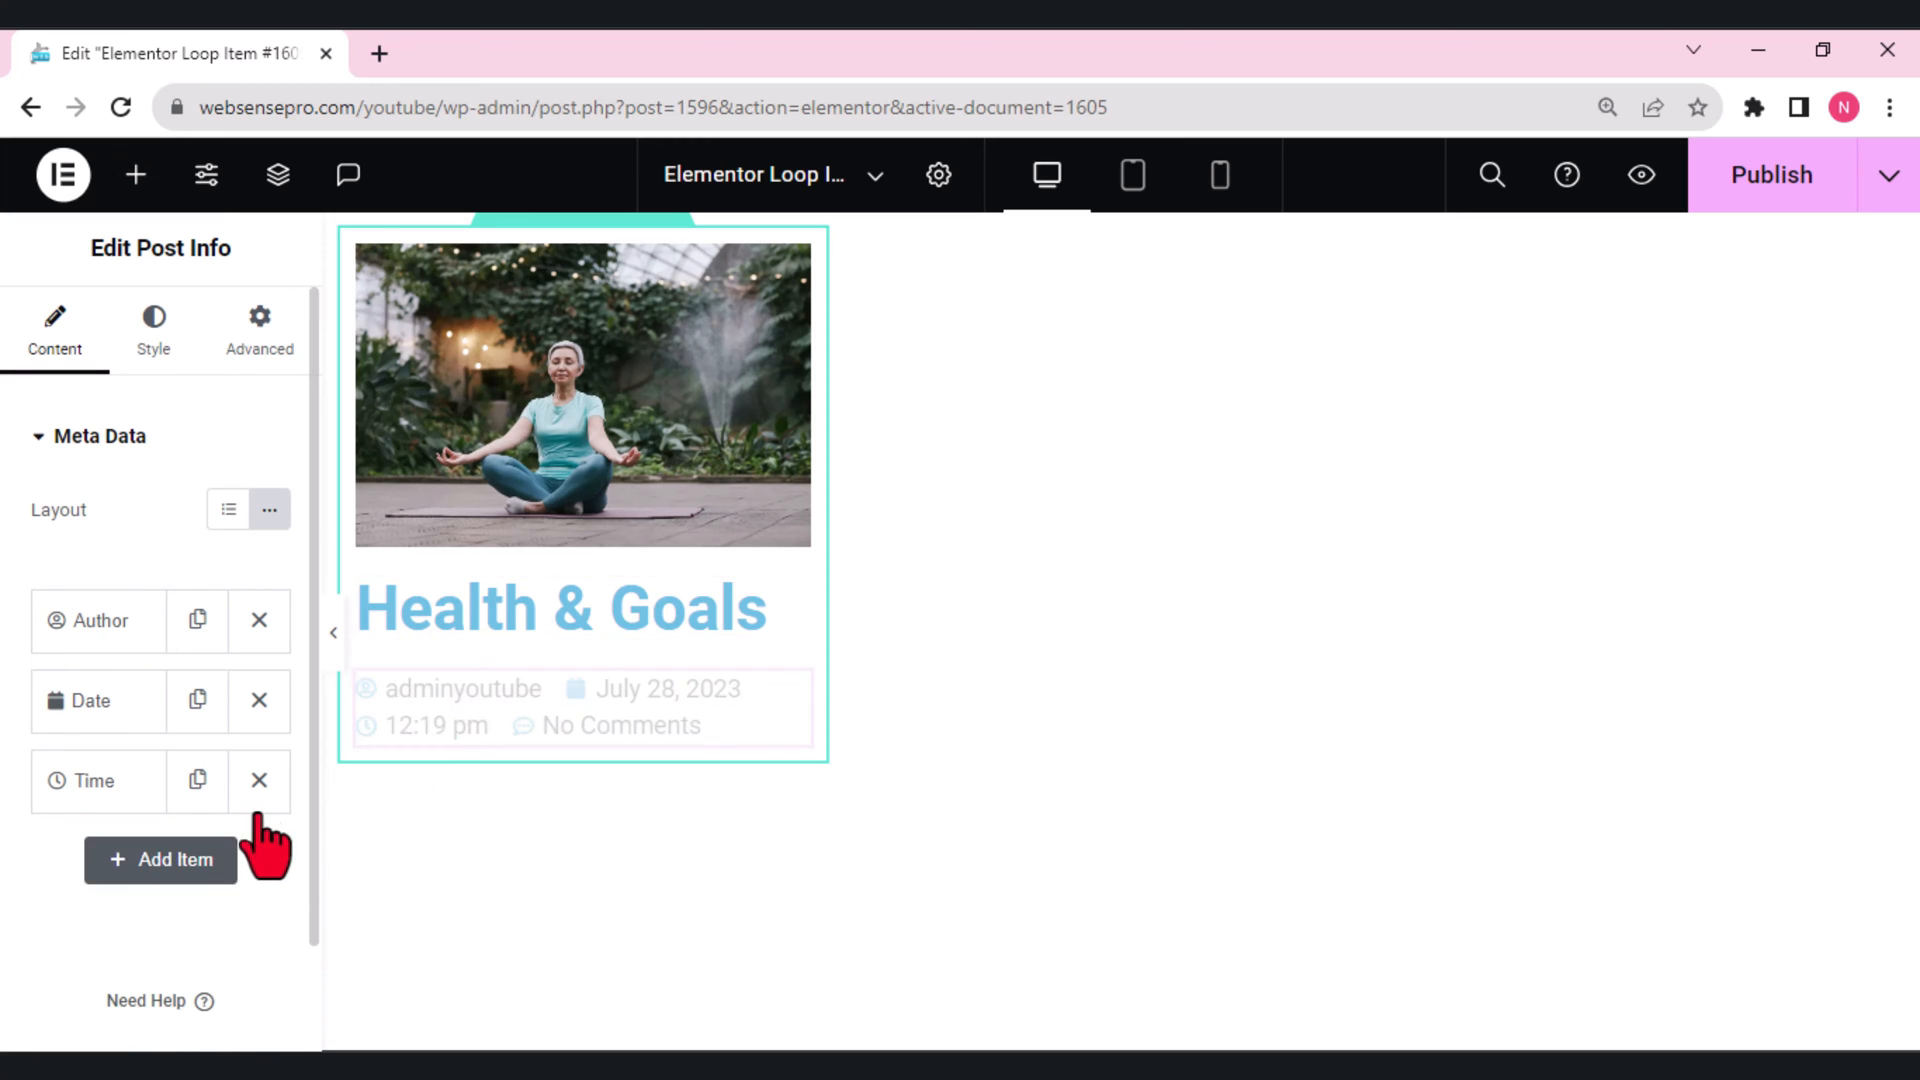
pyautogui.click(257, 781)
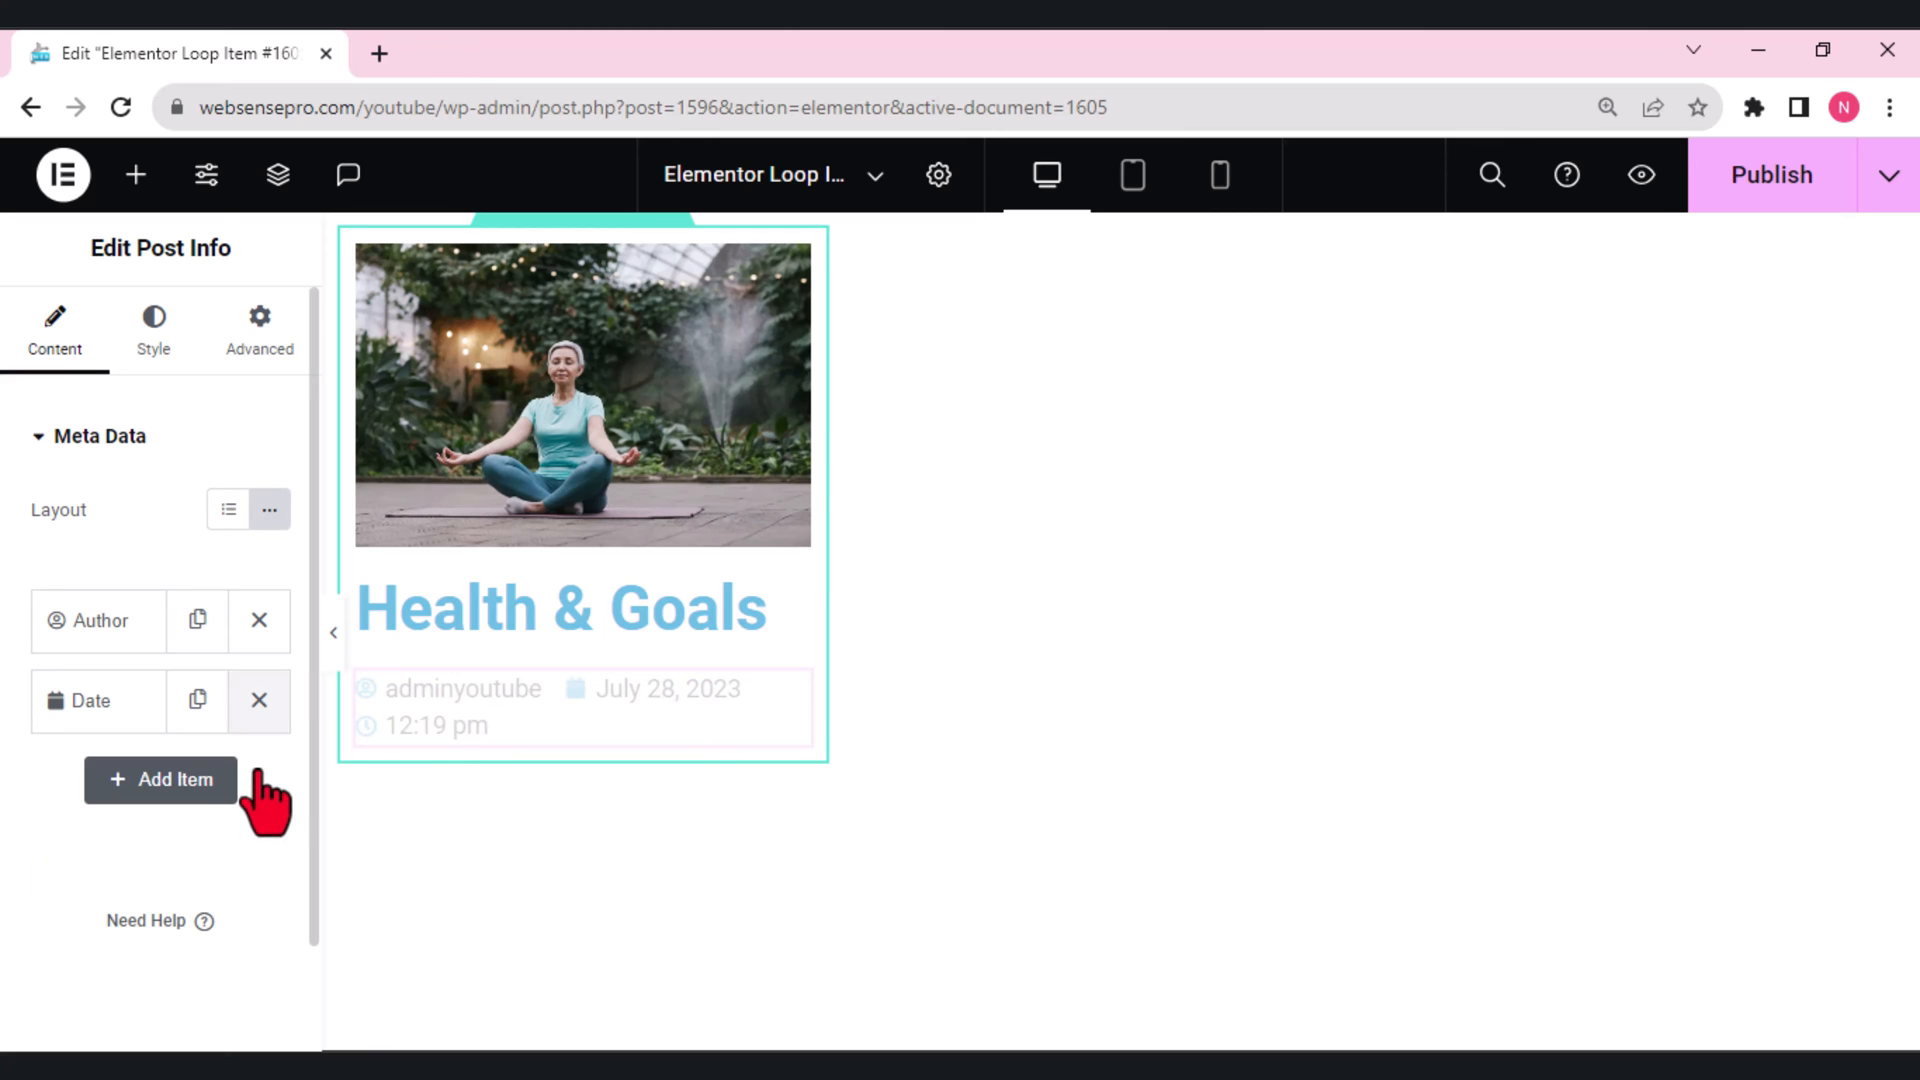
pyautogui.click(257, 621)
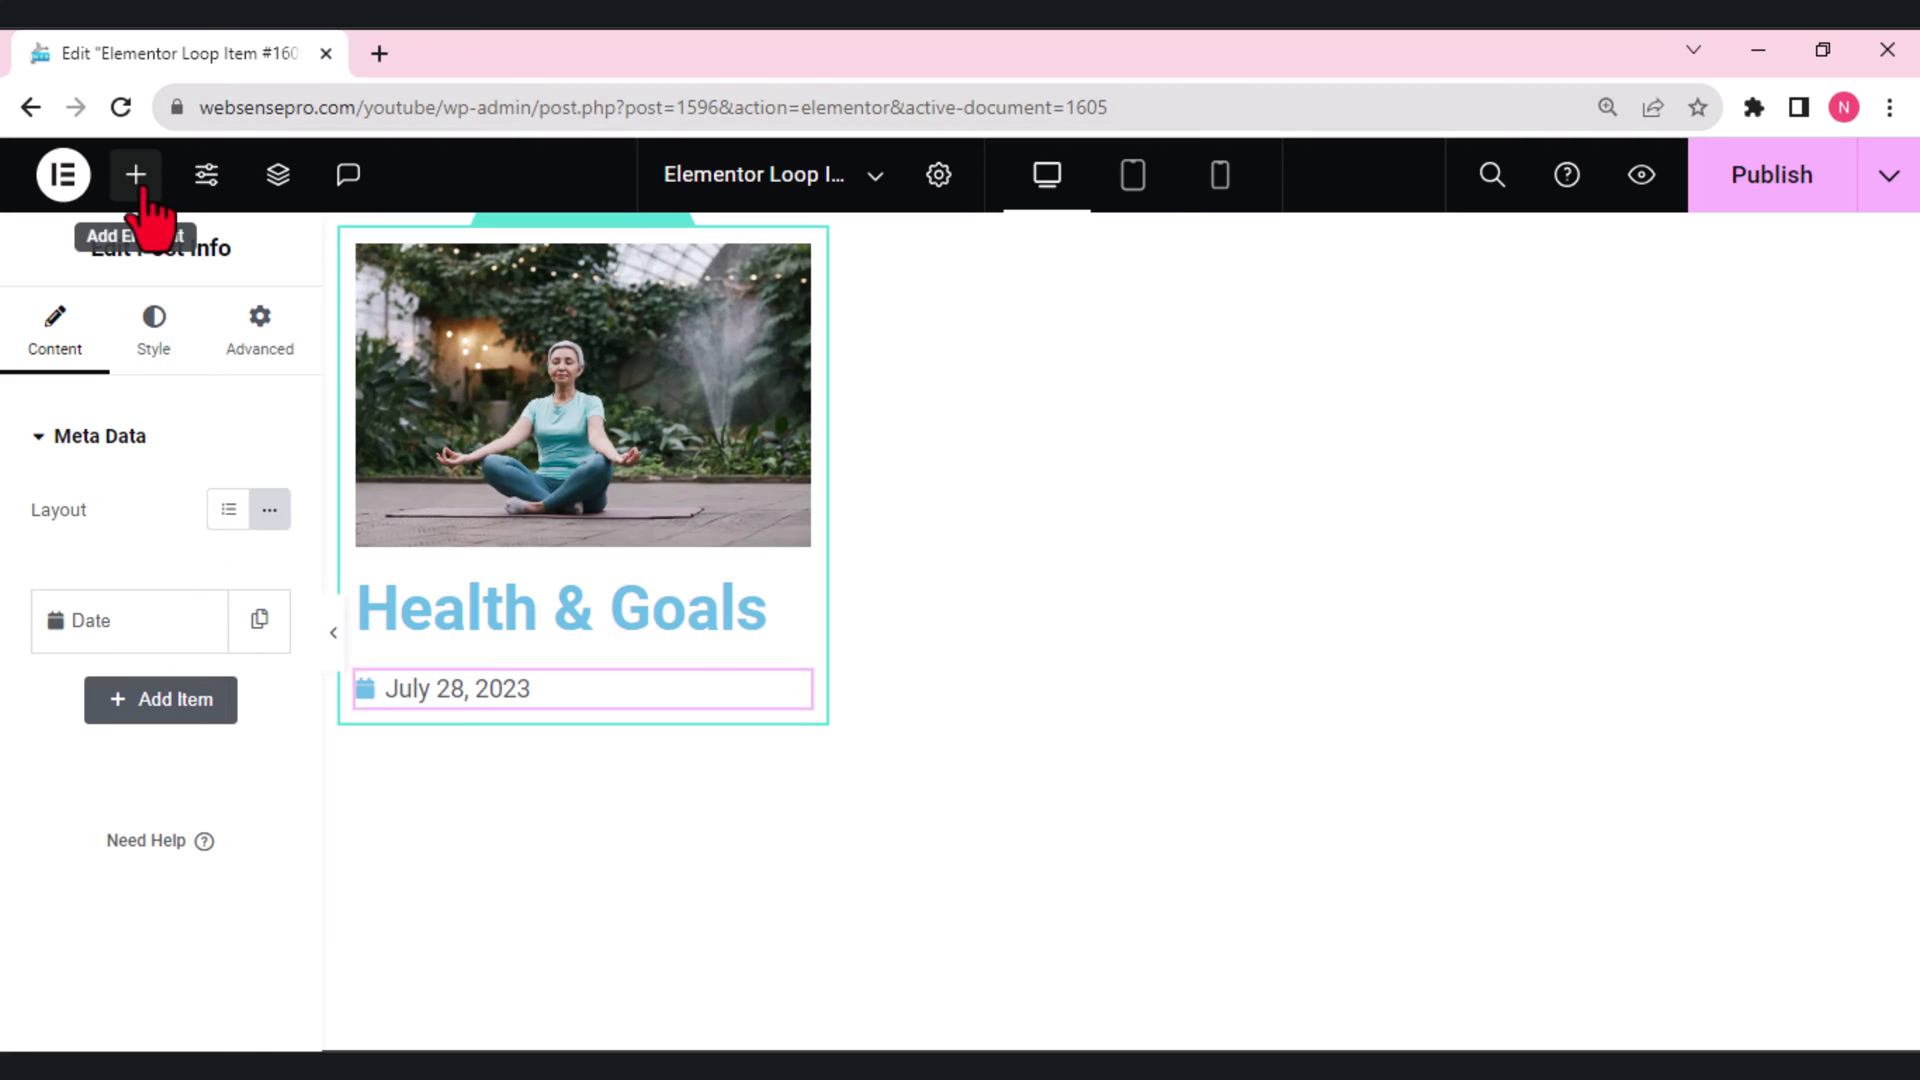
# Add an excerpt Text Editor and blue Read More button, centre the black title, and exit.
pyautogui.click(135, 174)
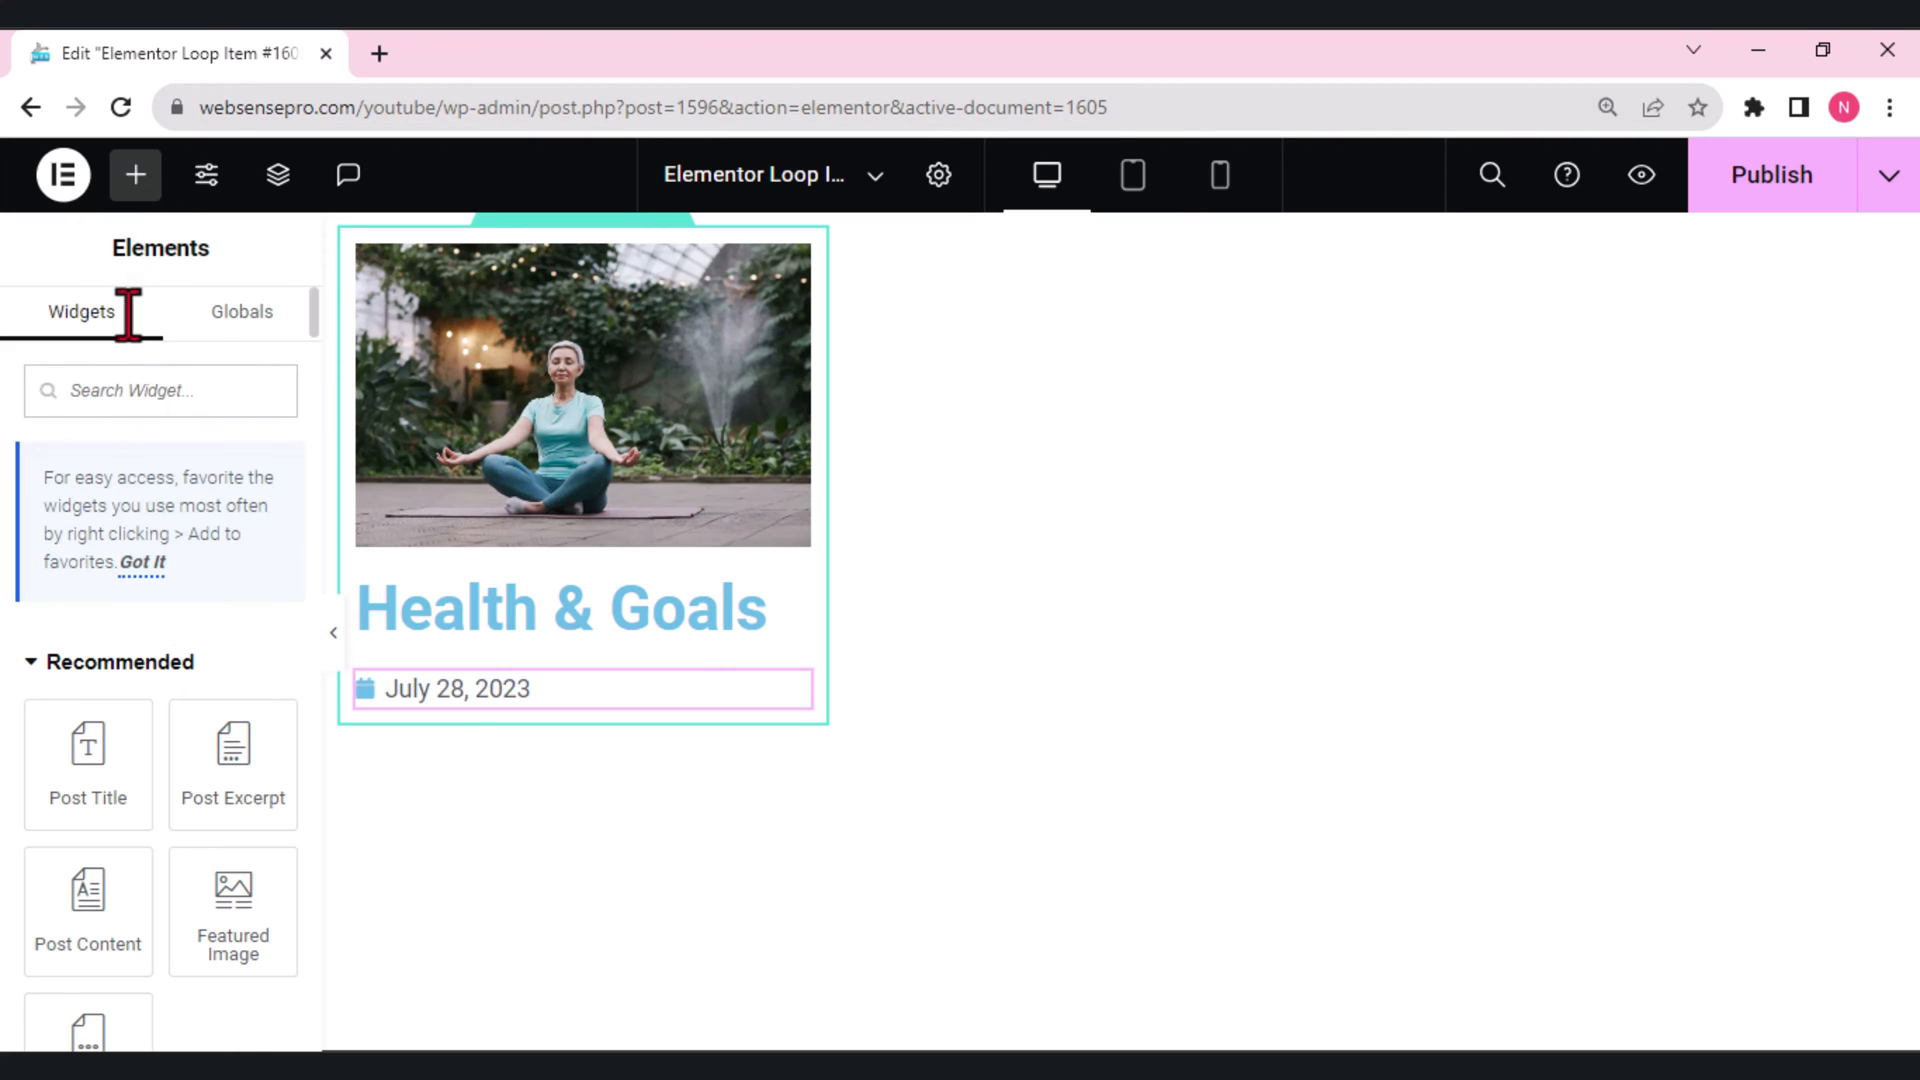
pyautogui.write('text')
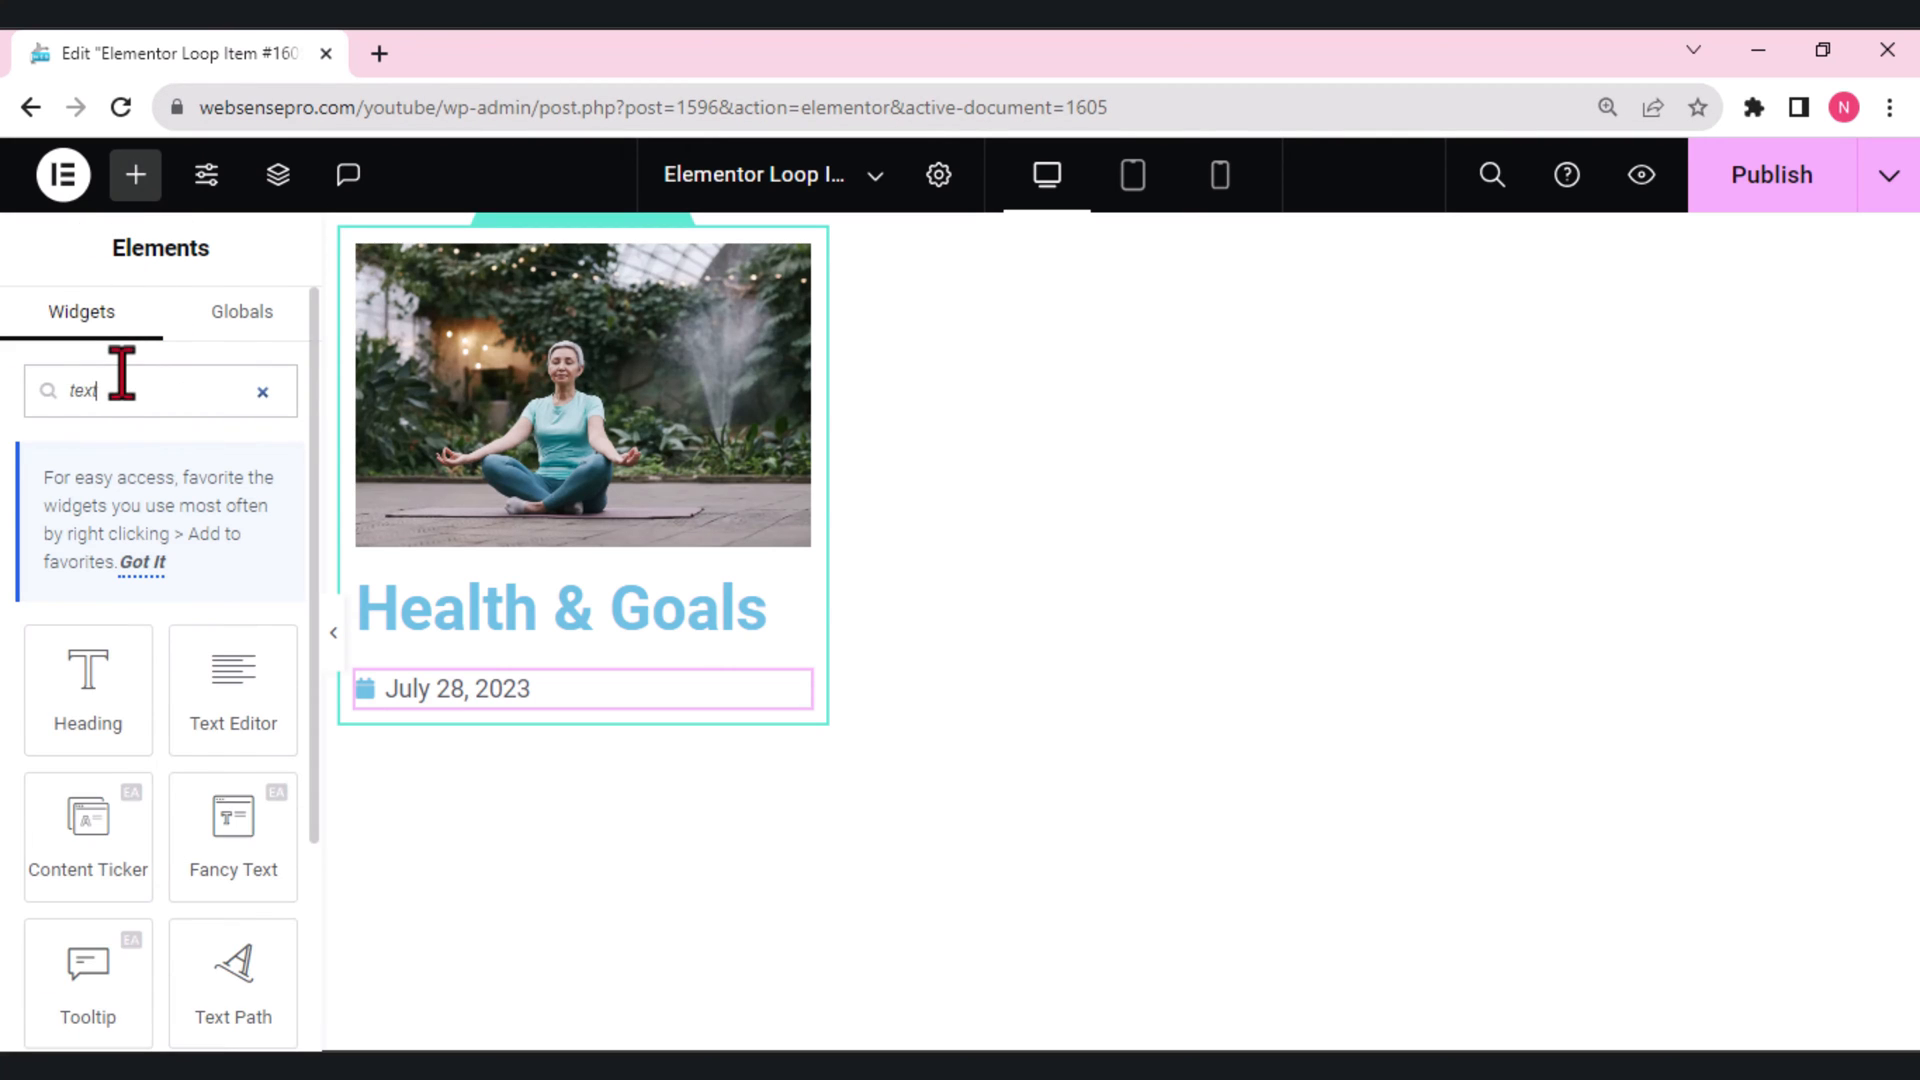
pyautogui.moveTo(231, 689)
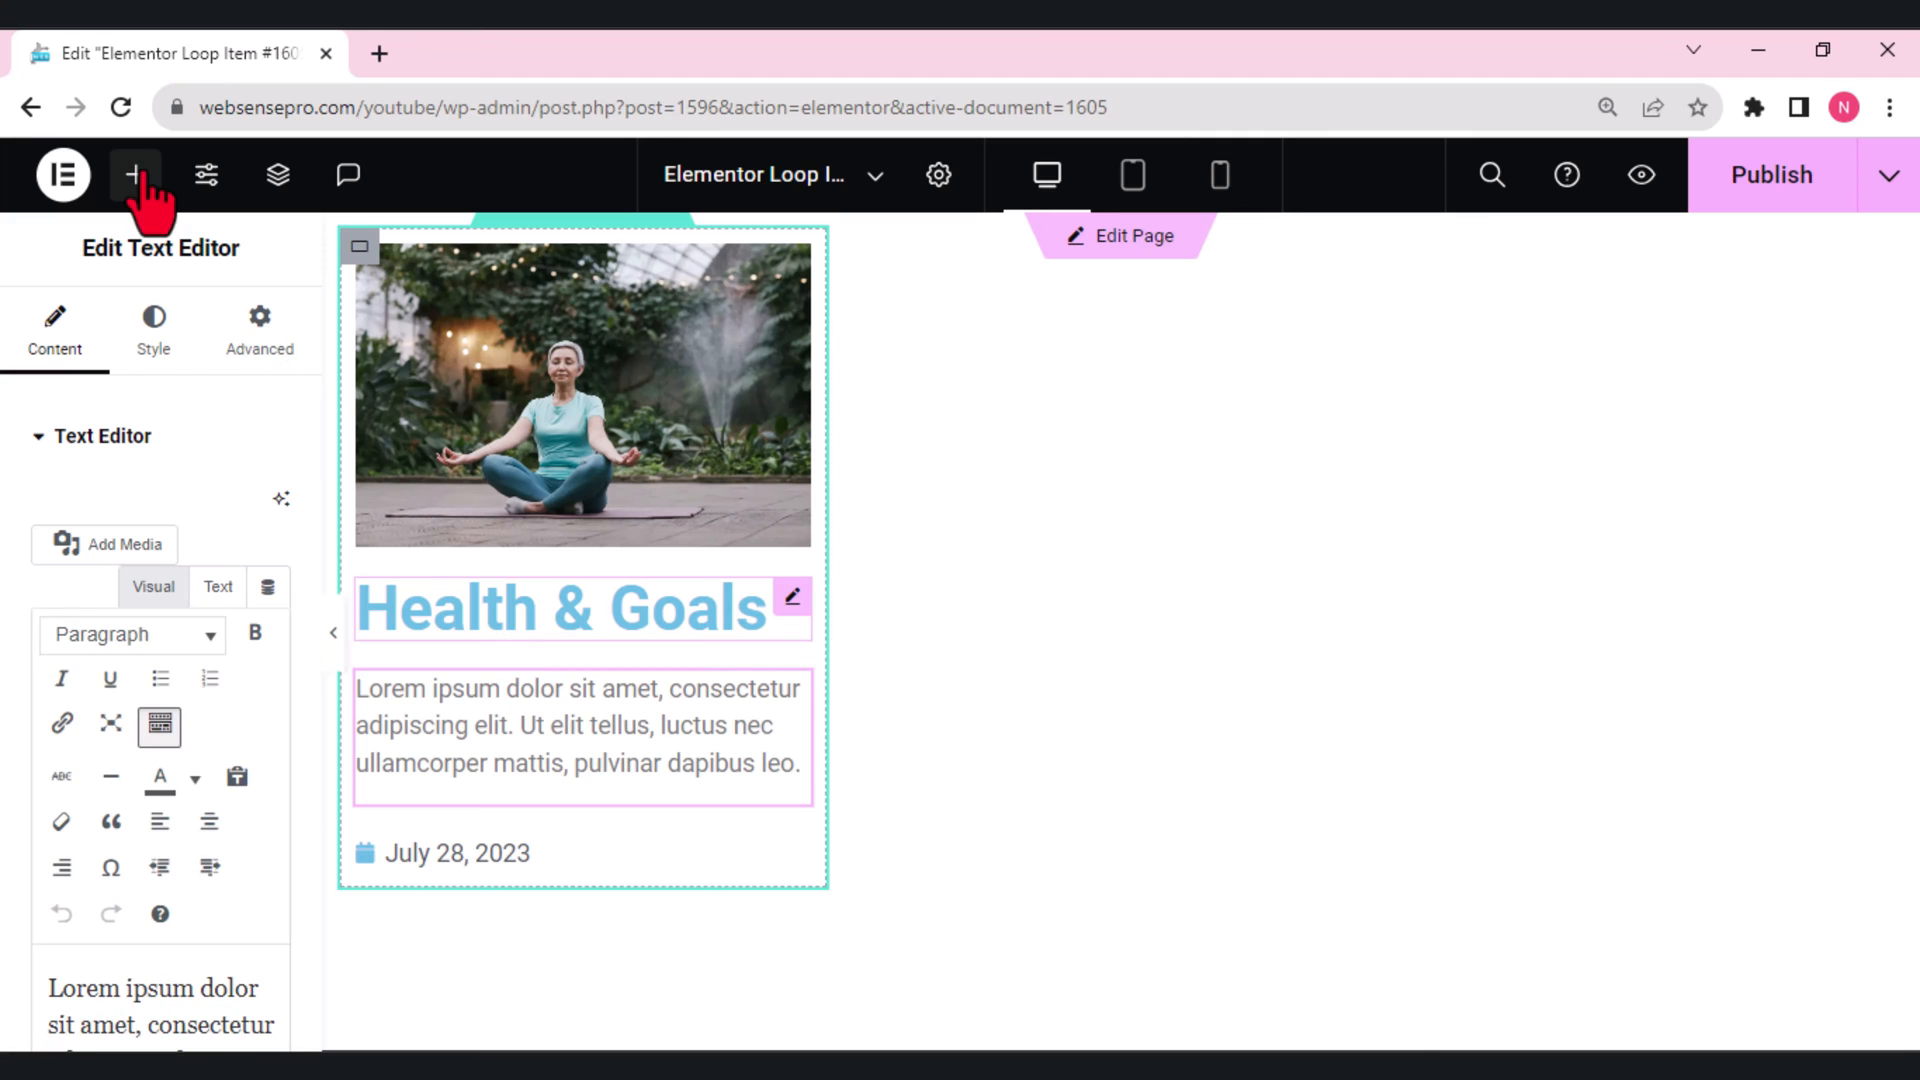
pyautogui.click(135, 174)
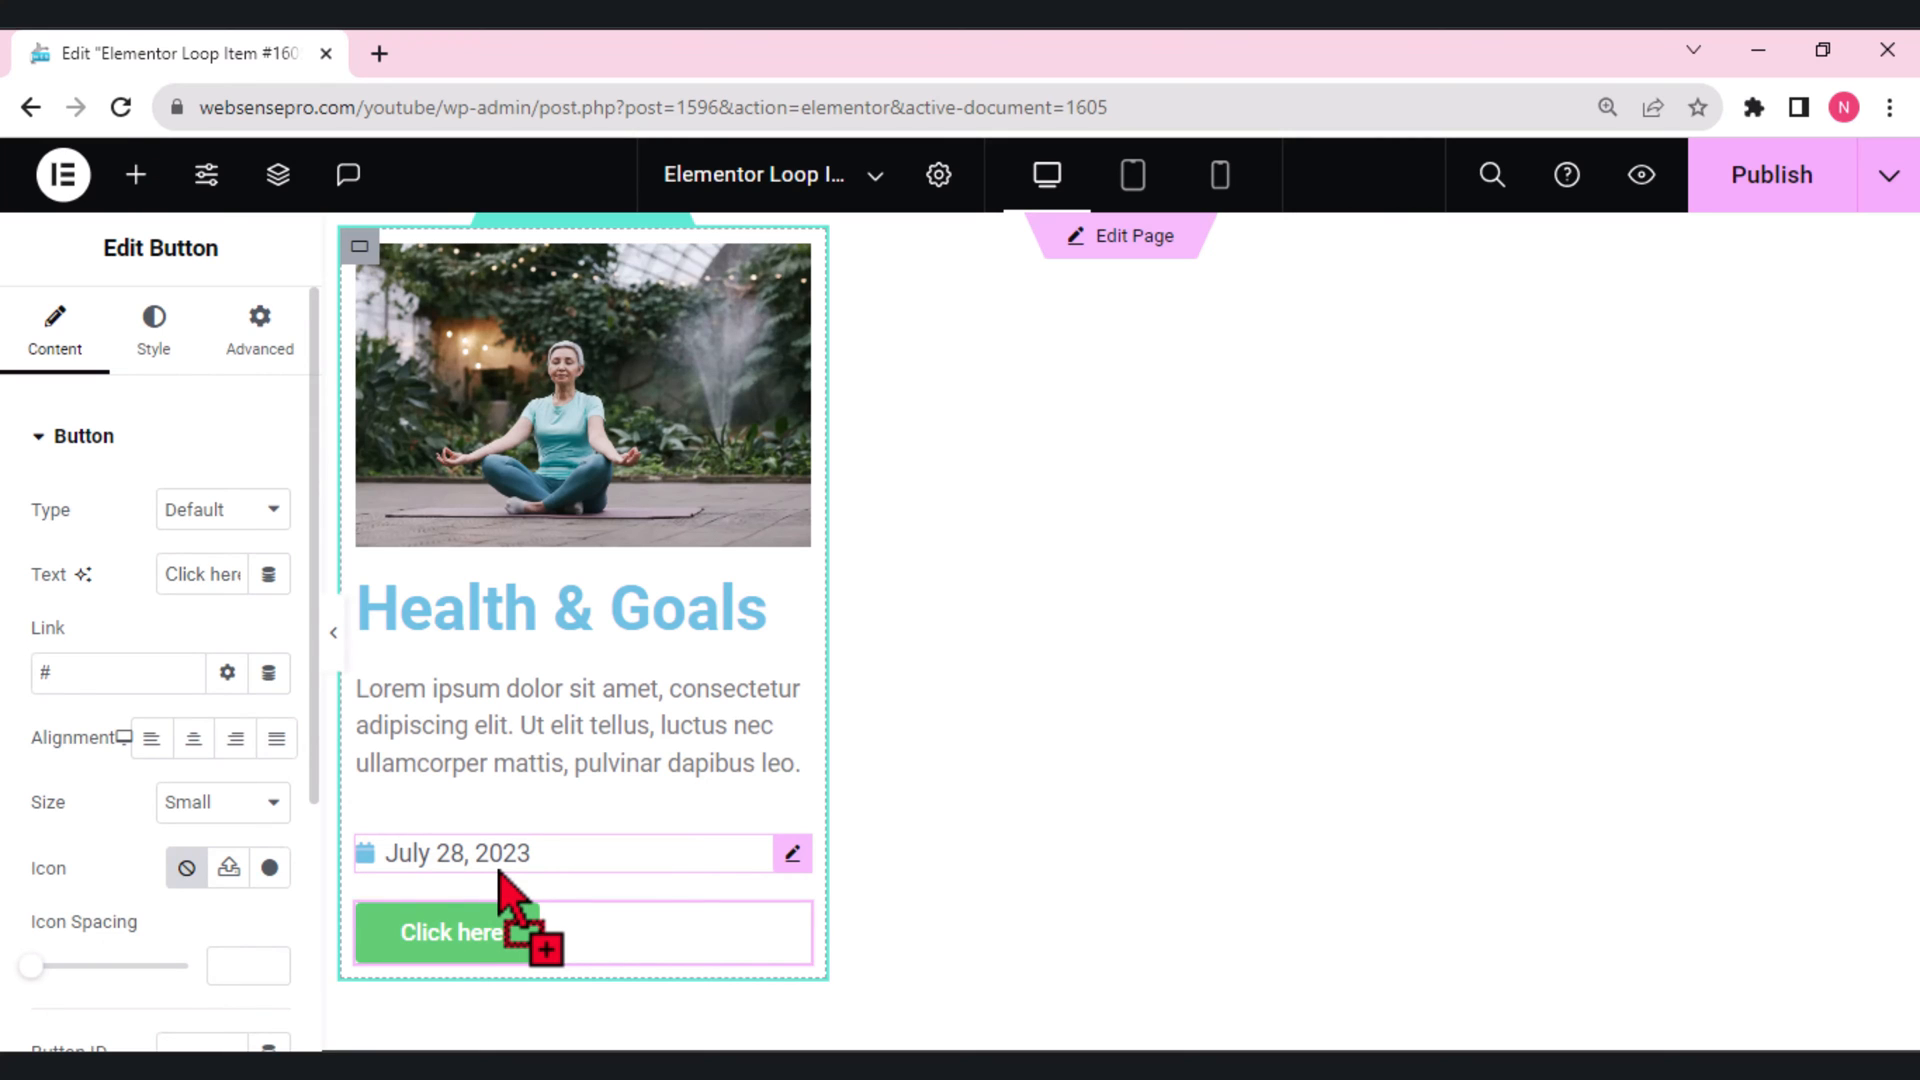
pyautogui.click(558, 608)
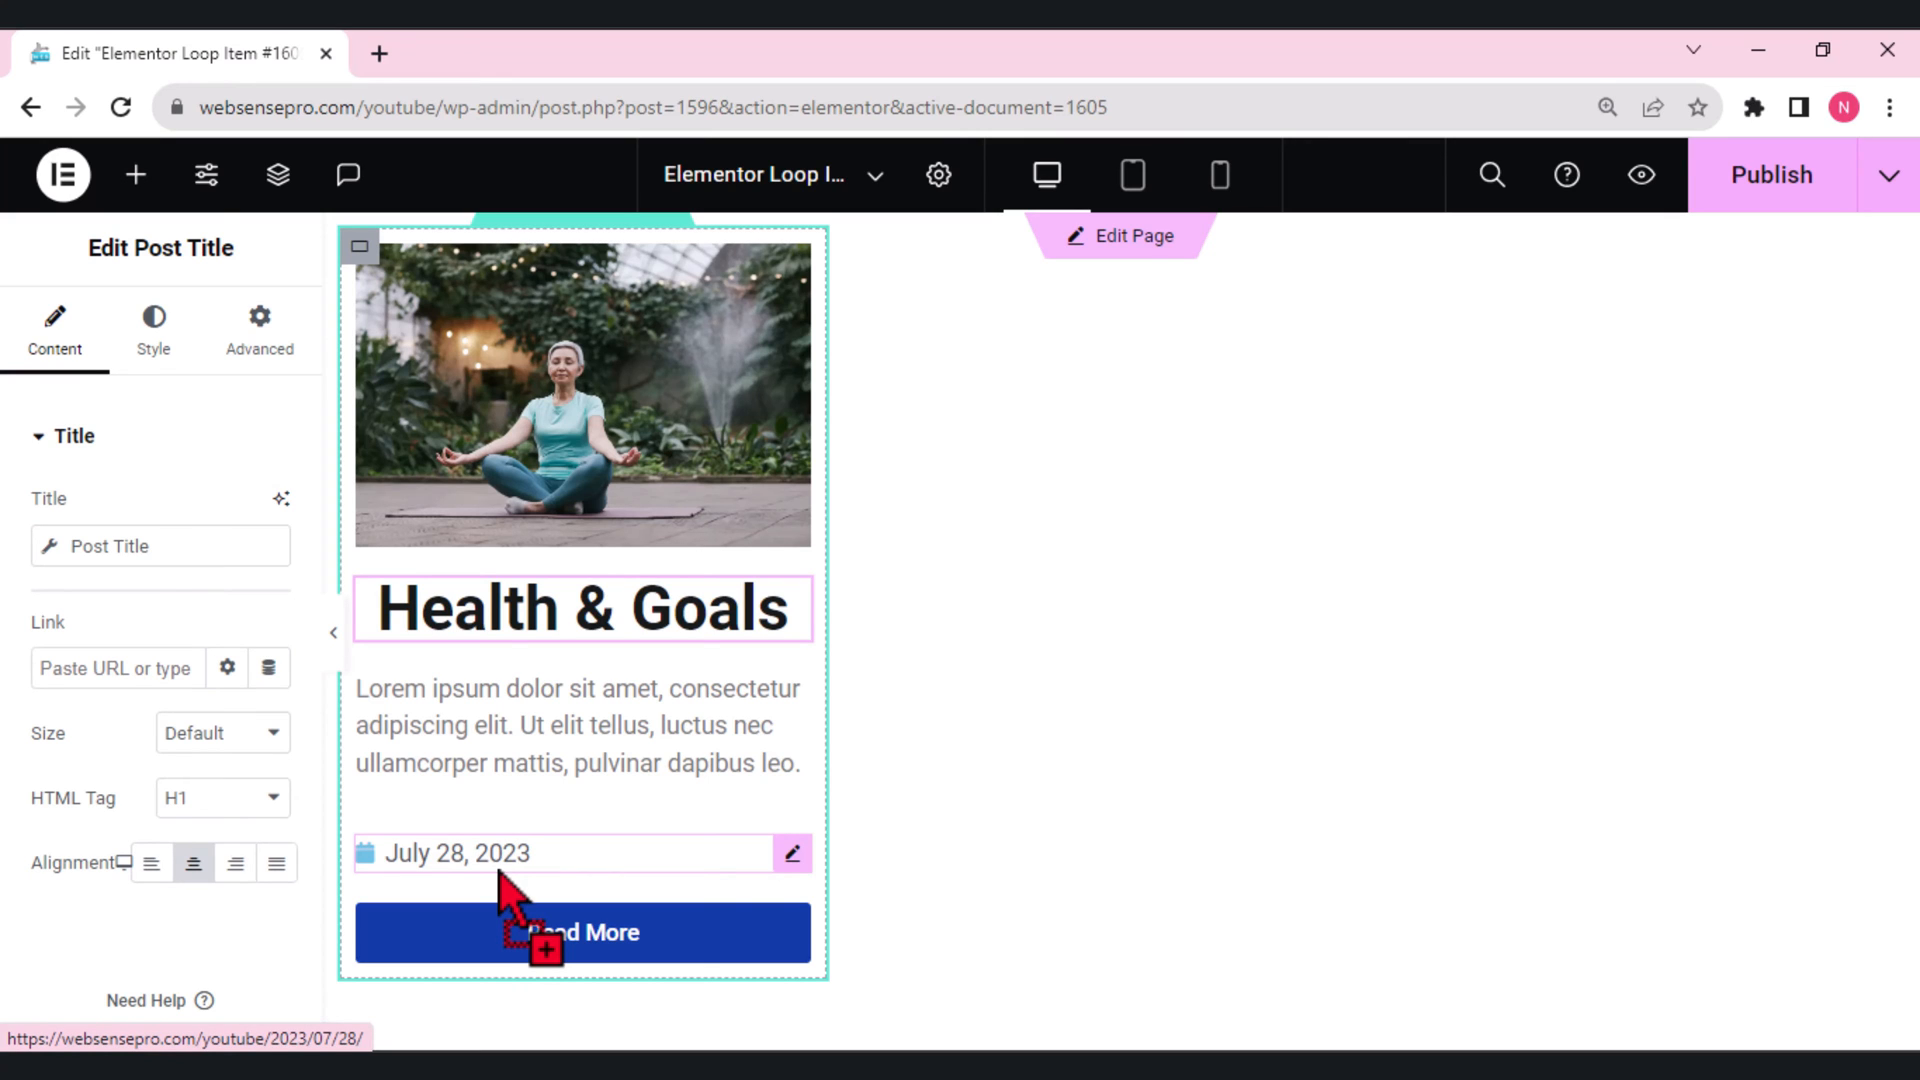
pyautogui.moveTo(618, 257)
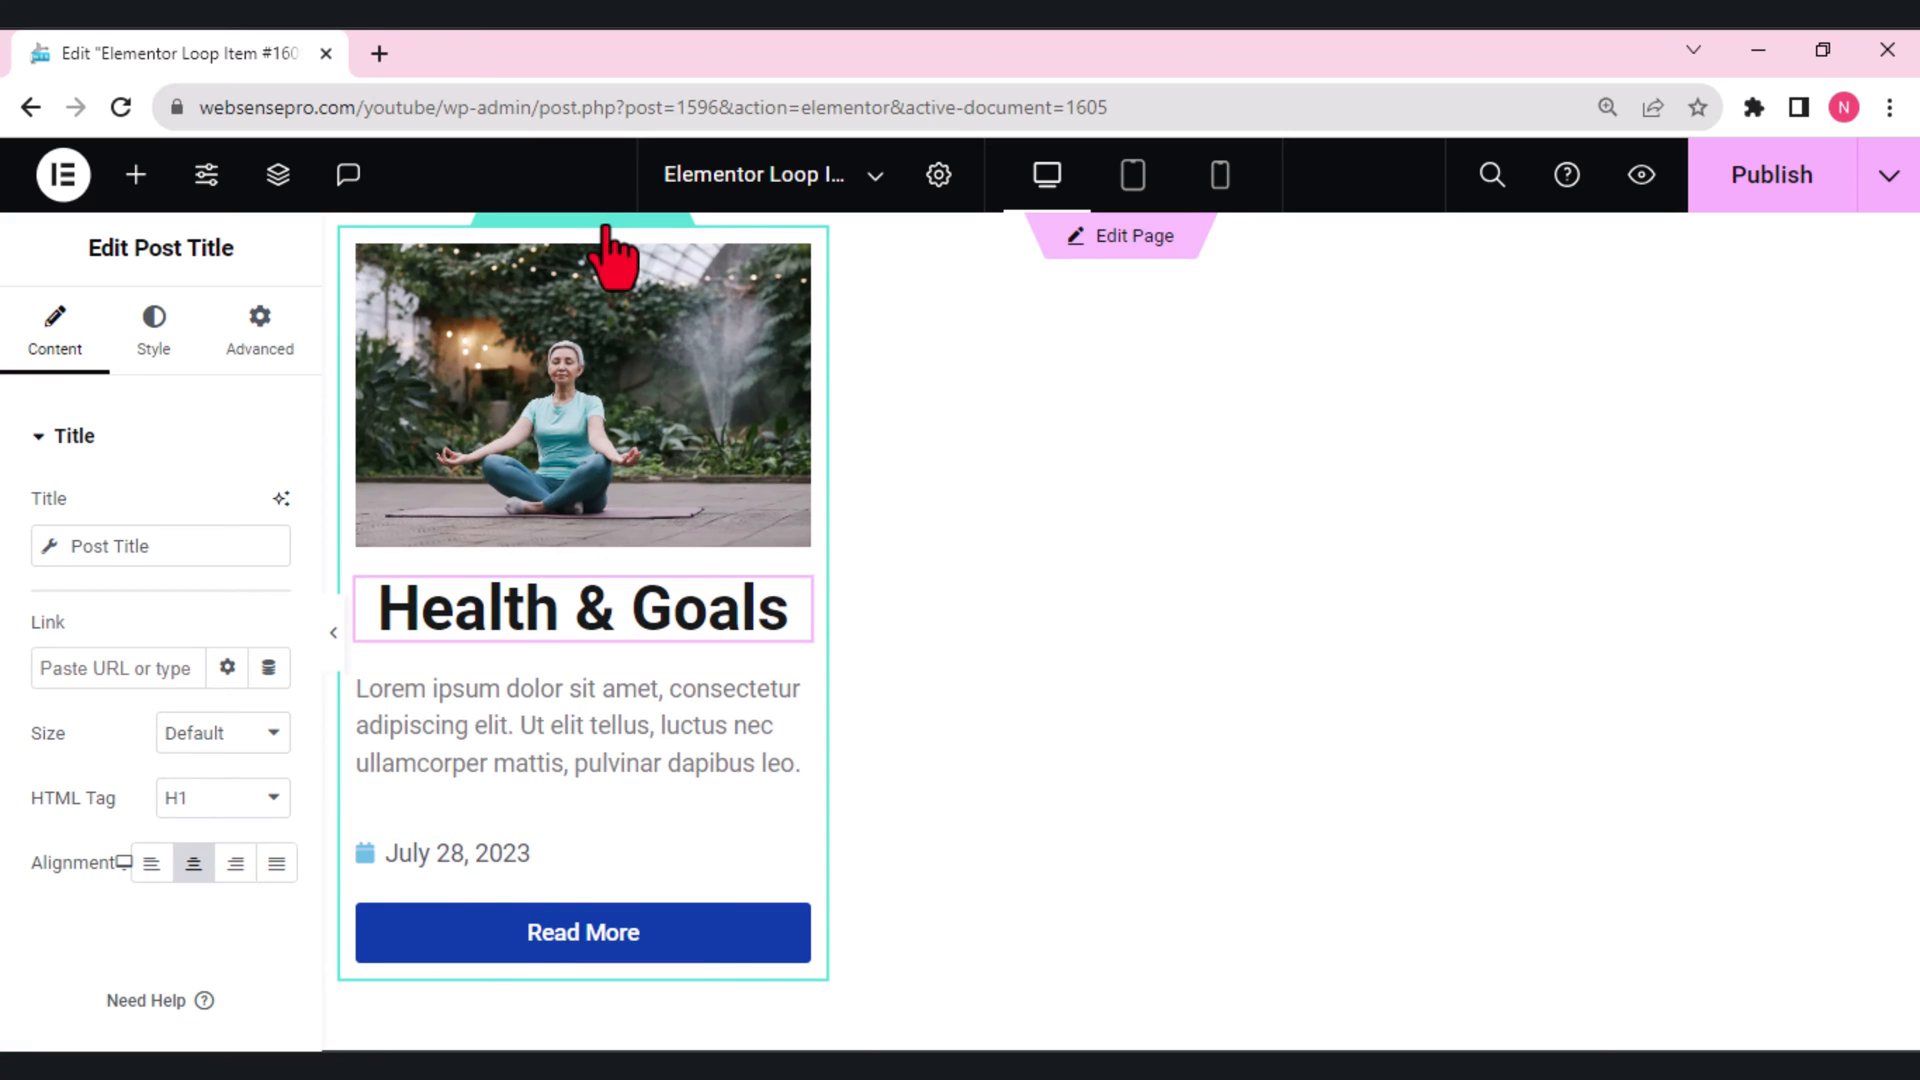
pyautogui.click(1769, 175)
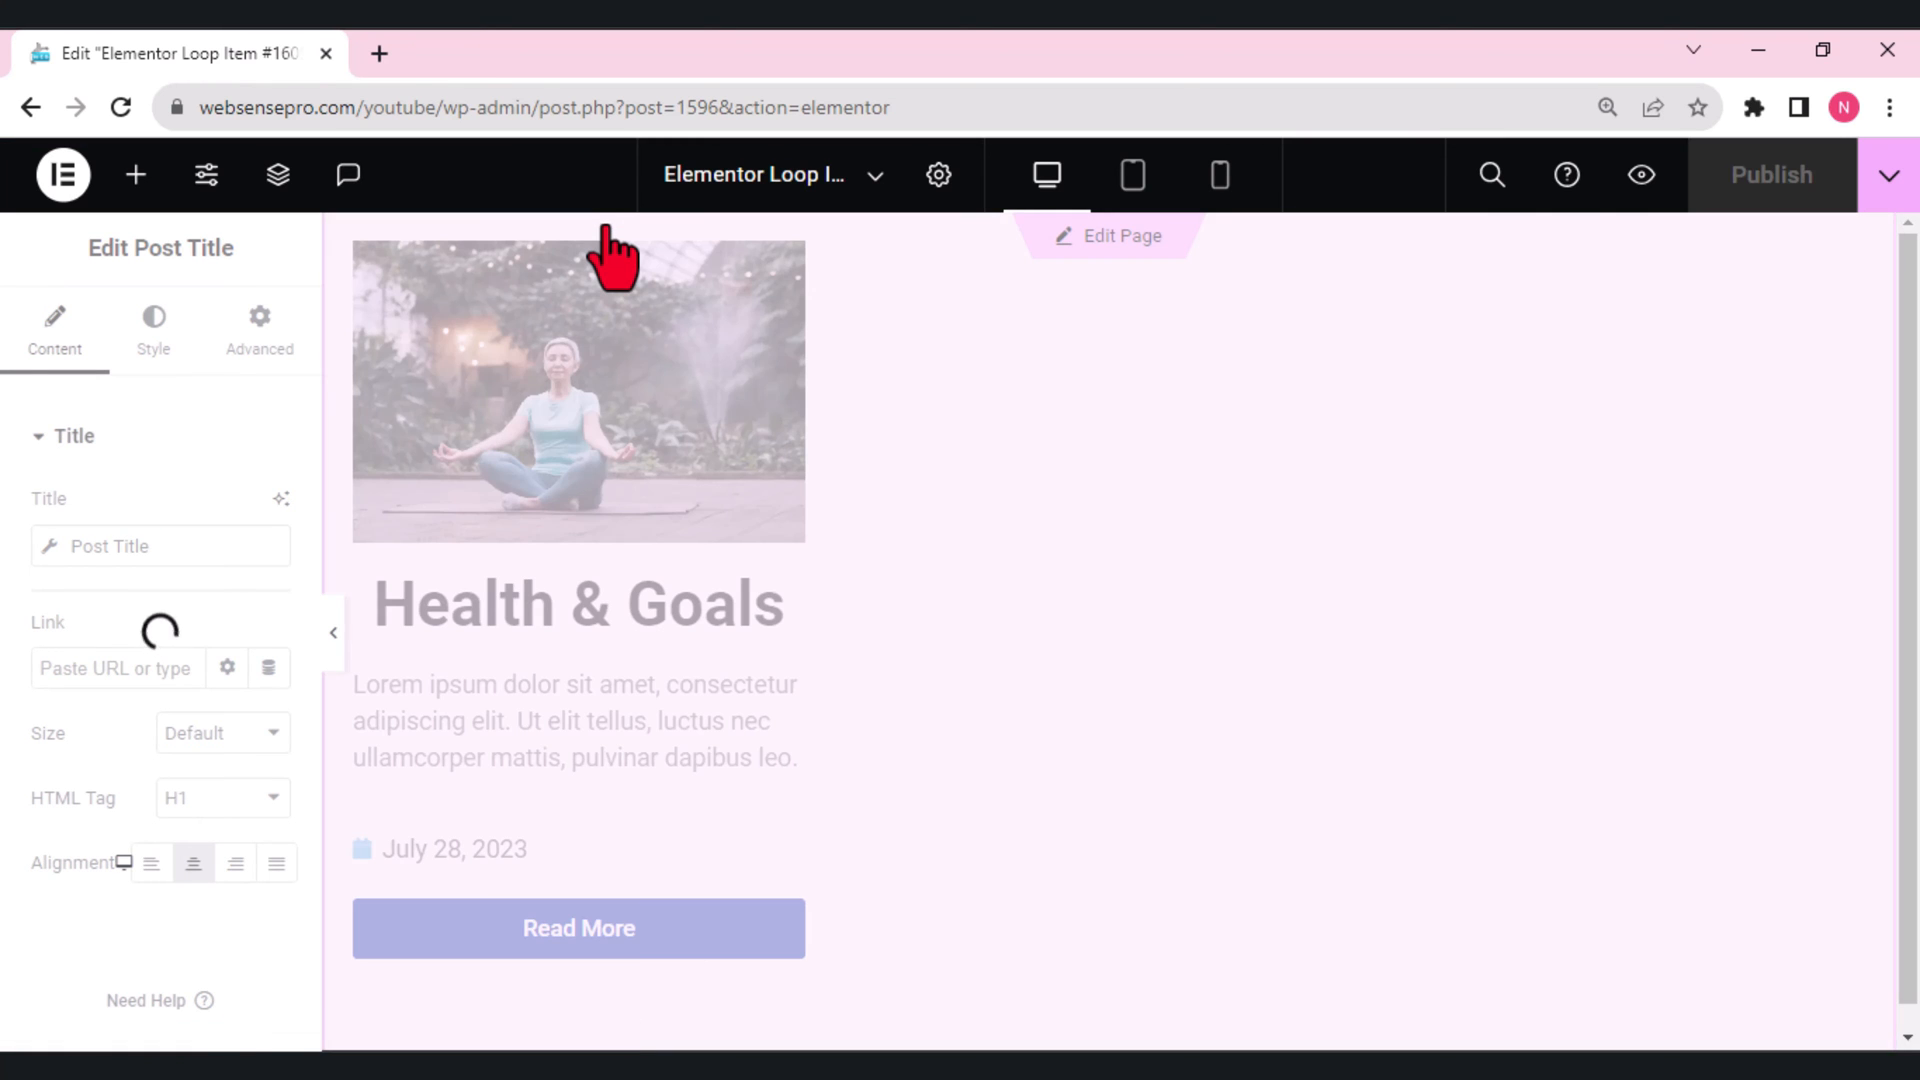
# Give the Loop Grid 3 items per page, equal-height items and numbered pagination.
pyautogui.click(135, 174)
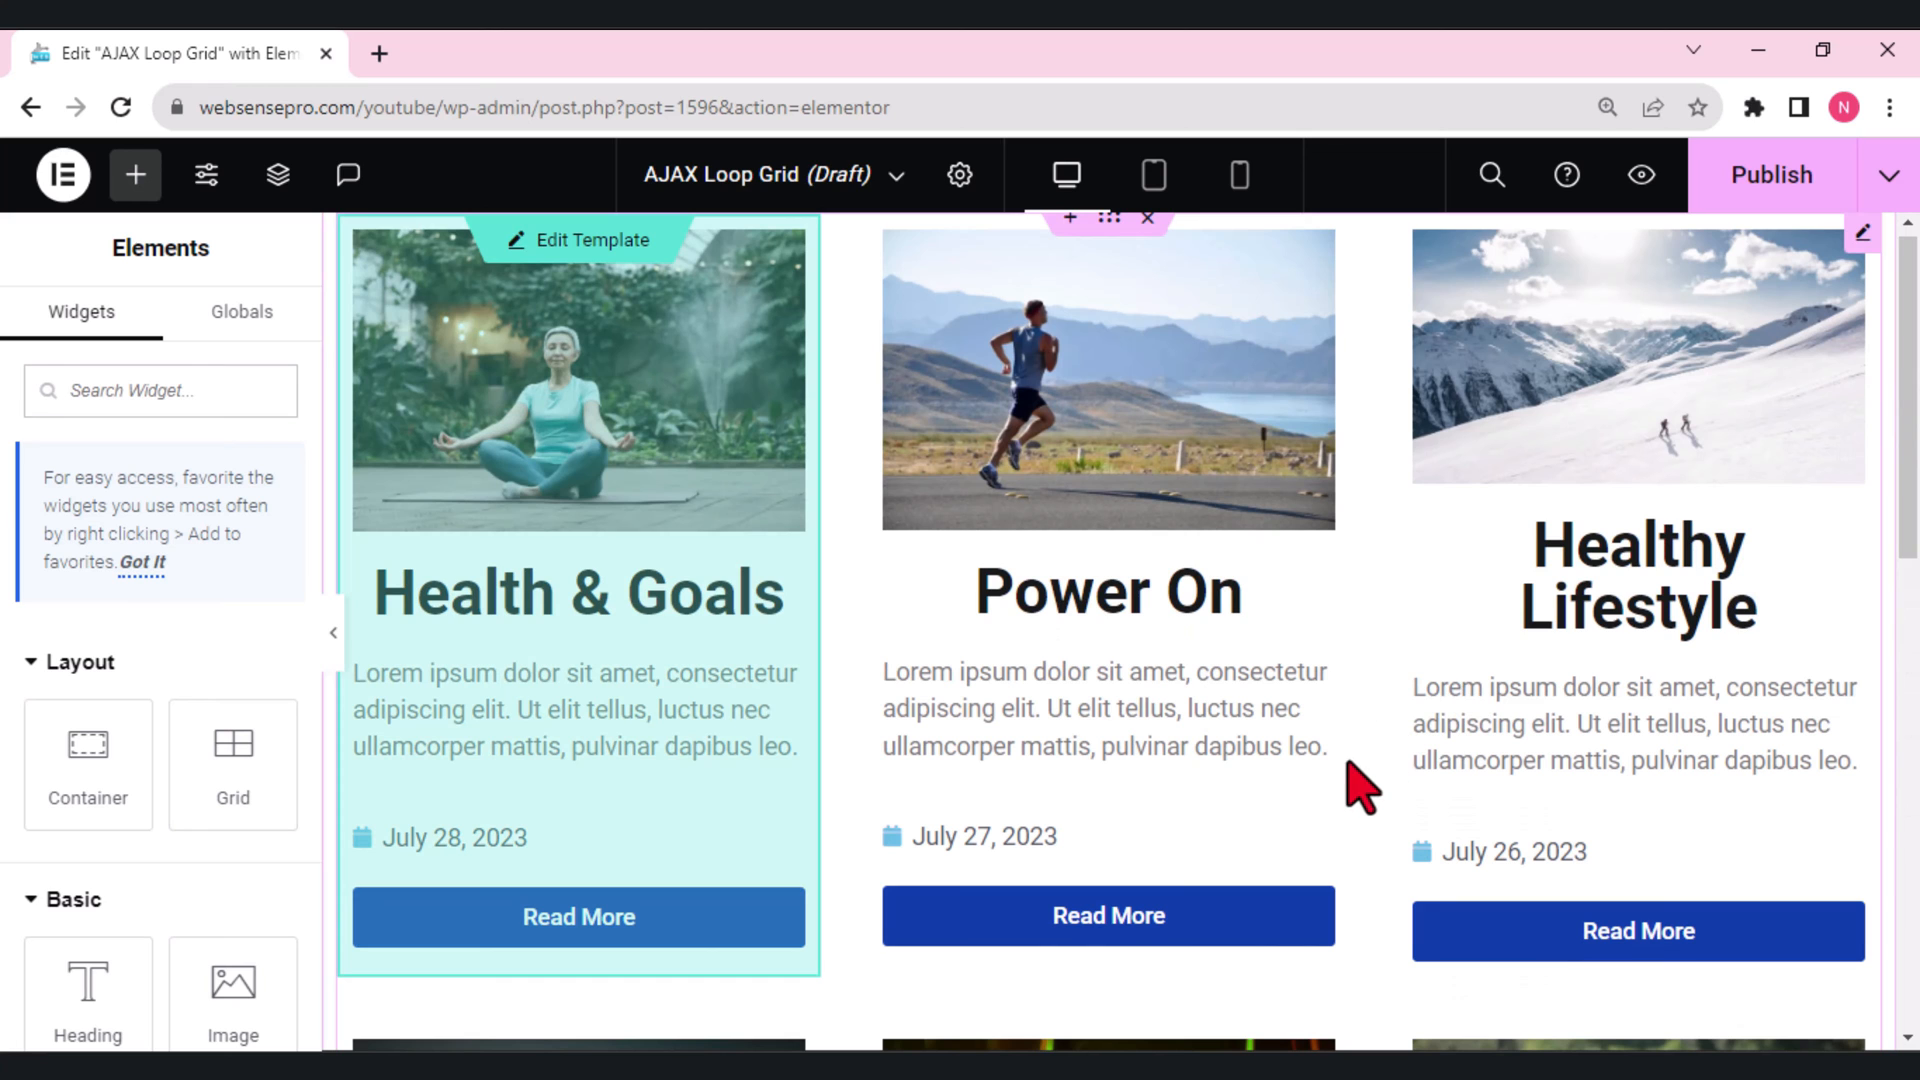
pyautogui.rightClick(1357, 790)
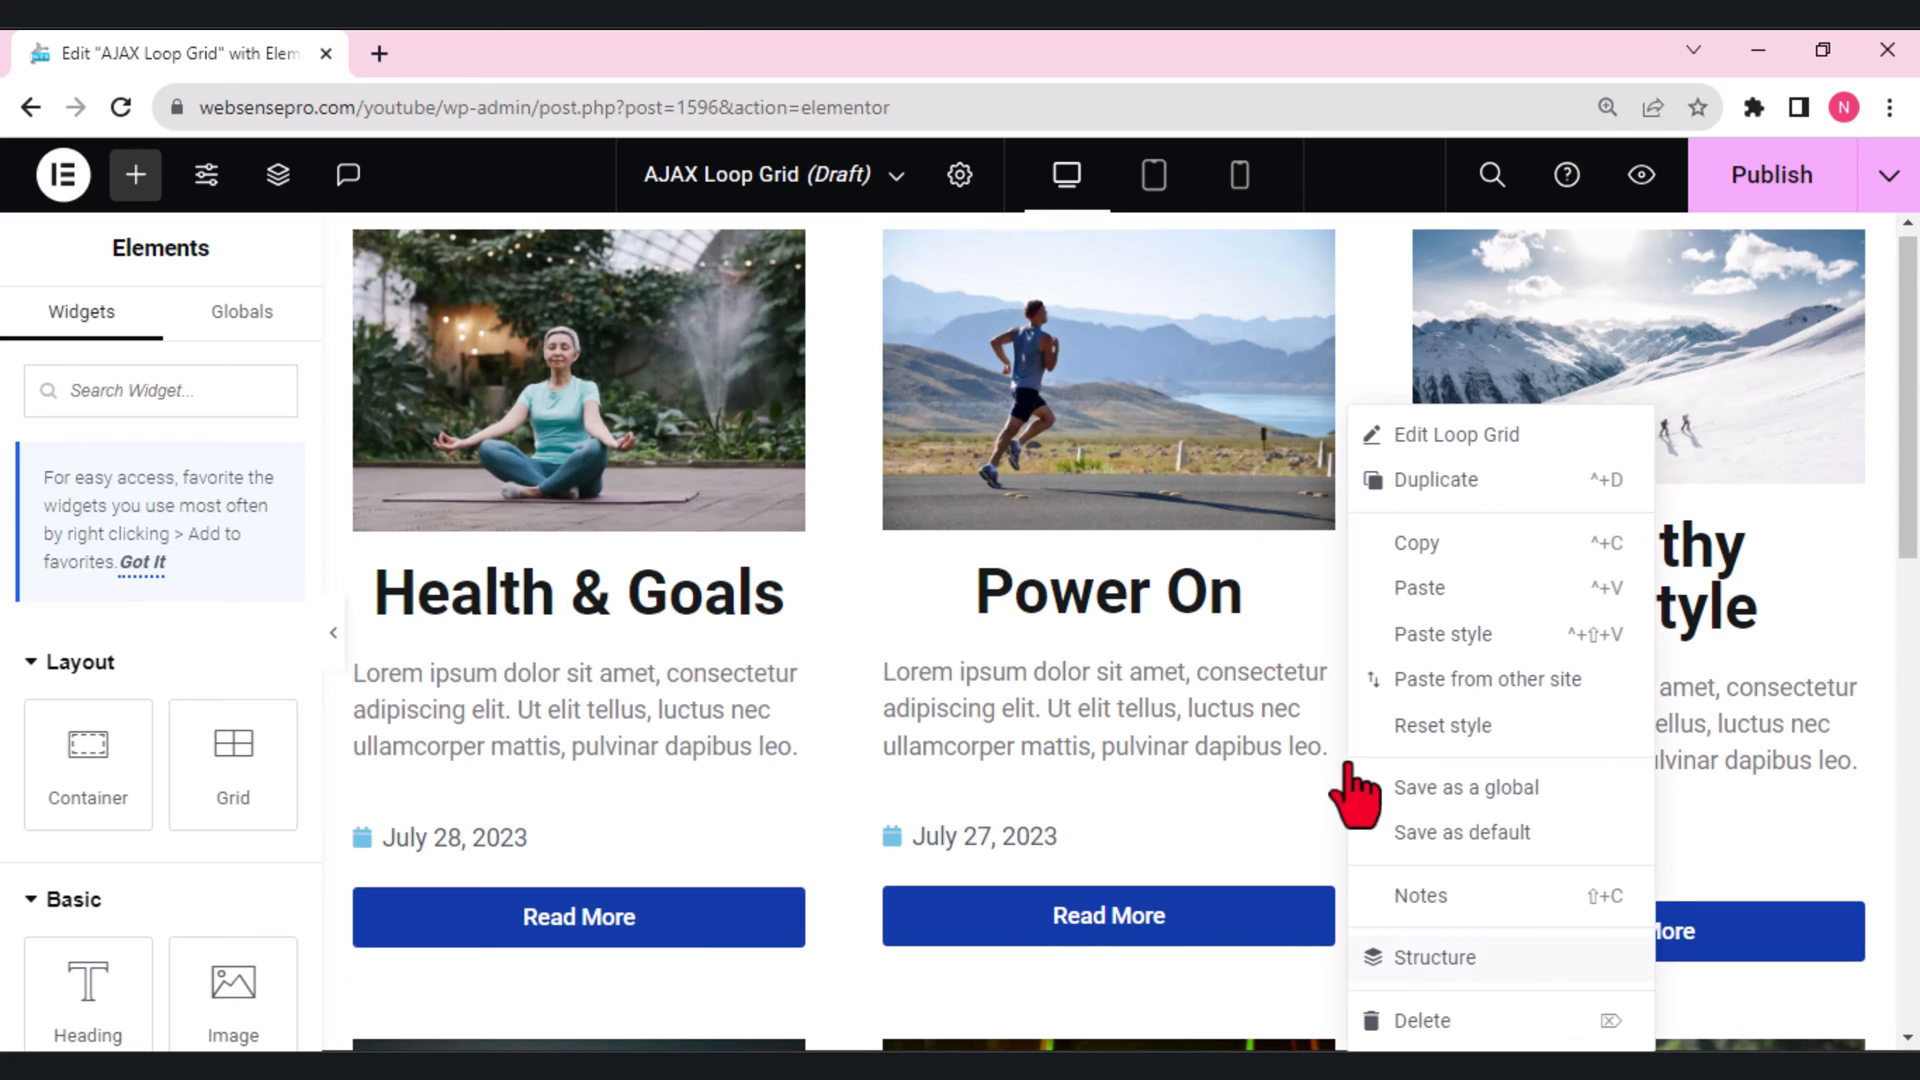
pyautogui.click(1433, 956)
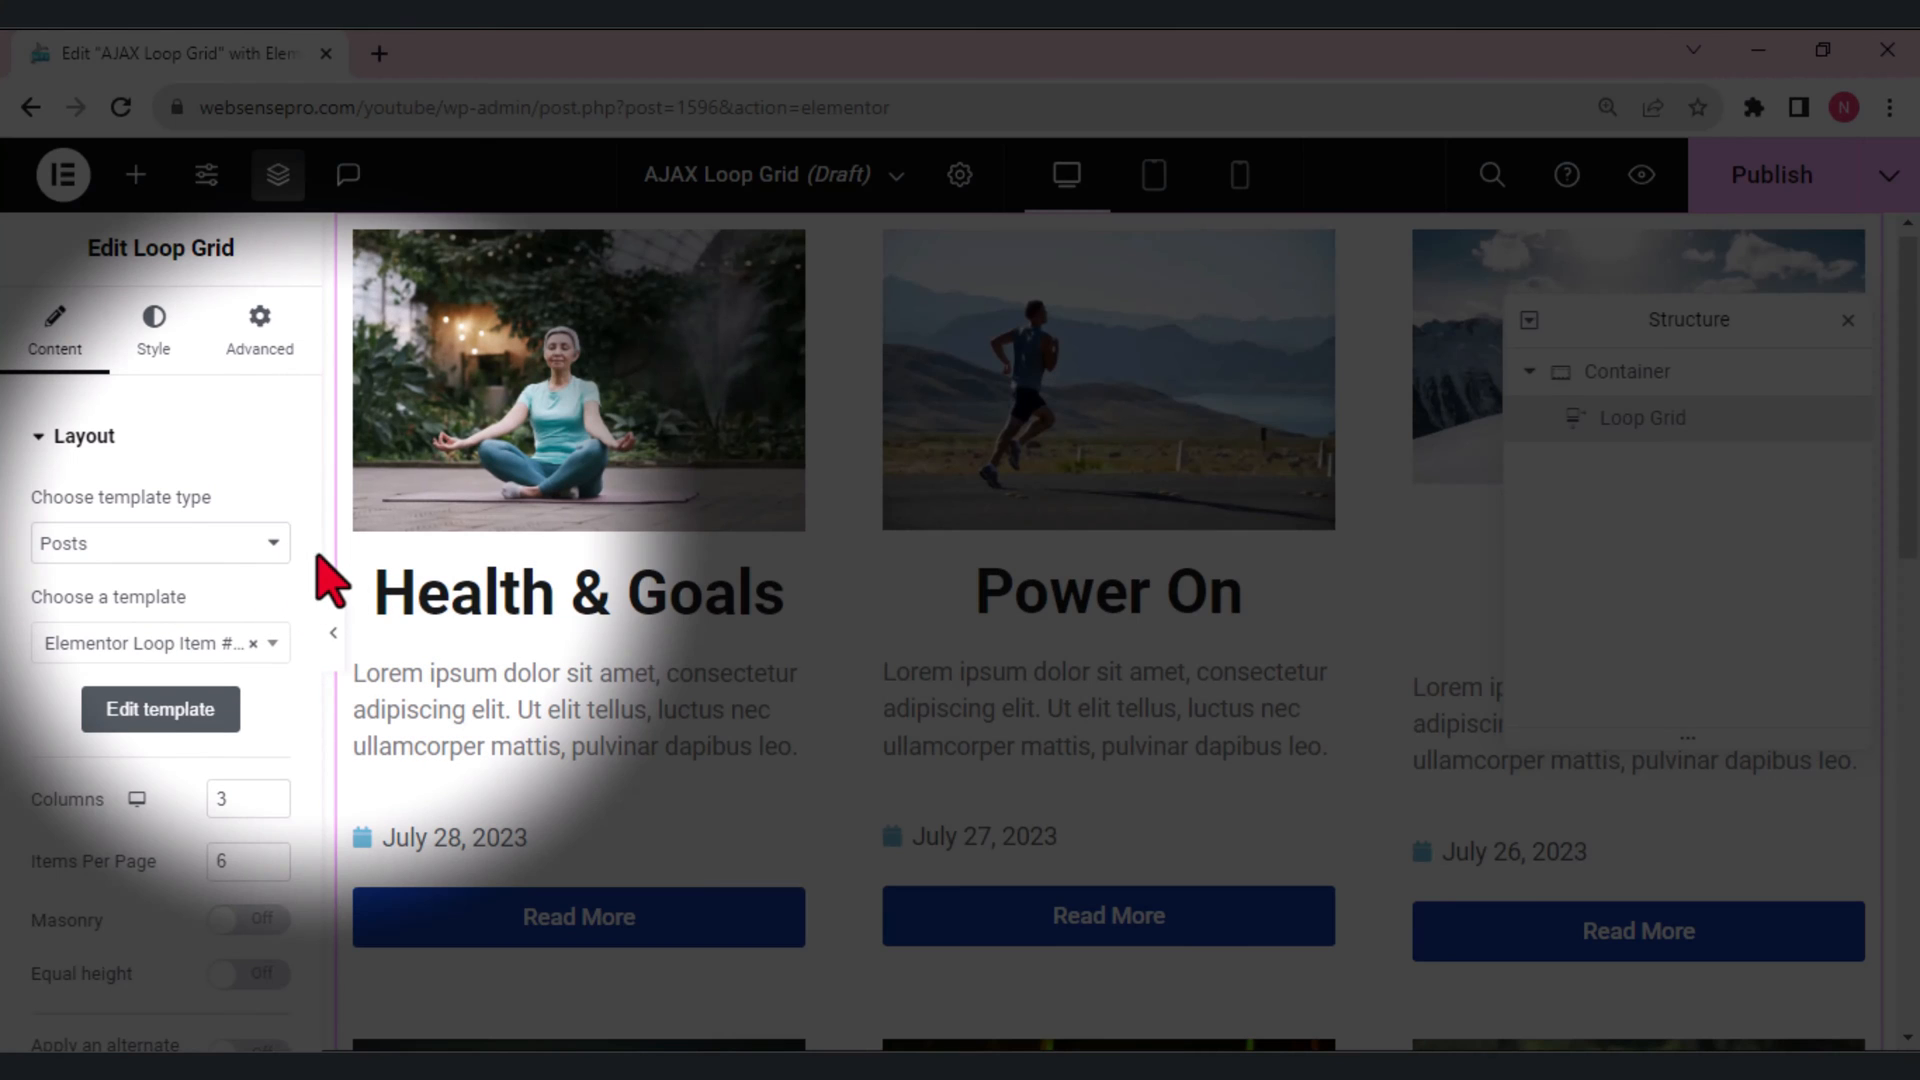
pyautogui.scroll(-3)
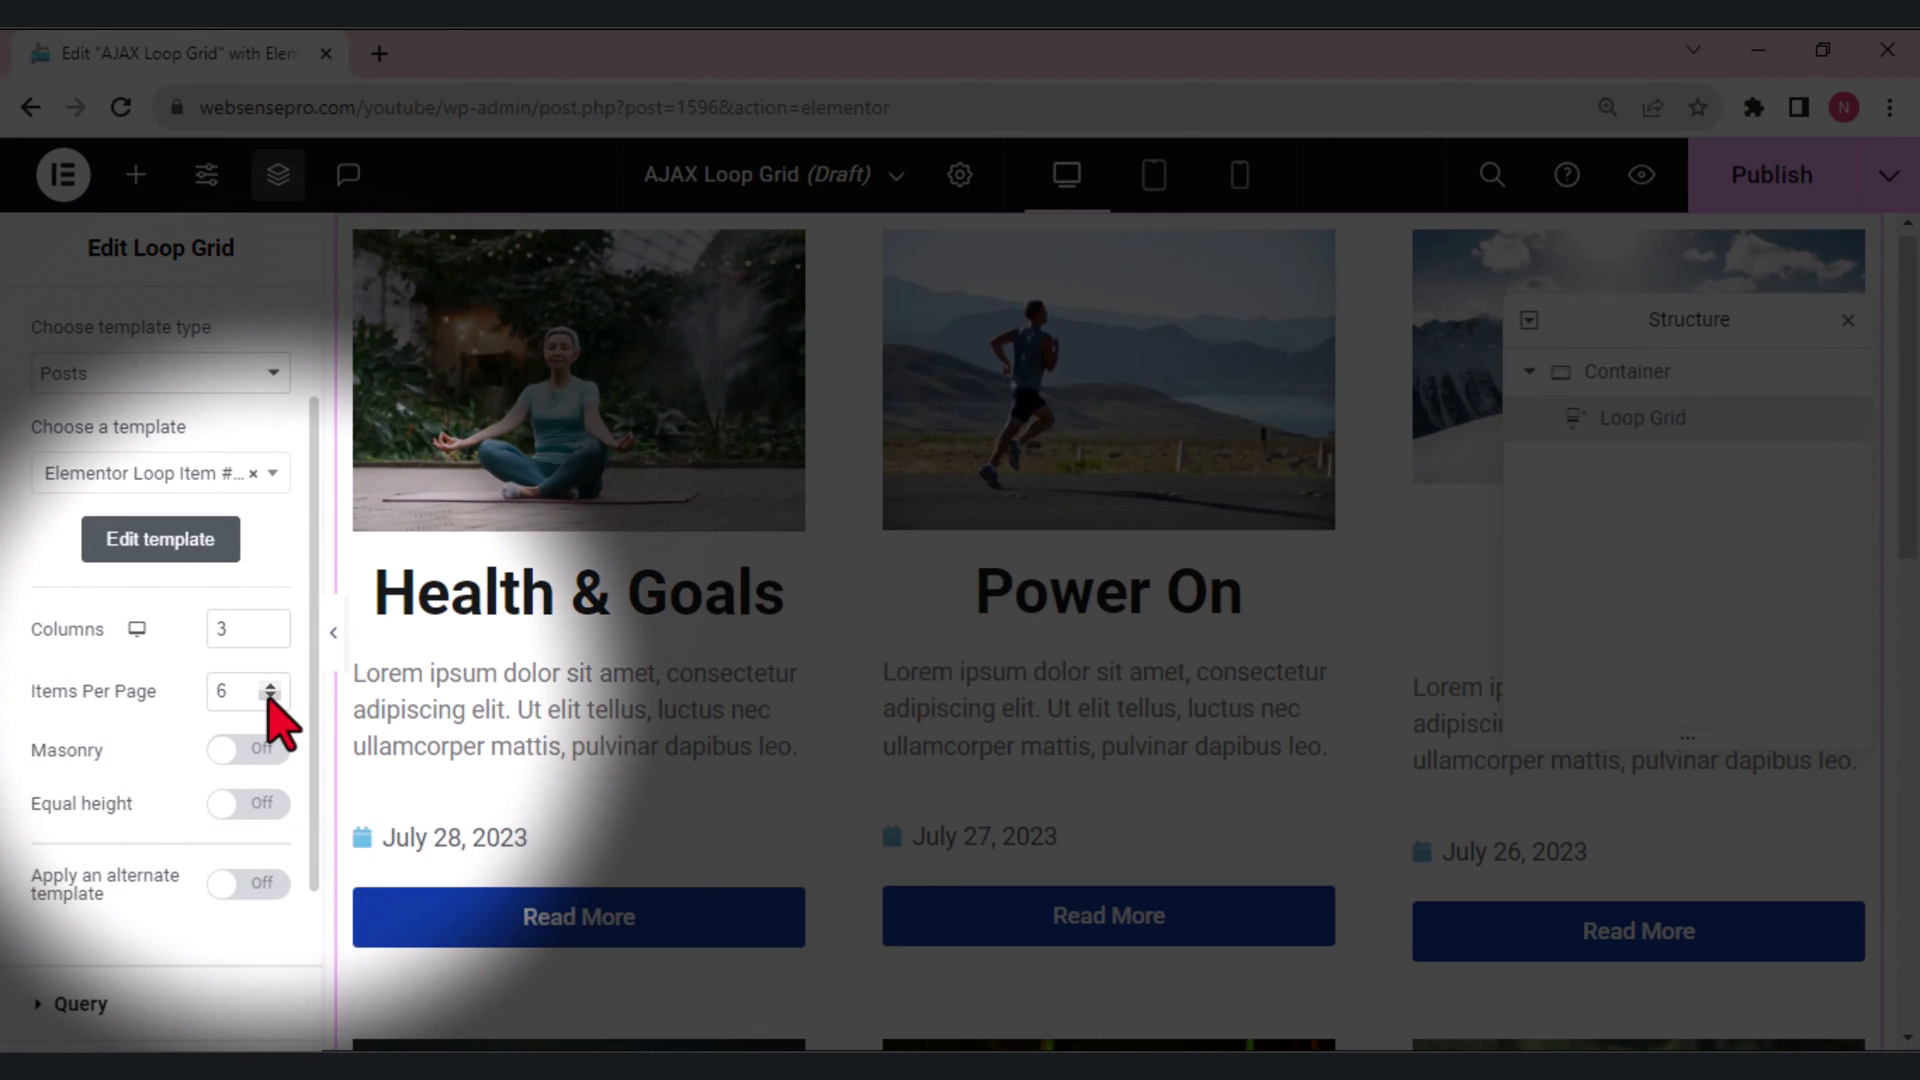
pyautogui.click(271, 702)
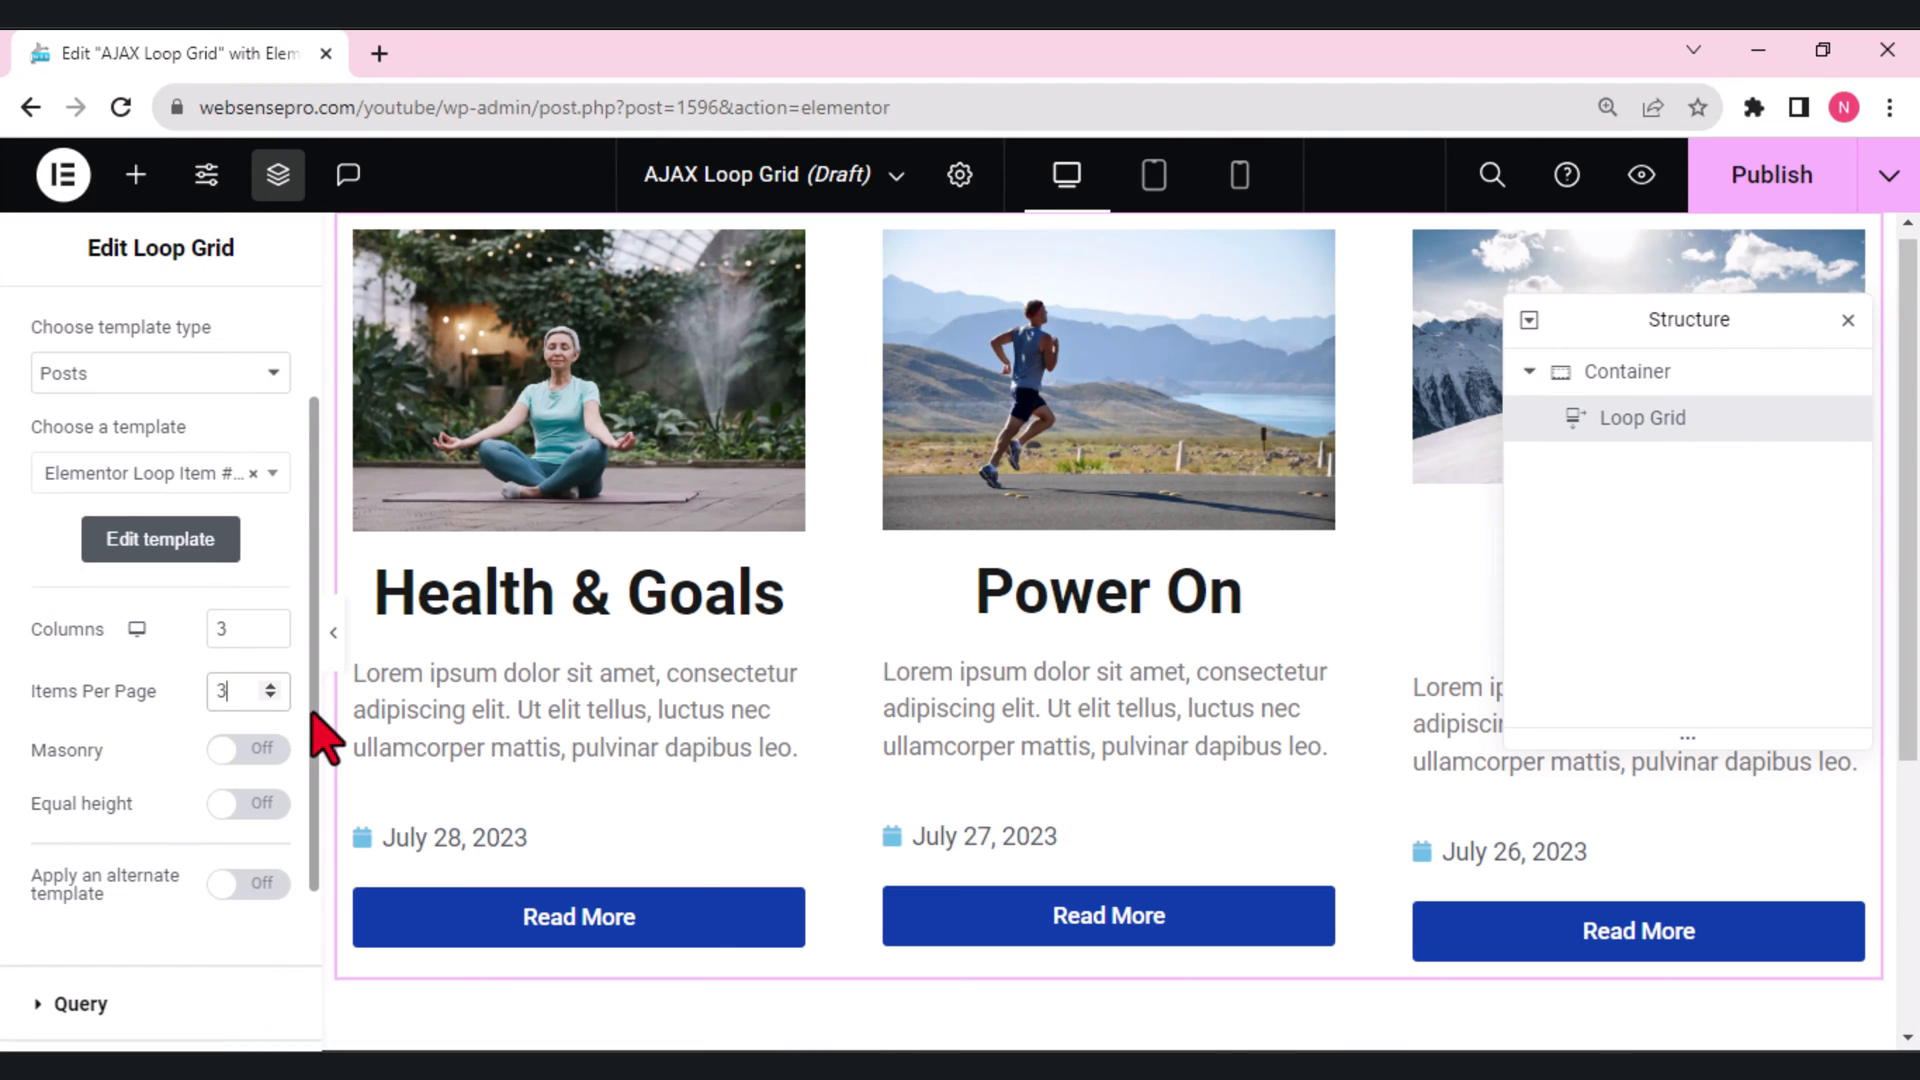
pyautogui.scroll(-3)
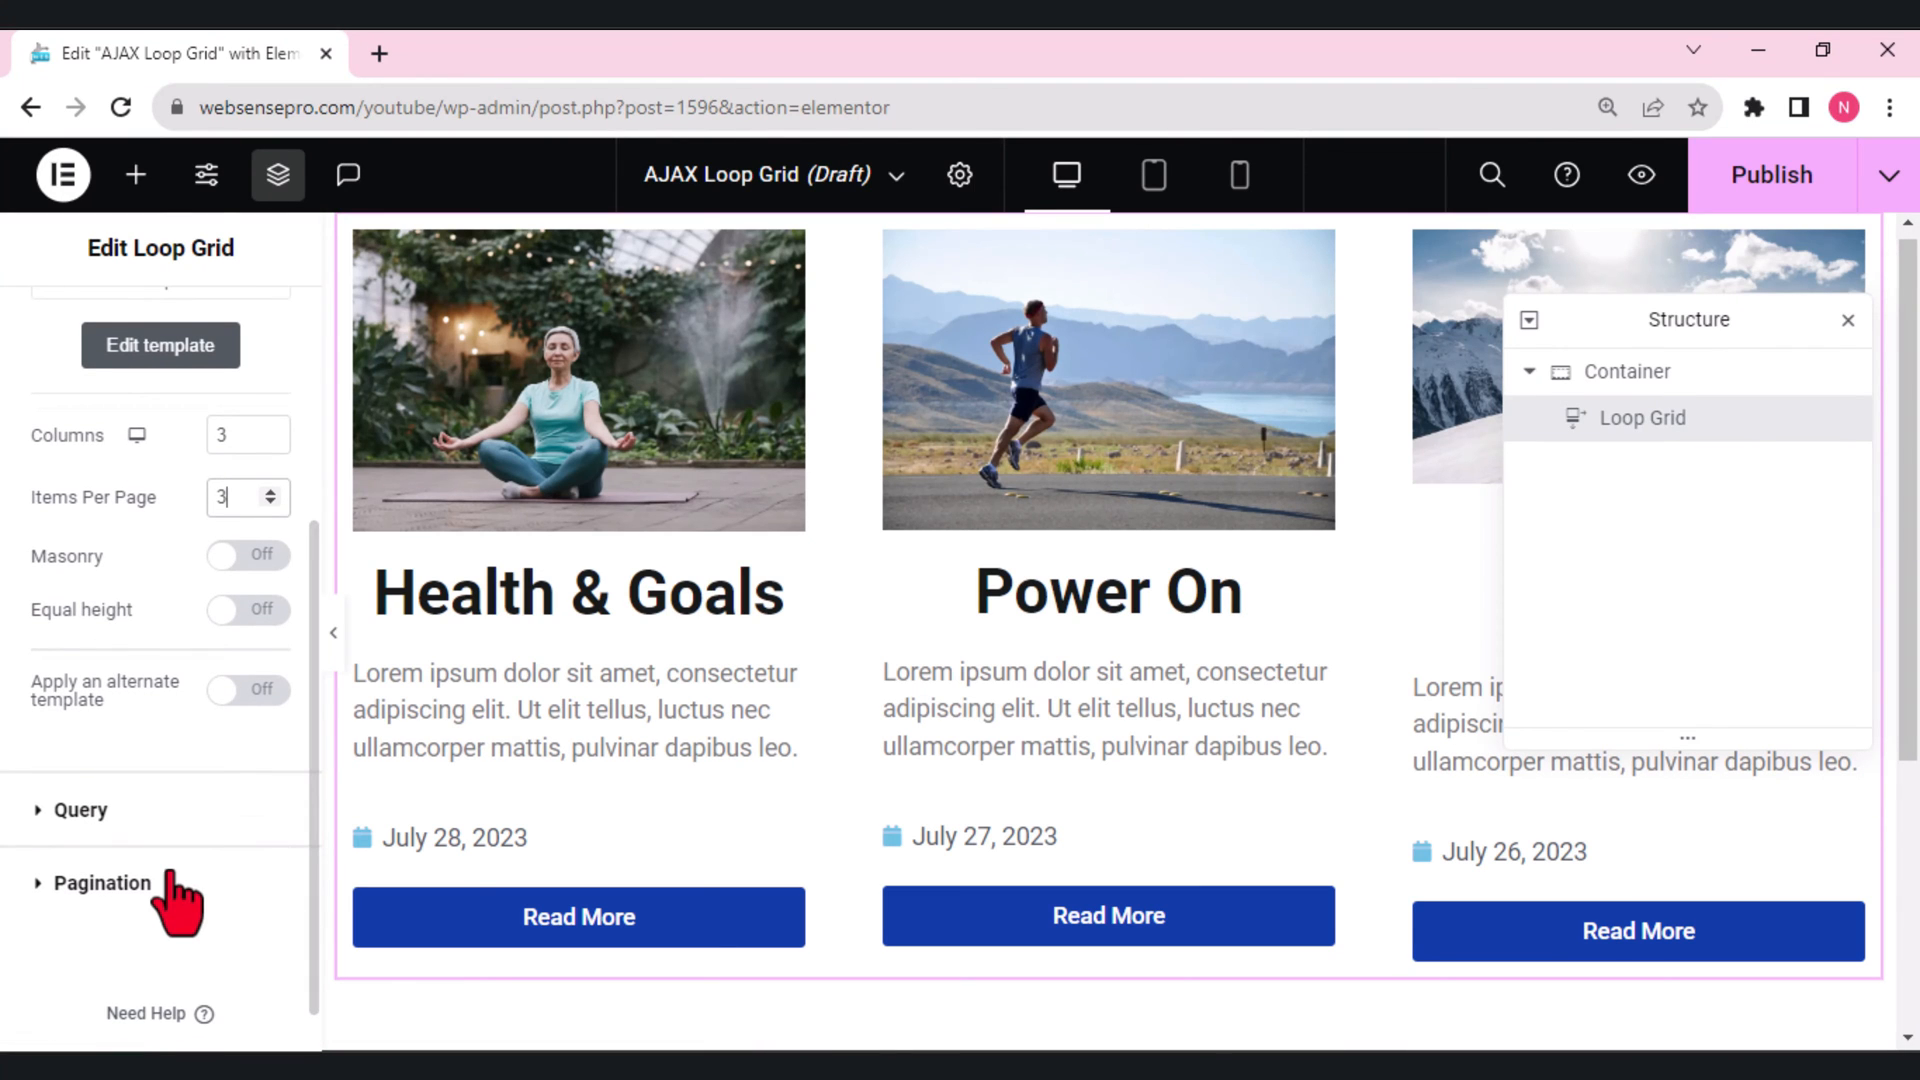
pyautogui.moveTo(282, 637)
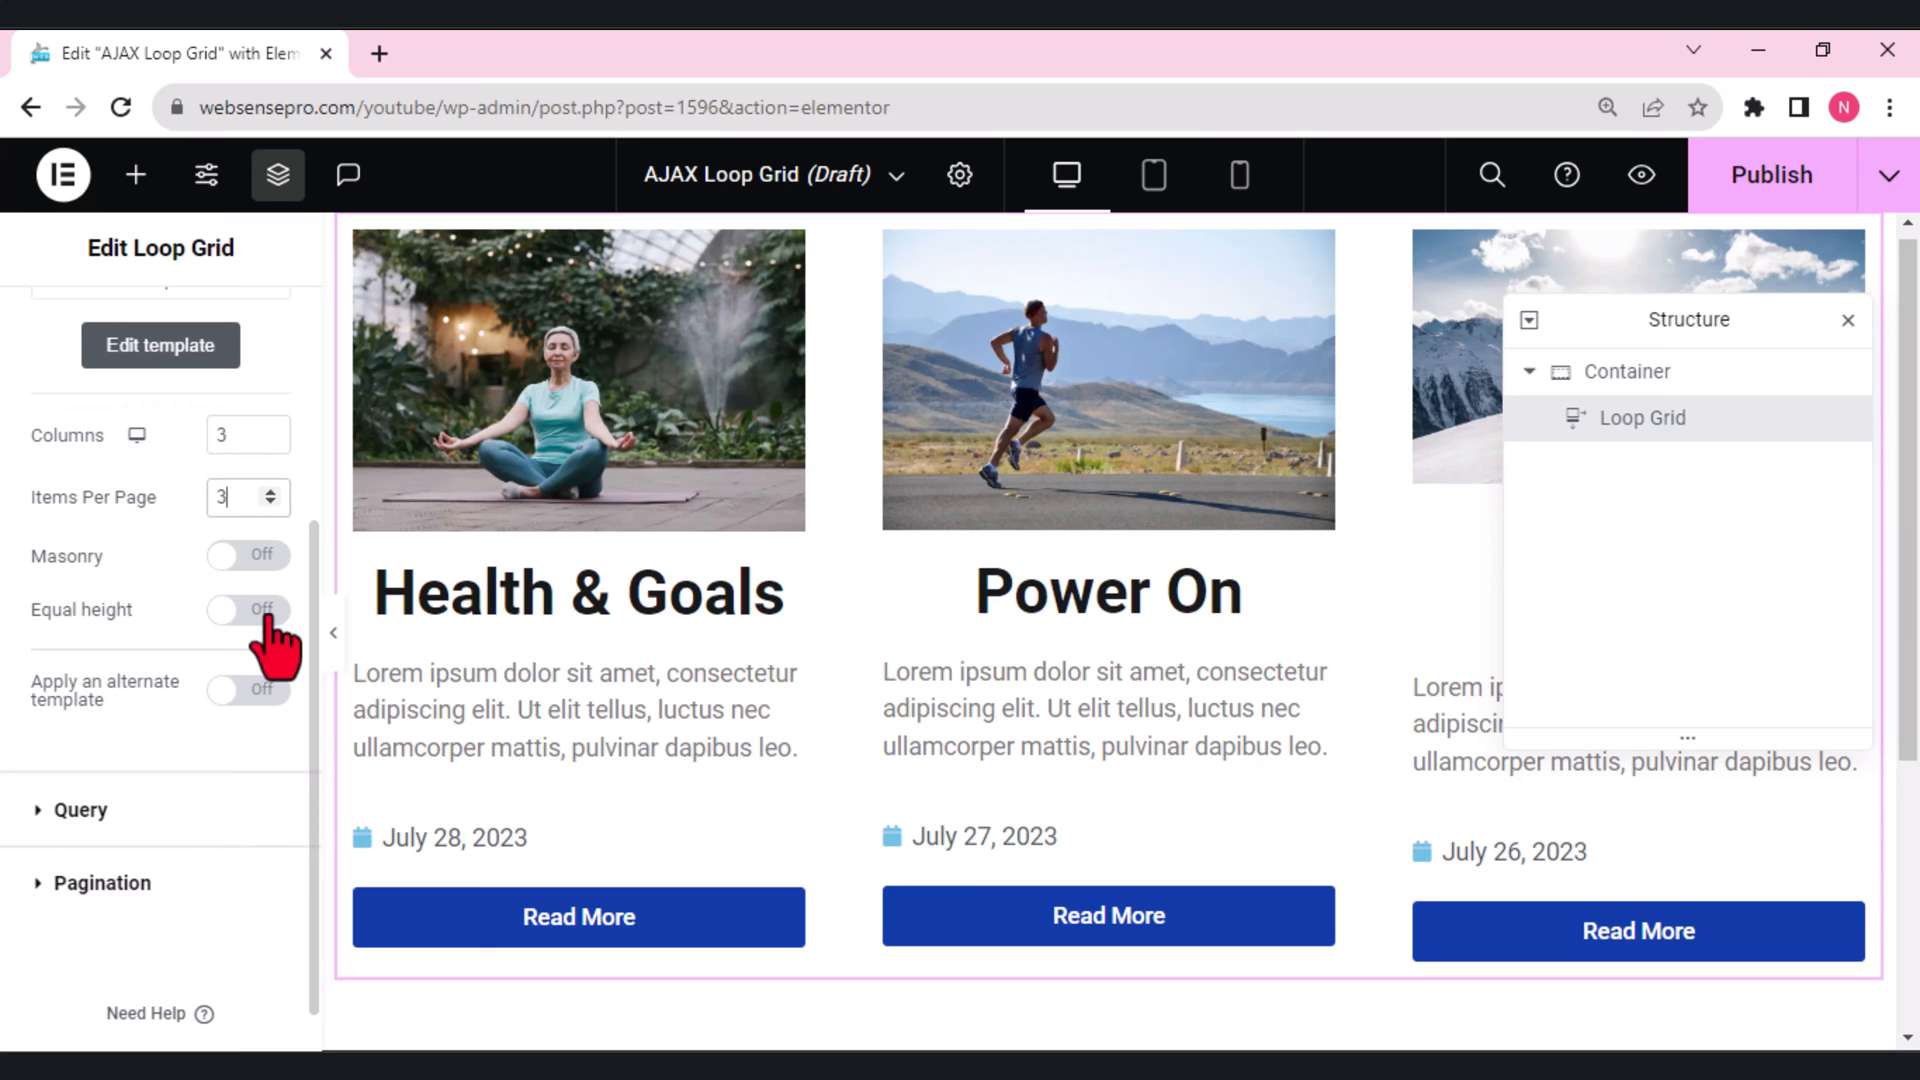
pyautogui.click(247, 610)
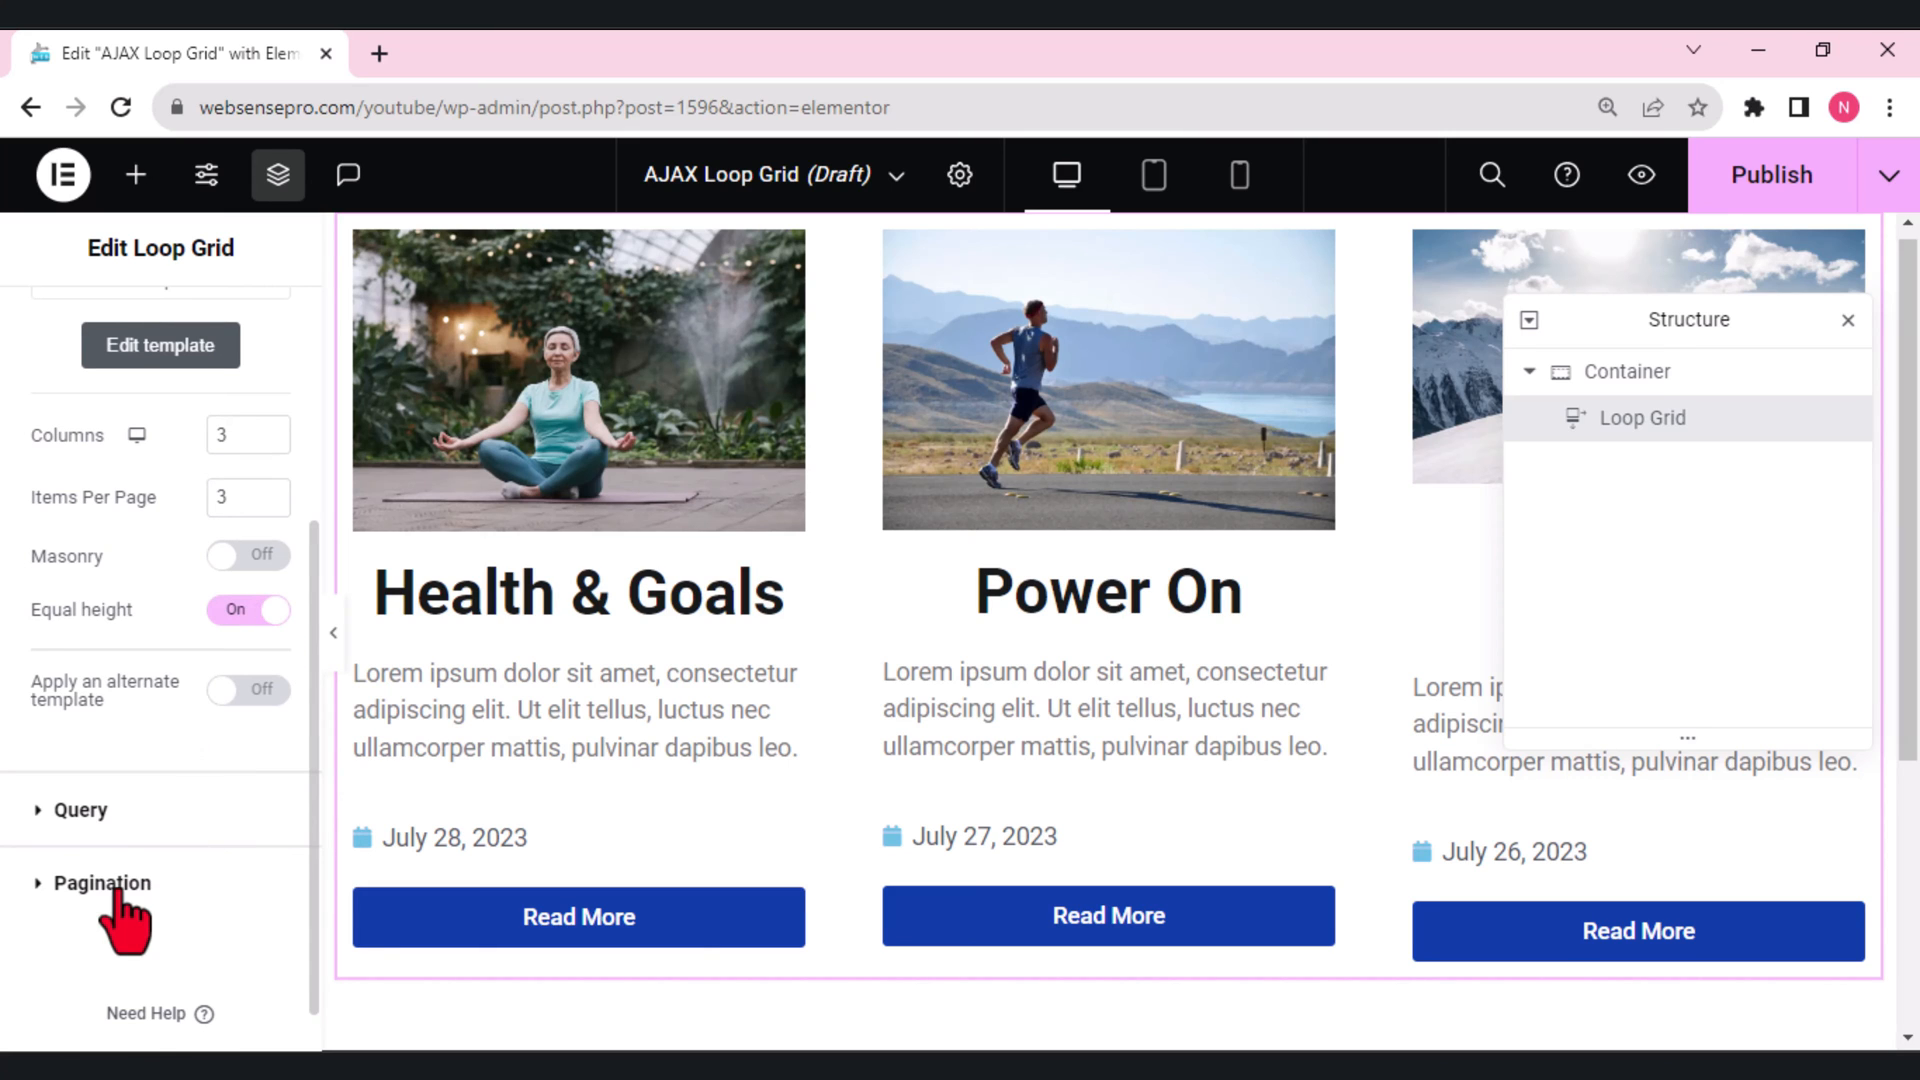
pyautogui.click(102, 882)
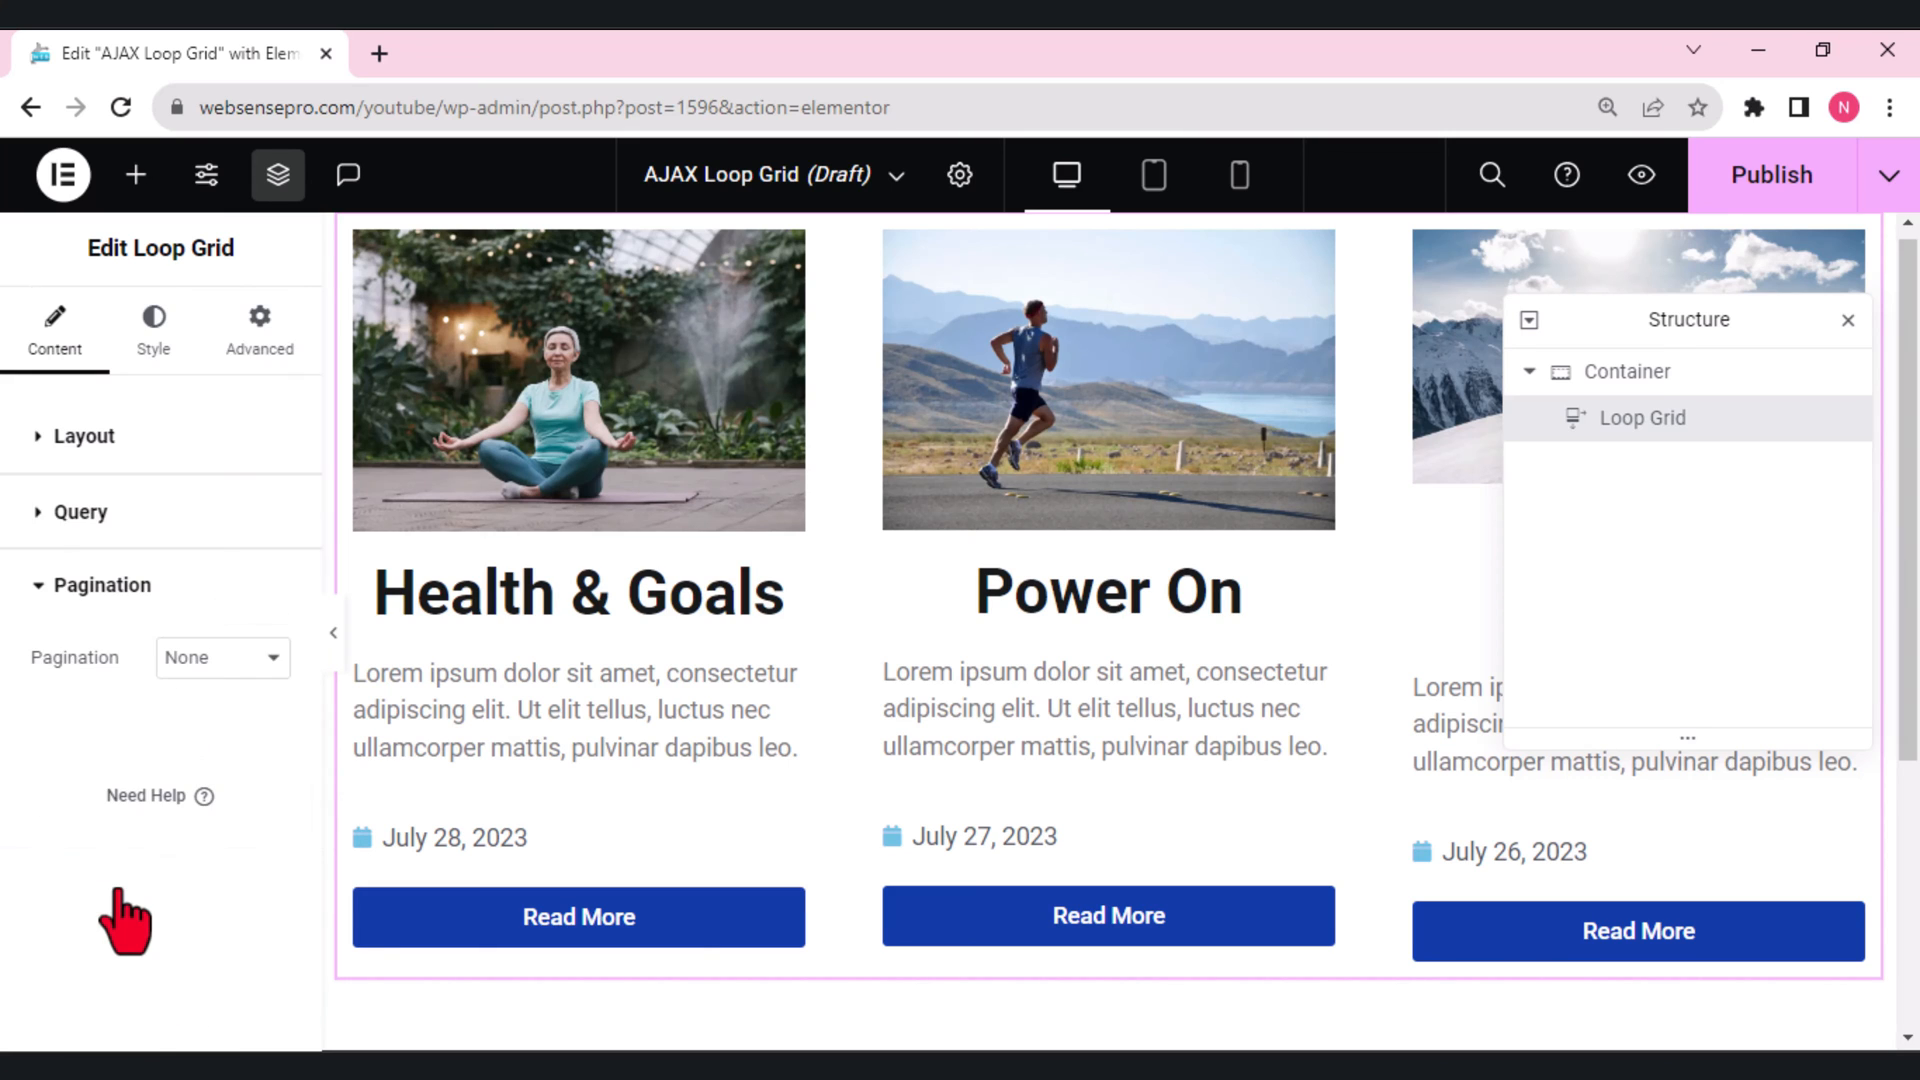
pyautogui.click(222, 658)
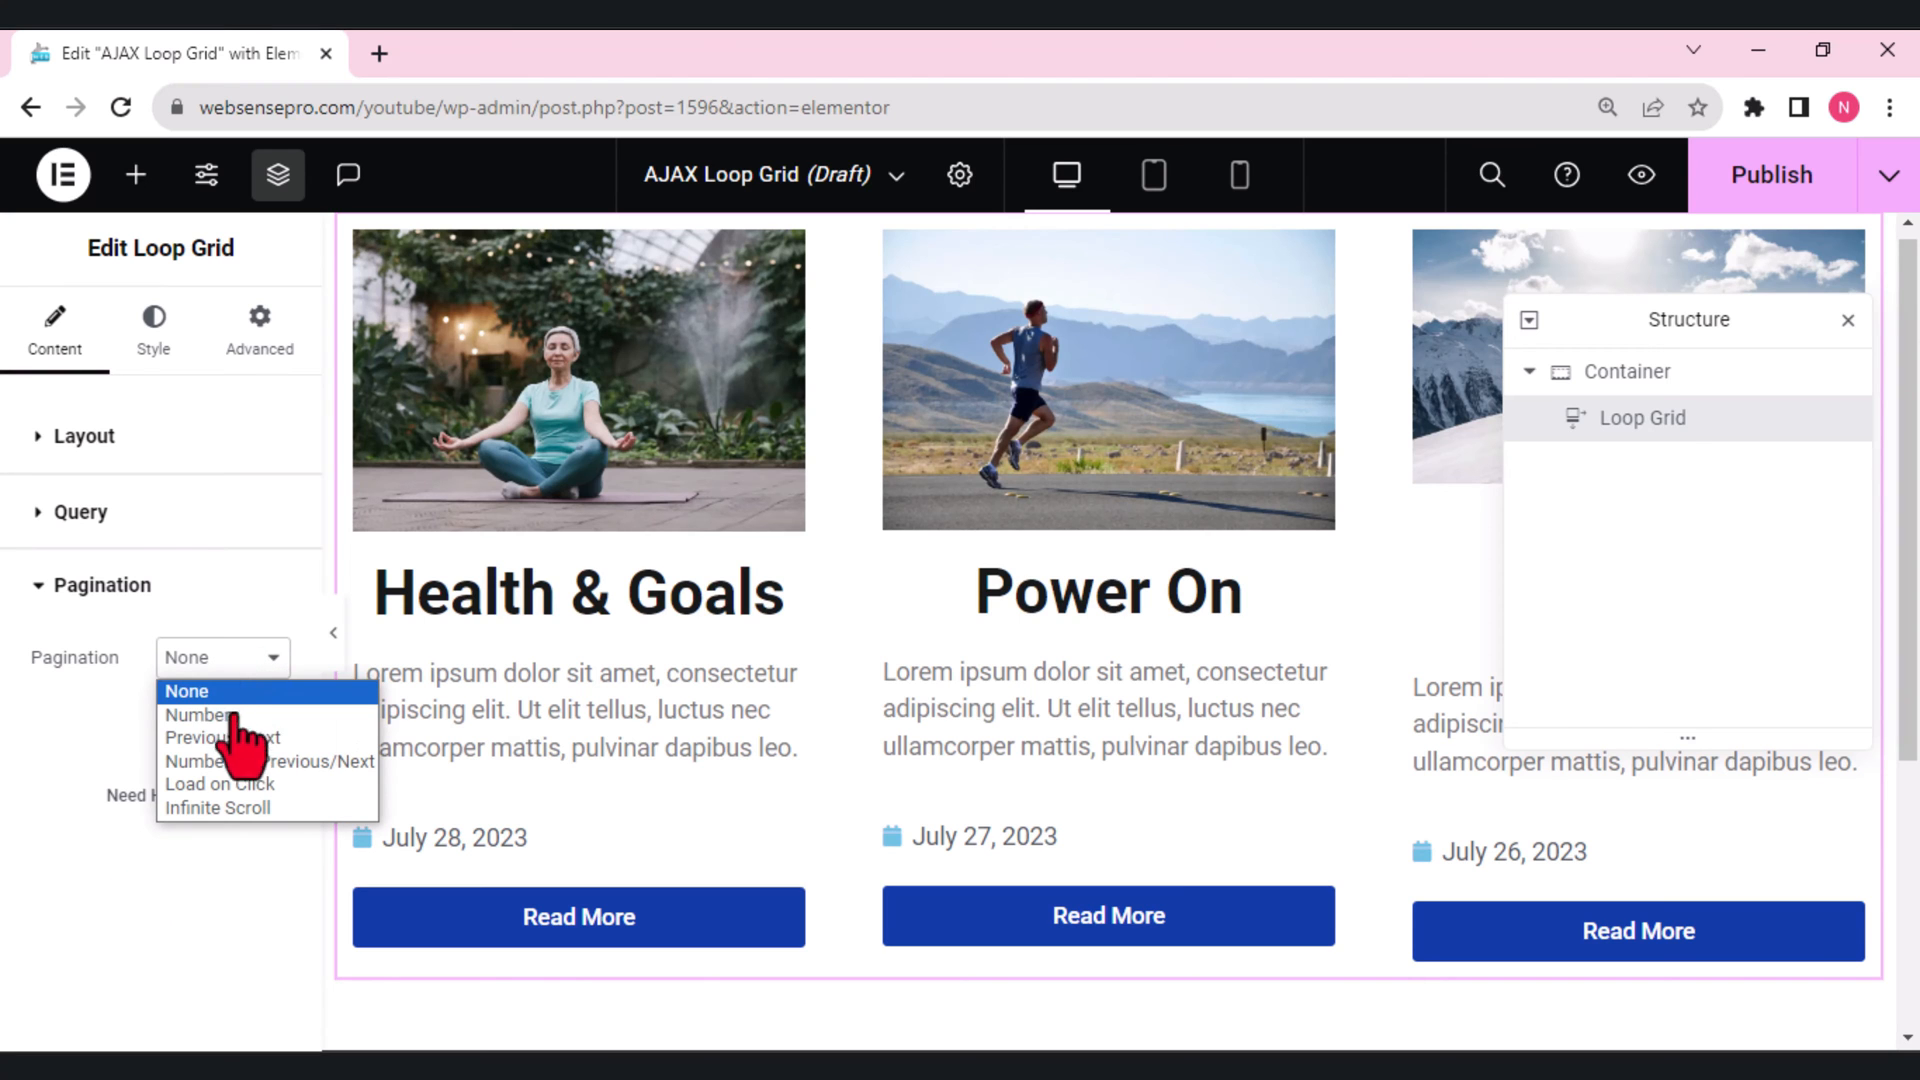
pyautogui.click(198, 715)
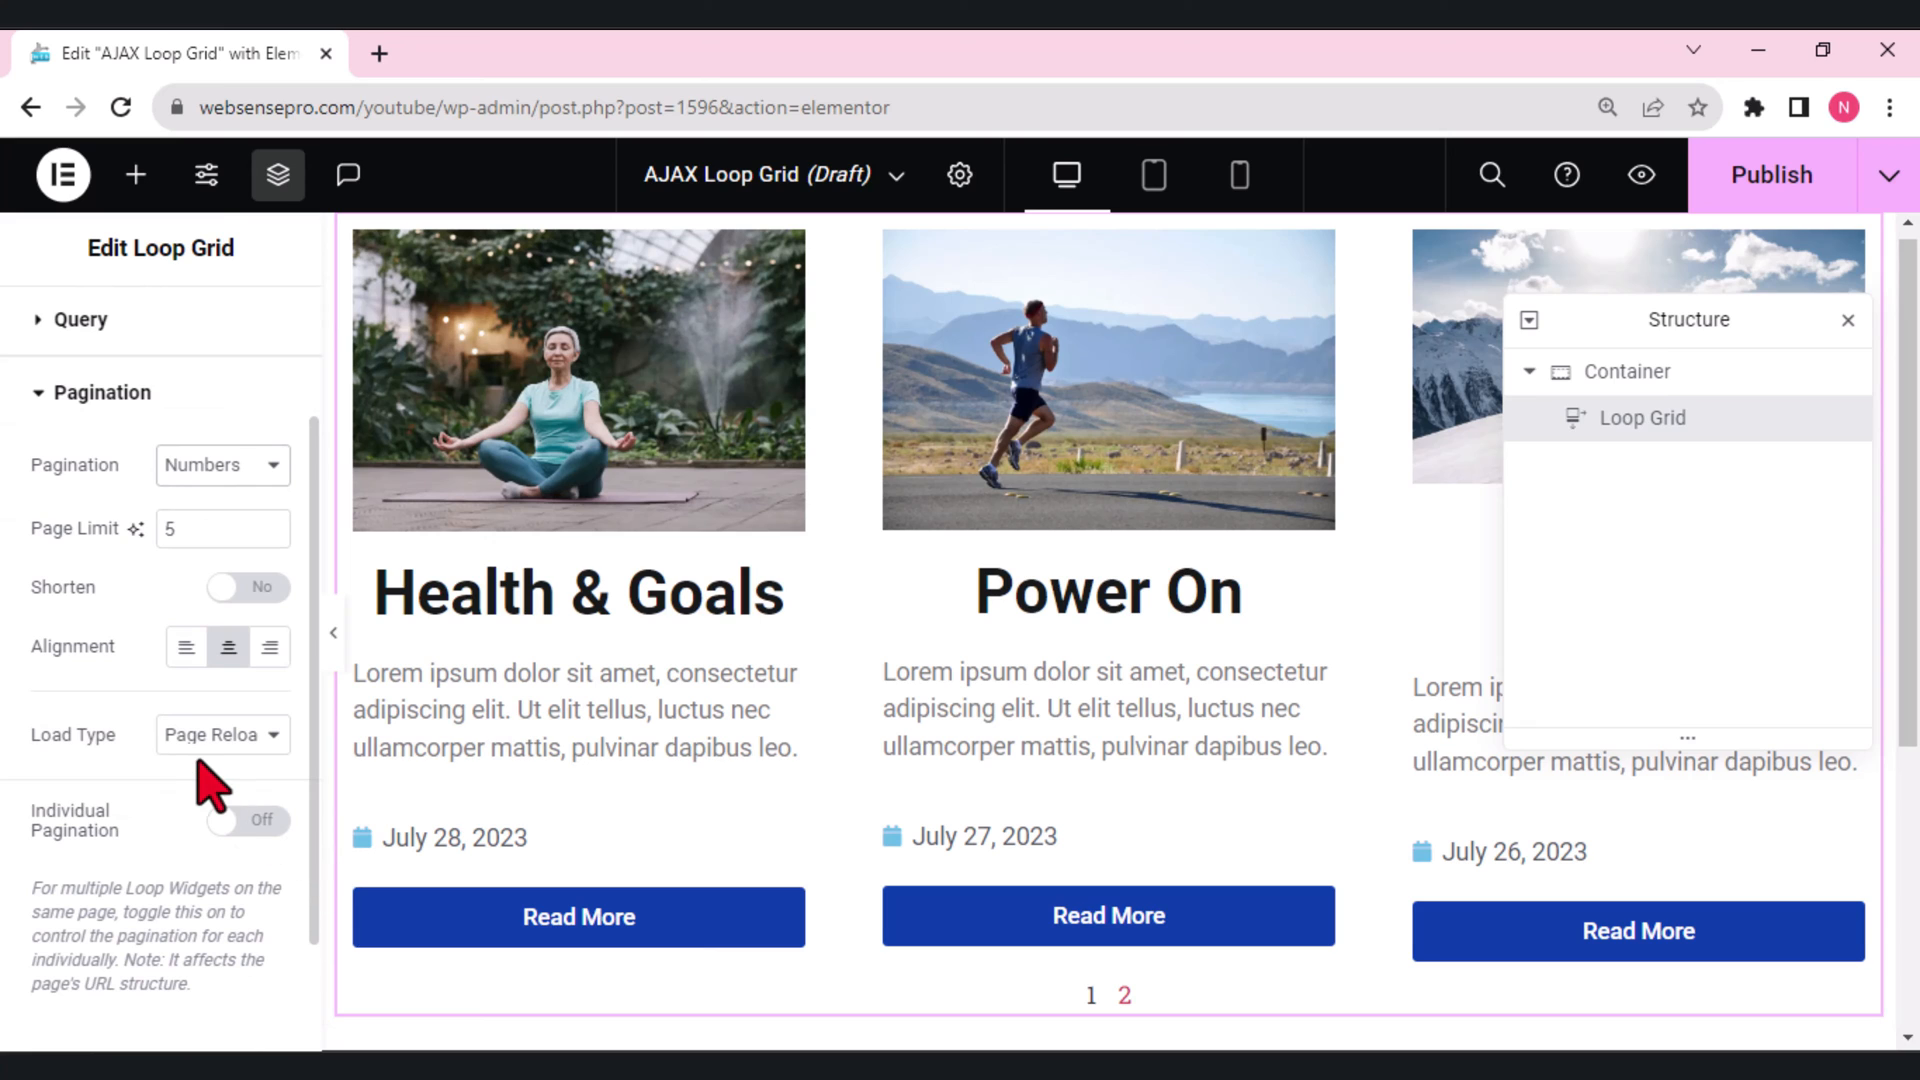
pyautogui.moveTo(214, 784)
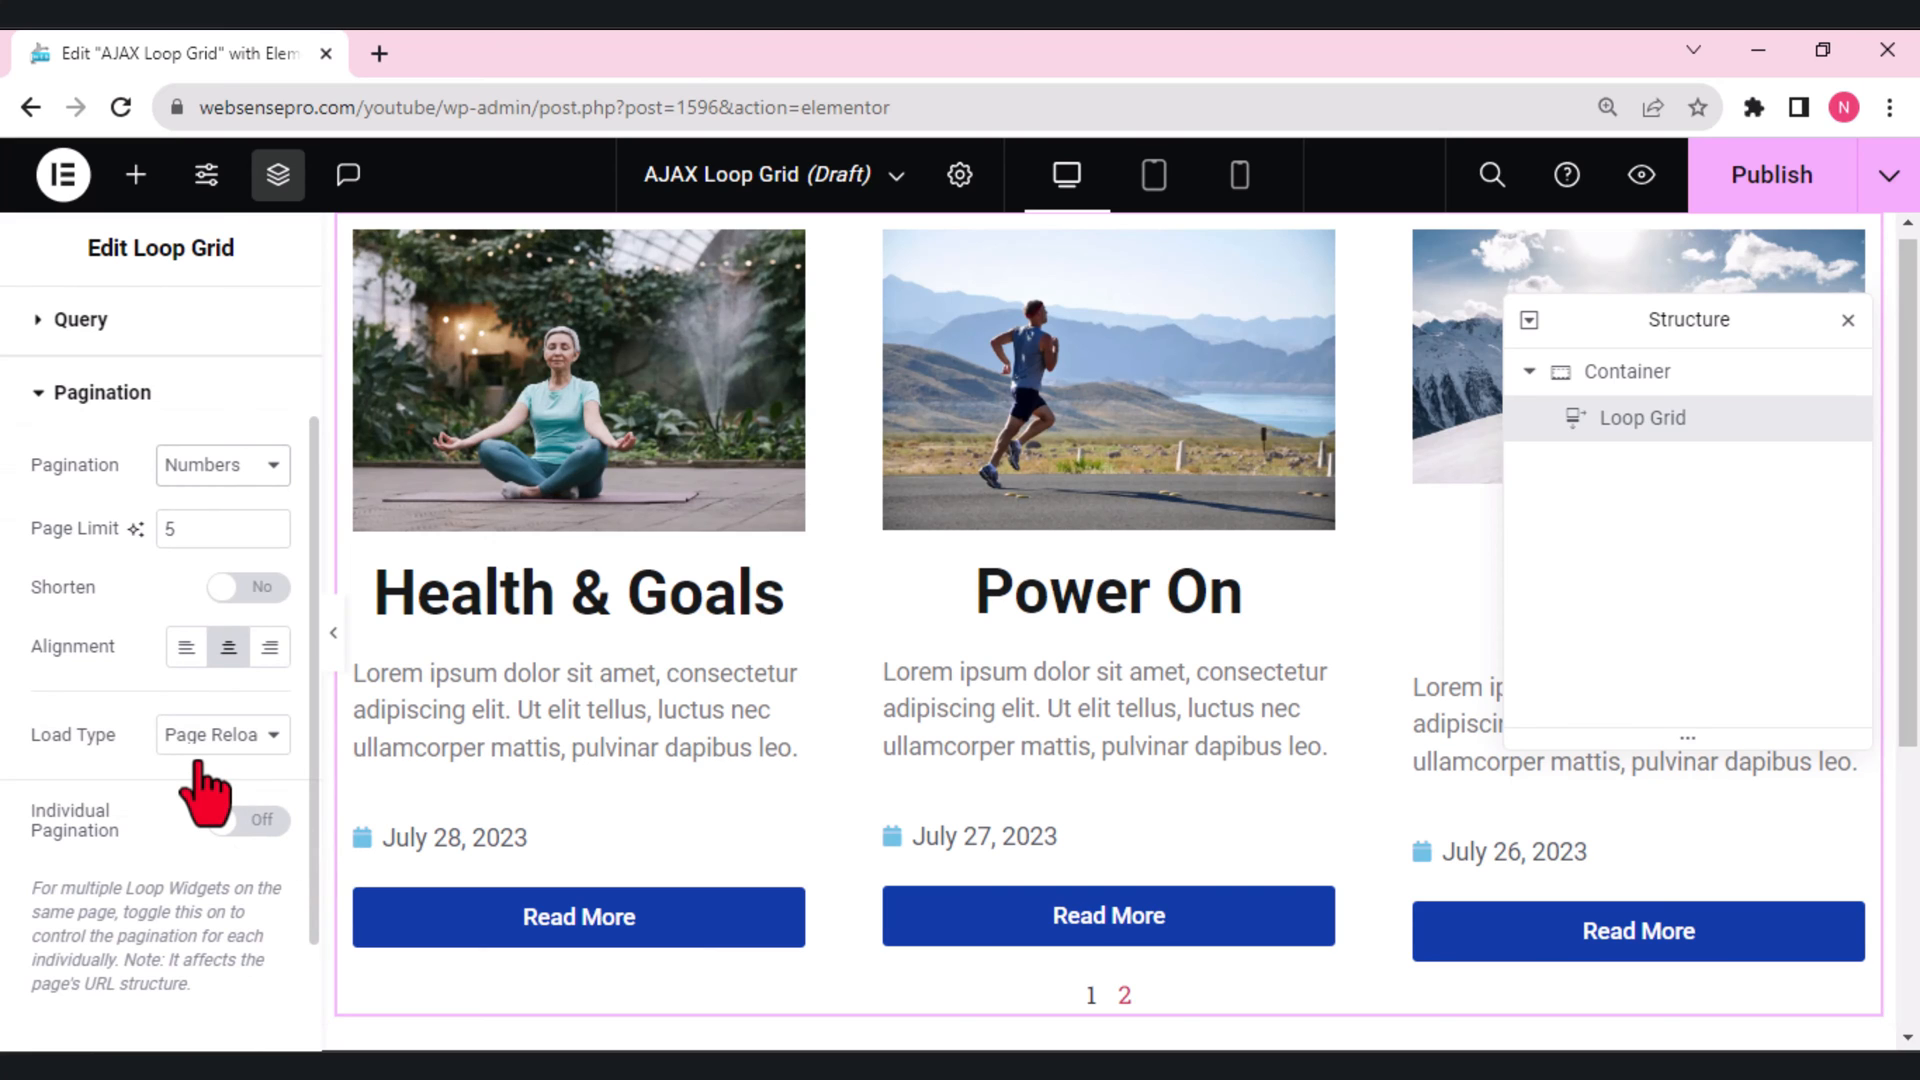
pyautogui.moveTo(316, 784)
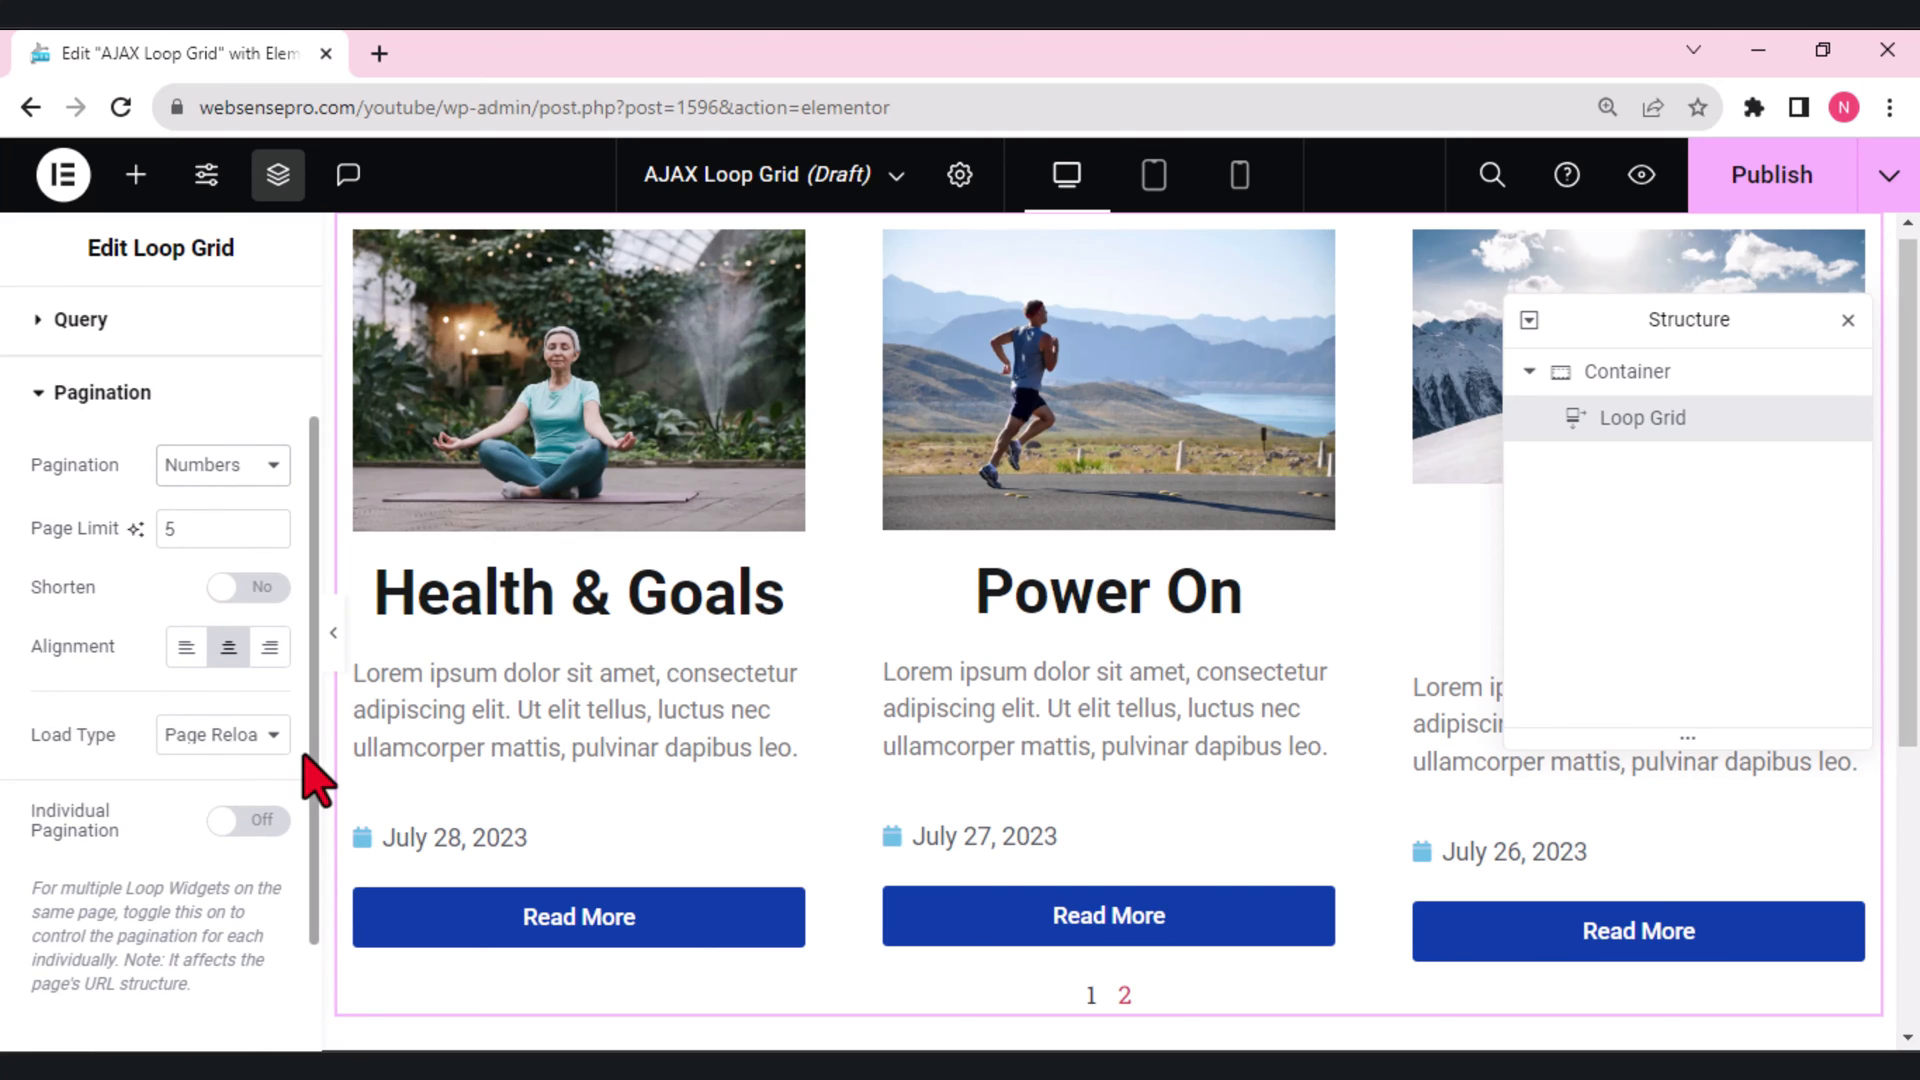
pyautogui.moveTo(1410, 355)
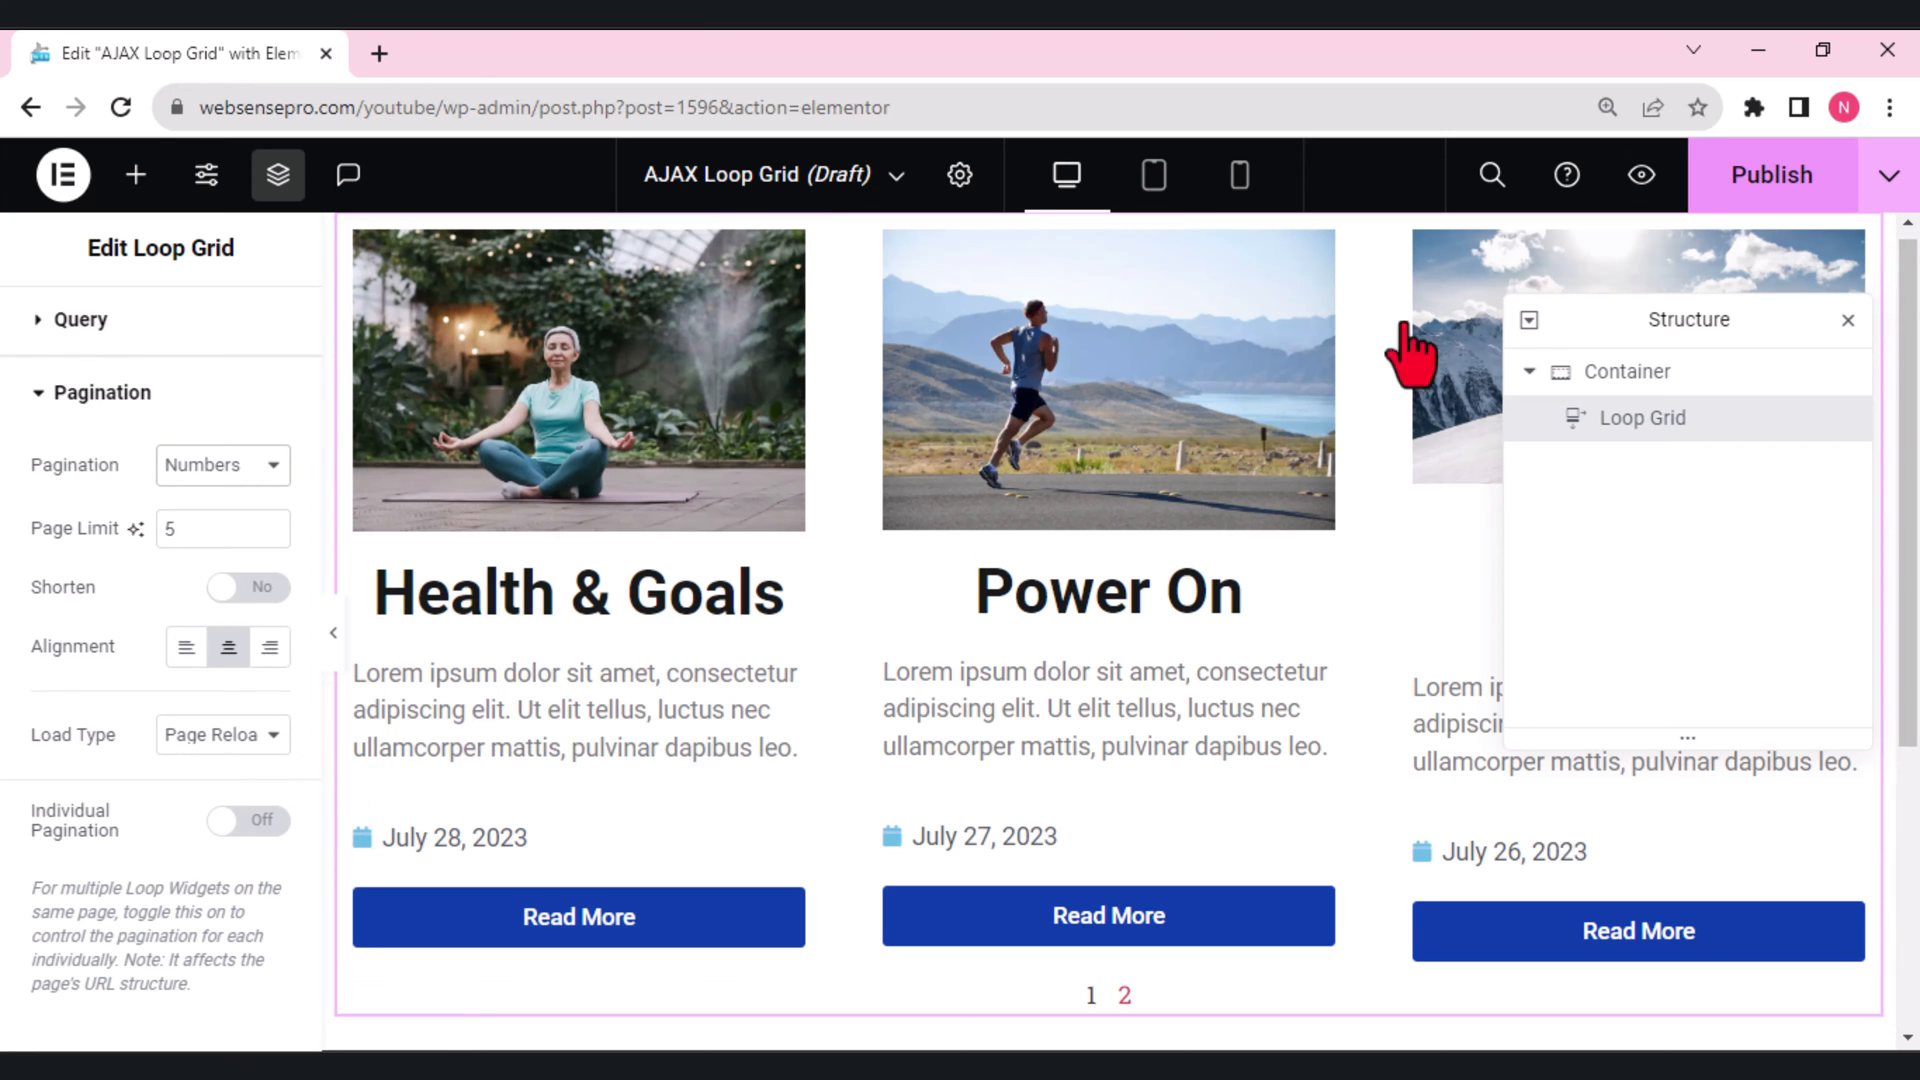
pyautogui.moveTo(1769, 208)
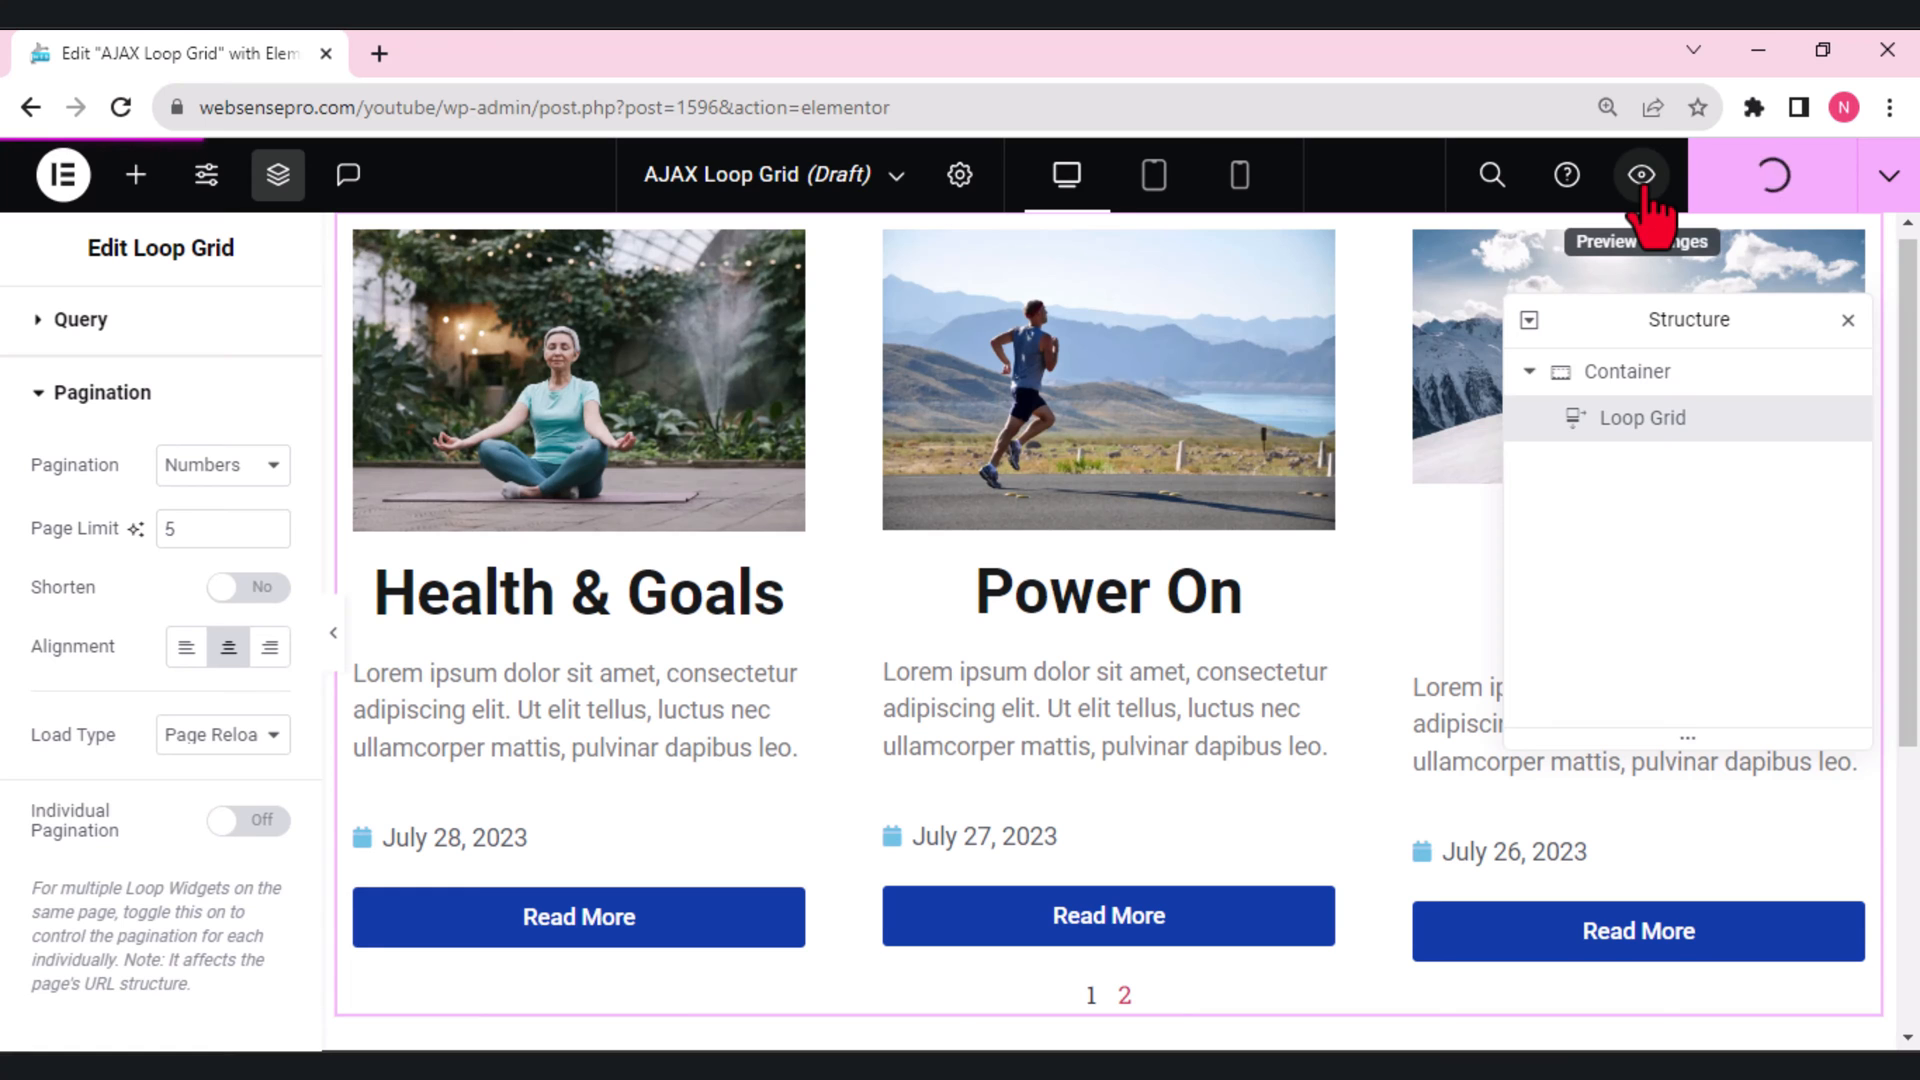
# Preview the page and open grid page 2 showing Team Spirit, Lifestyle Wins, Don't Give Up.
pyautogui.click(1640, 174)
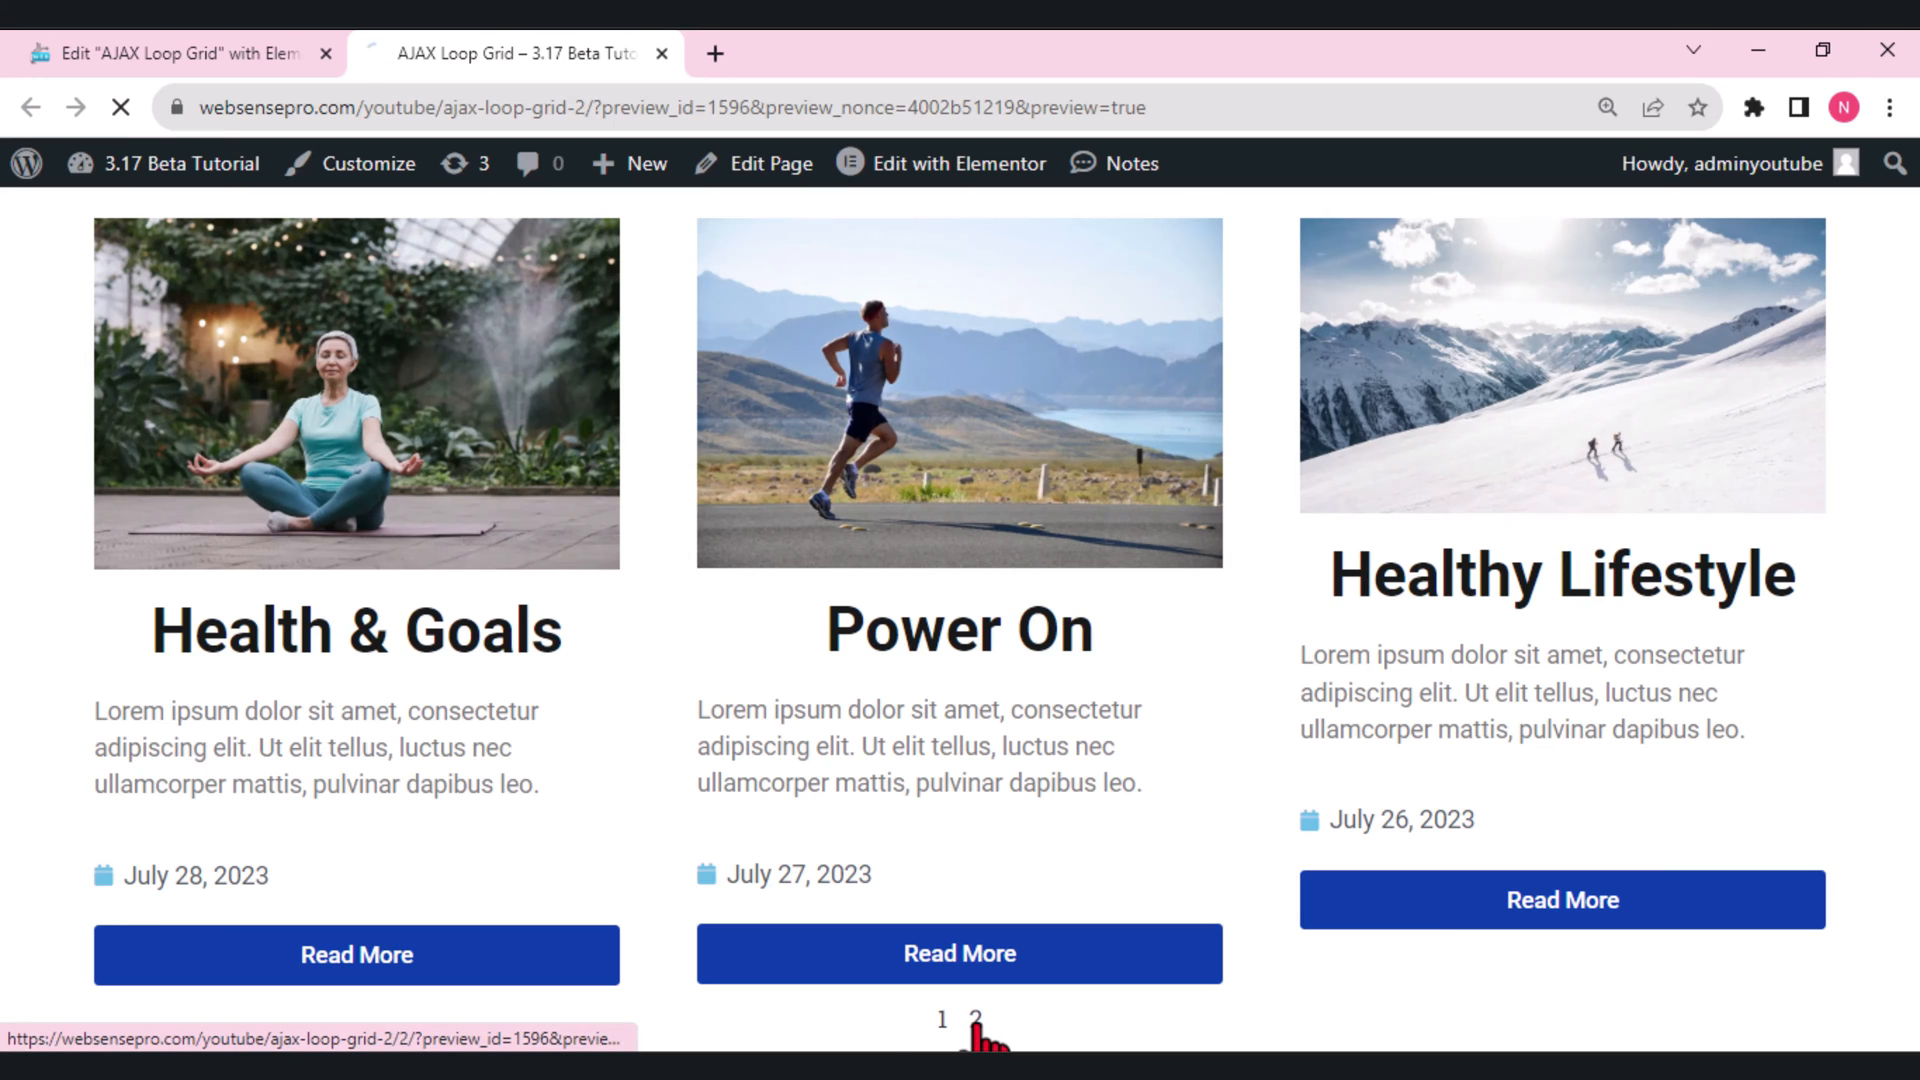
pyautogui.click(980, 1018)
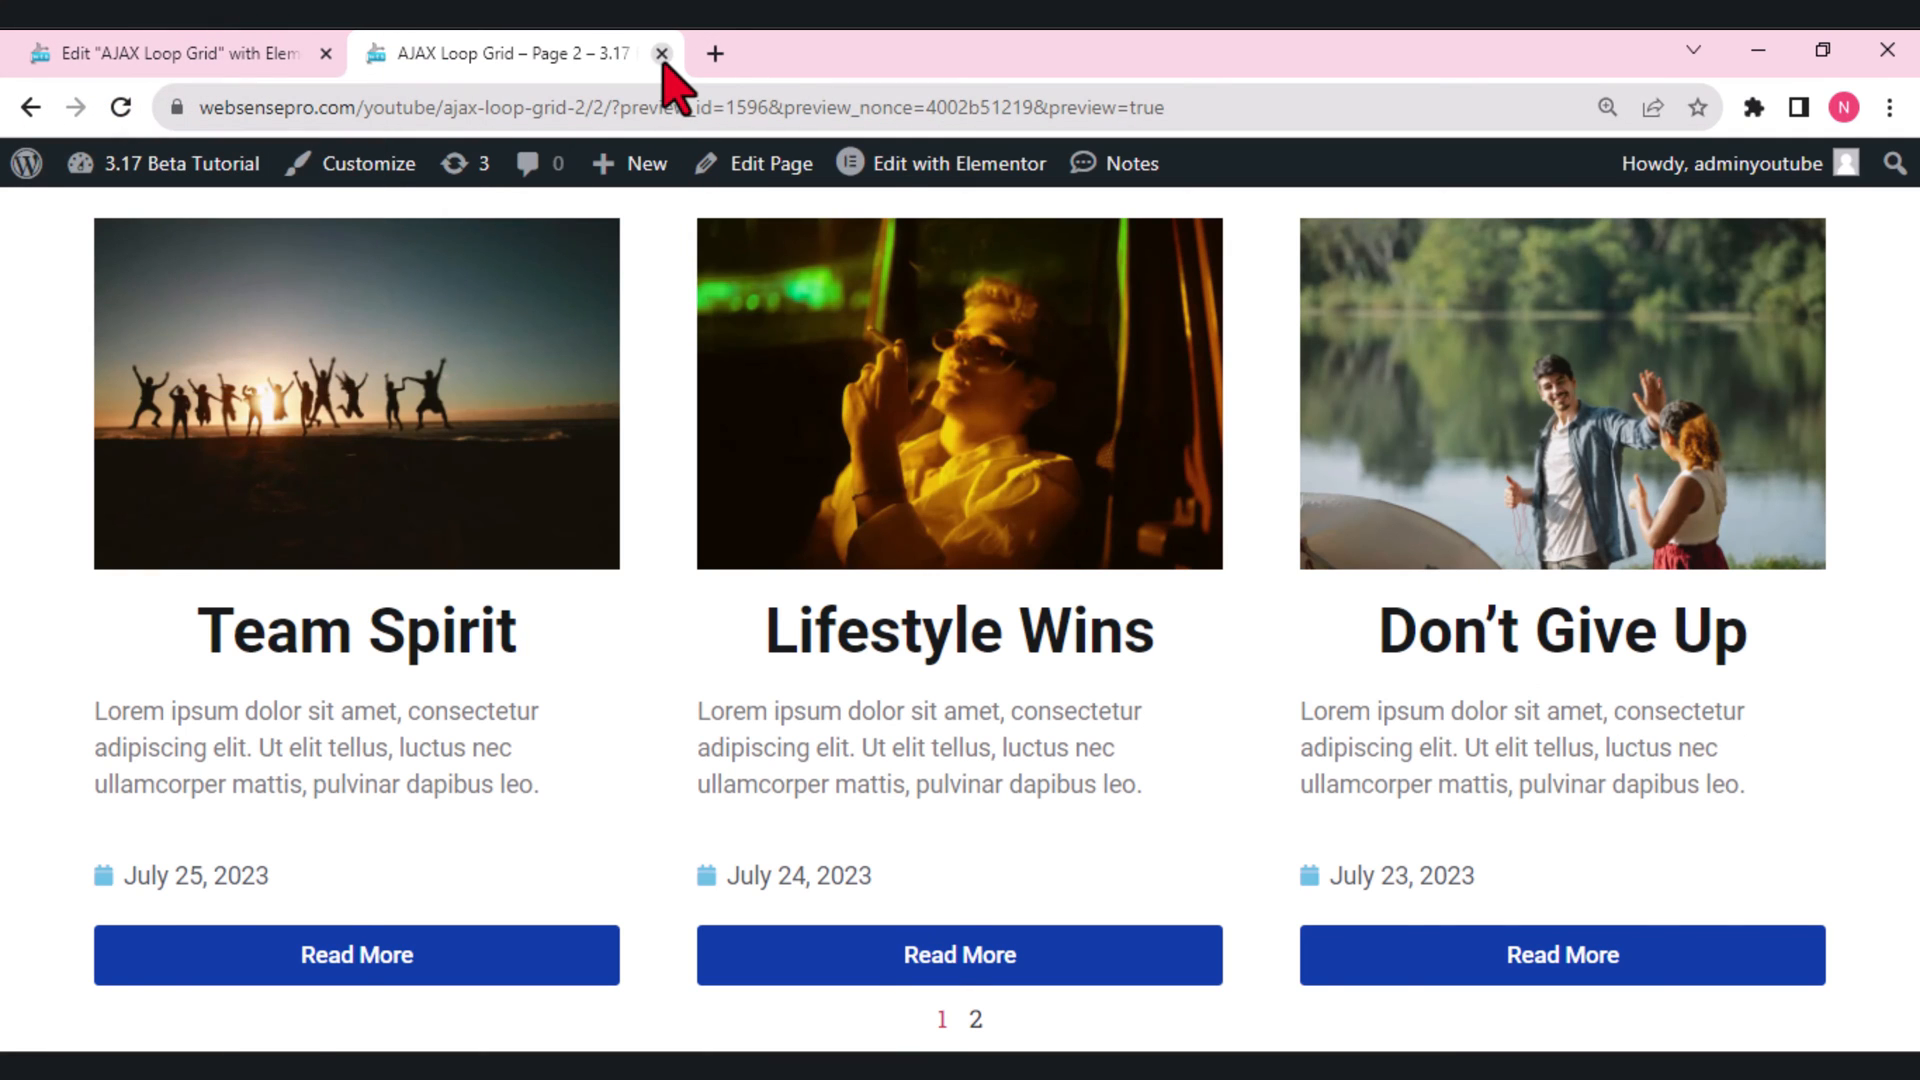
# Back in the editor, set the pagination Load Type to AJAX.
pyautogui.click(660, 54)
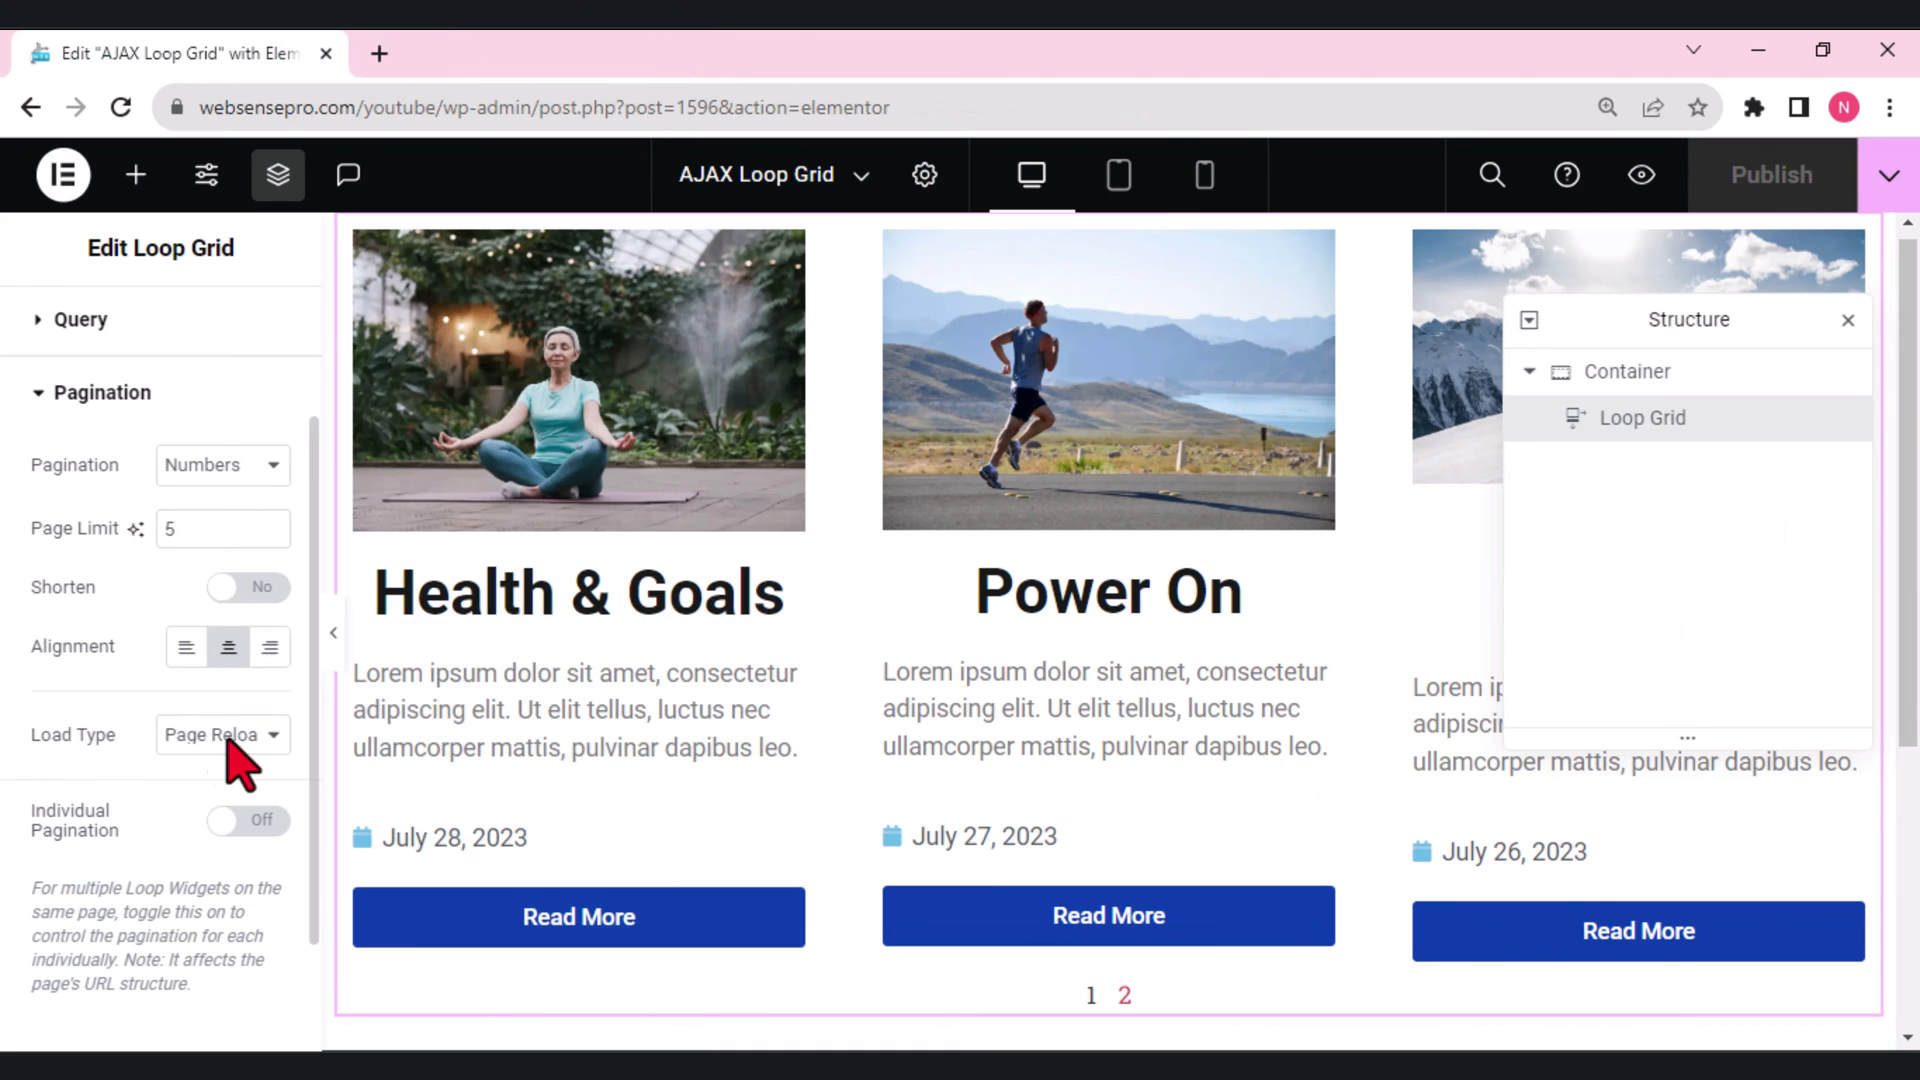
pyautogui.click(222, 735)
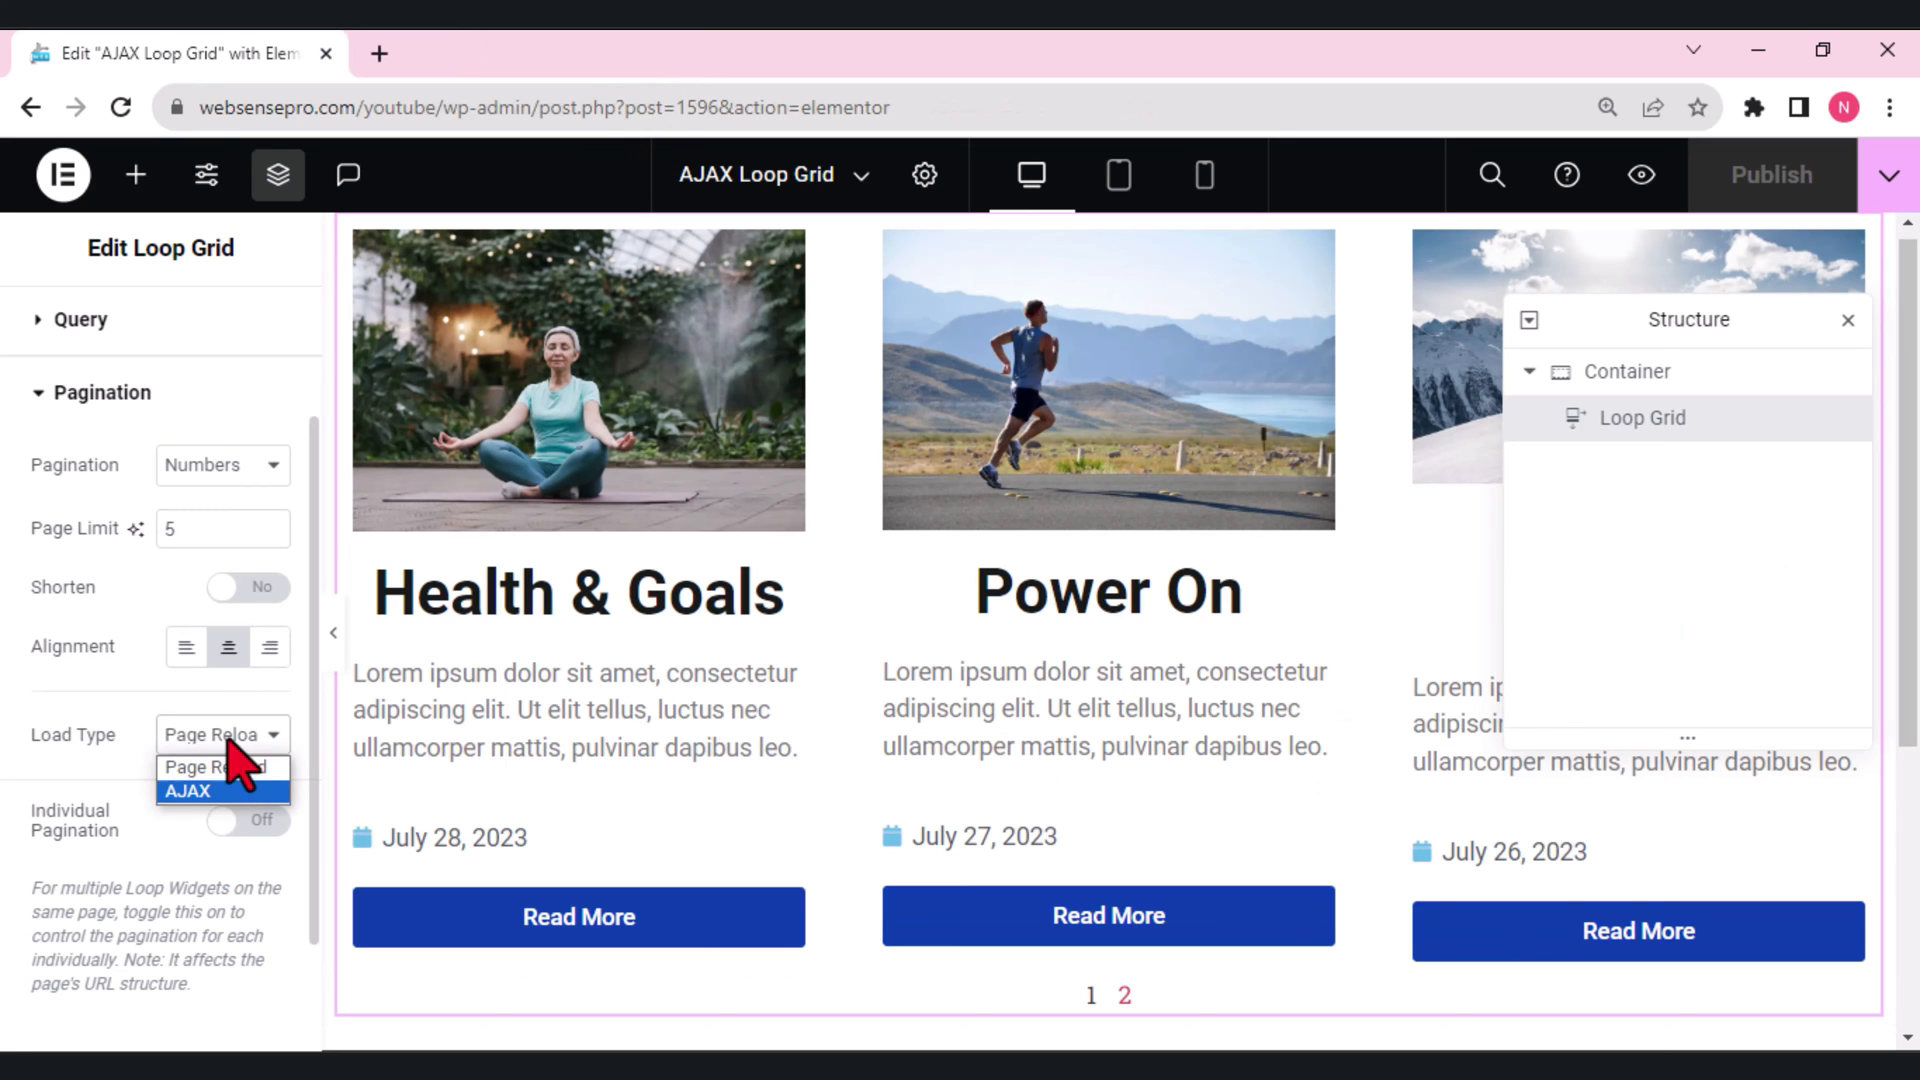
pyautogui.click(222, 791)
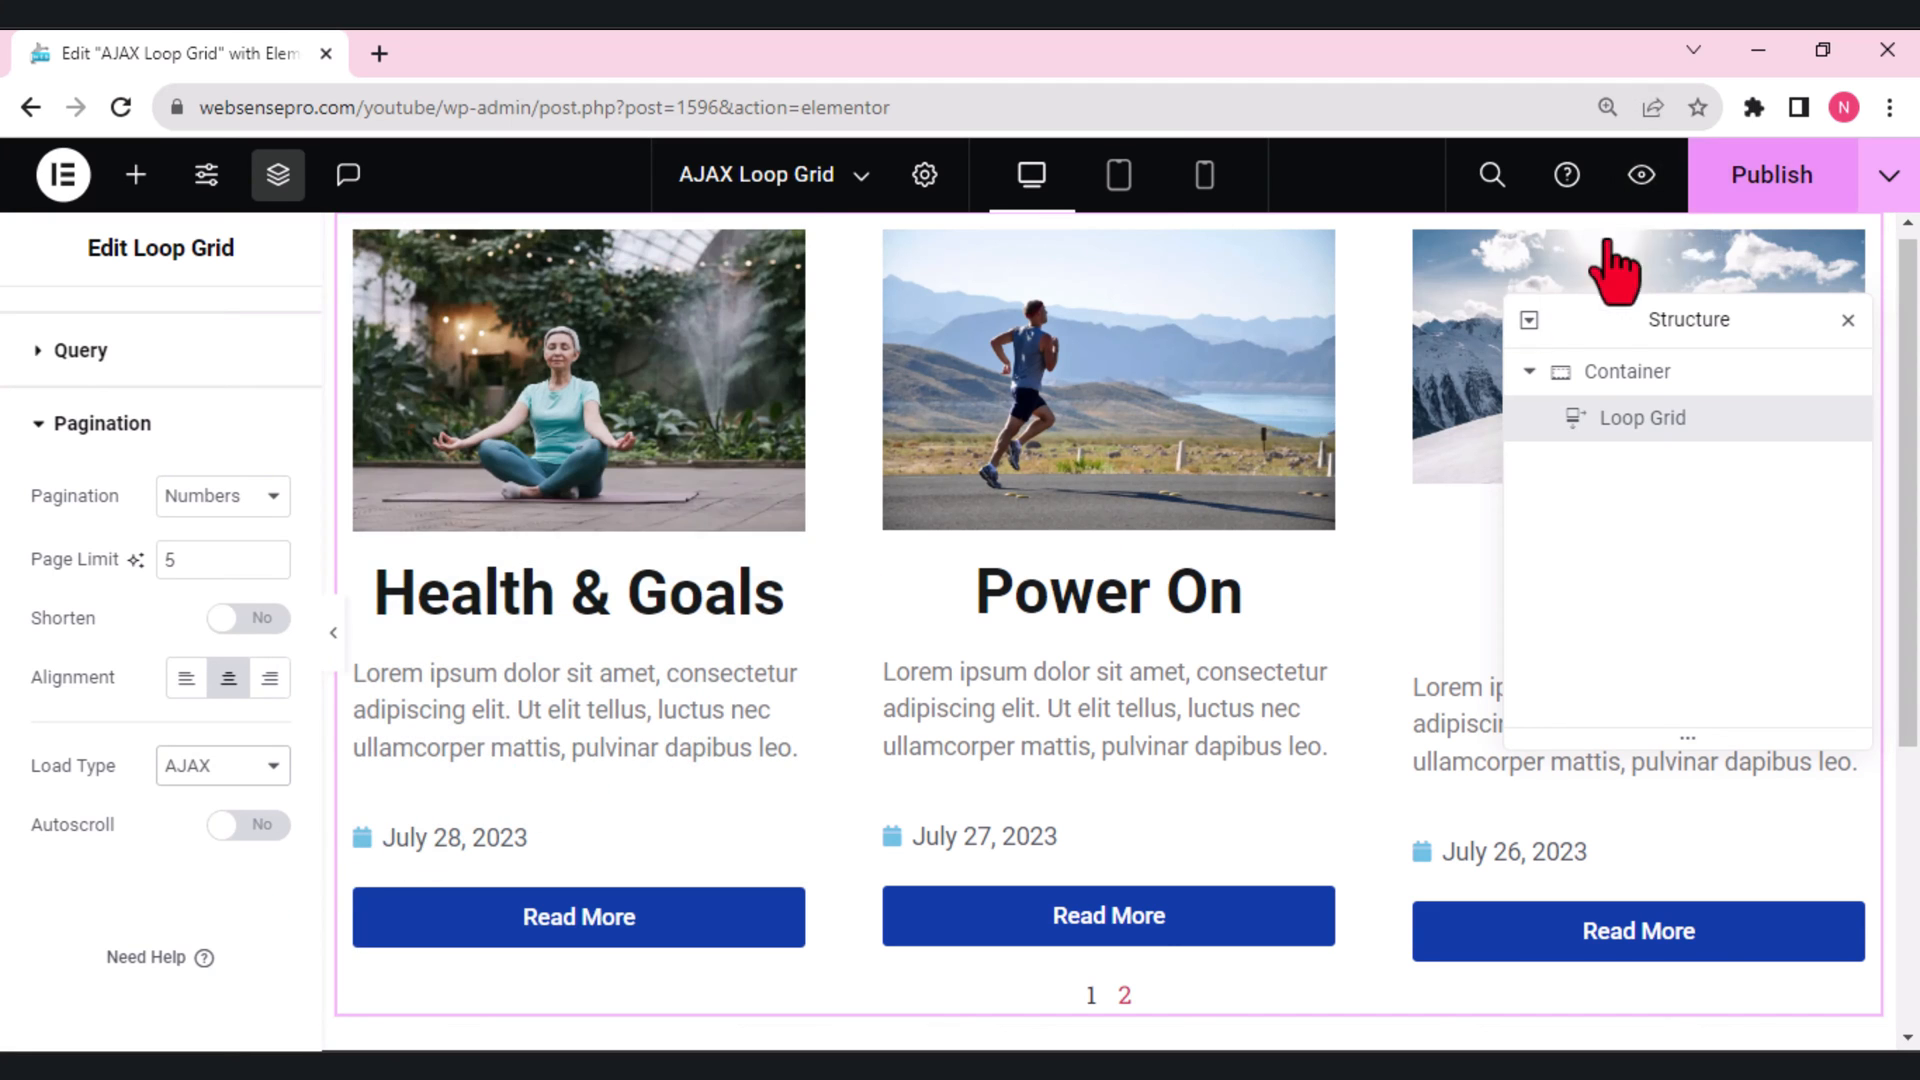
pyautogui.moveTo(1638, 174)
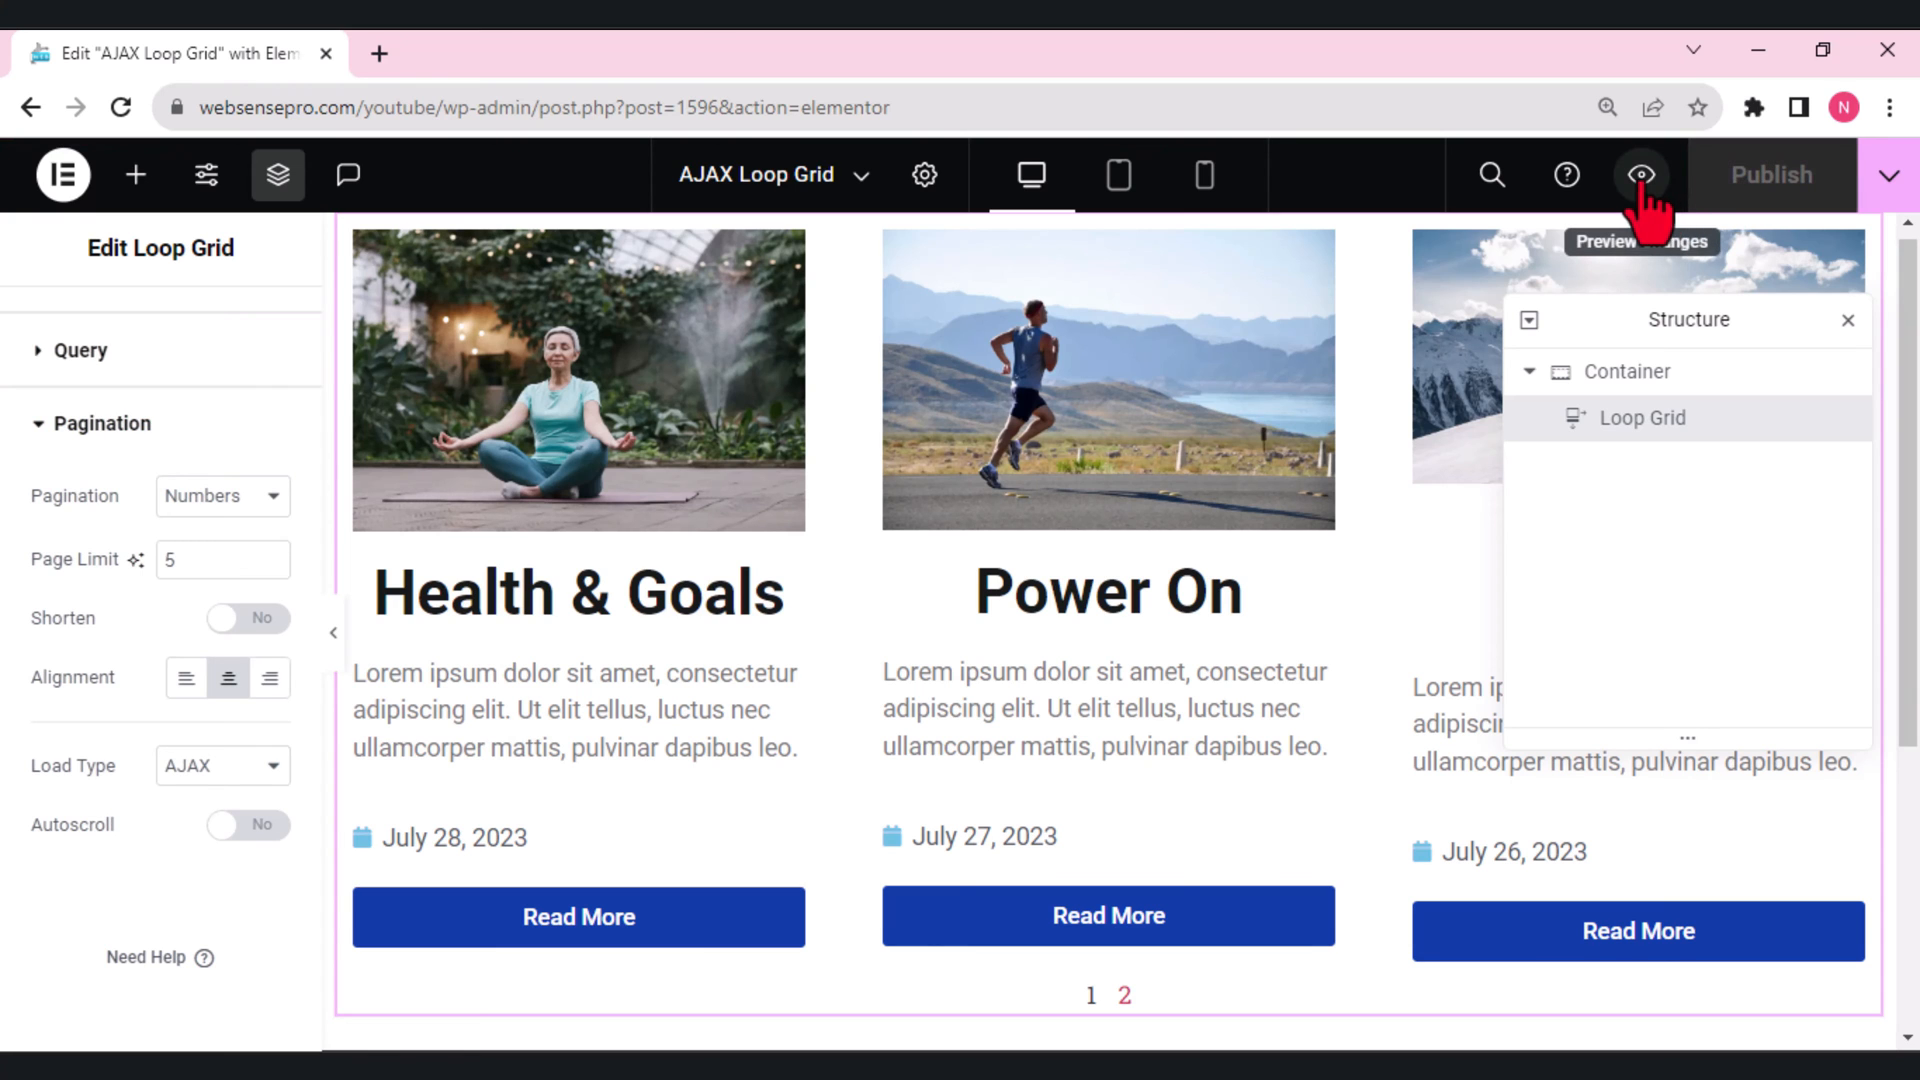
# Preview the page and load grid page 2 in place via AJAX.
pyautogui.click(1638, 174)
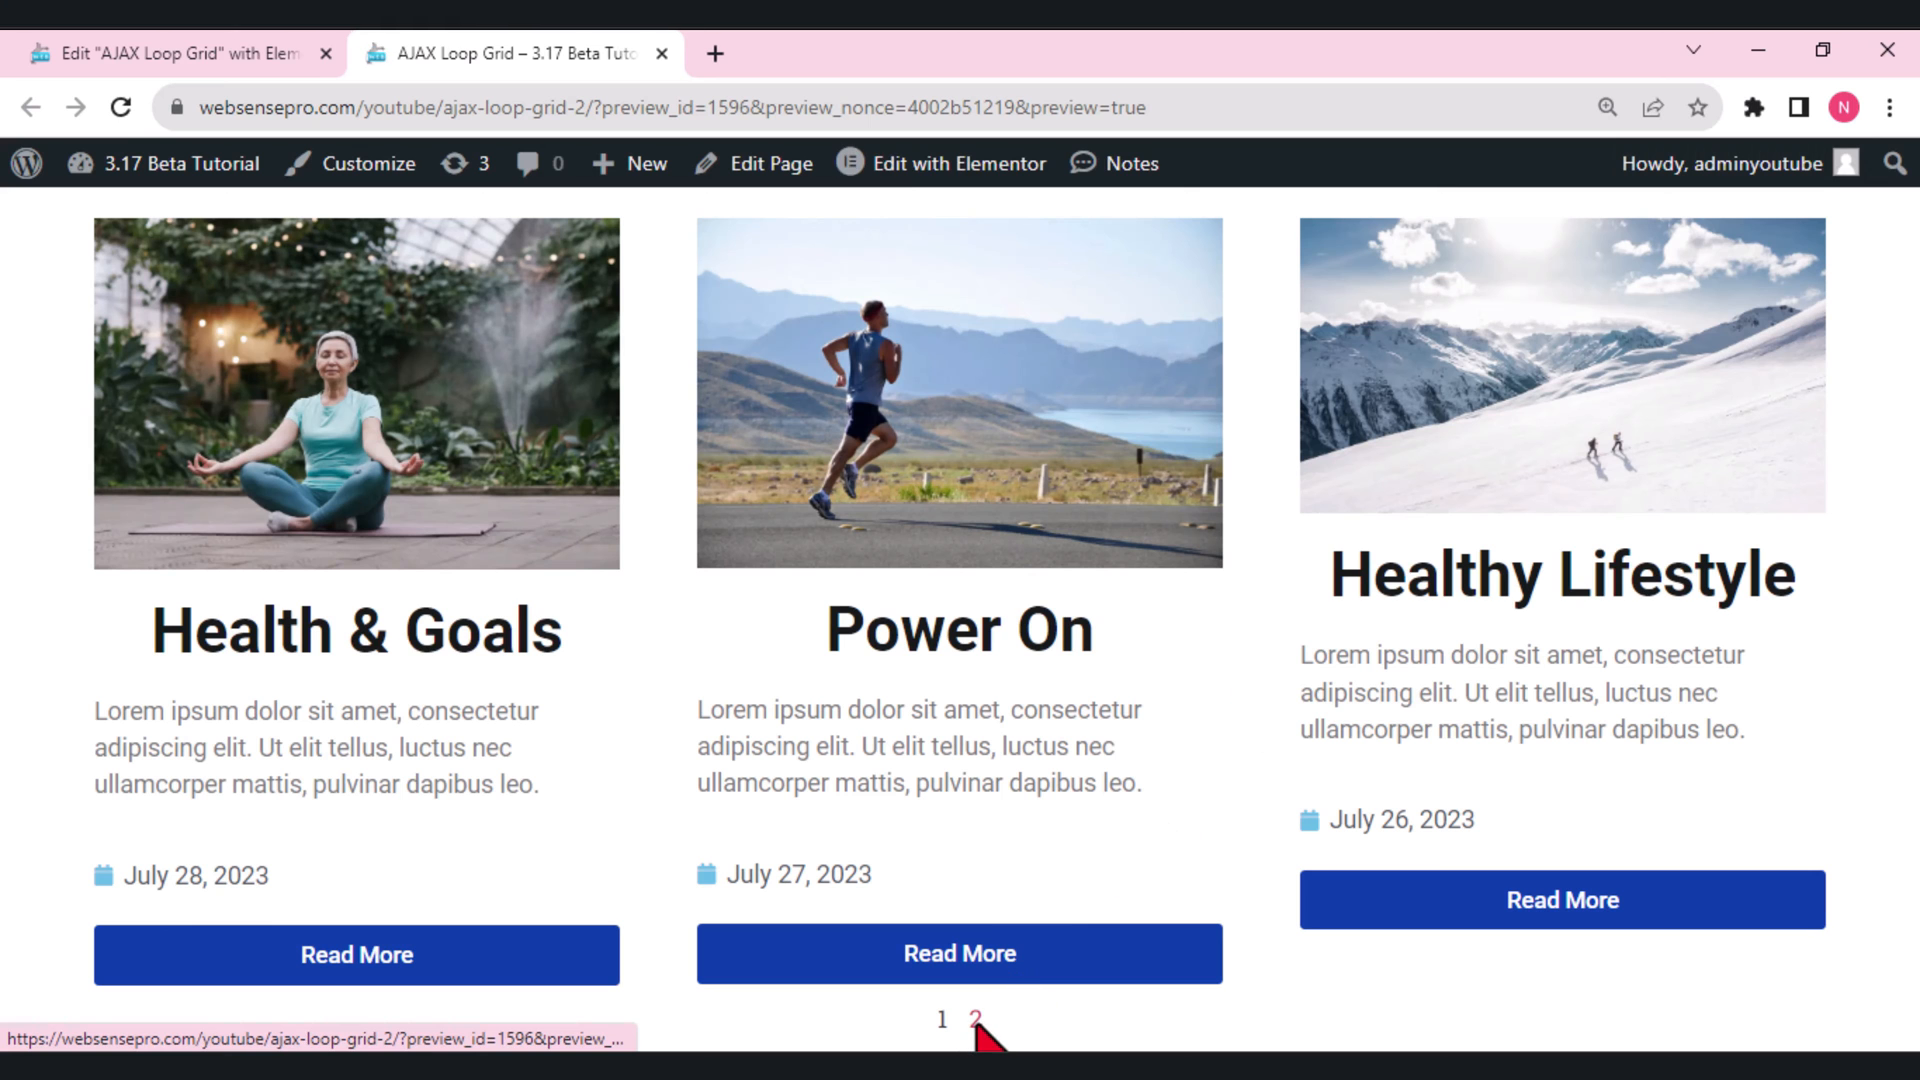
pyautogui.click(983, 1019)
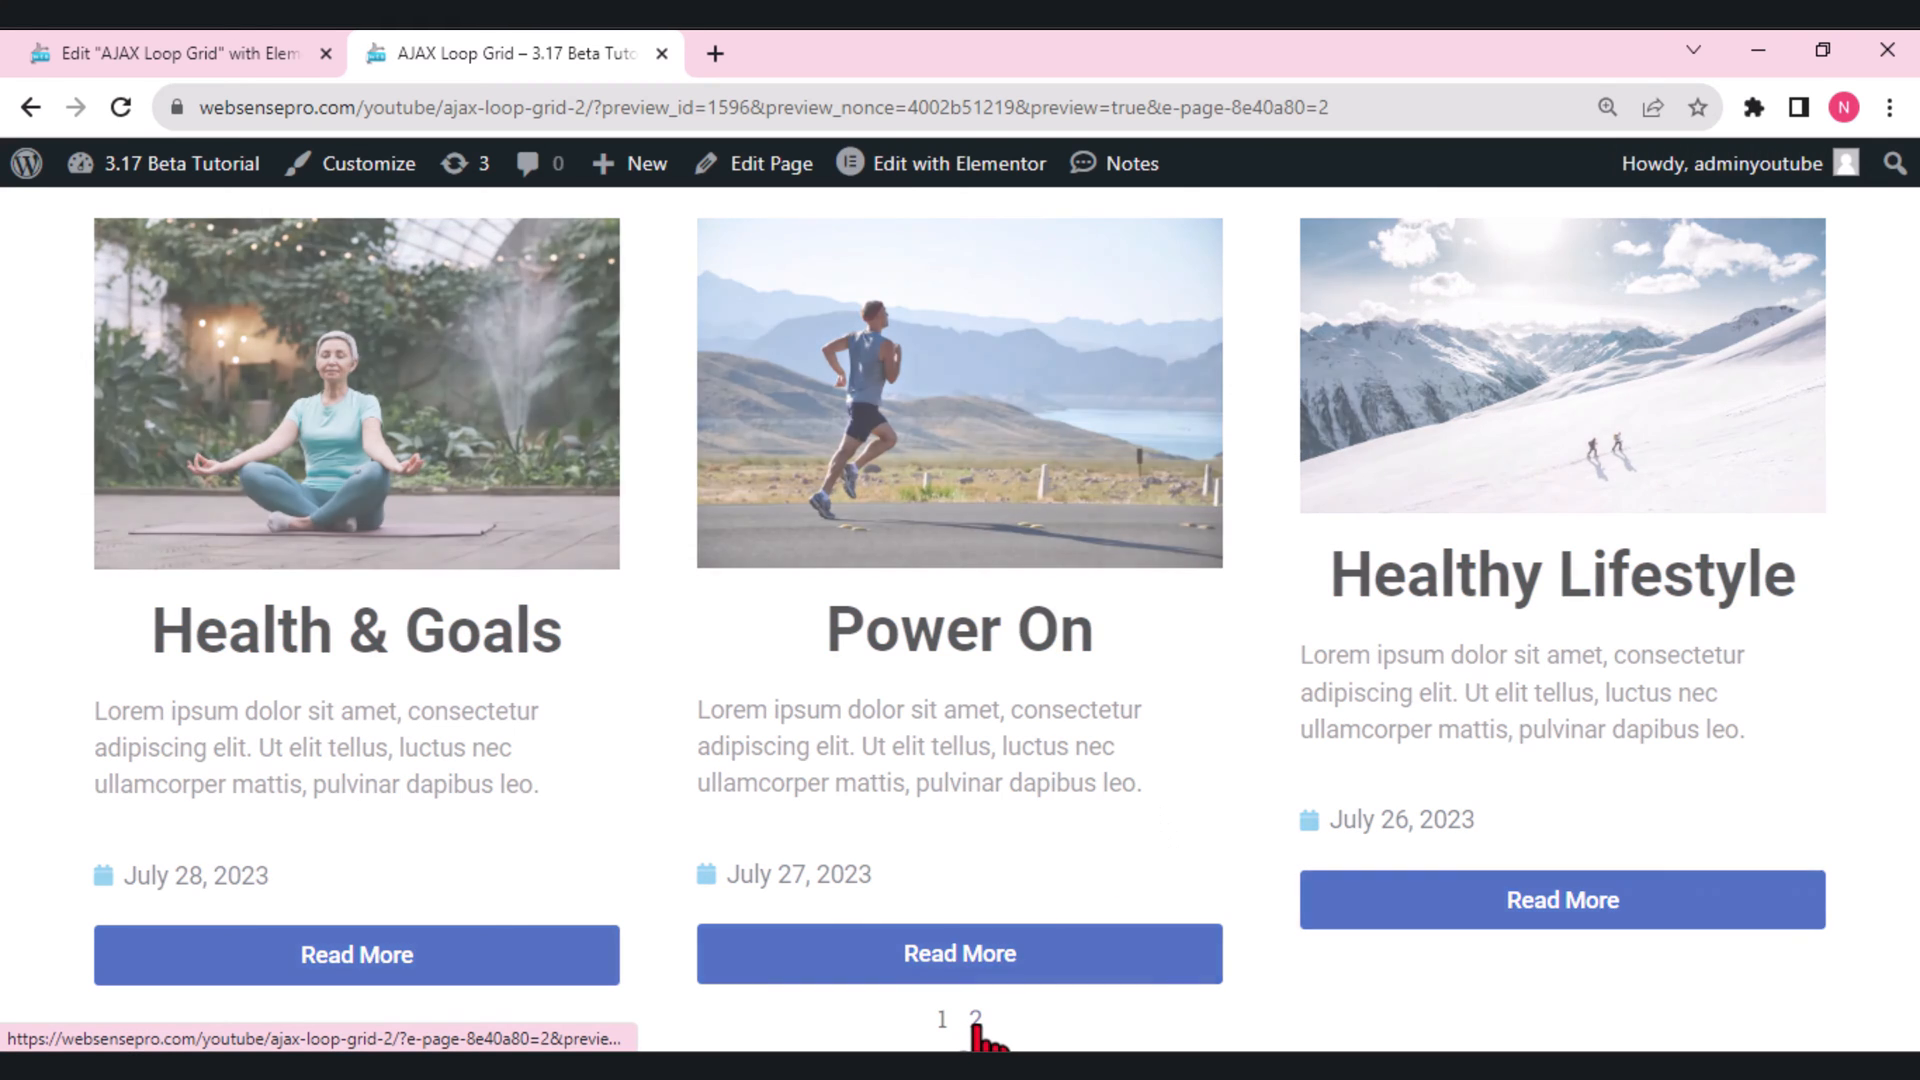
pyautogui.click(982, 1019)
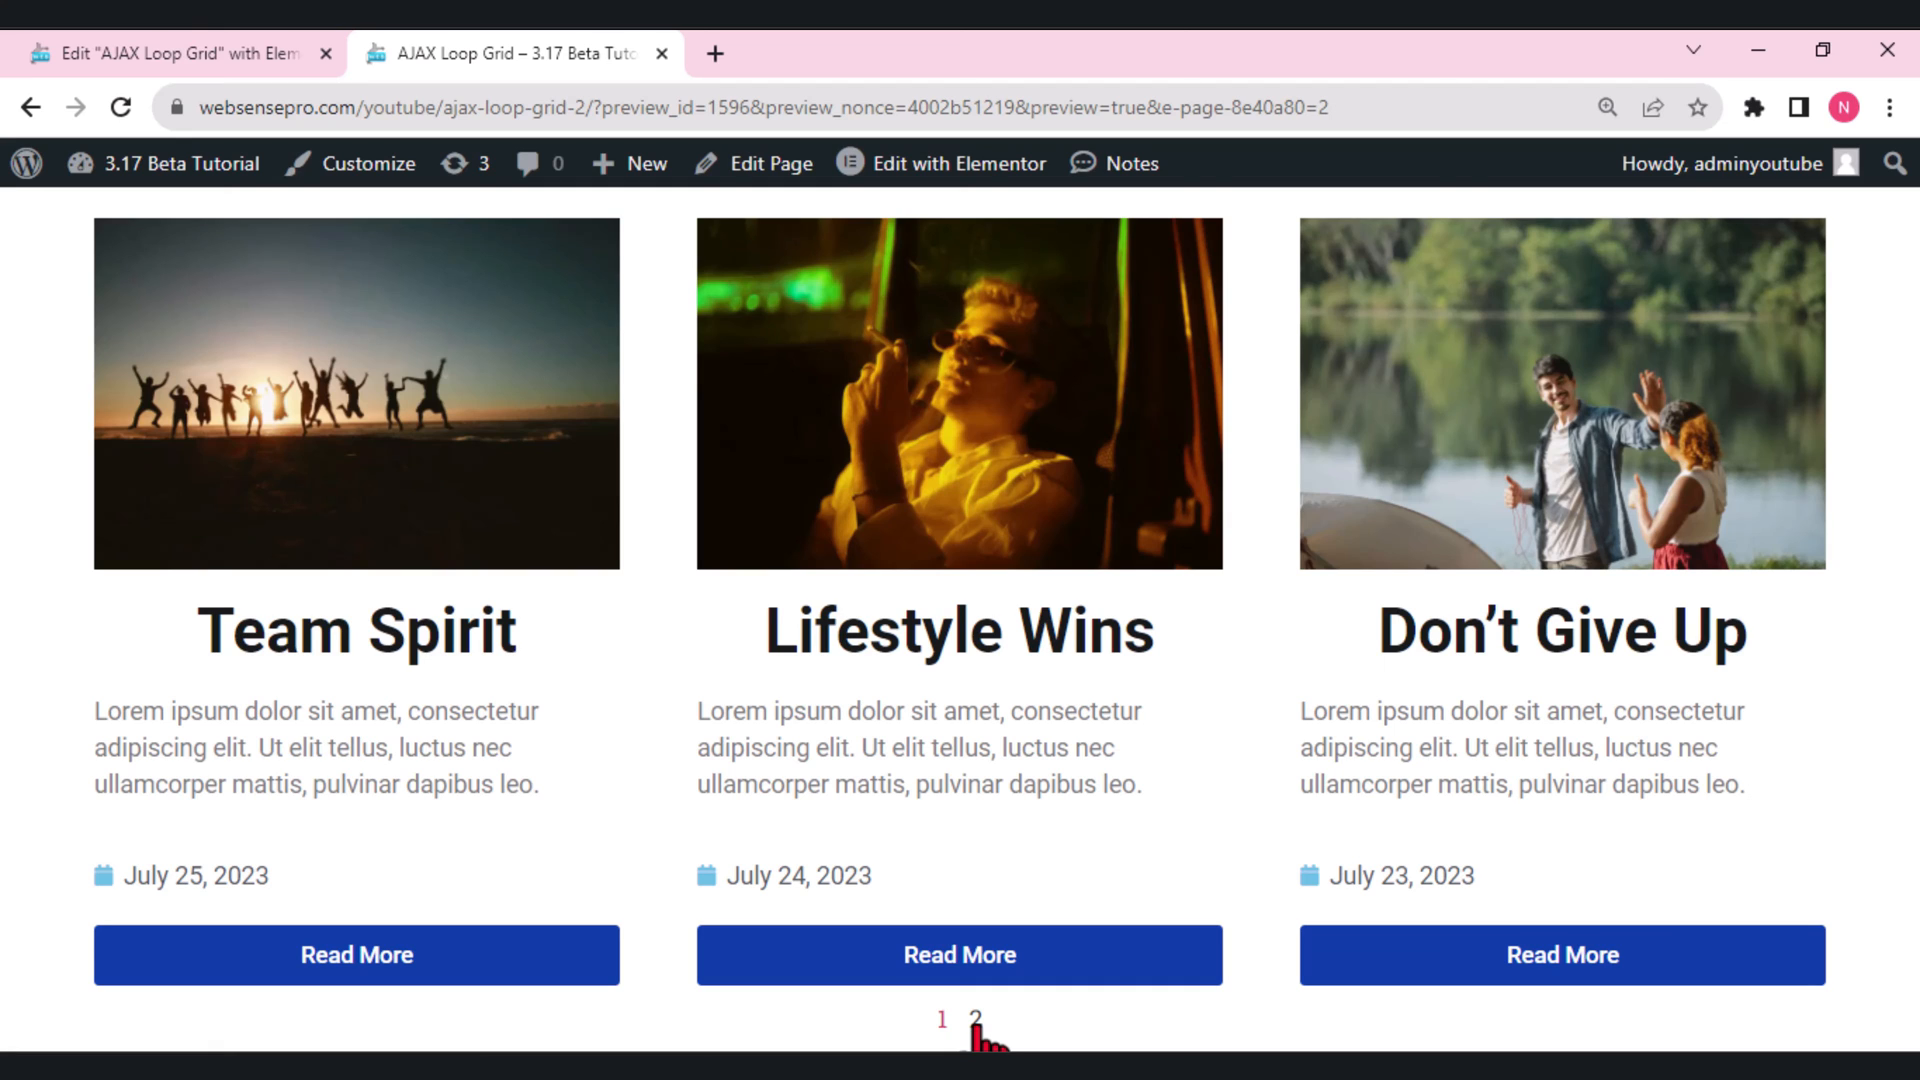
pyautogui.moveTo(512, 441)
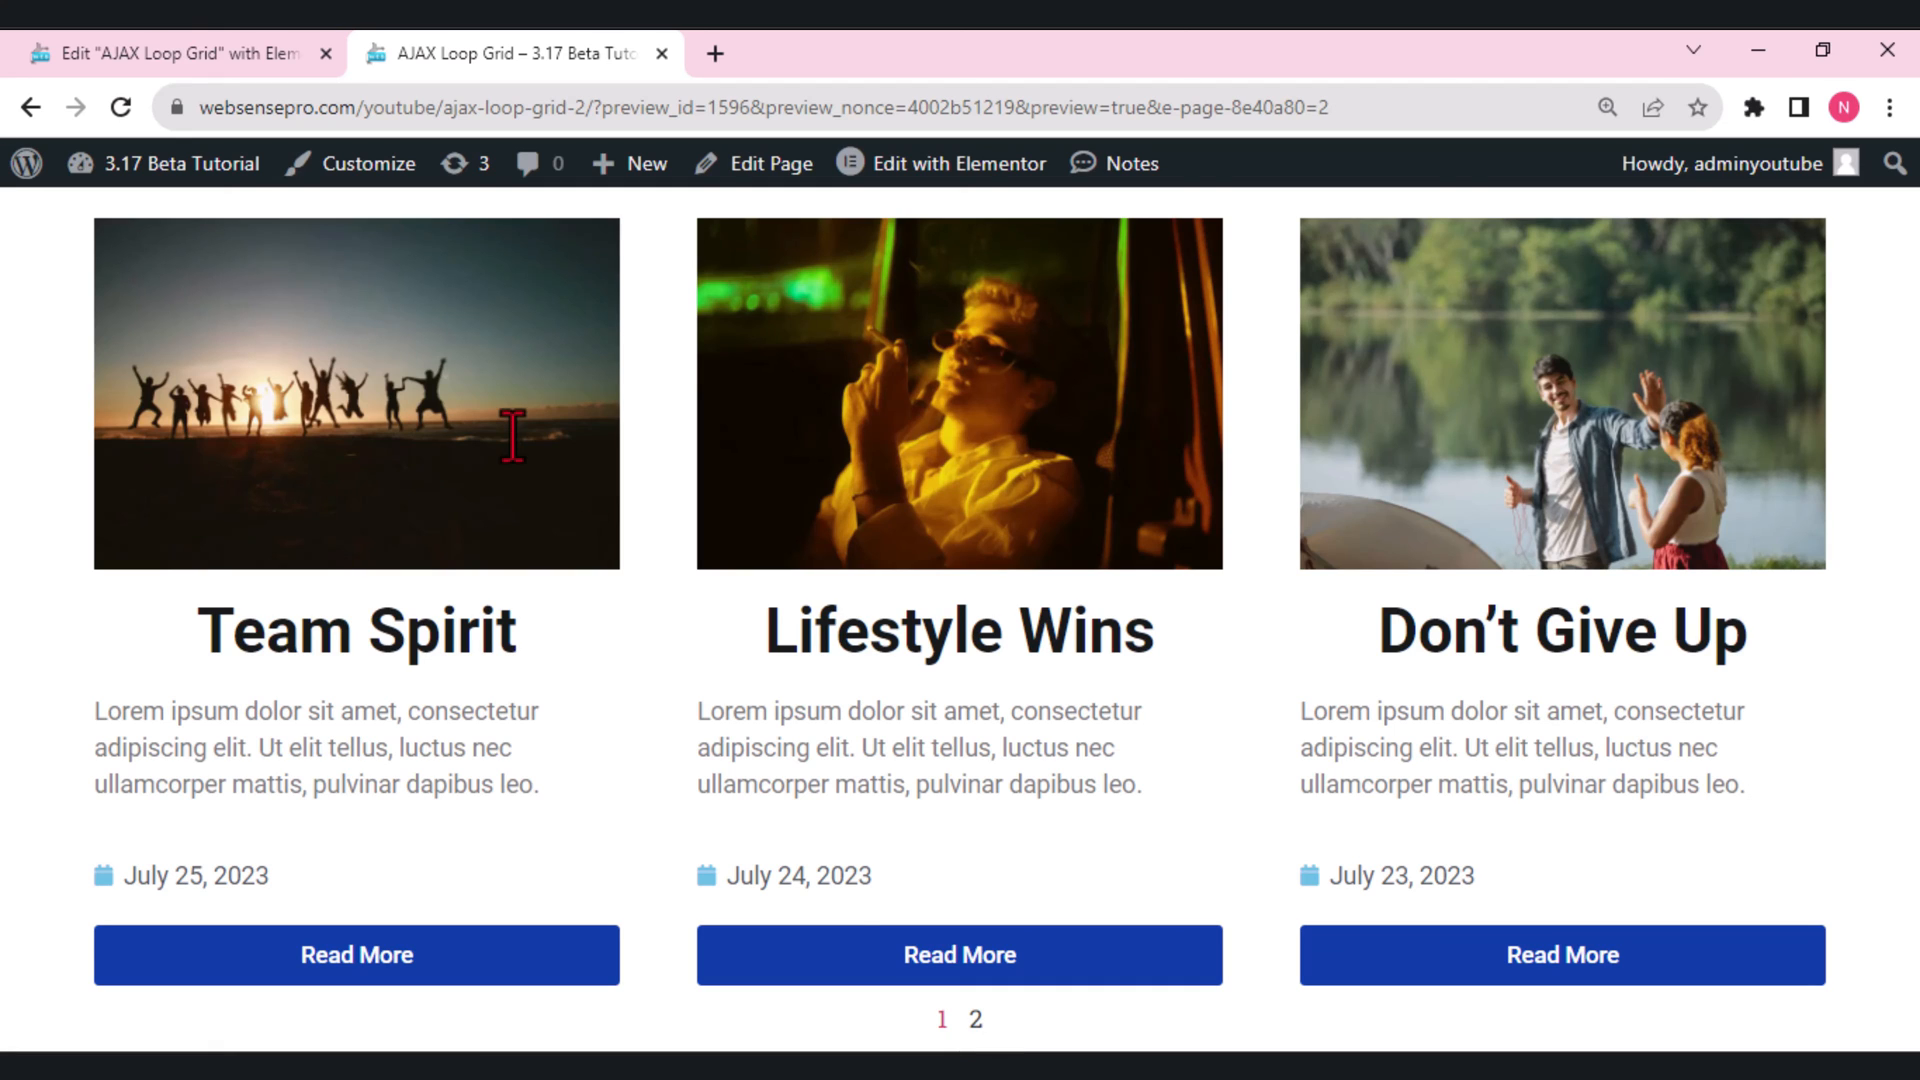
# Place a Star Rating widget on the Old Rating Widget page, then switch to New Rating Widget.
pyautogui.click(178, 53)
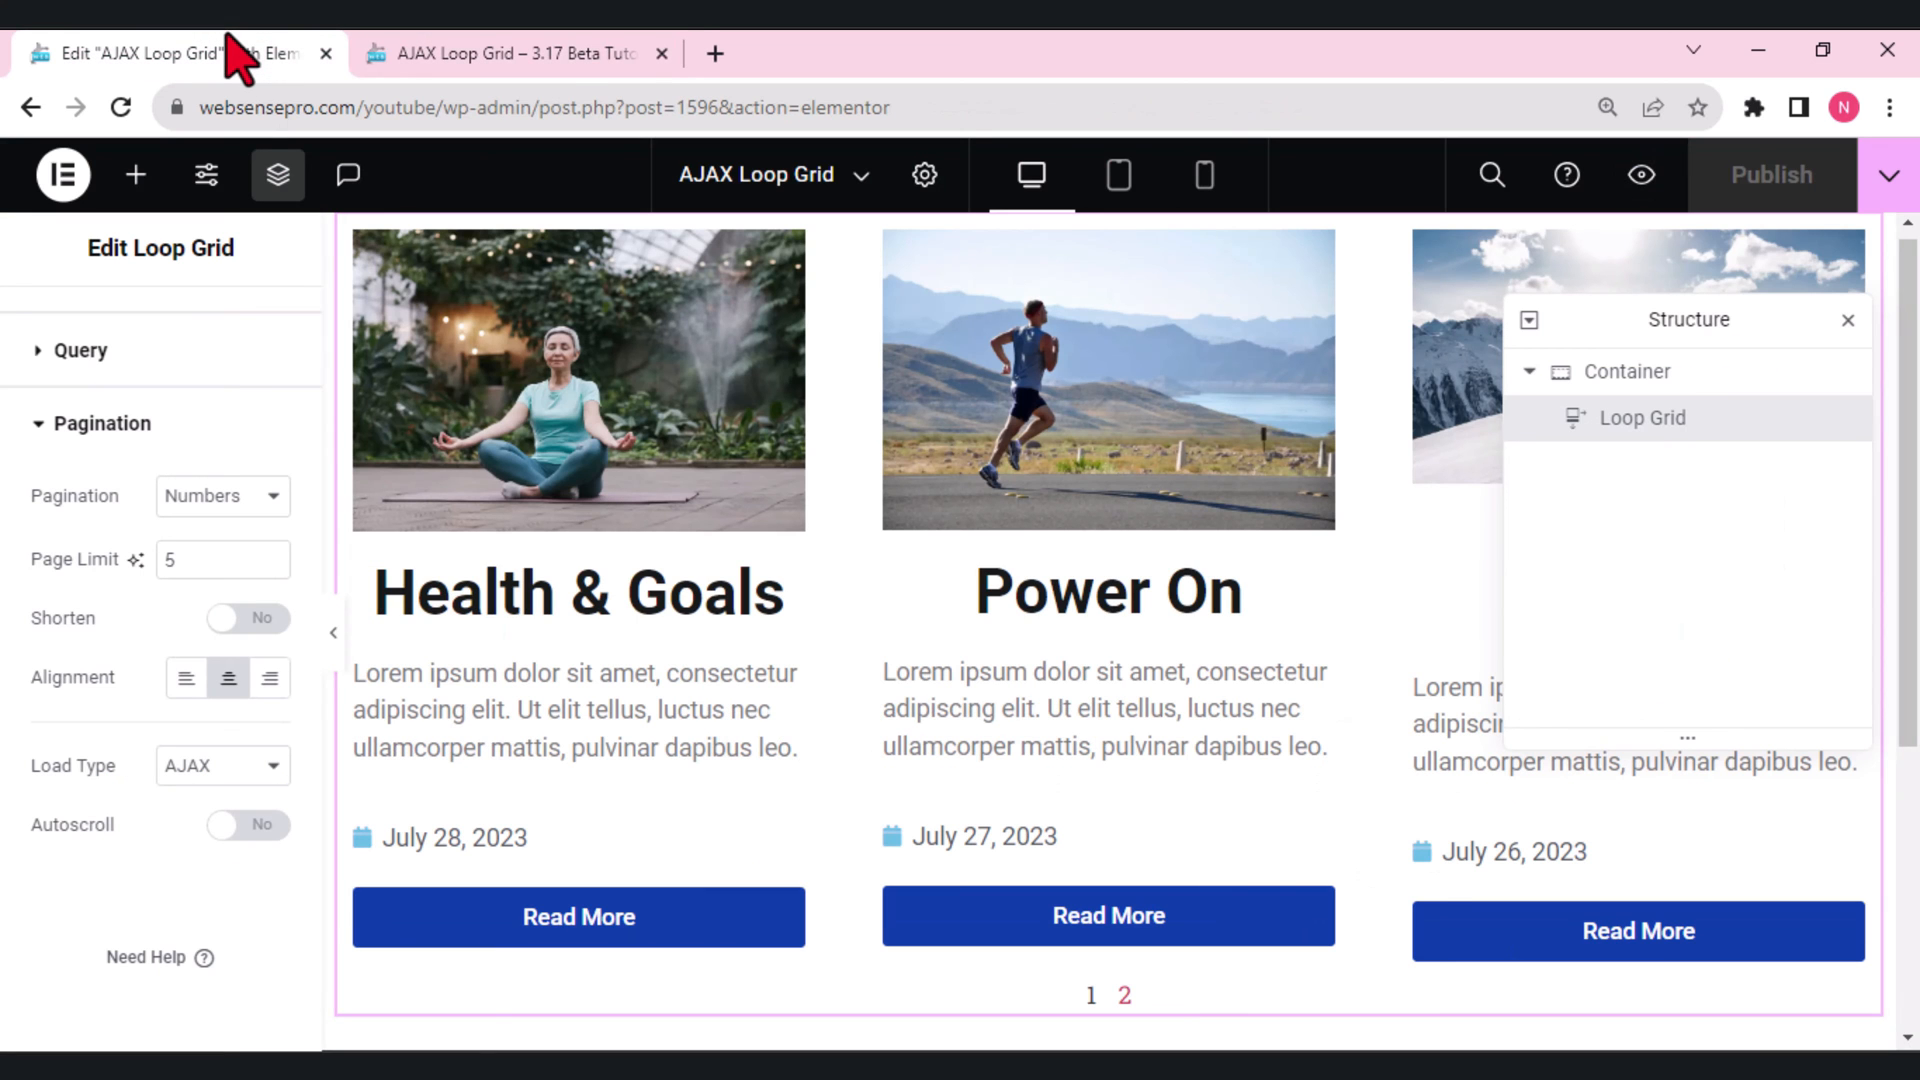
pyautogui.moveTo(1844, 355)
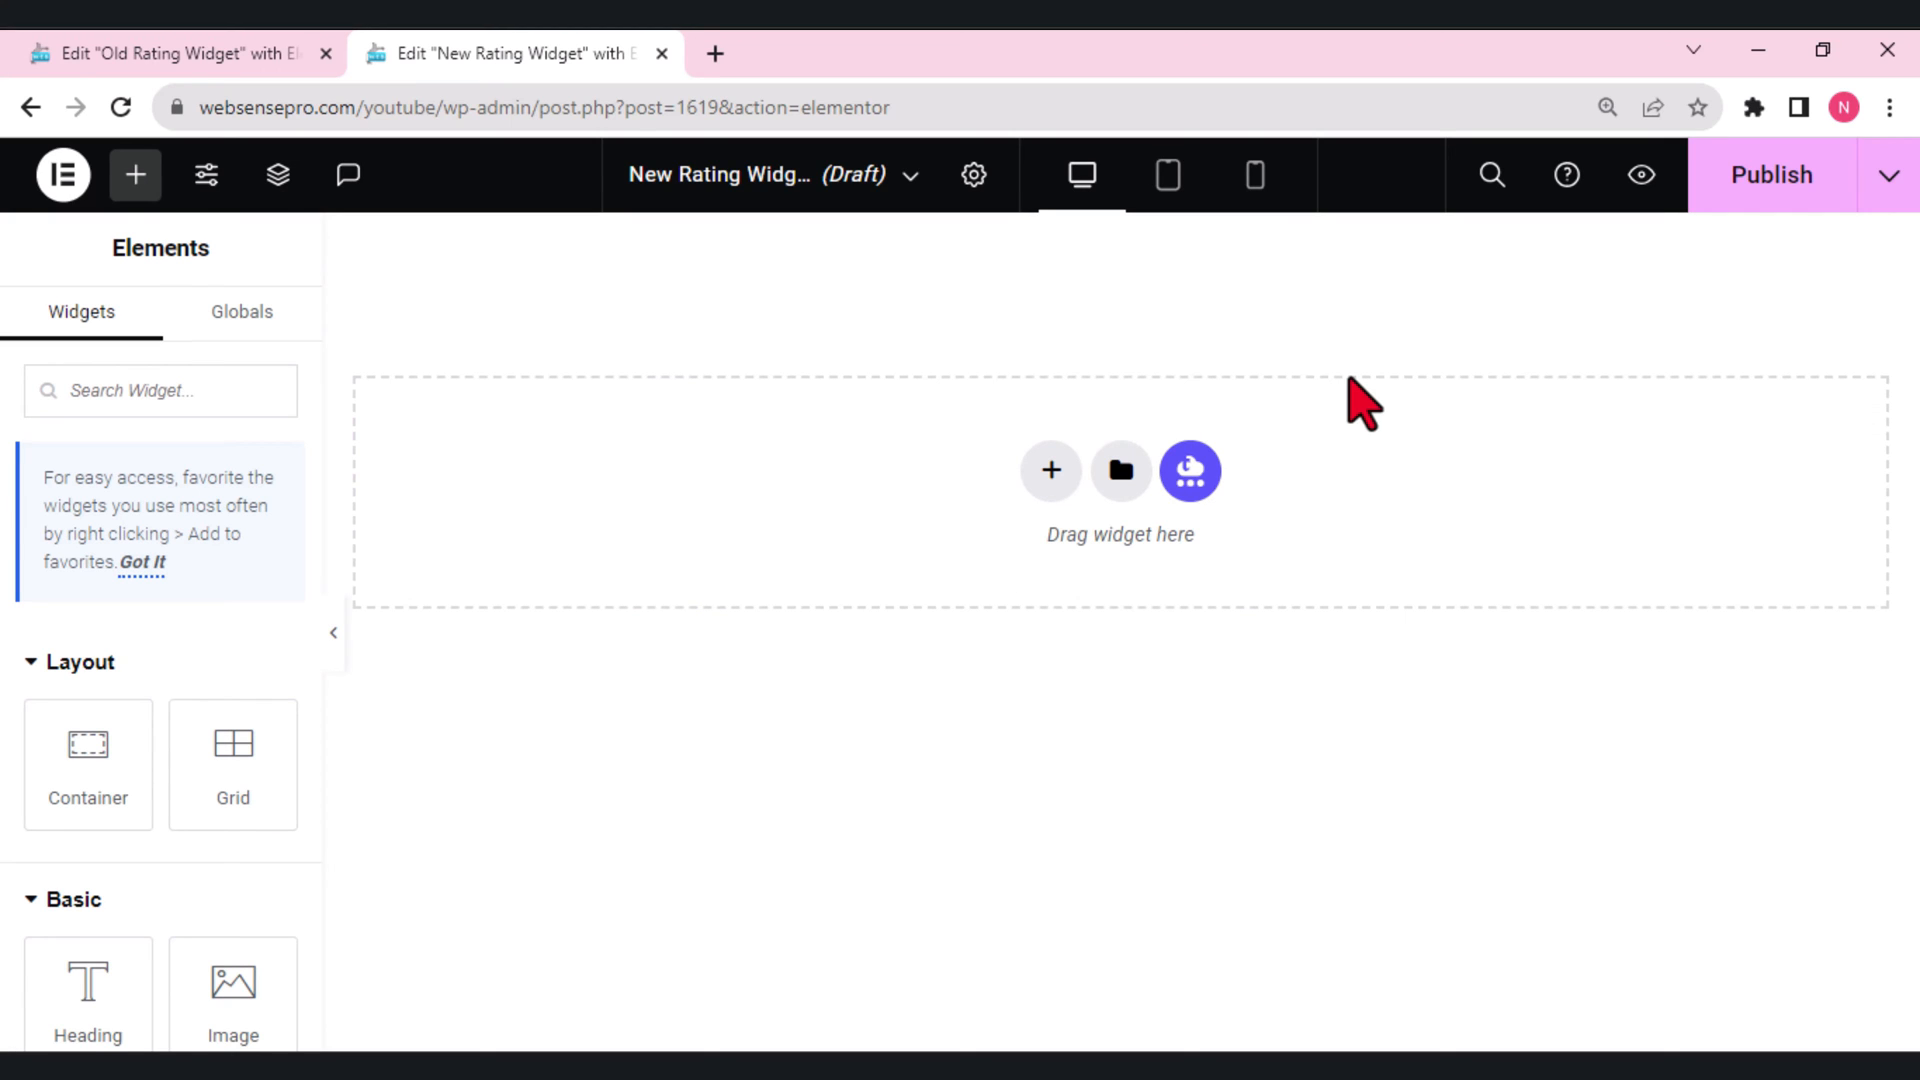
pyautogui.click(171, 53)
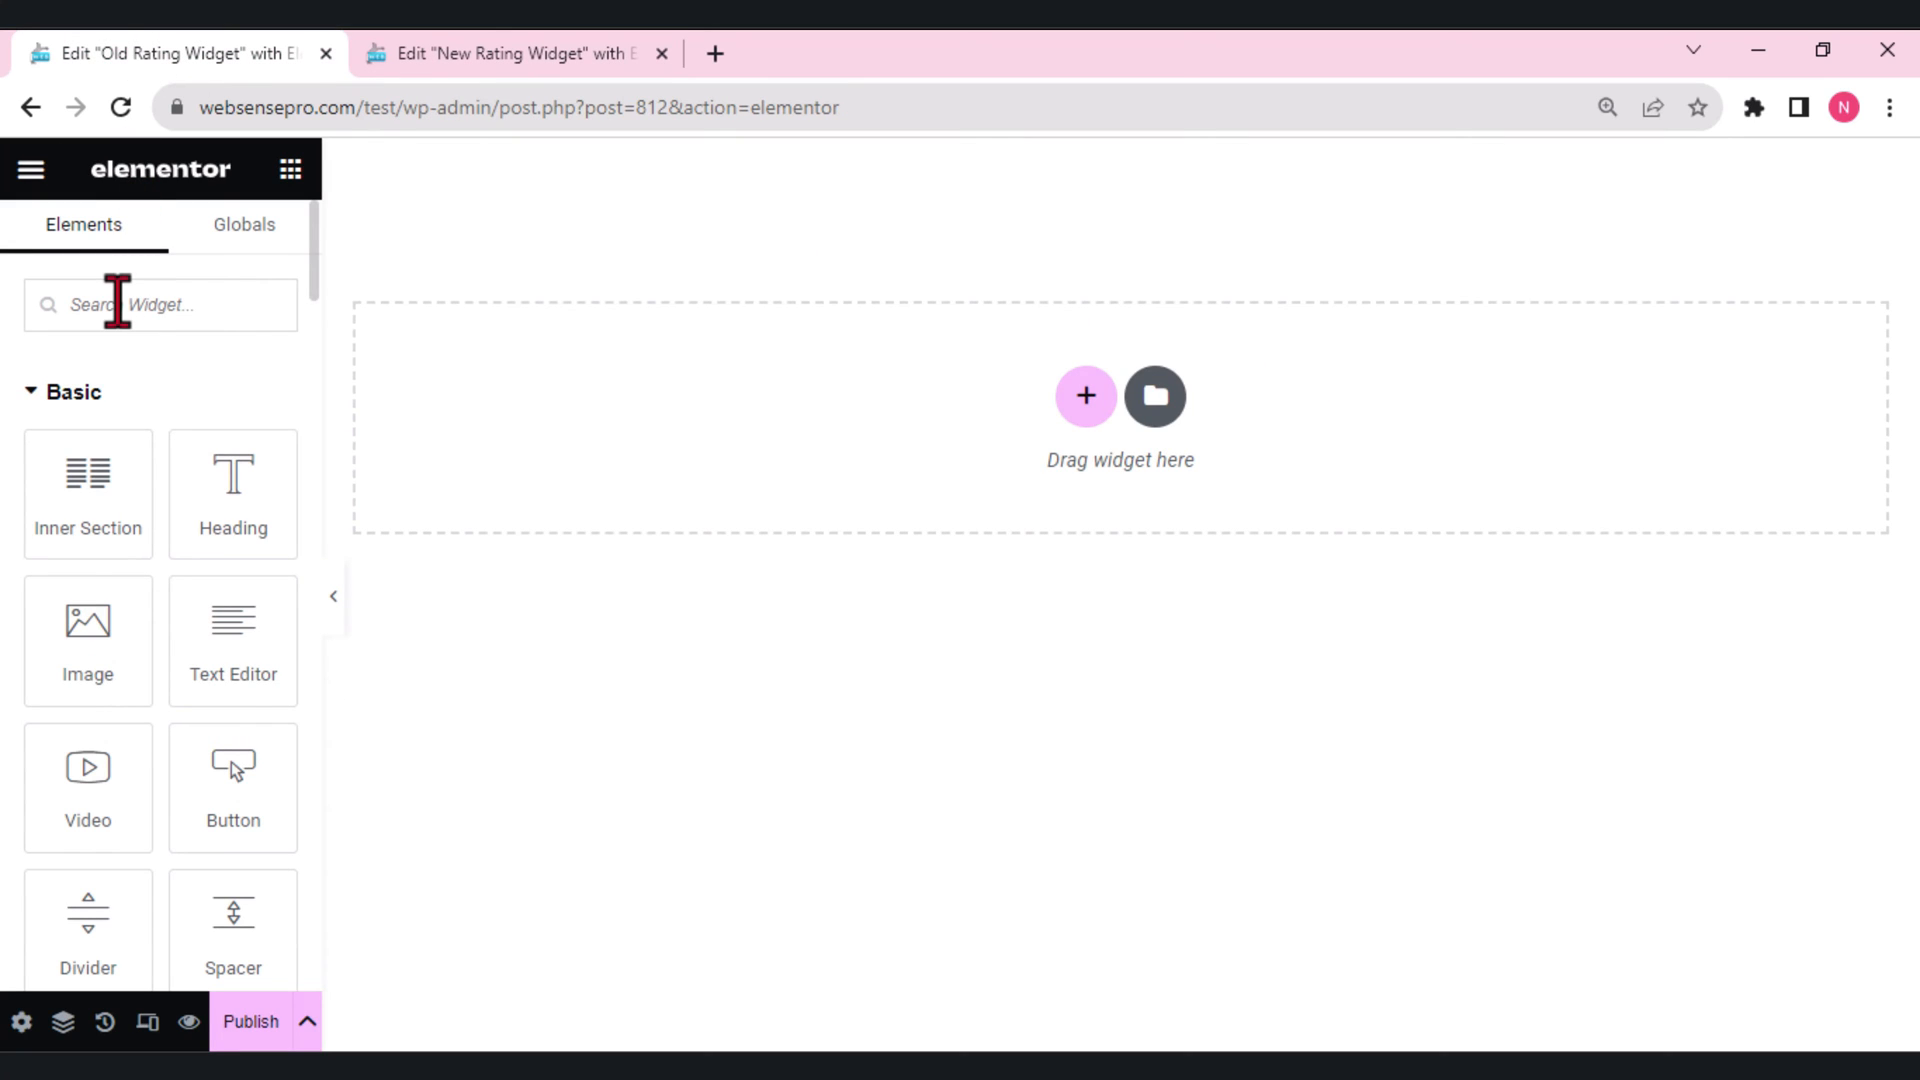
pyautogui.write('rat')
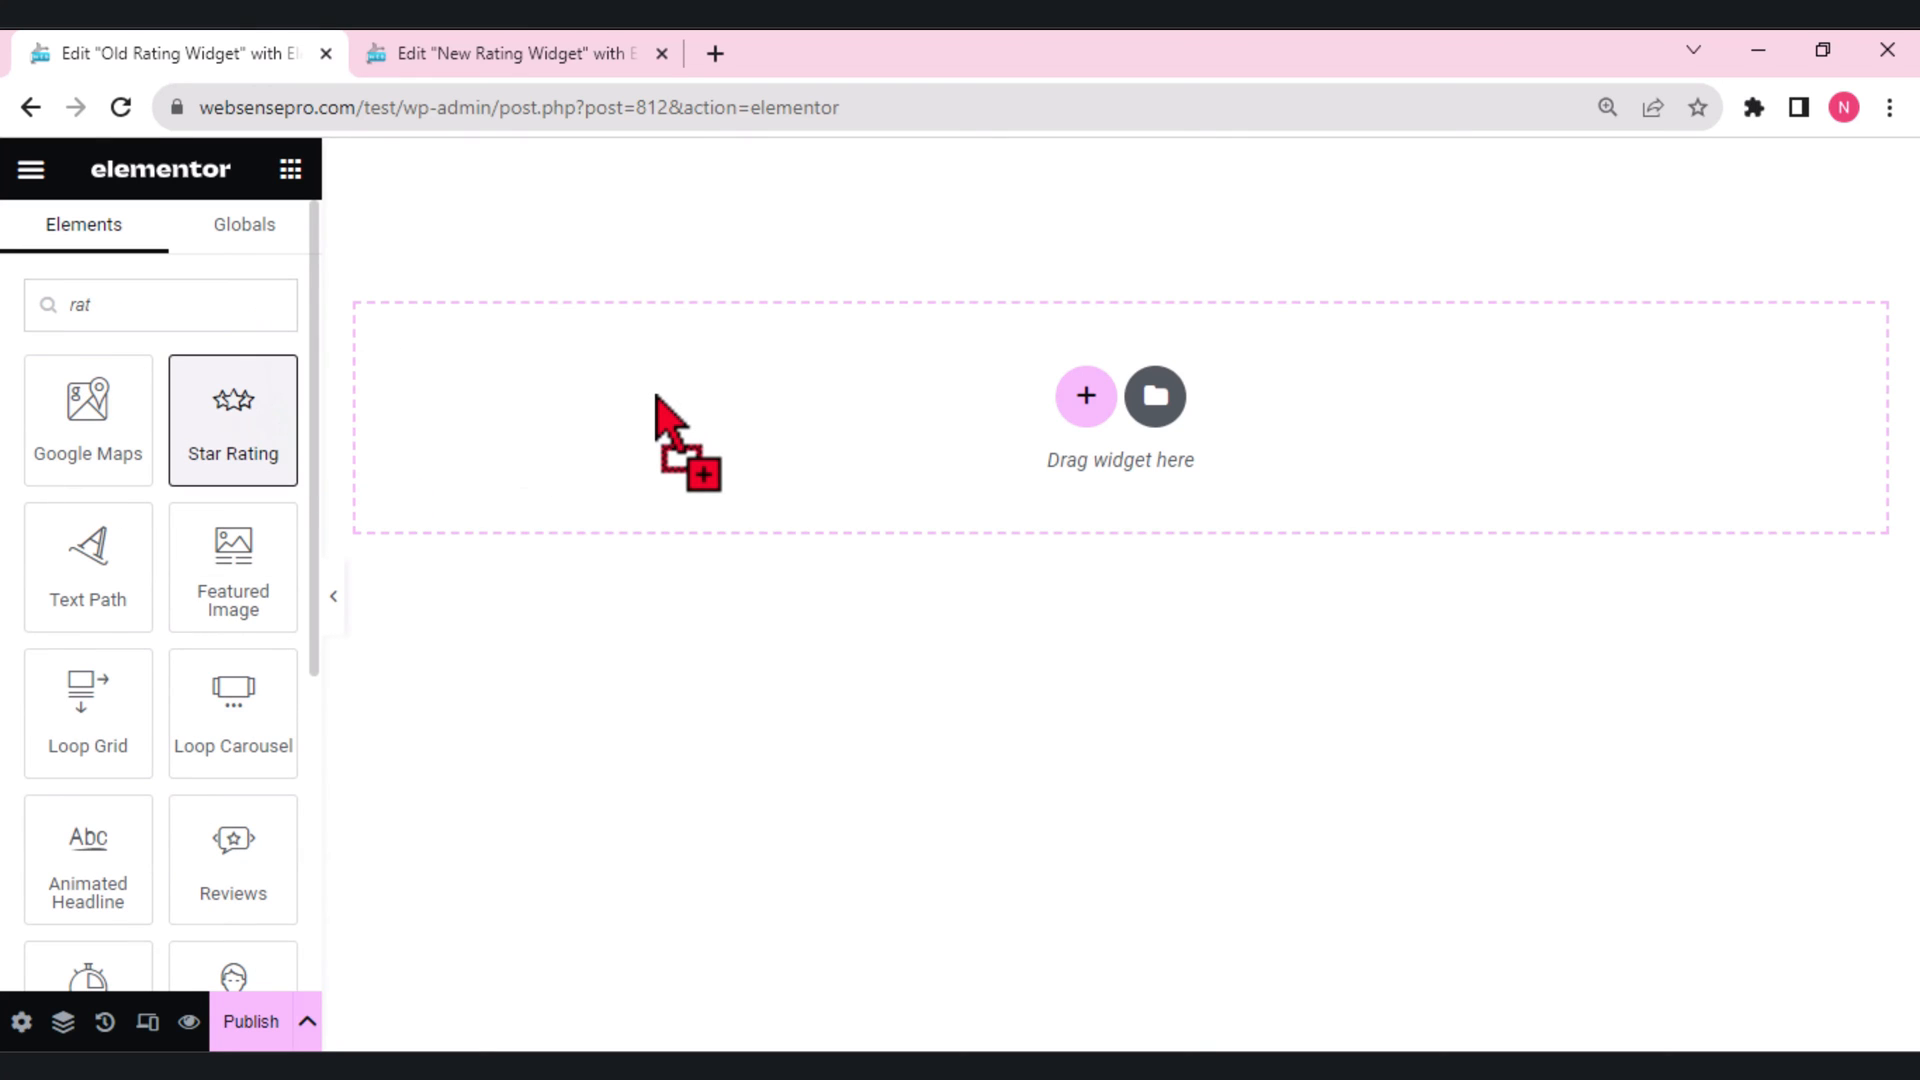
pyautogui.moveTo(233, 416); pyautogui.dragTo(1078, 171)
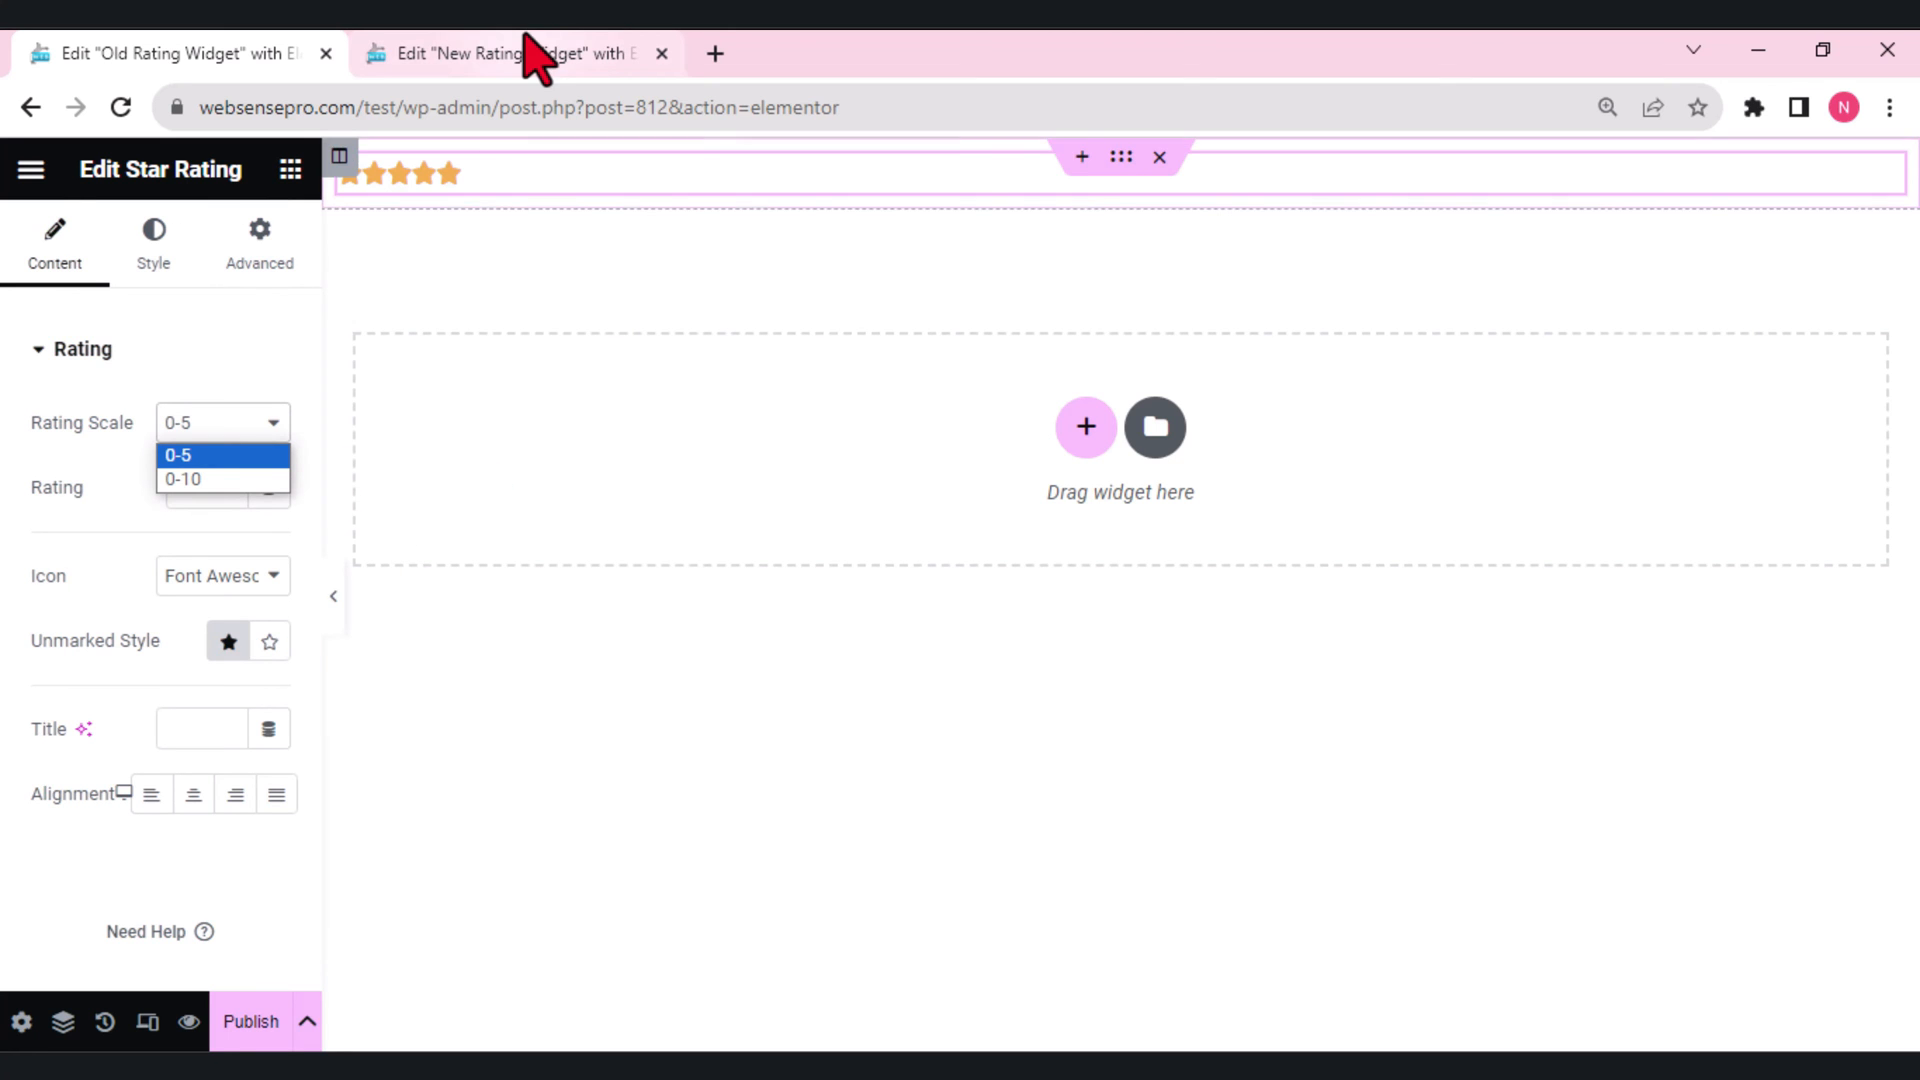
pyautogui.click(514, 53)
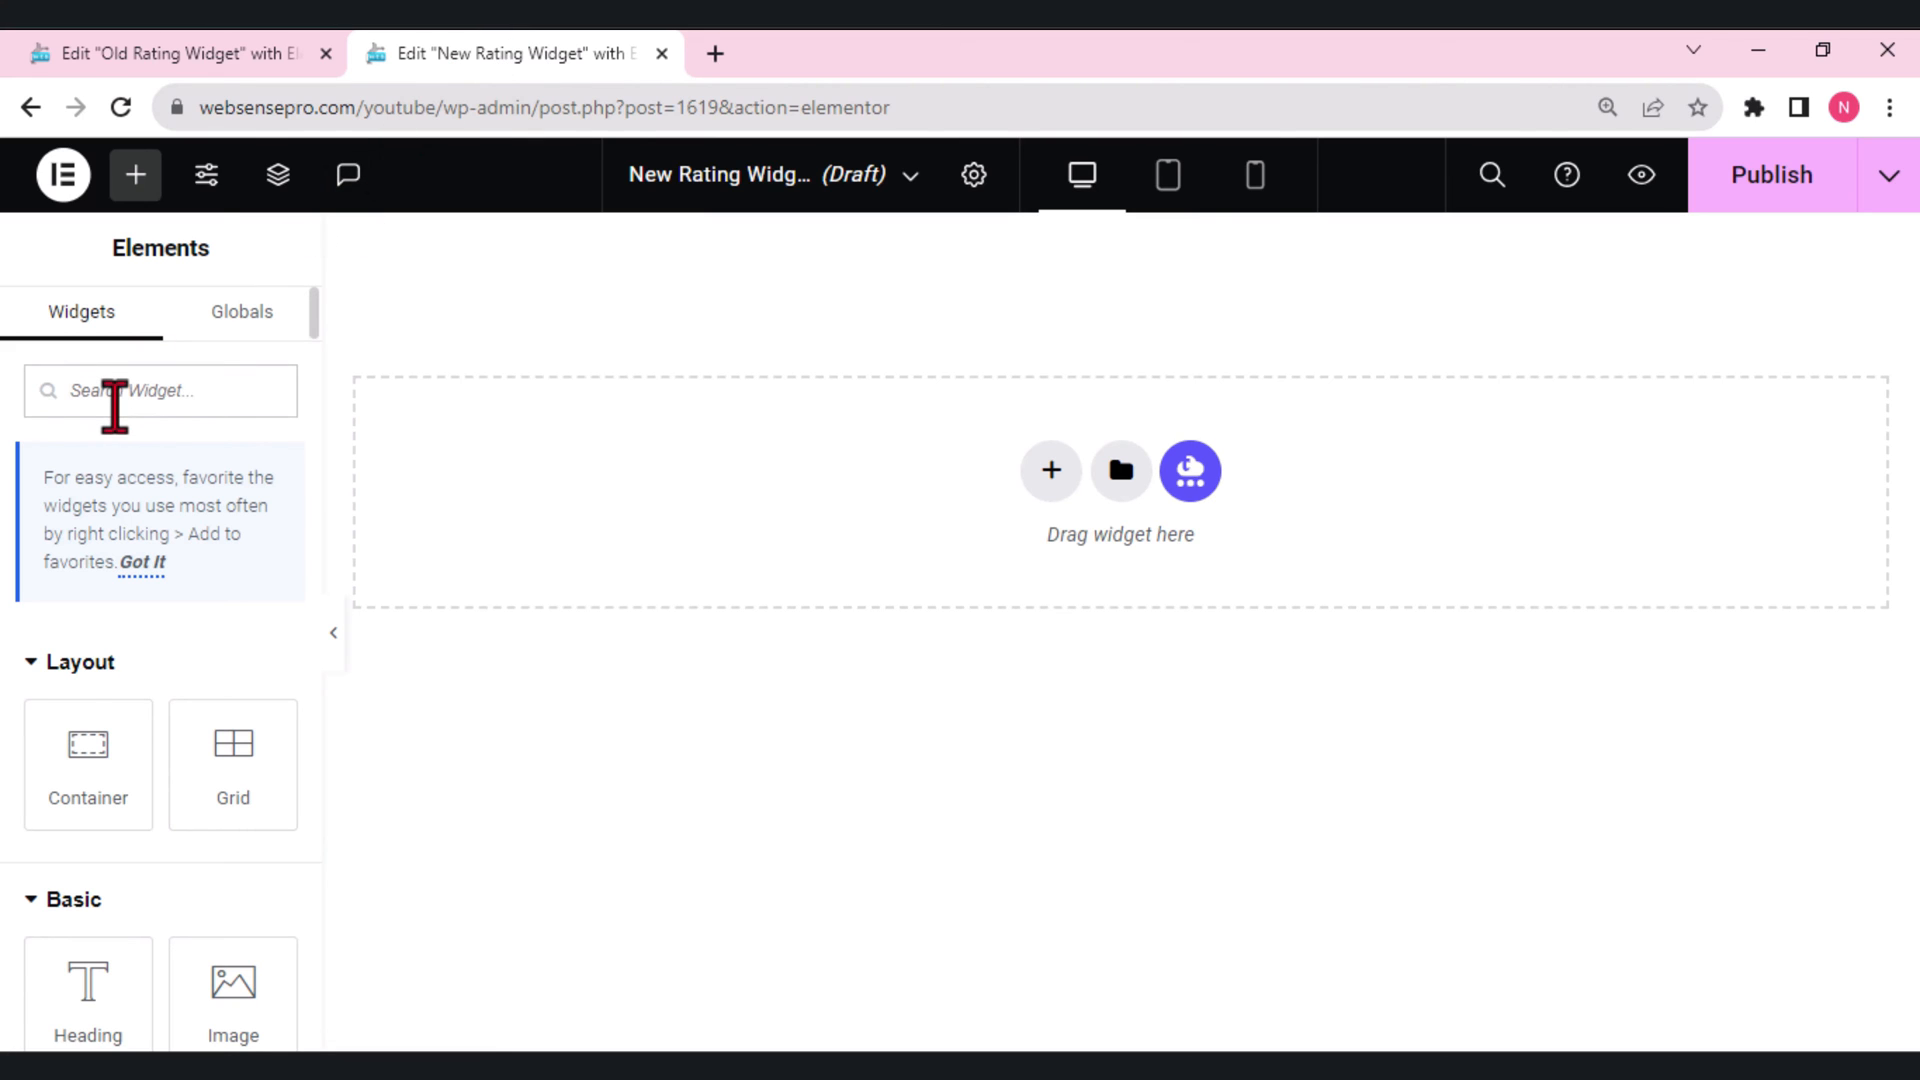
# Search the widget panel for 'rating' to find the new Rating widget.
pyautogui.write('rating')
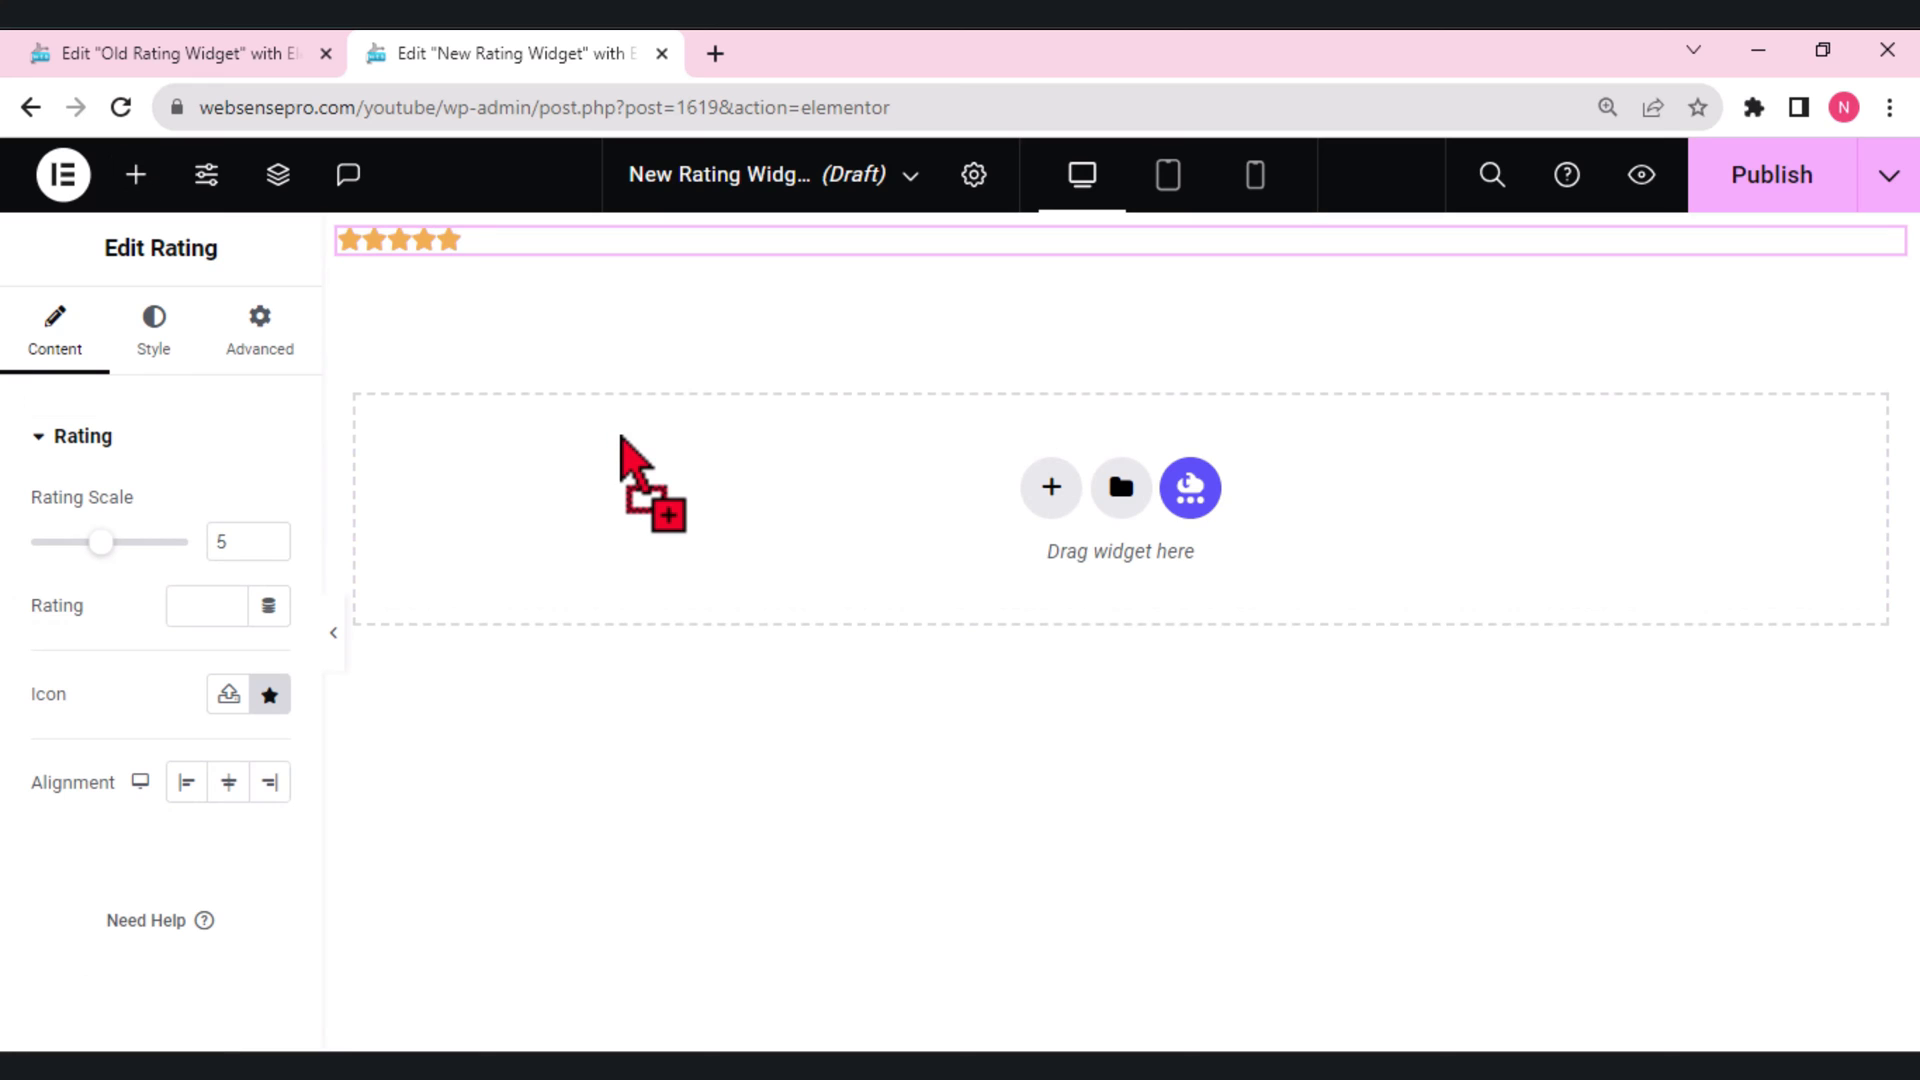
pyautogui.moveTo(206, 645)
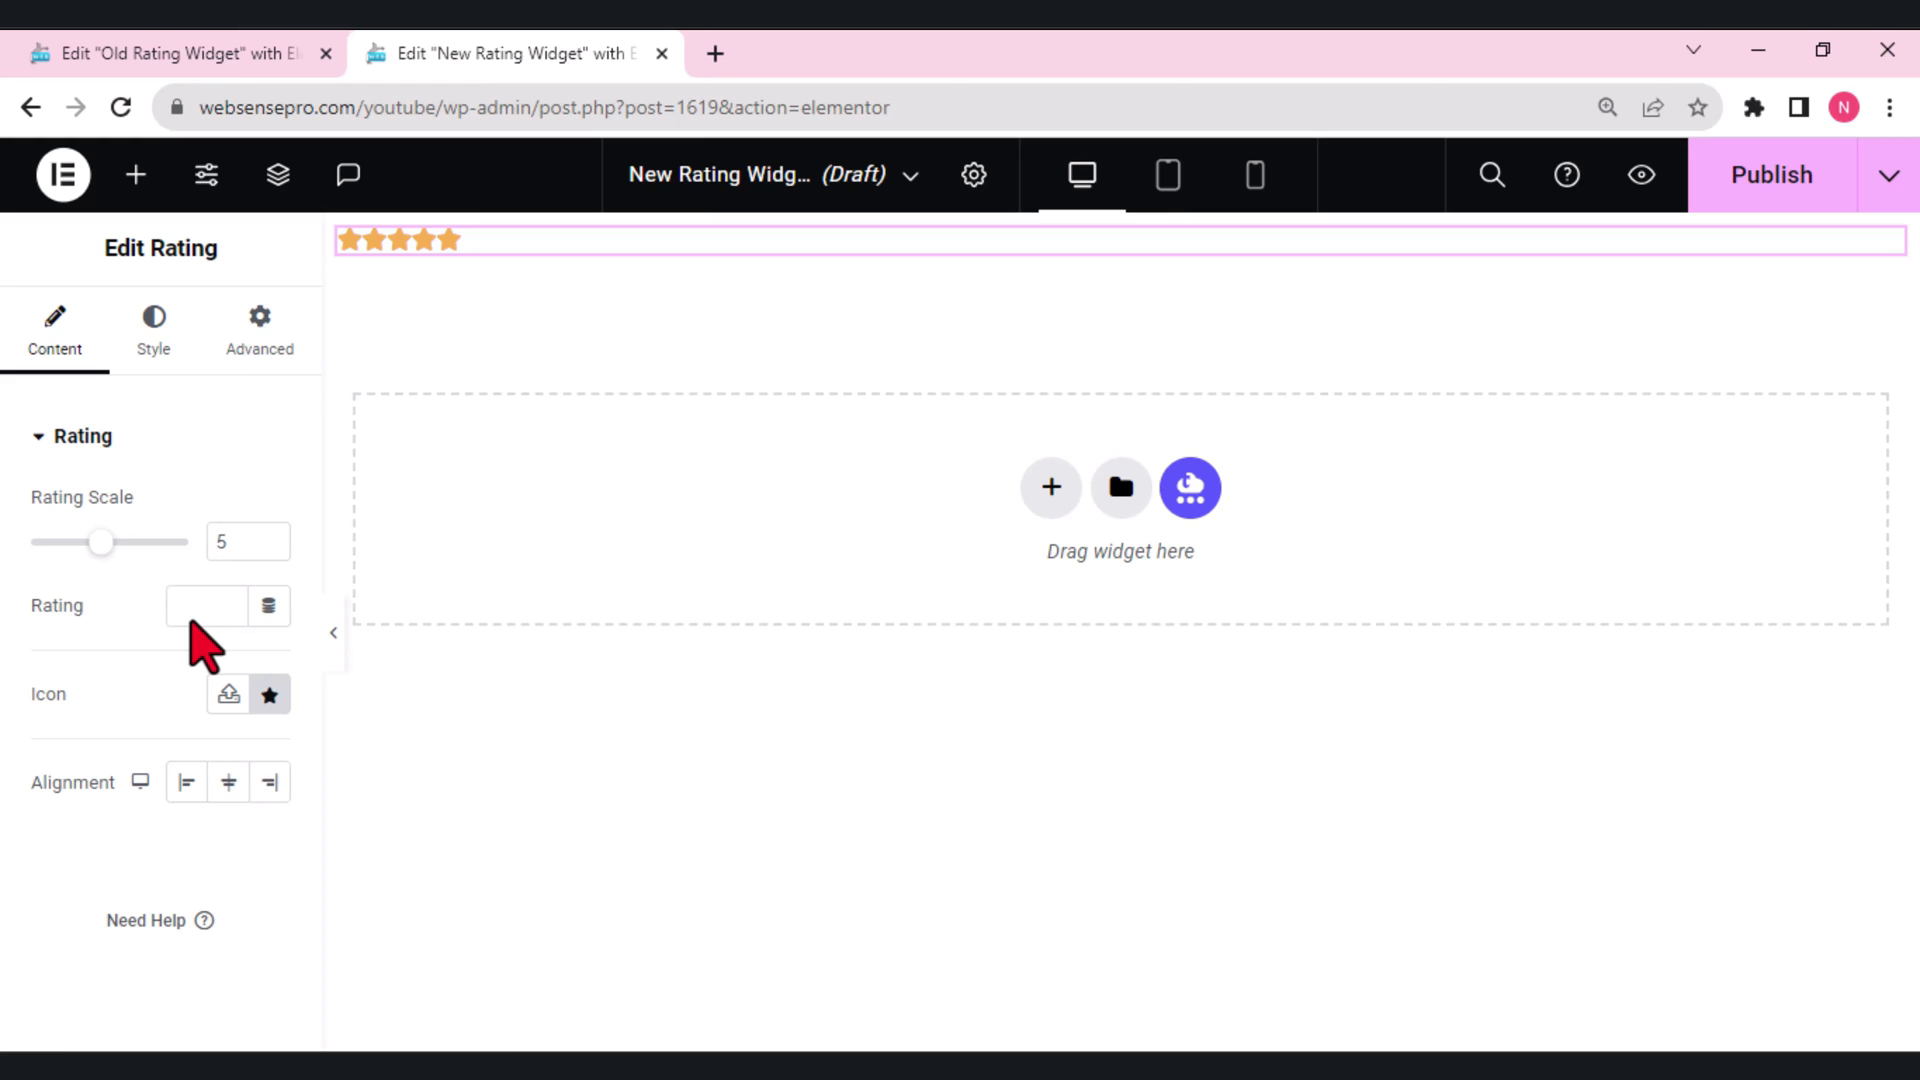
pyautogui.moveTo(196, 563)
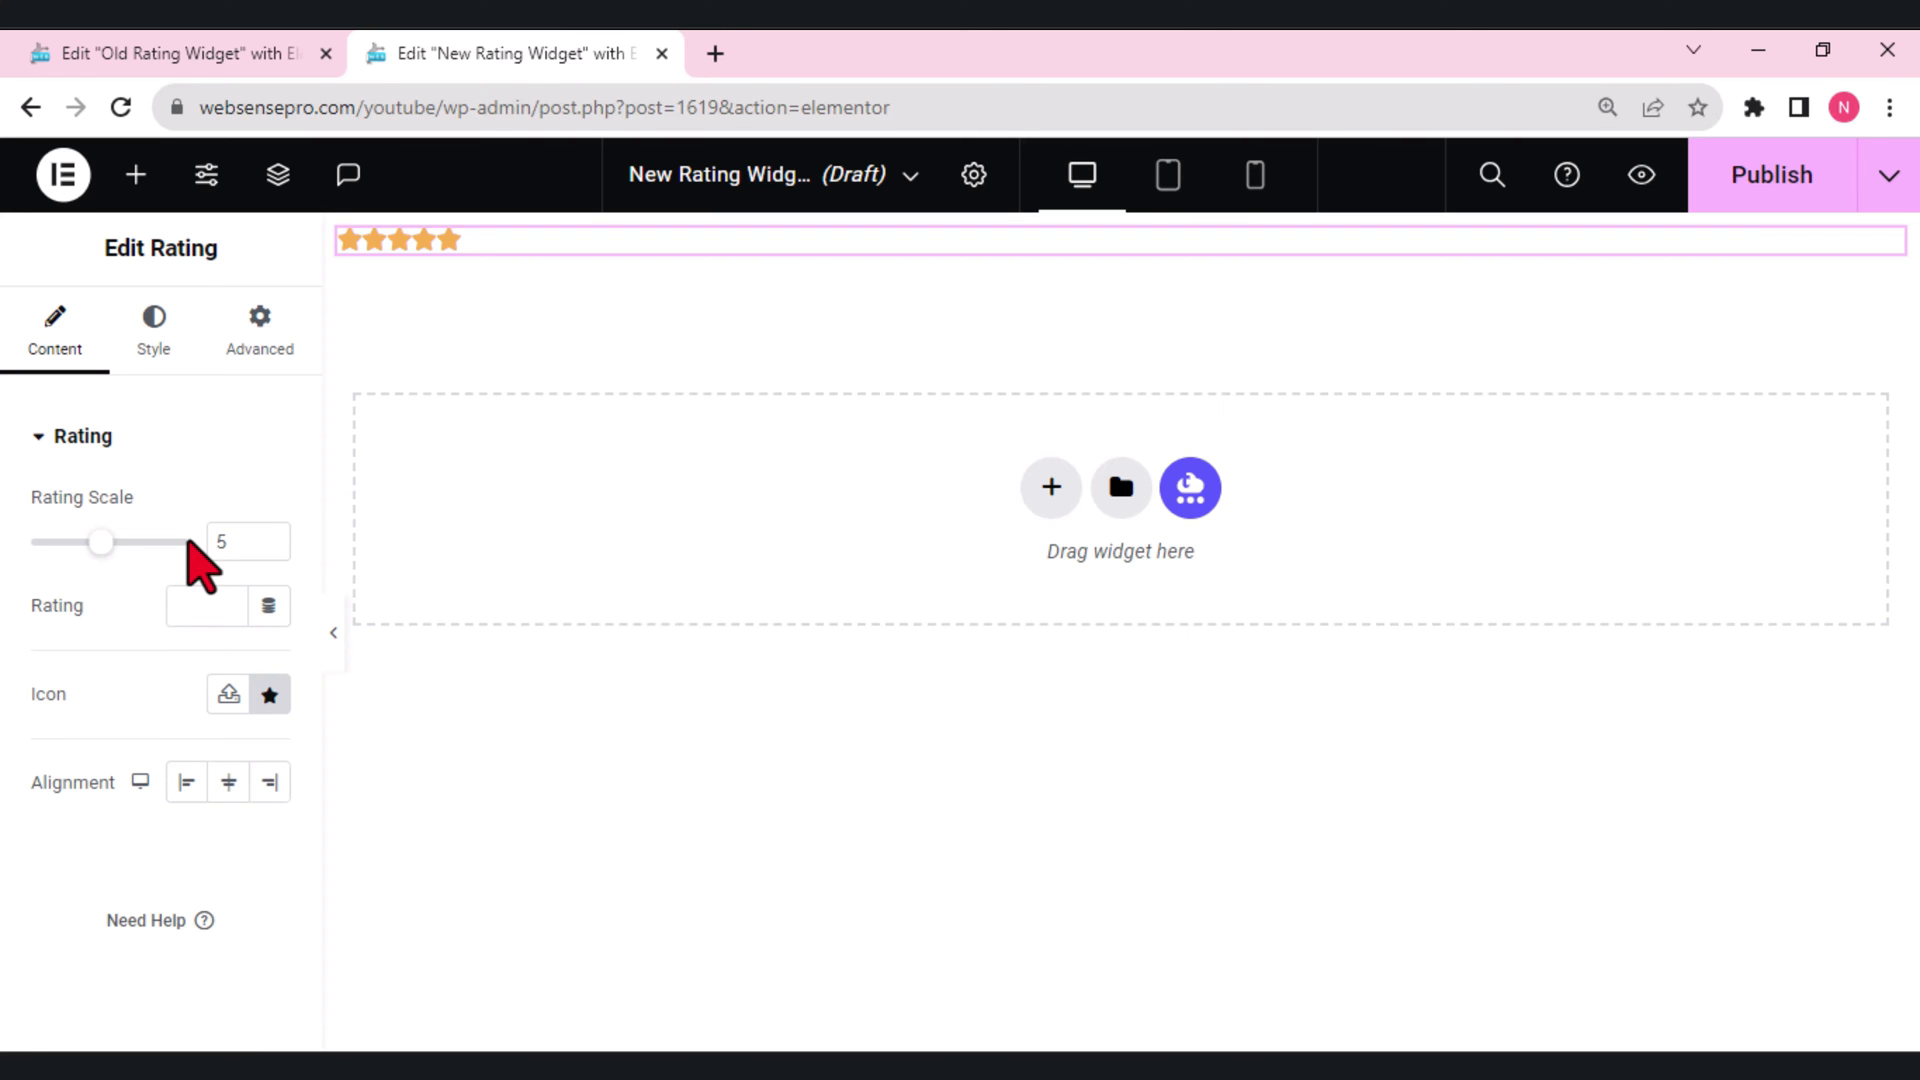
pyautogui.moveTo(190, 576)
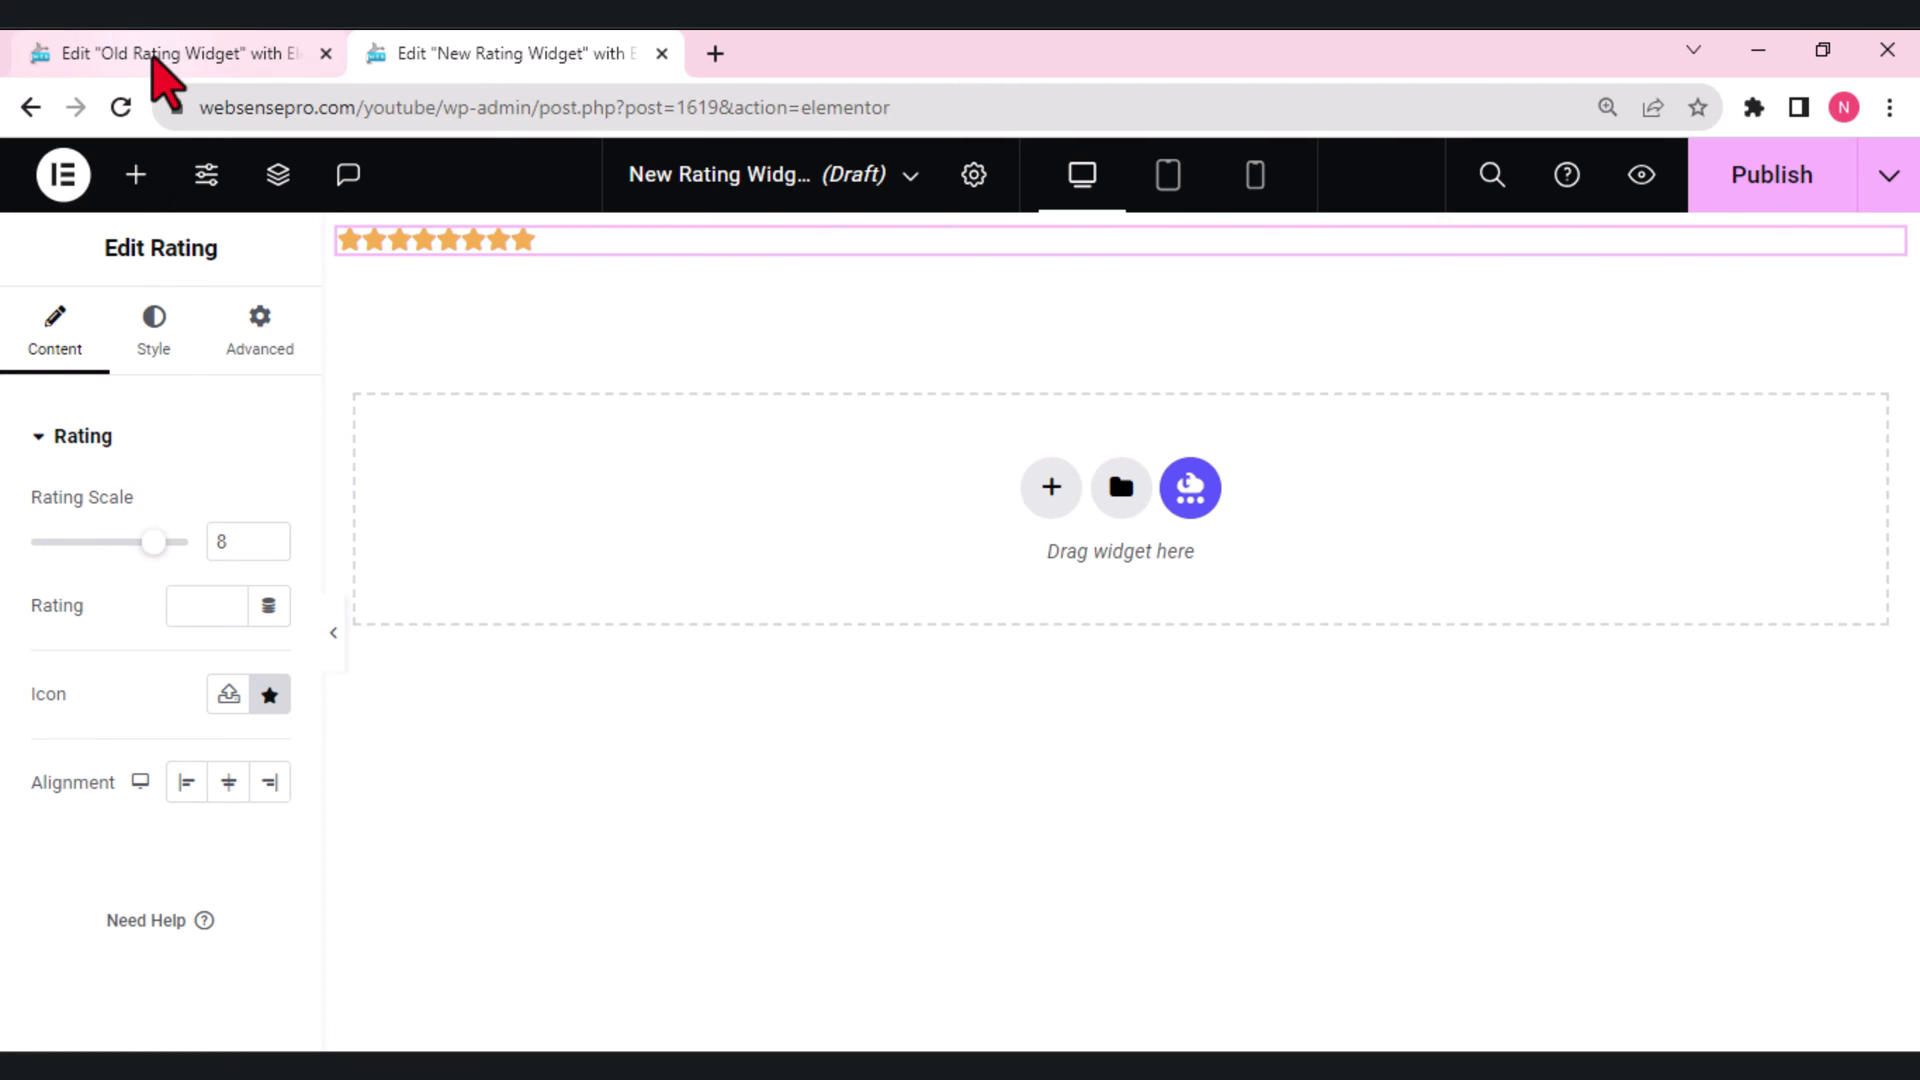
pyautogui.click(171, 53)
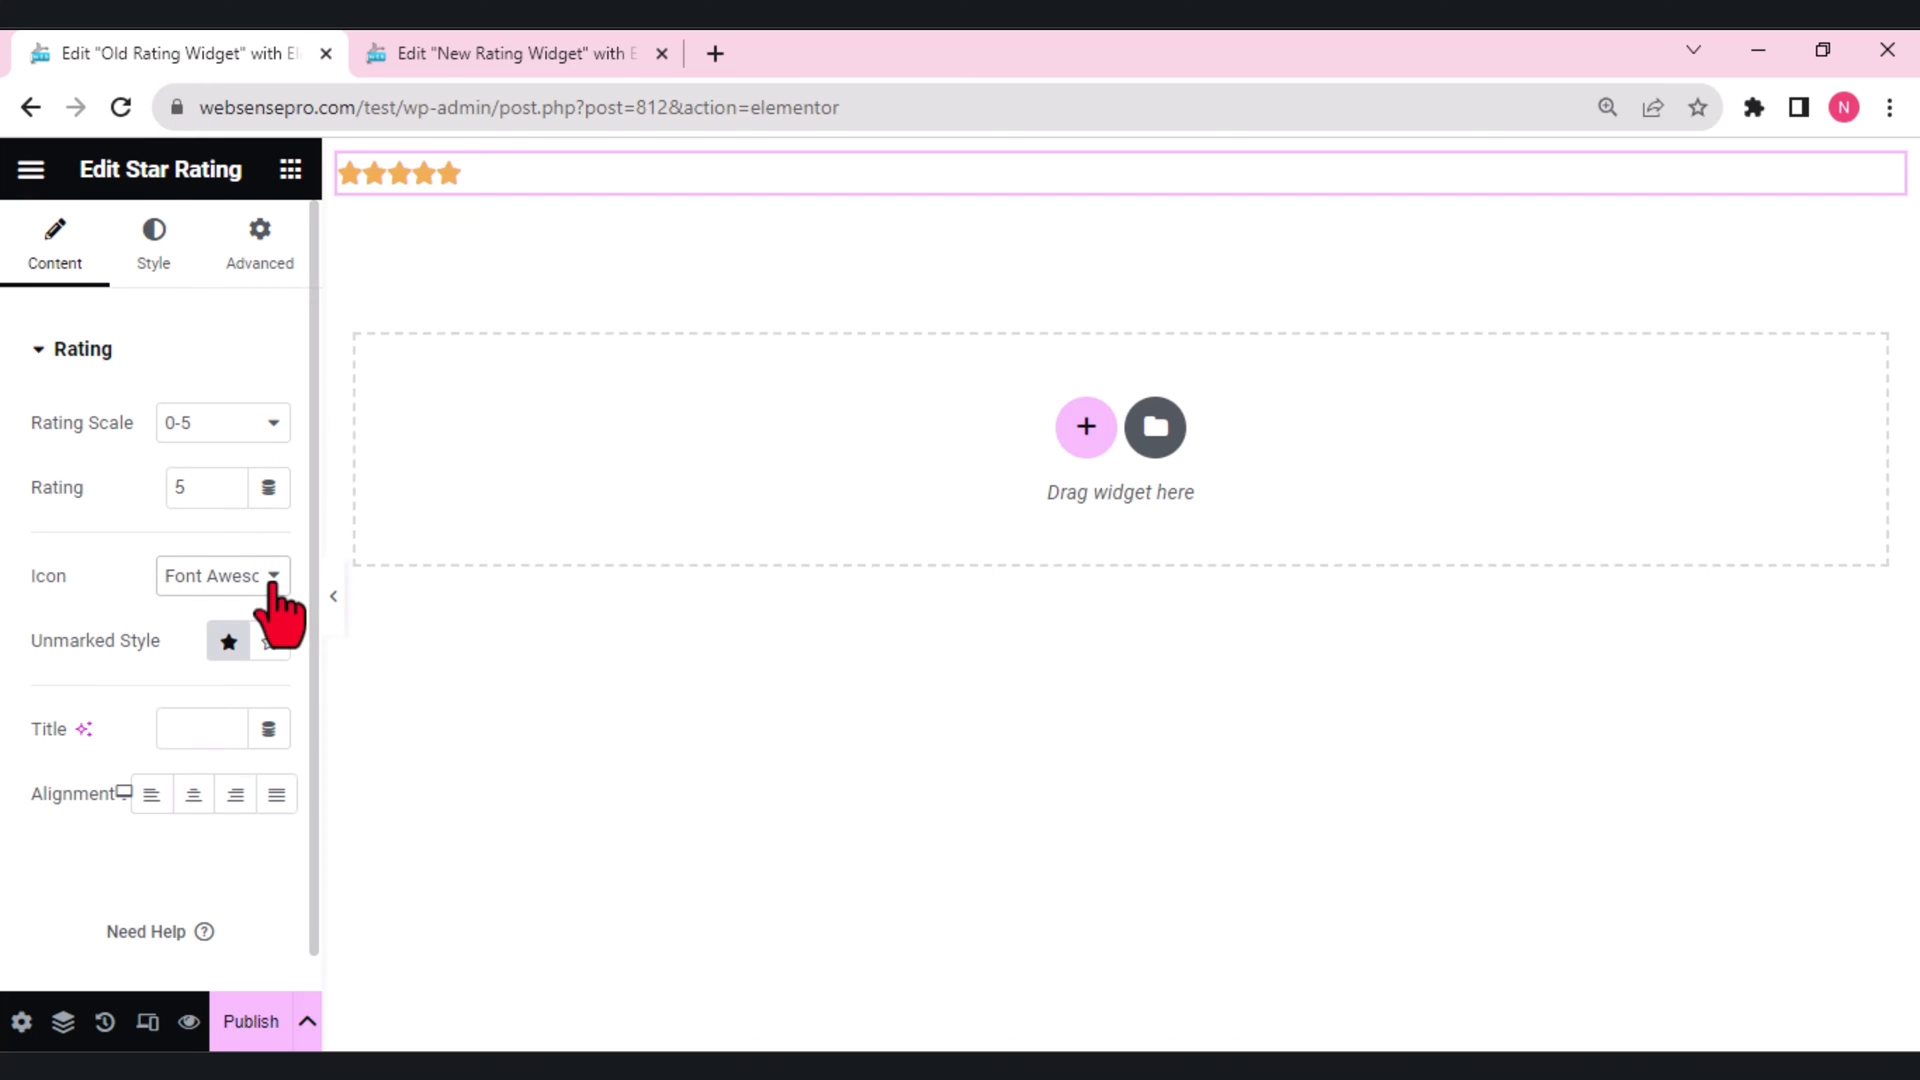
pyautogui.click(266, 576)
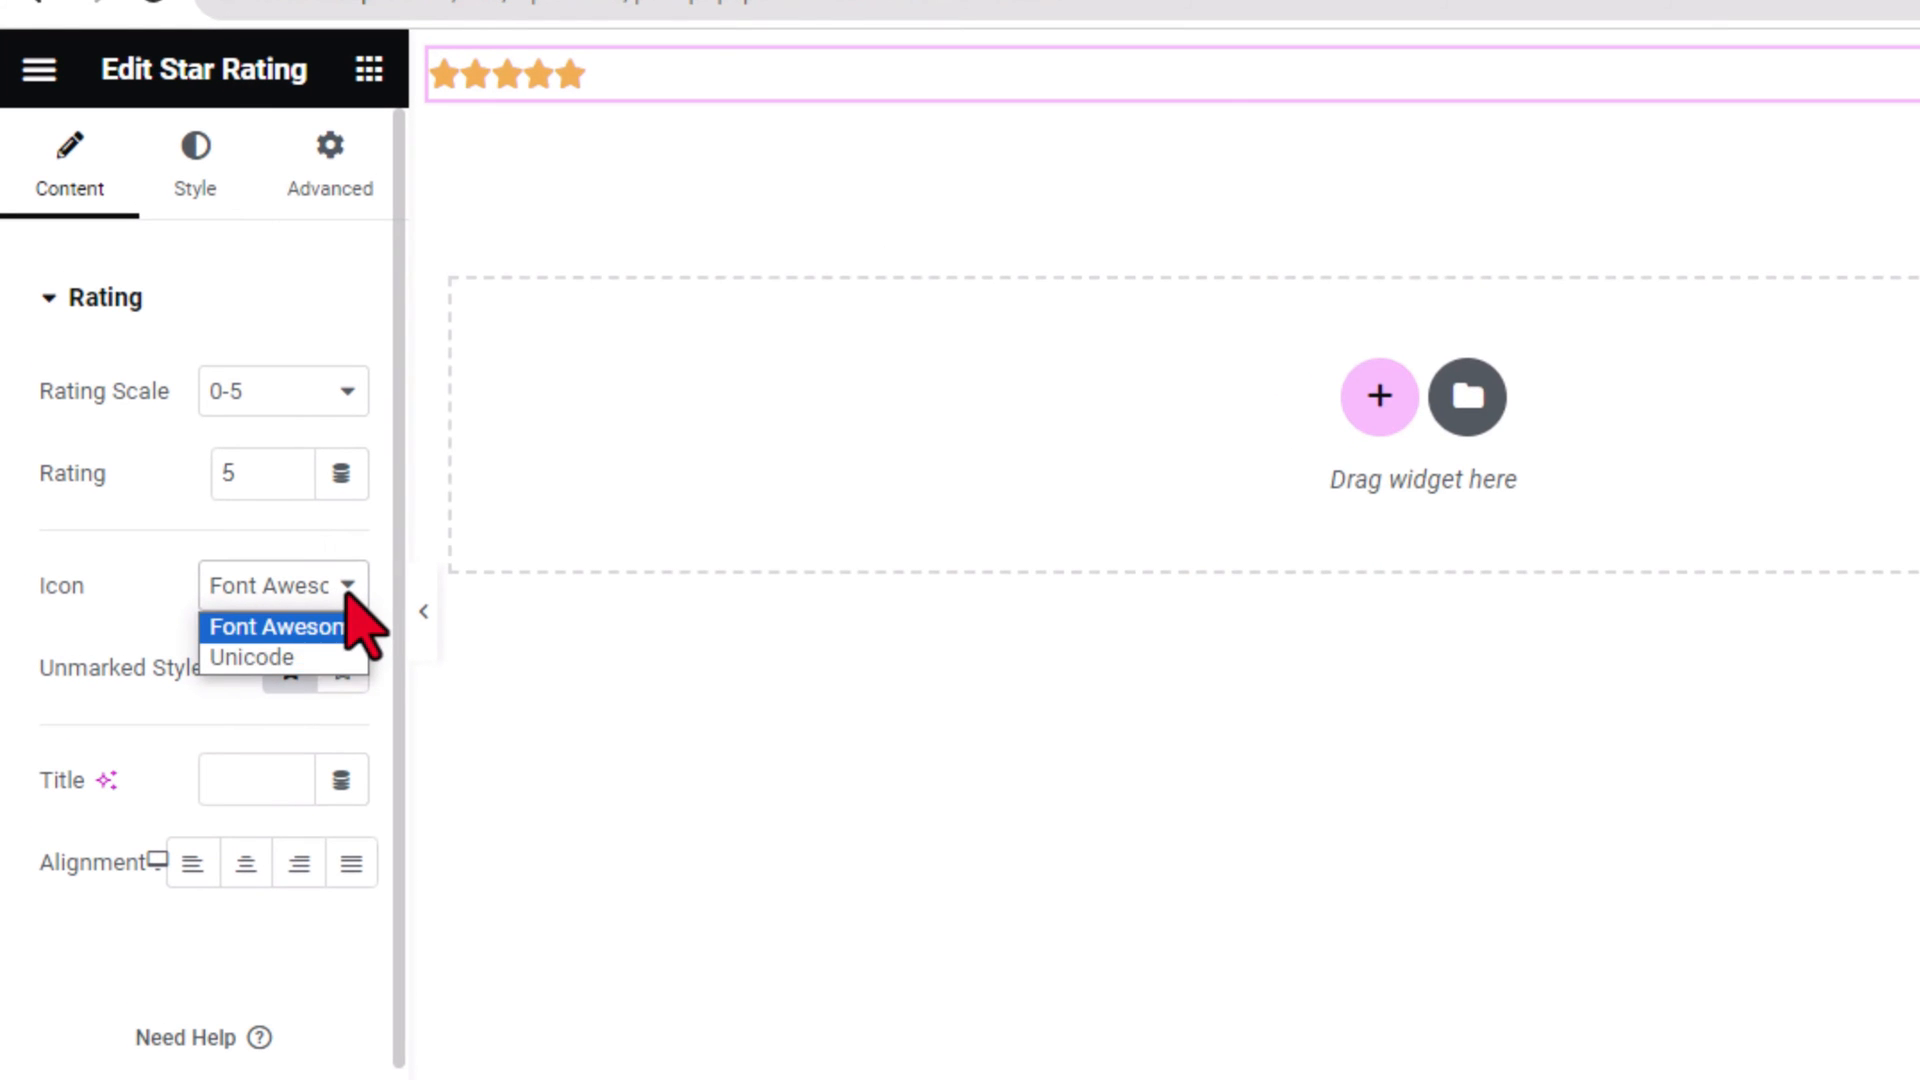
pyautogui.moveTo(251, 658)
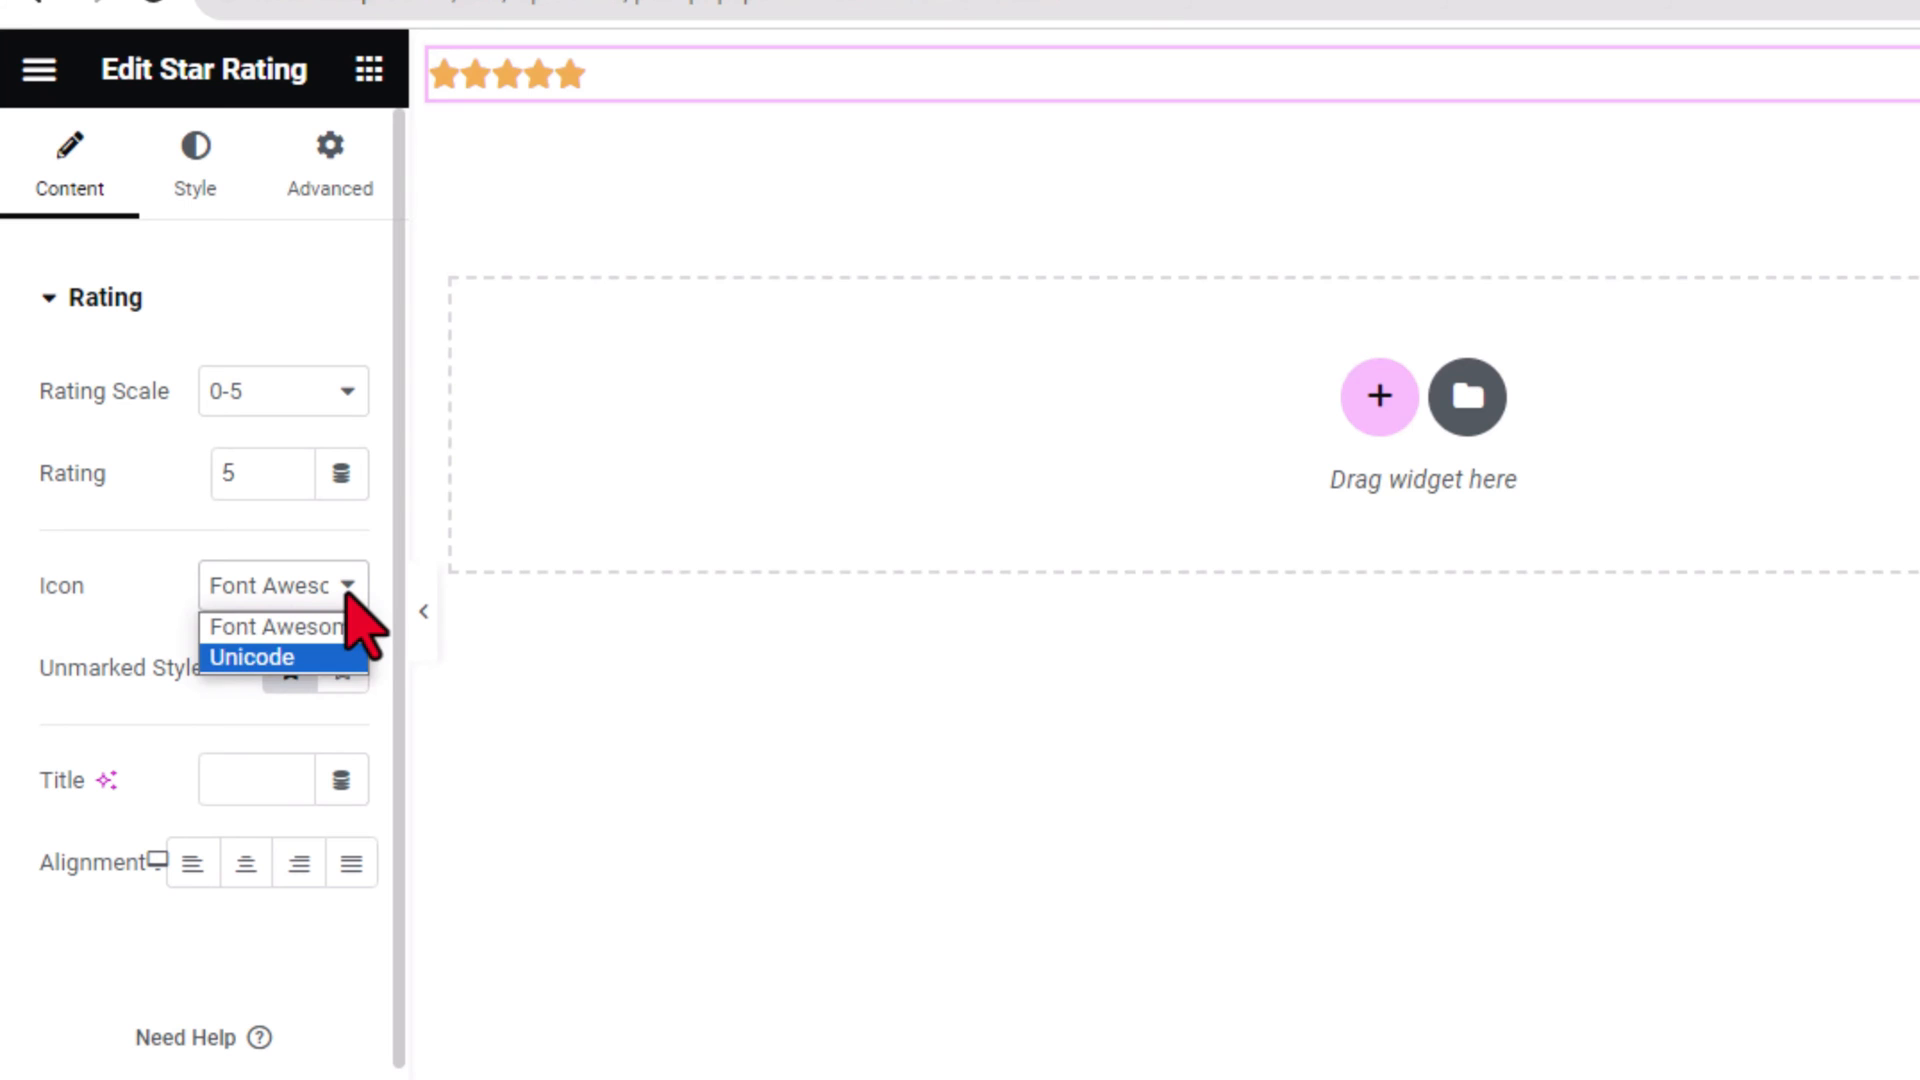
pyautogui.click(514, 53)
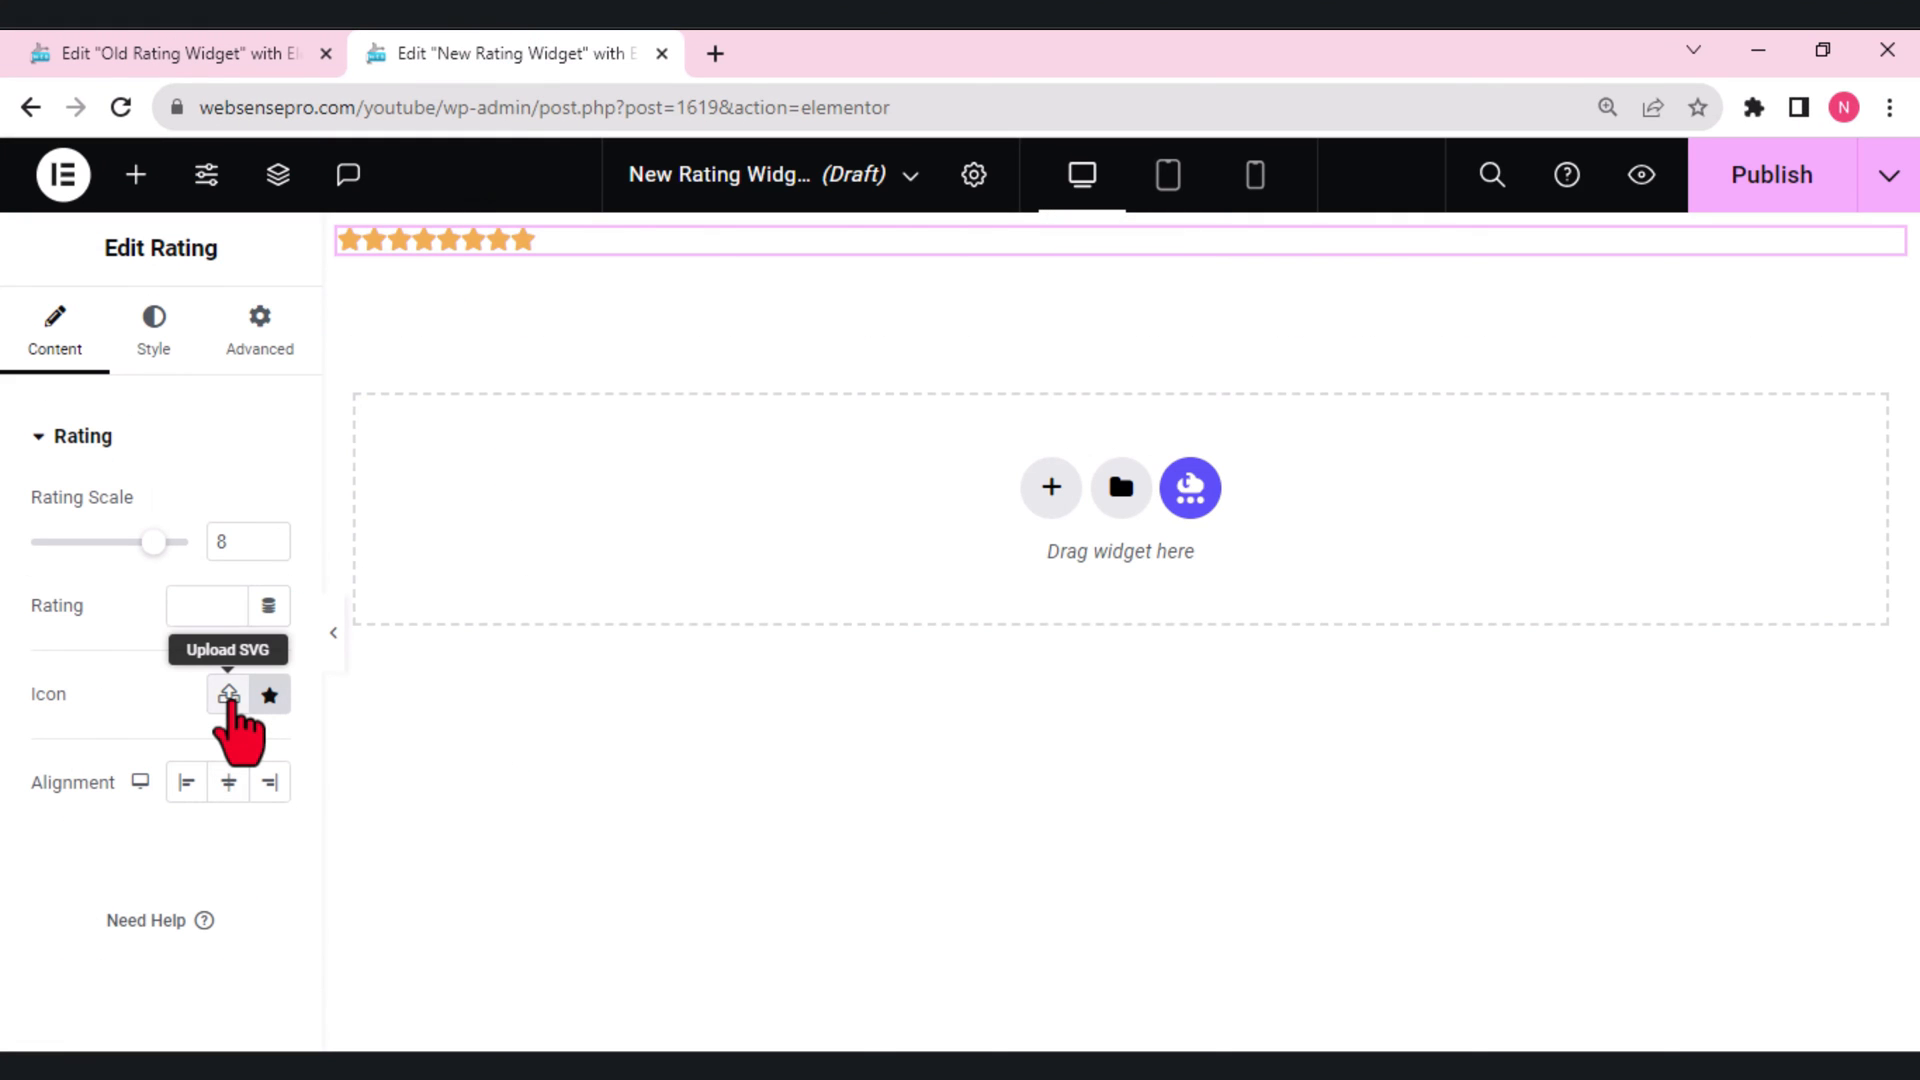
pyautogui.click(227, 694)
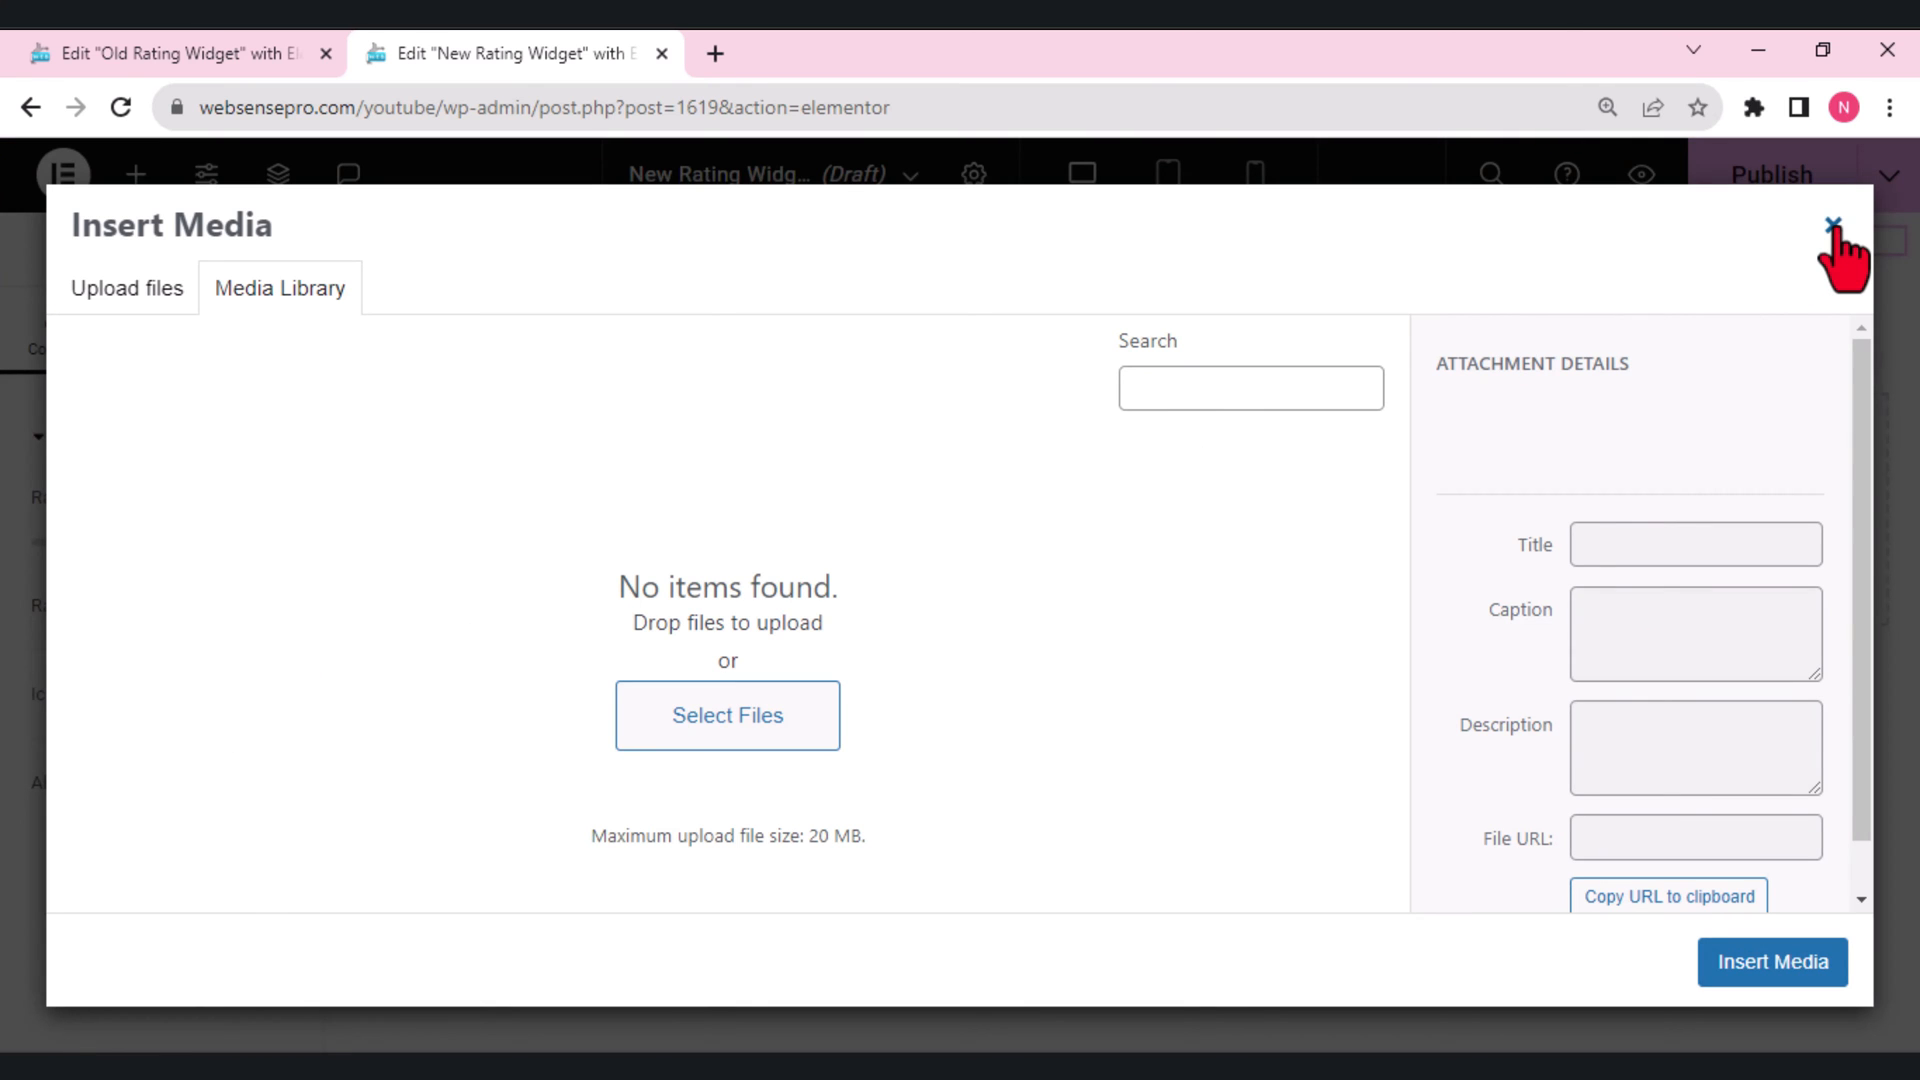
pyautogui.click(1833, 225)
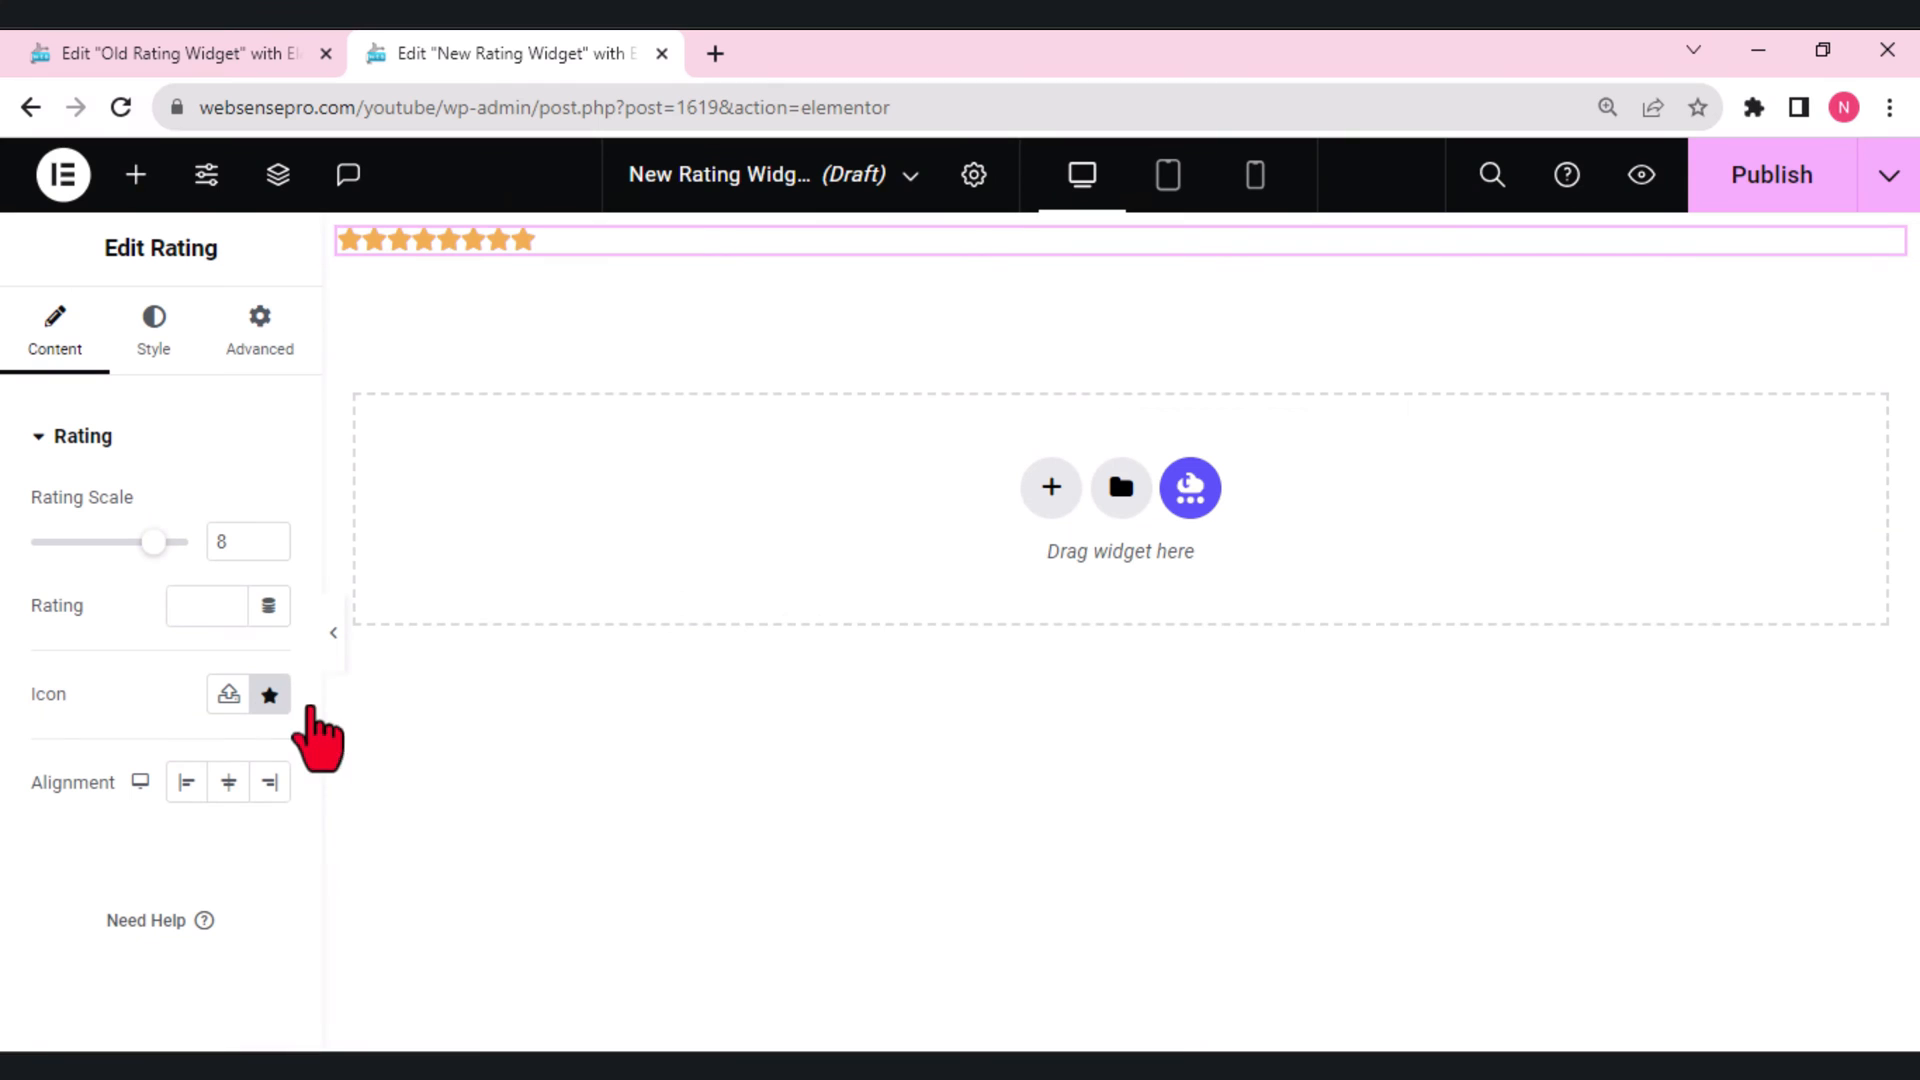
pyautogui.click(227, 696)
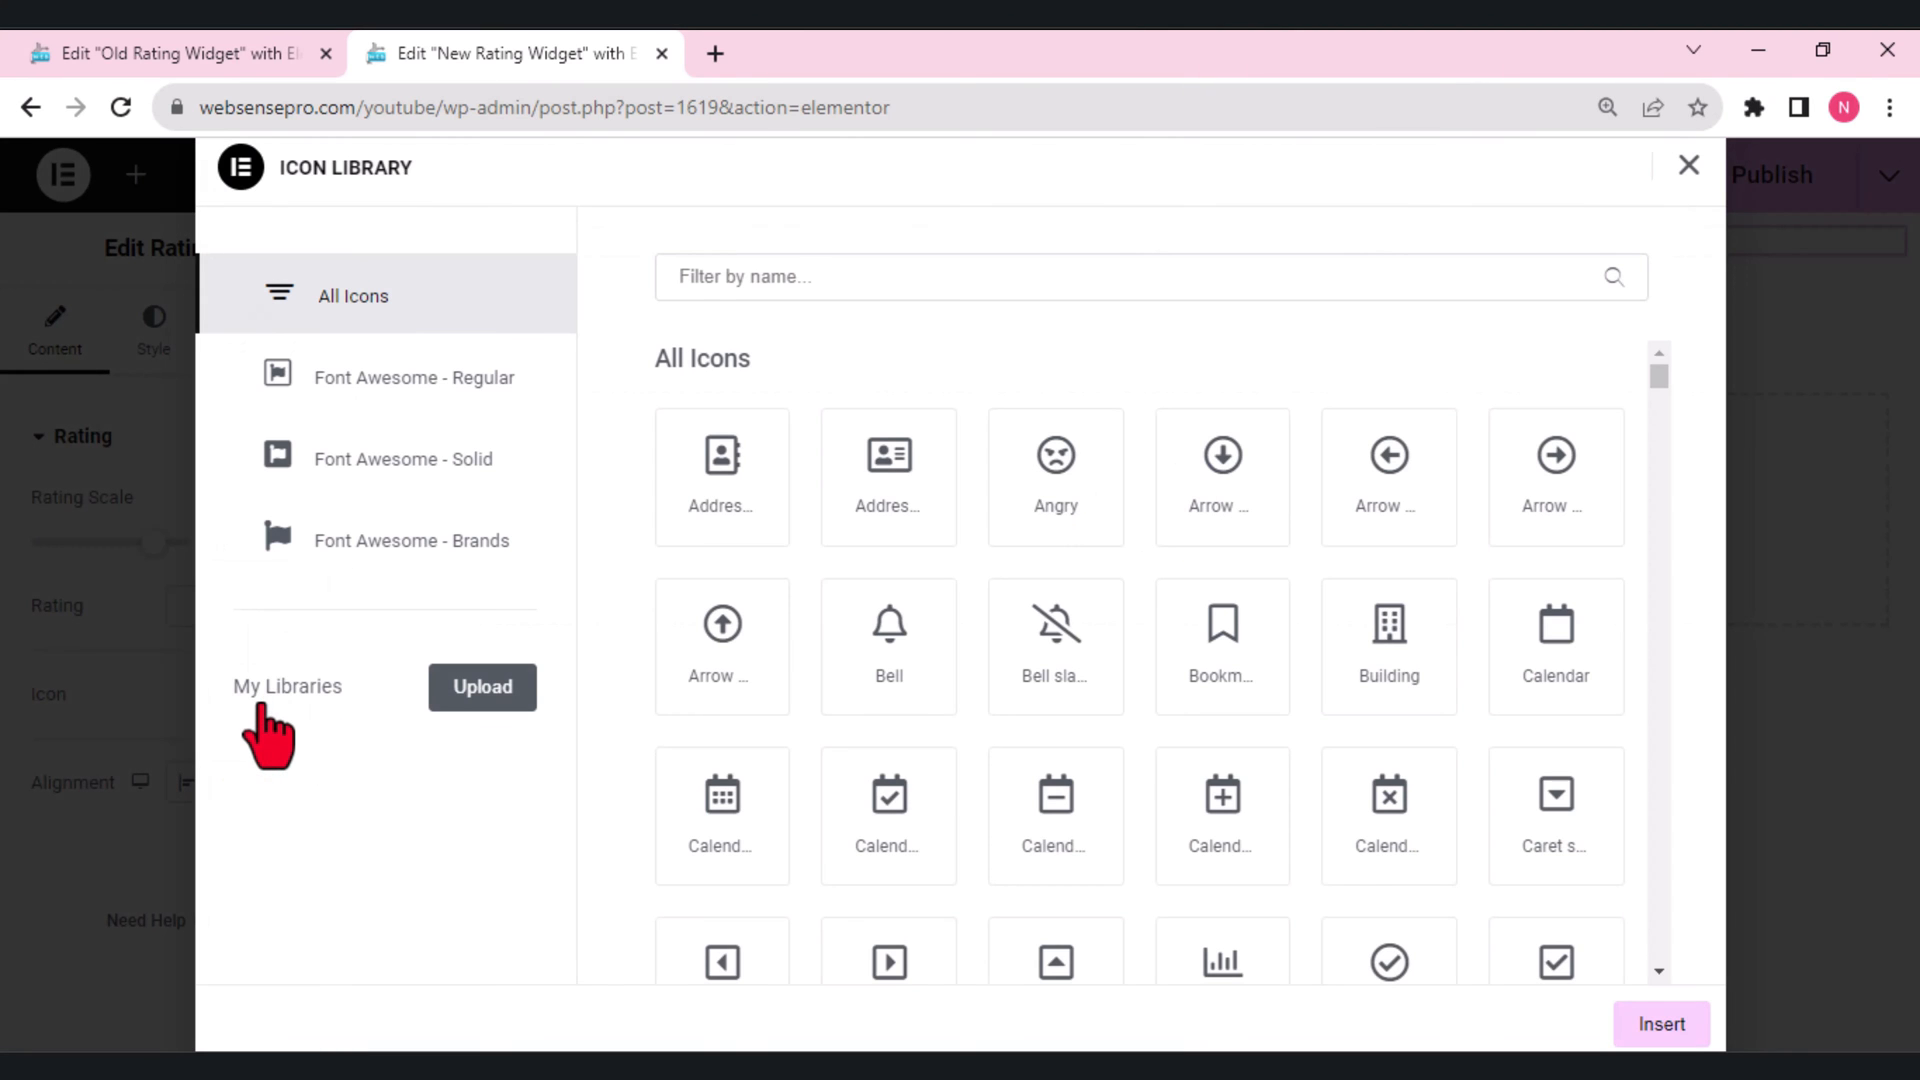
pyautogui.moveTo(1220, 476)
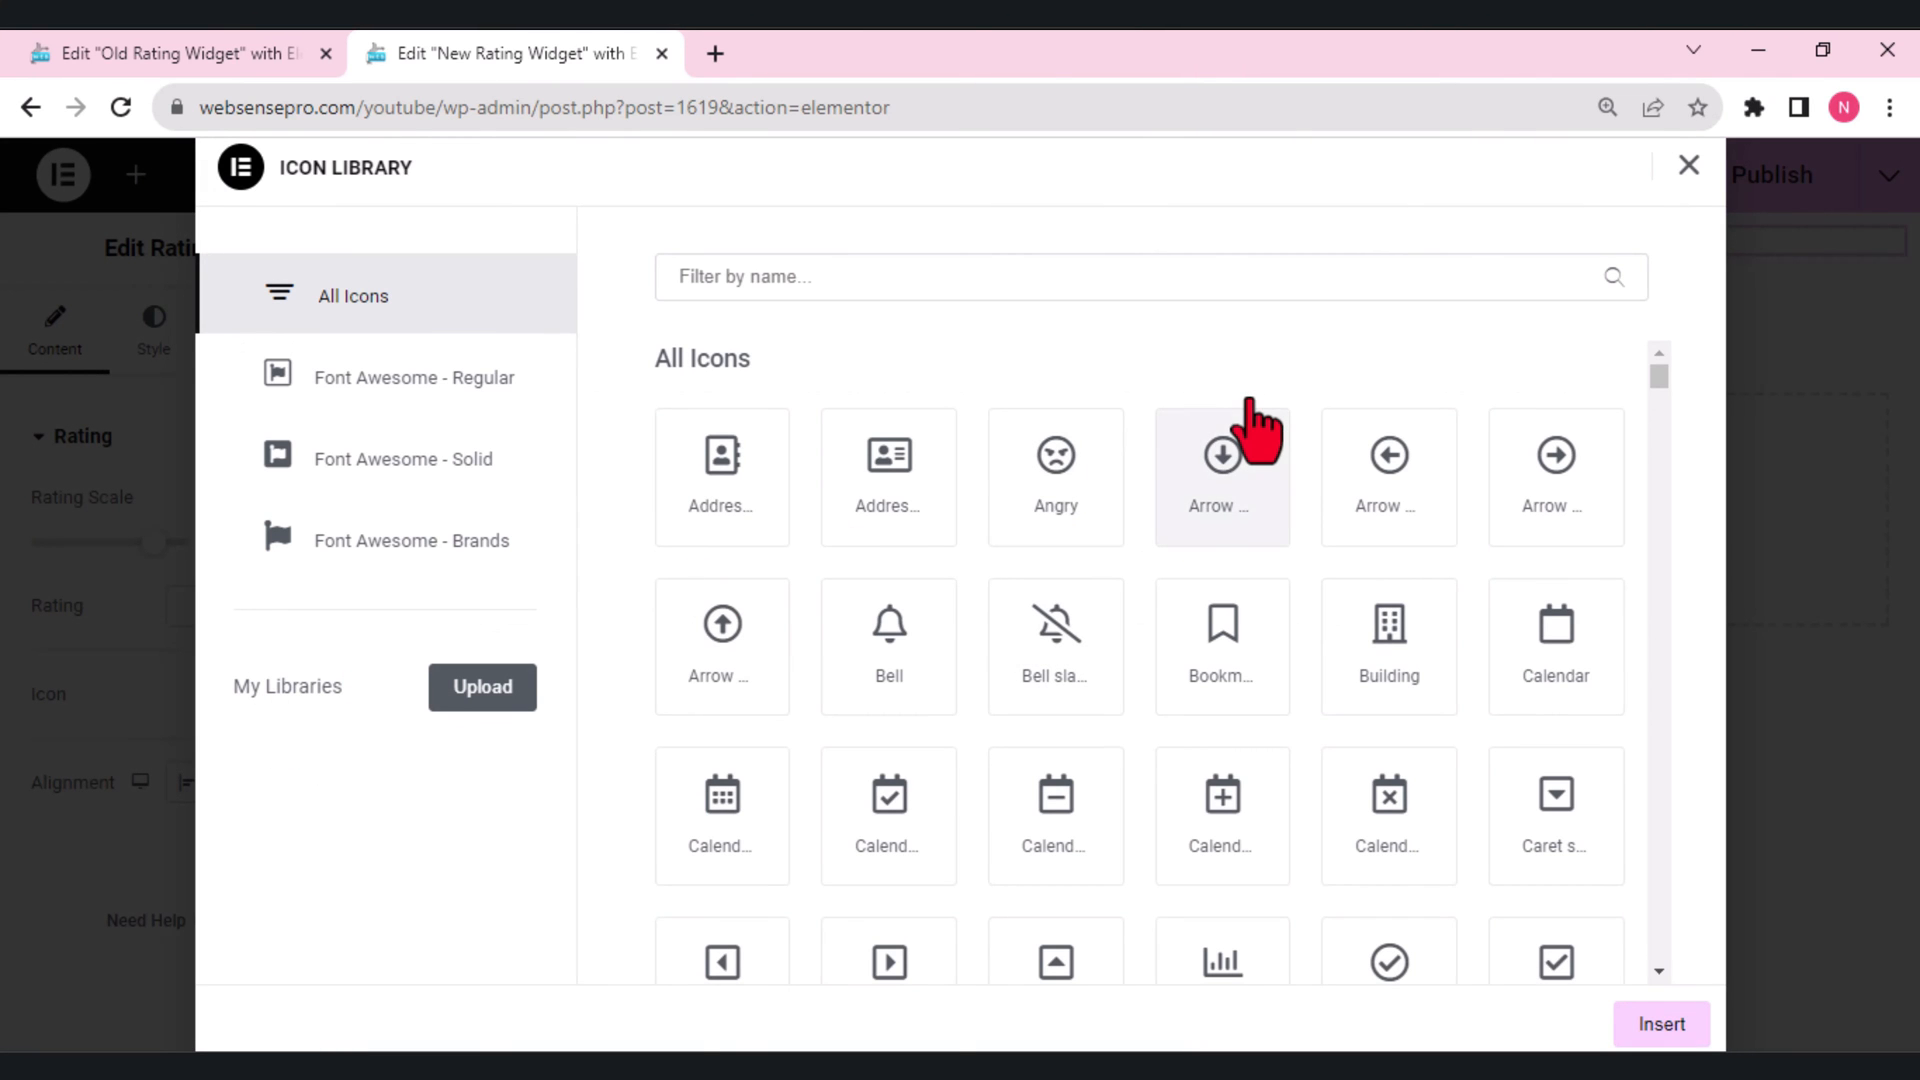
pyautogui.moveTo(1689, 171)
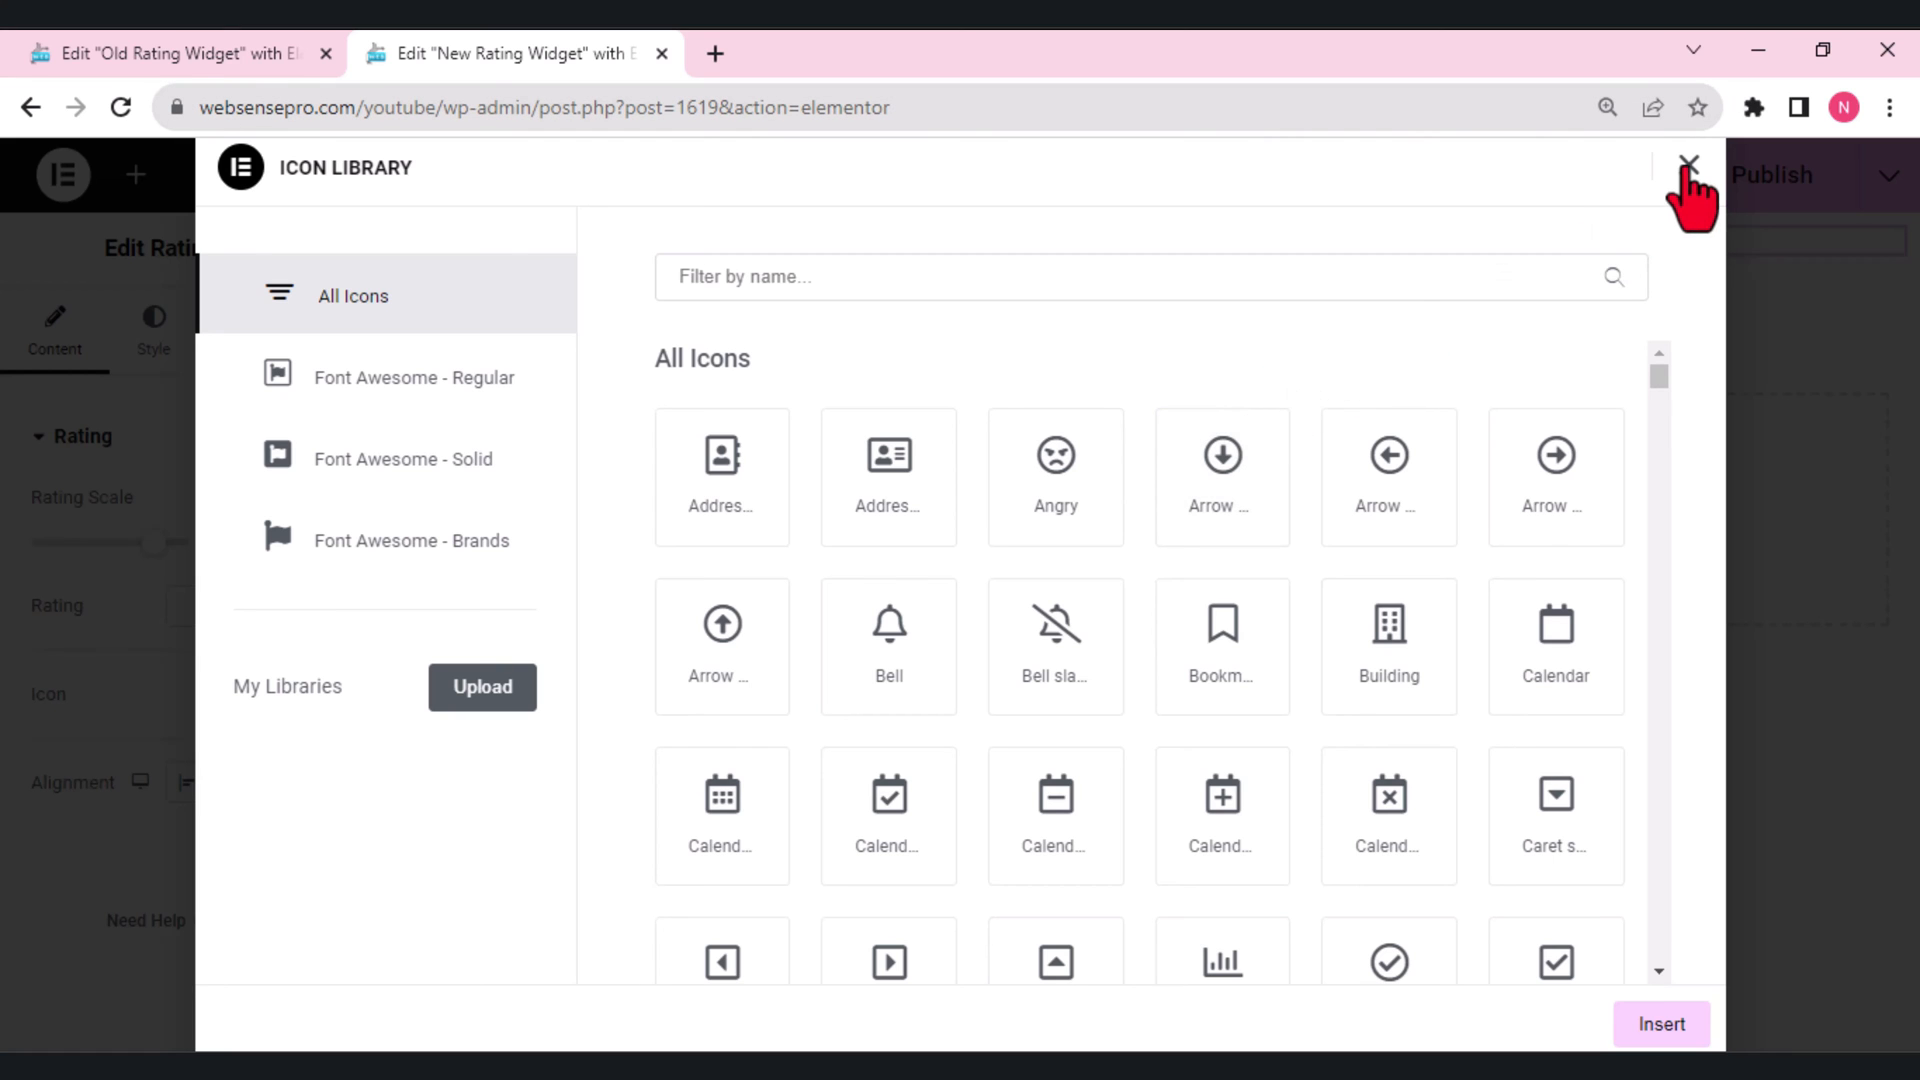
pyautogui.click(1688, 168)
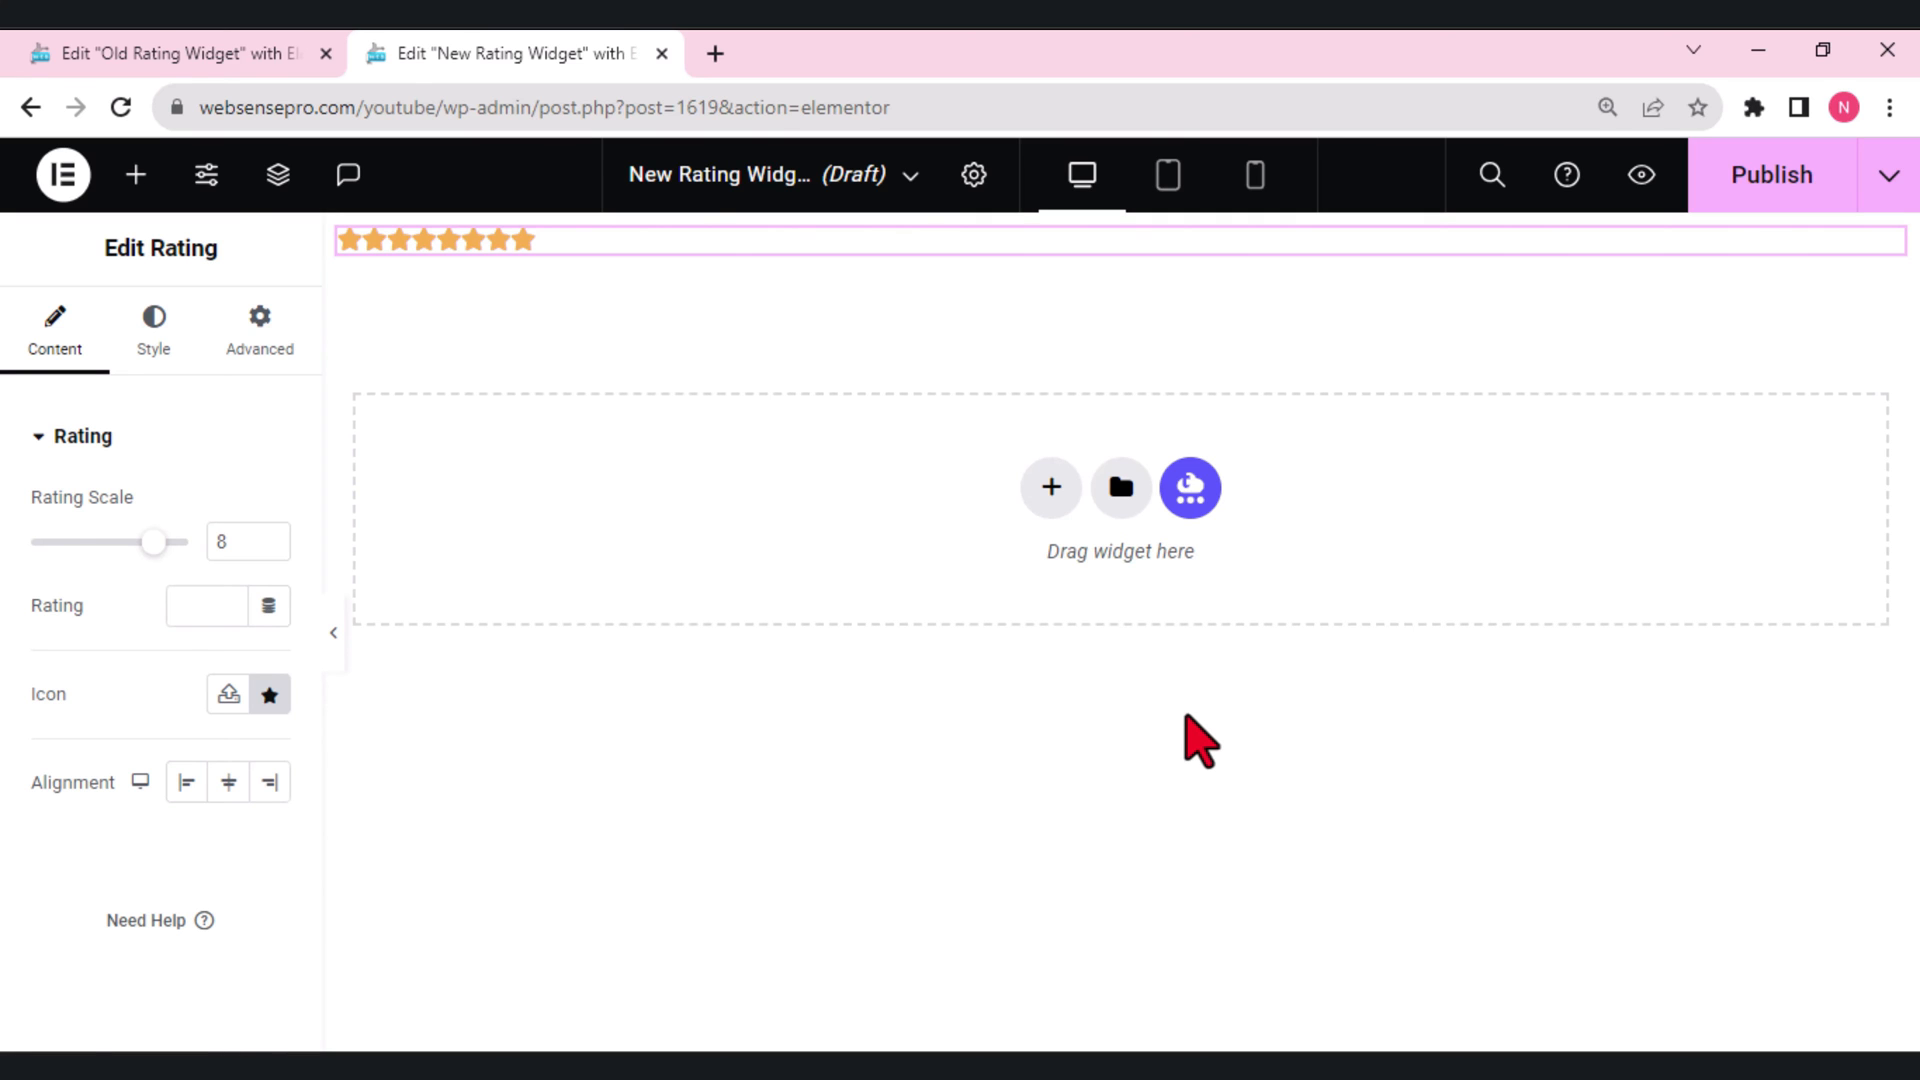
# Search the widget panel for 'acc' to add an Accordion with Items #1–#3.
pyautogui.click(135, 174)
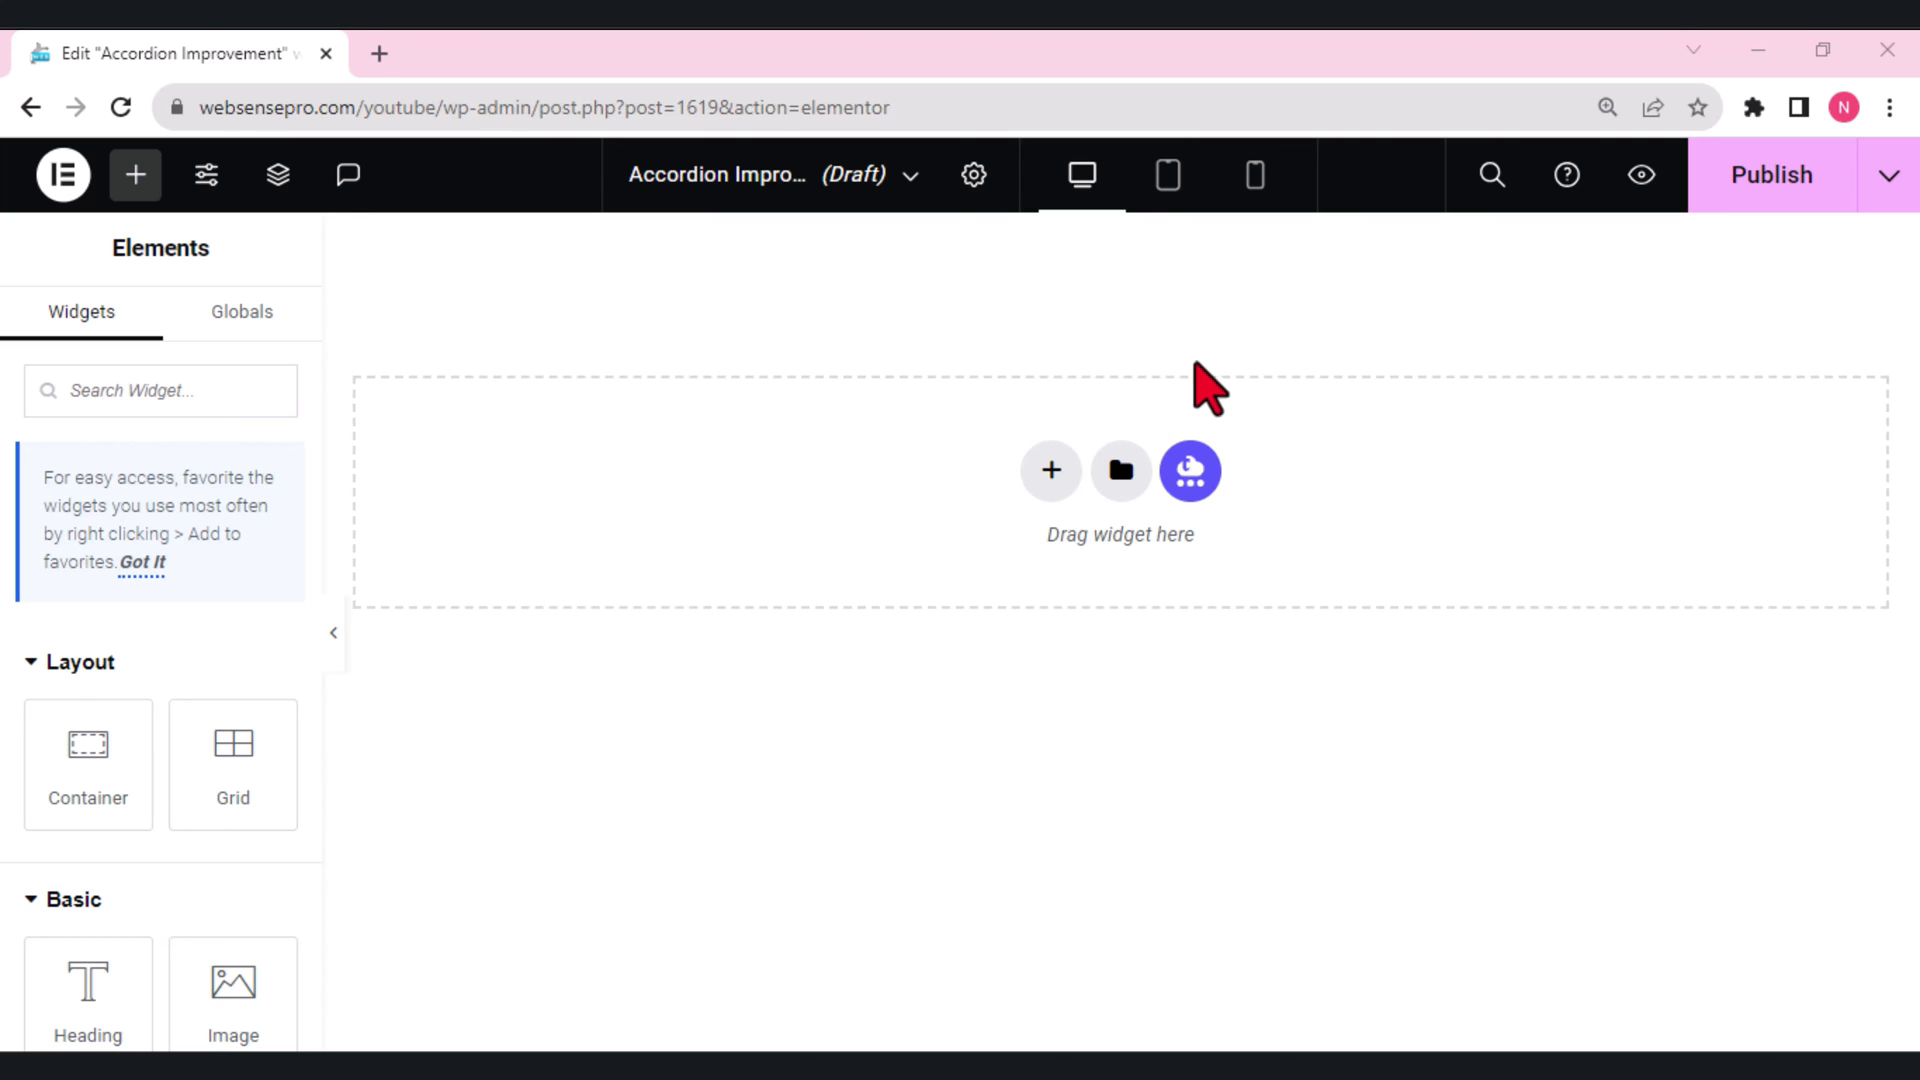
pyautogui.moveTo(744, 451)
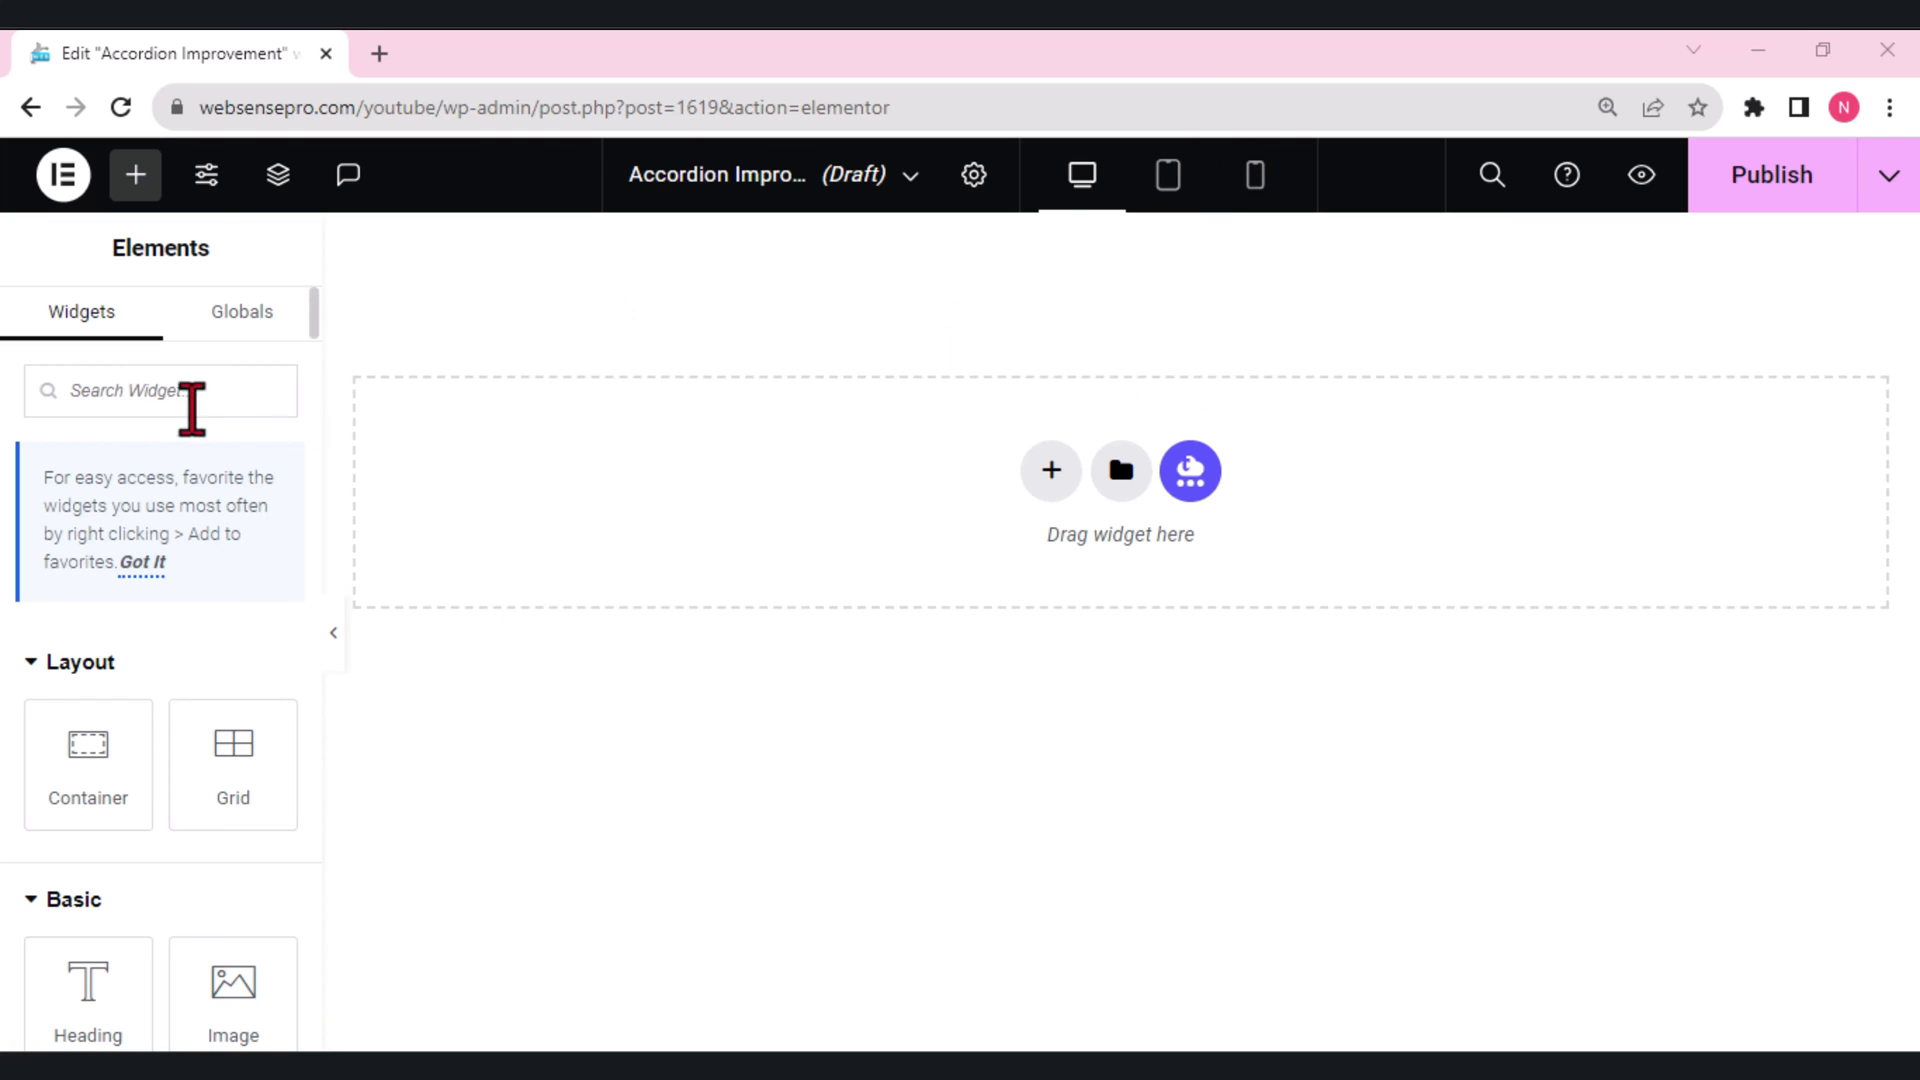
pyautogui.moveTo(168, 408)
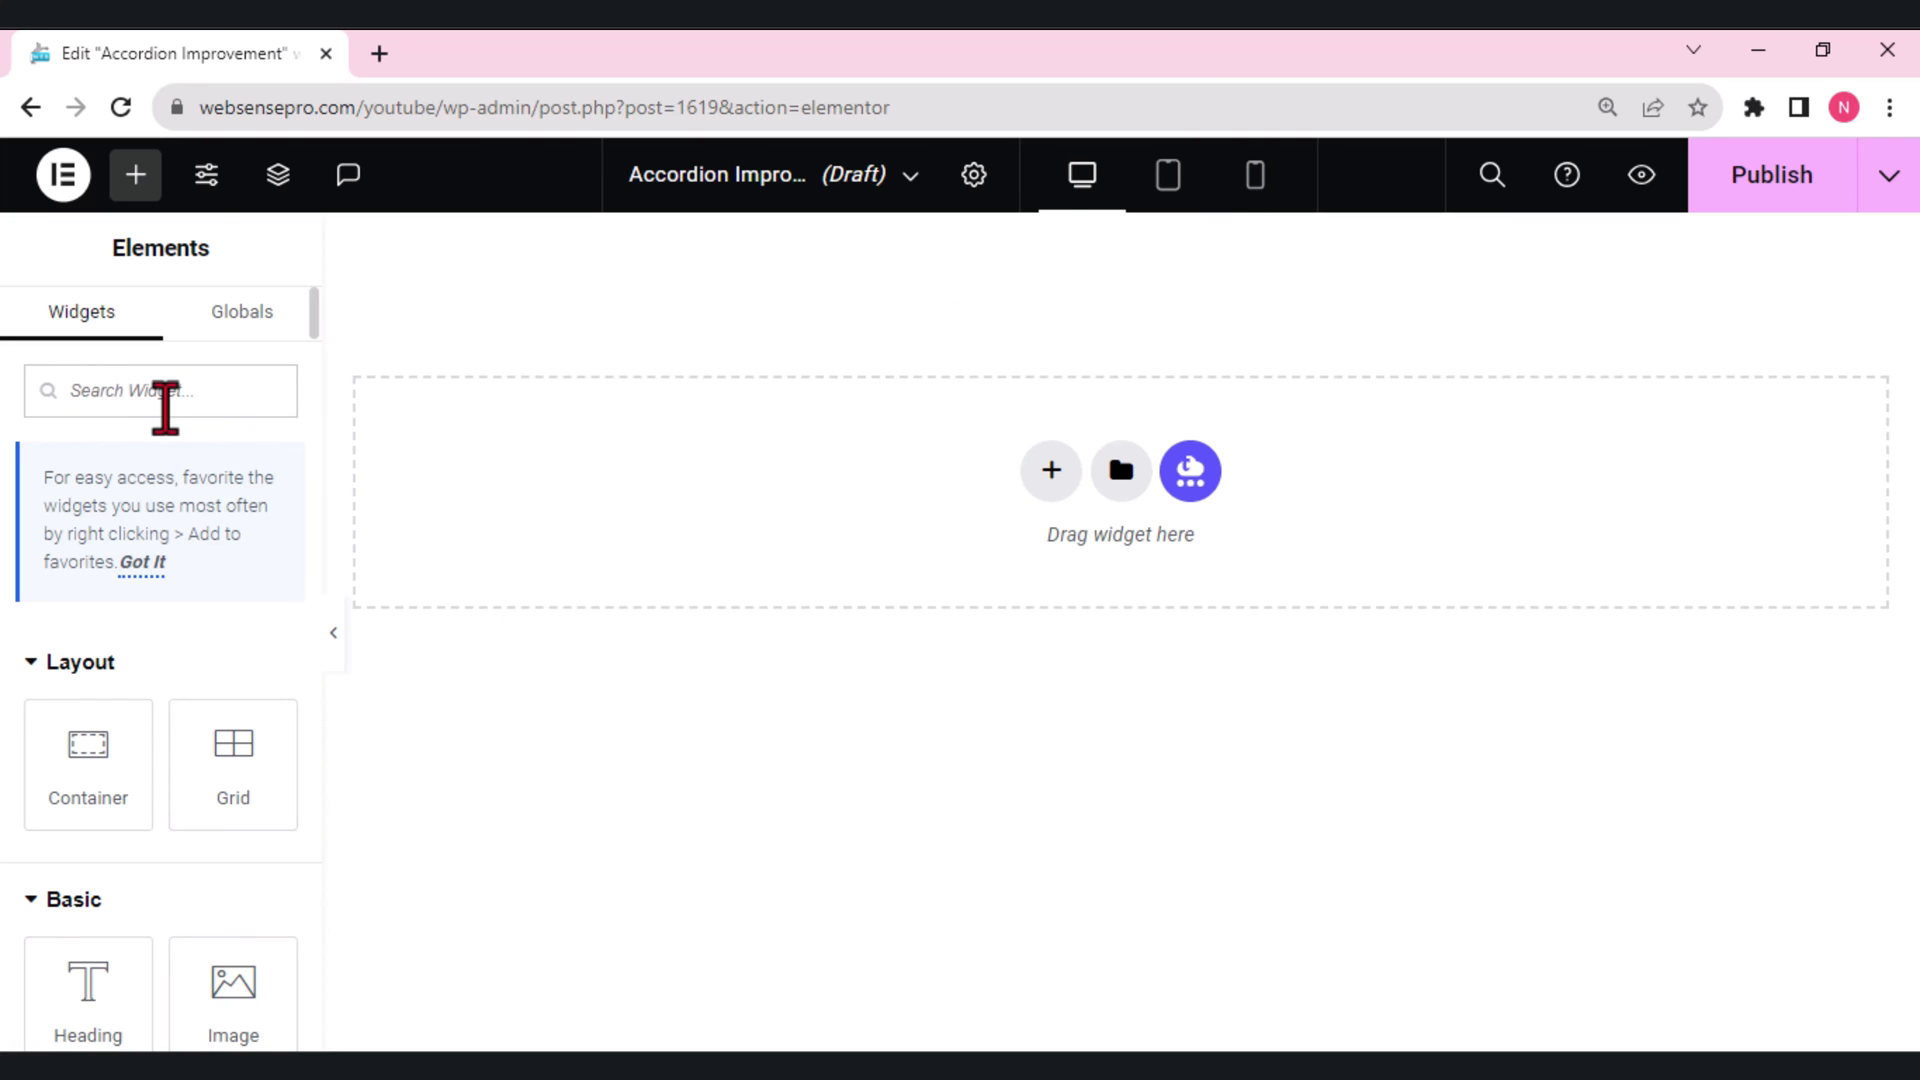
pyautogui.write('acc')
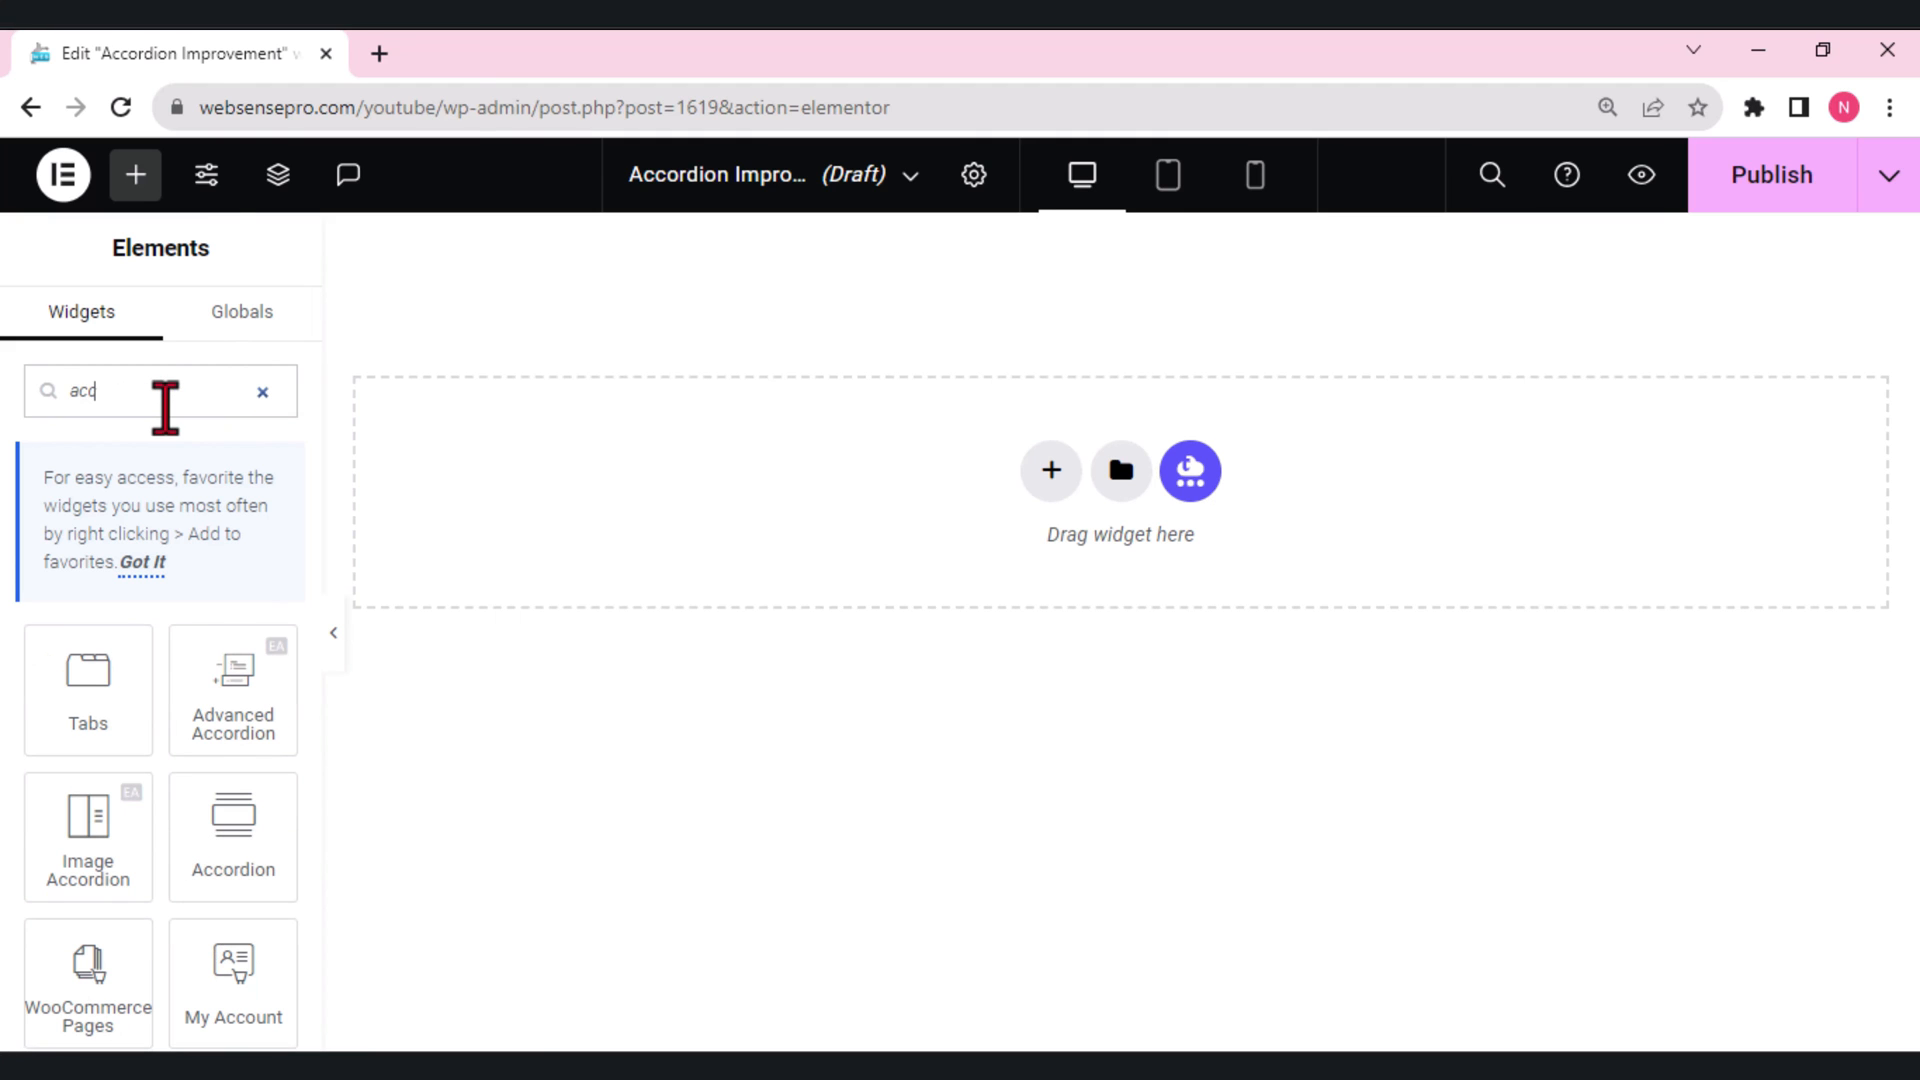
pyautogui.moveTo(178, 441)
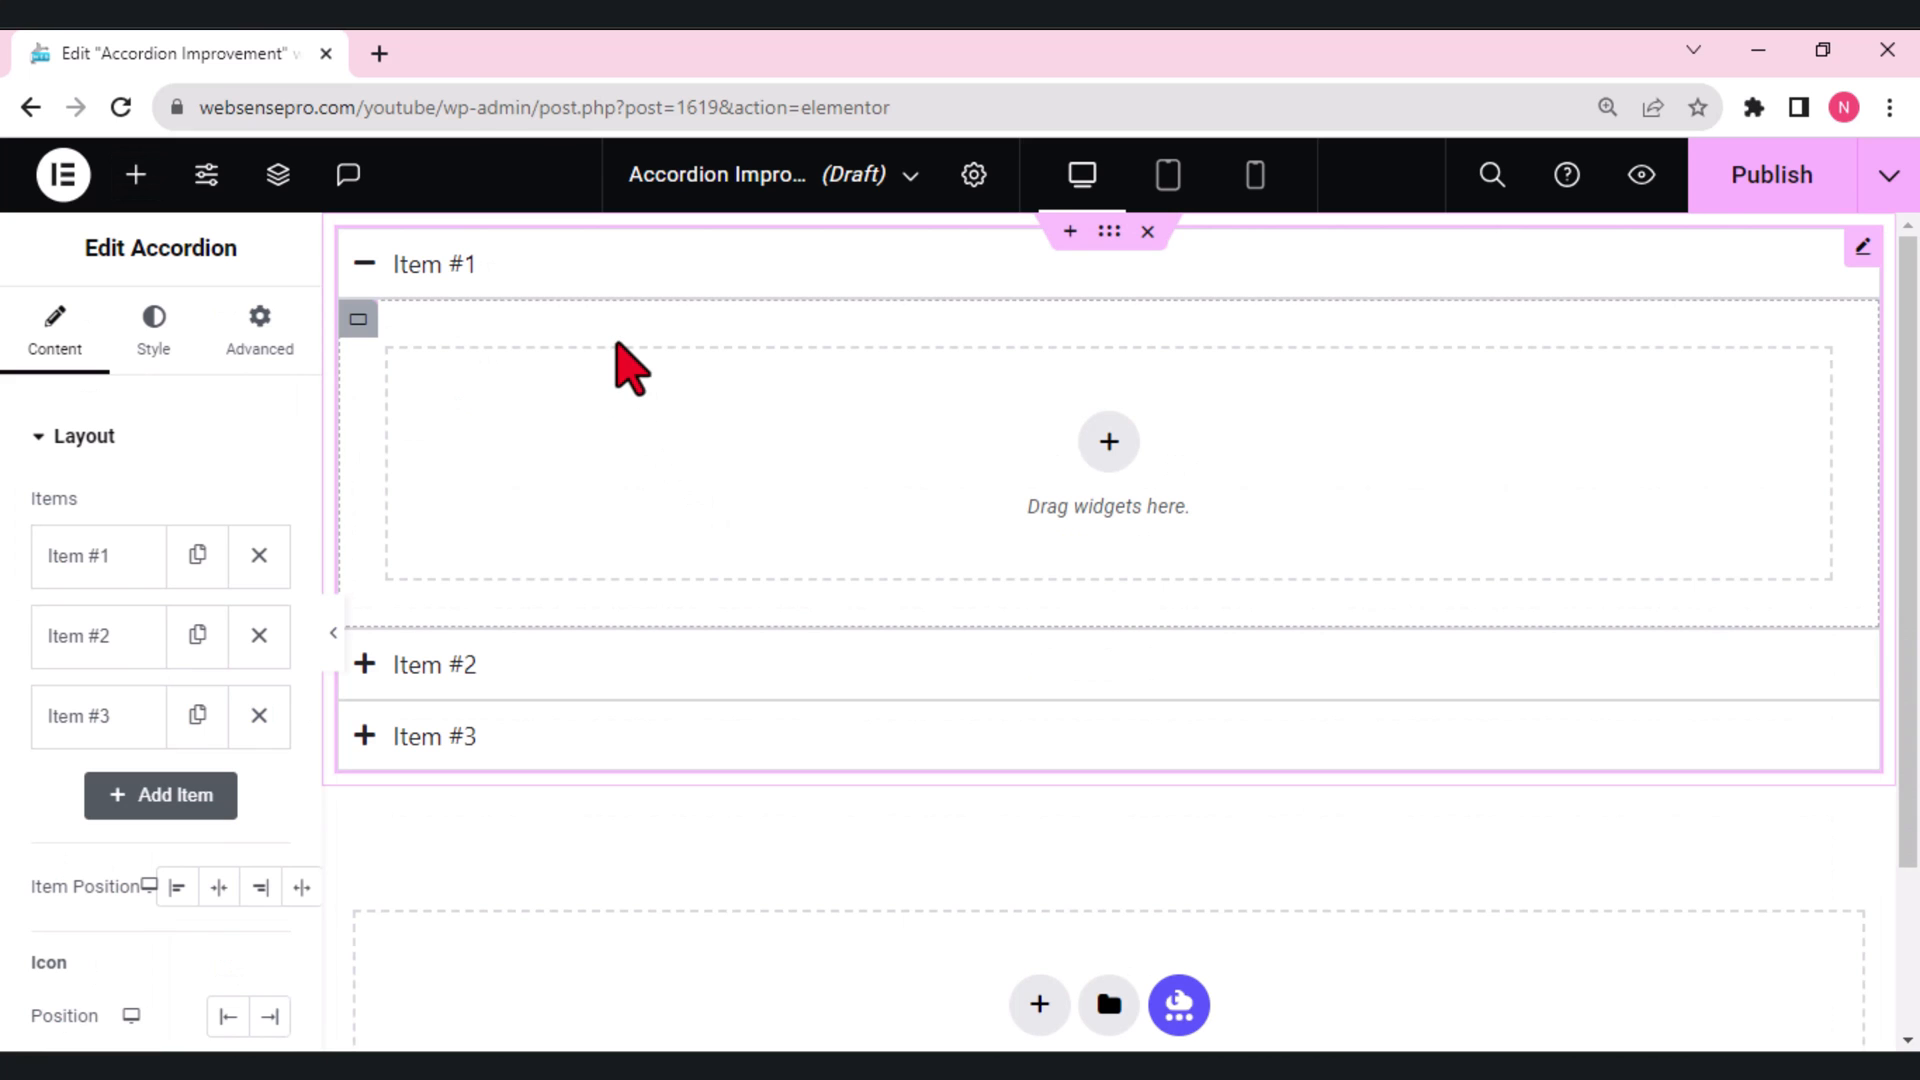
pyautogui.moveTo(943, 447)
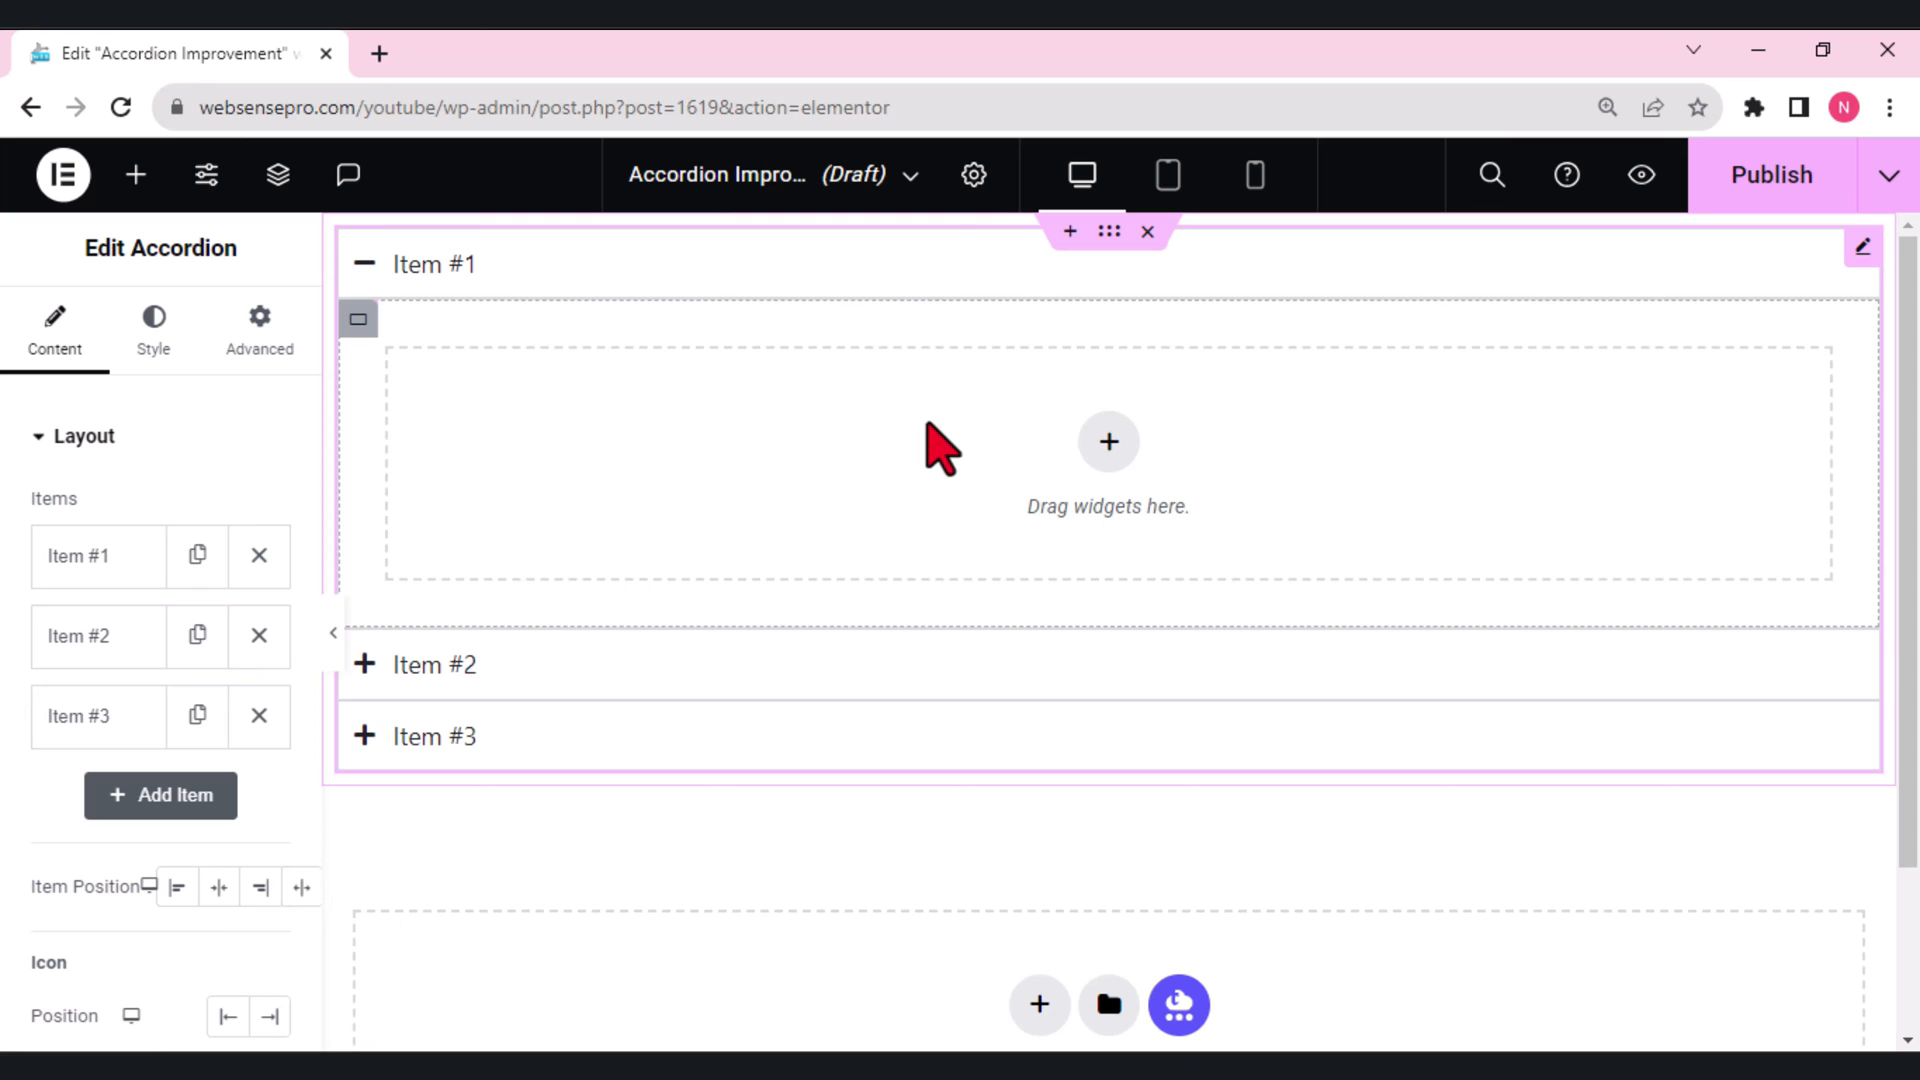
pyautogui.moveTo(135, 174)
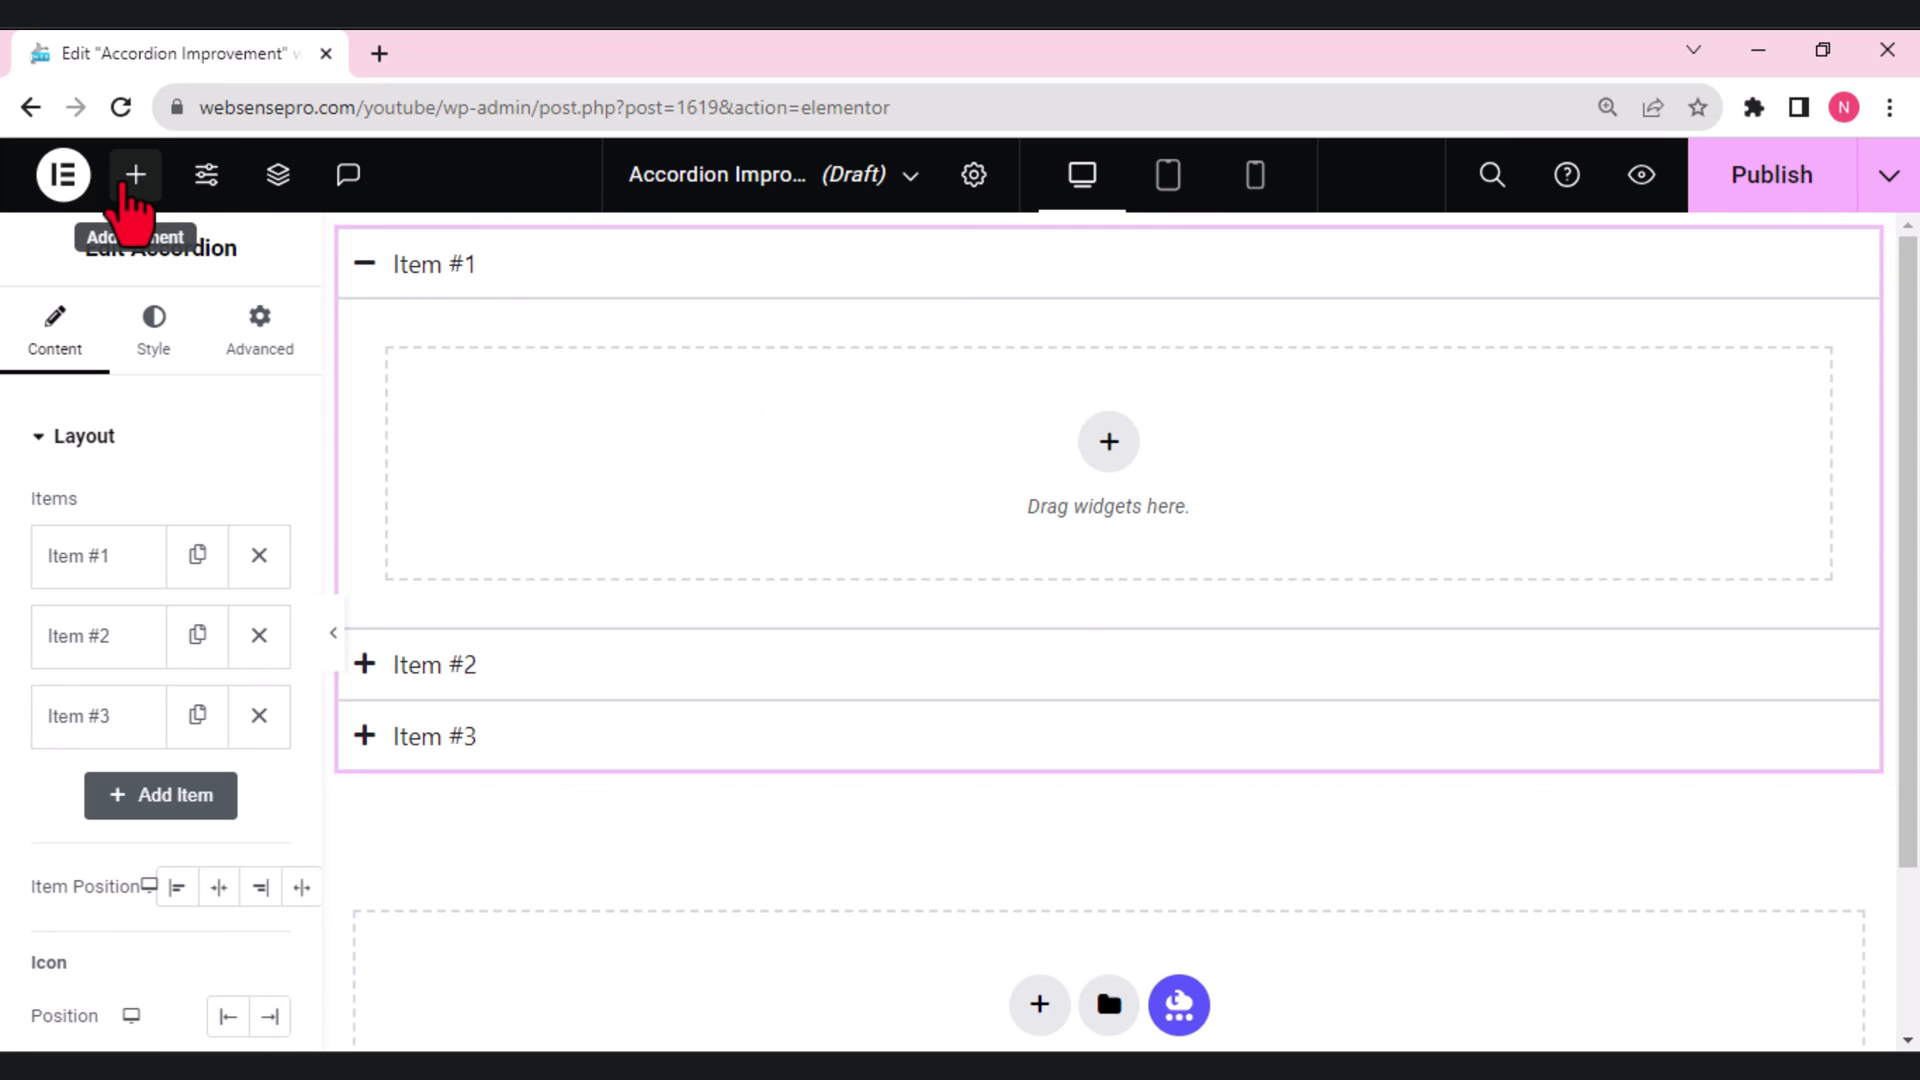
# Add a container inside accordion Item #1 and split it into two columns.
pyautogui.click(135, 174)
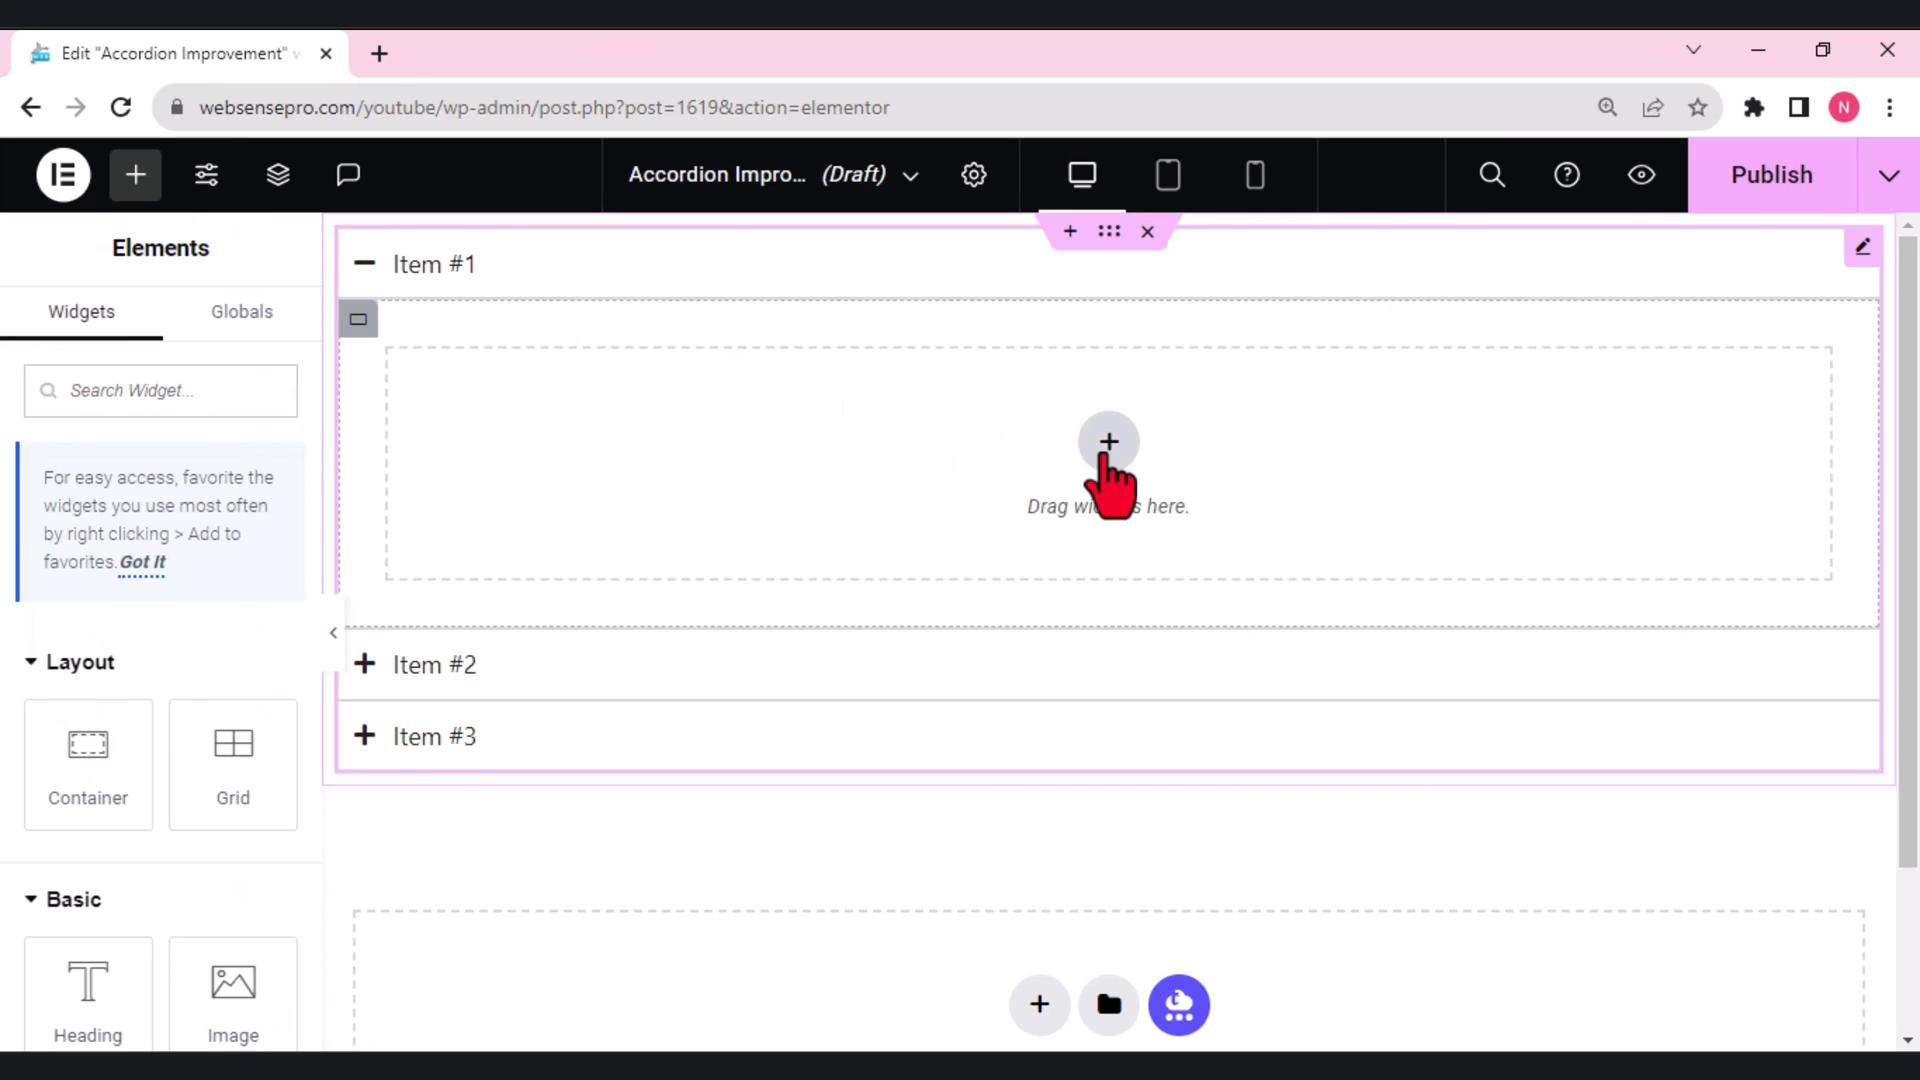
pyautogui.click(1106, 441)
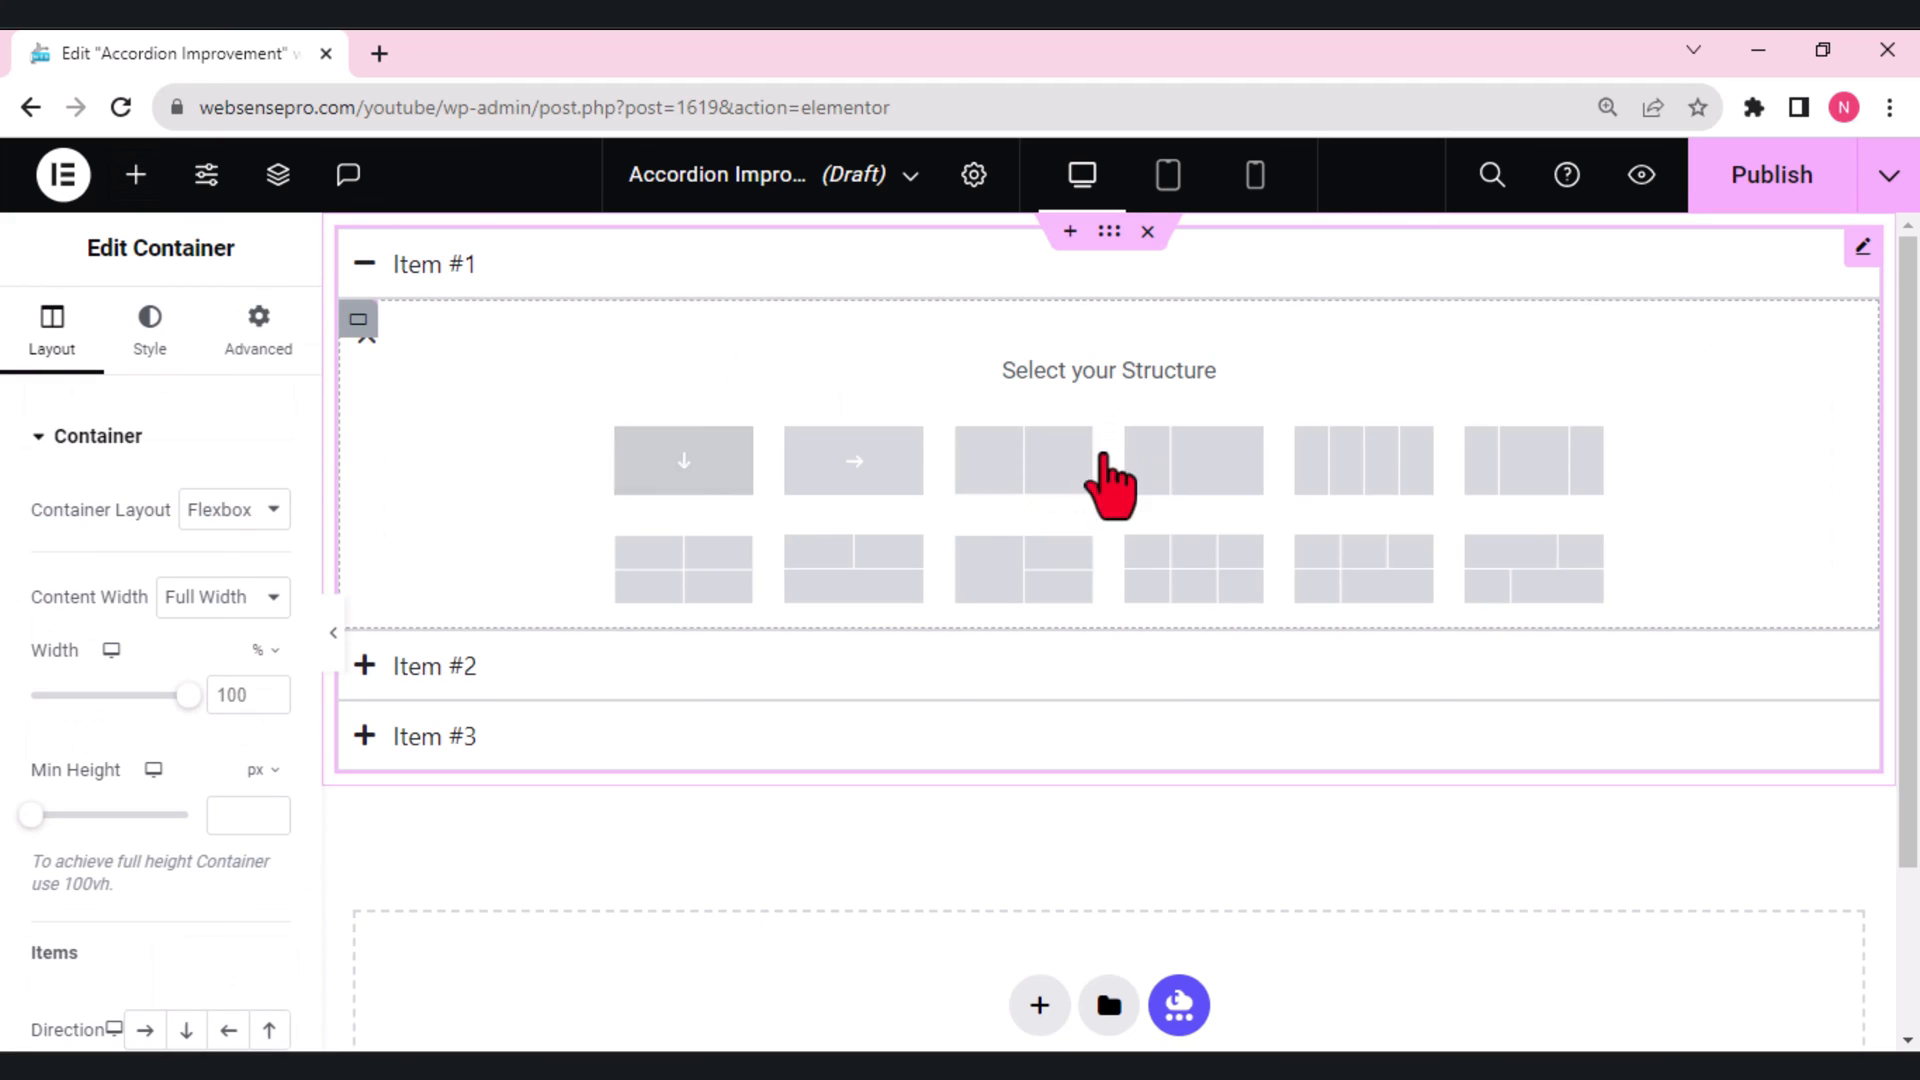
pyautogui.moveTo(1133, 545)
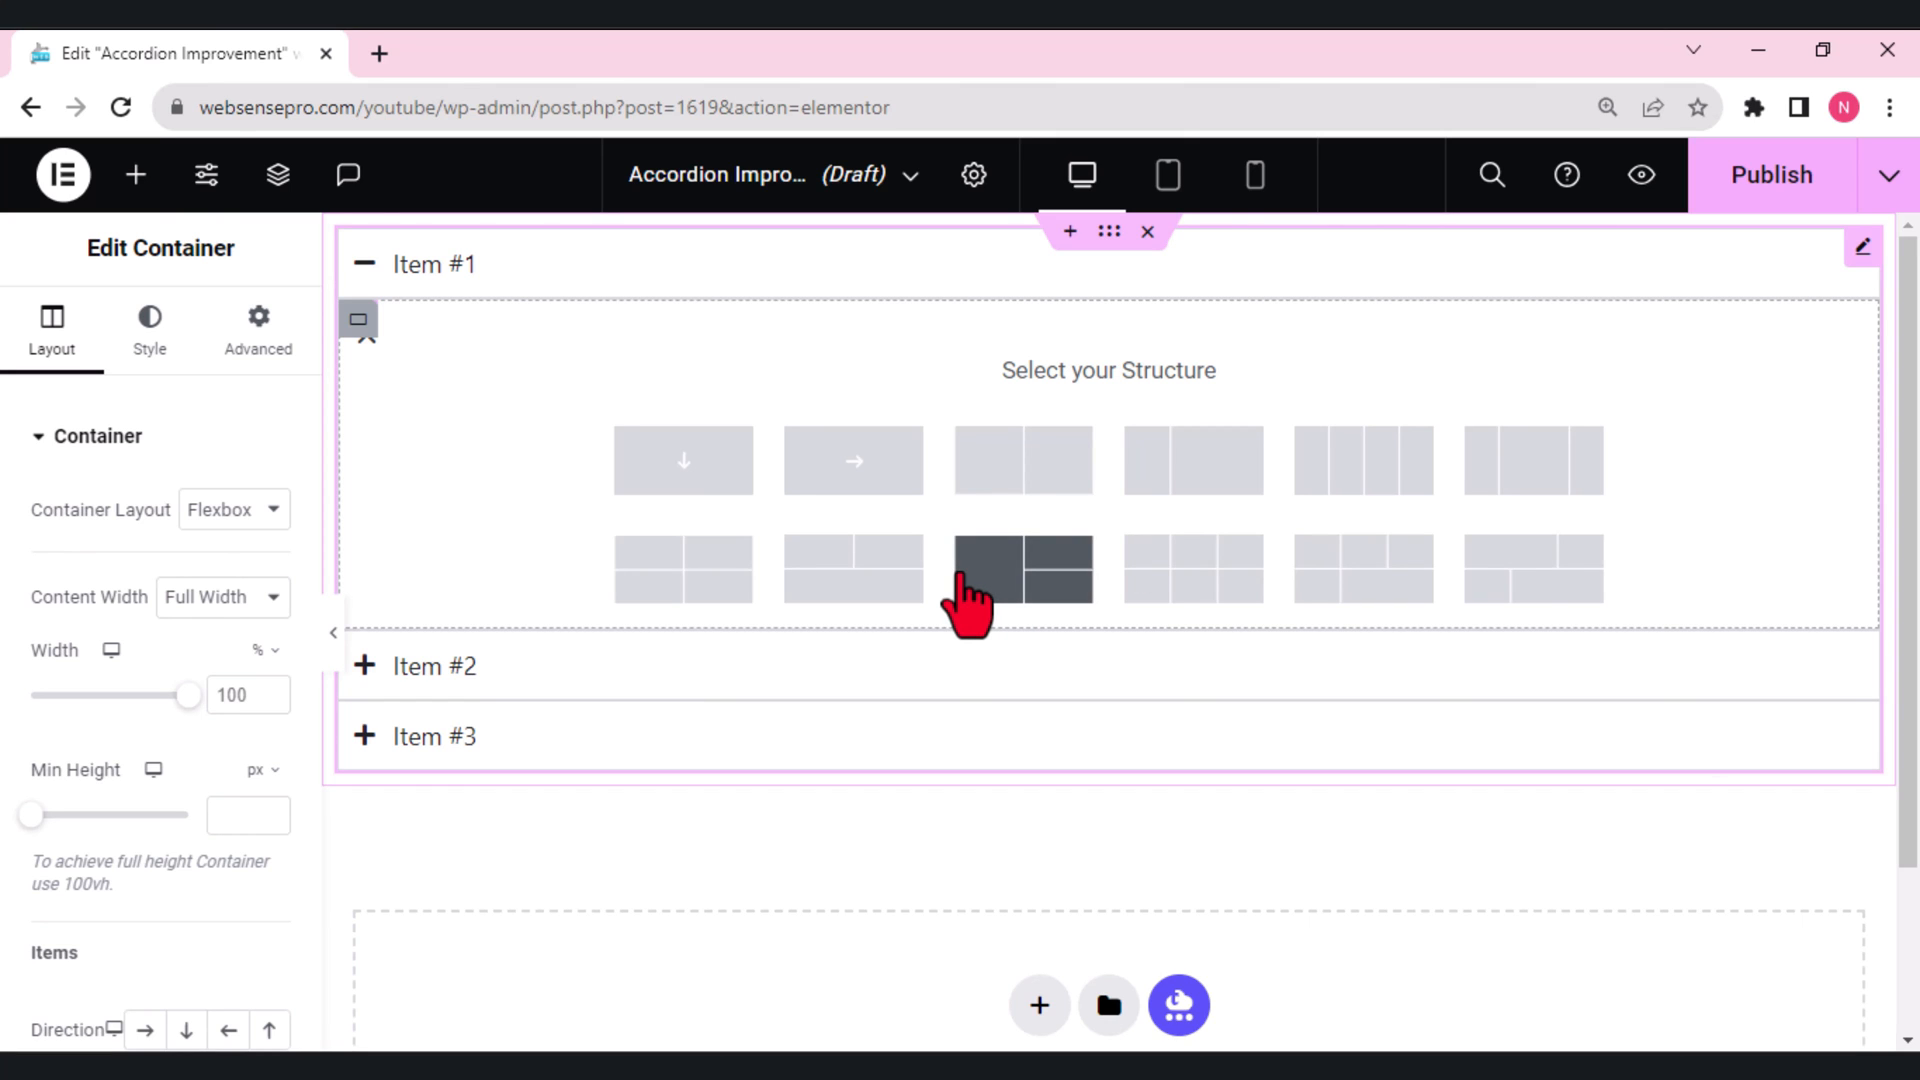
pyautogui.moveTo(1022, 459)
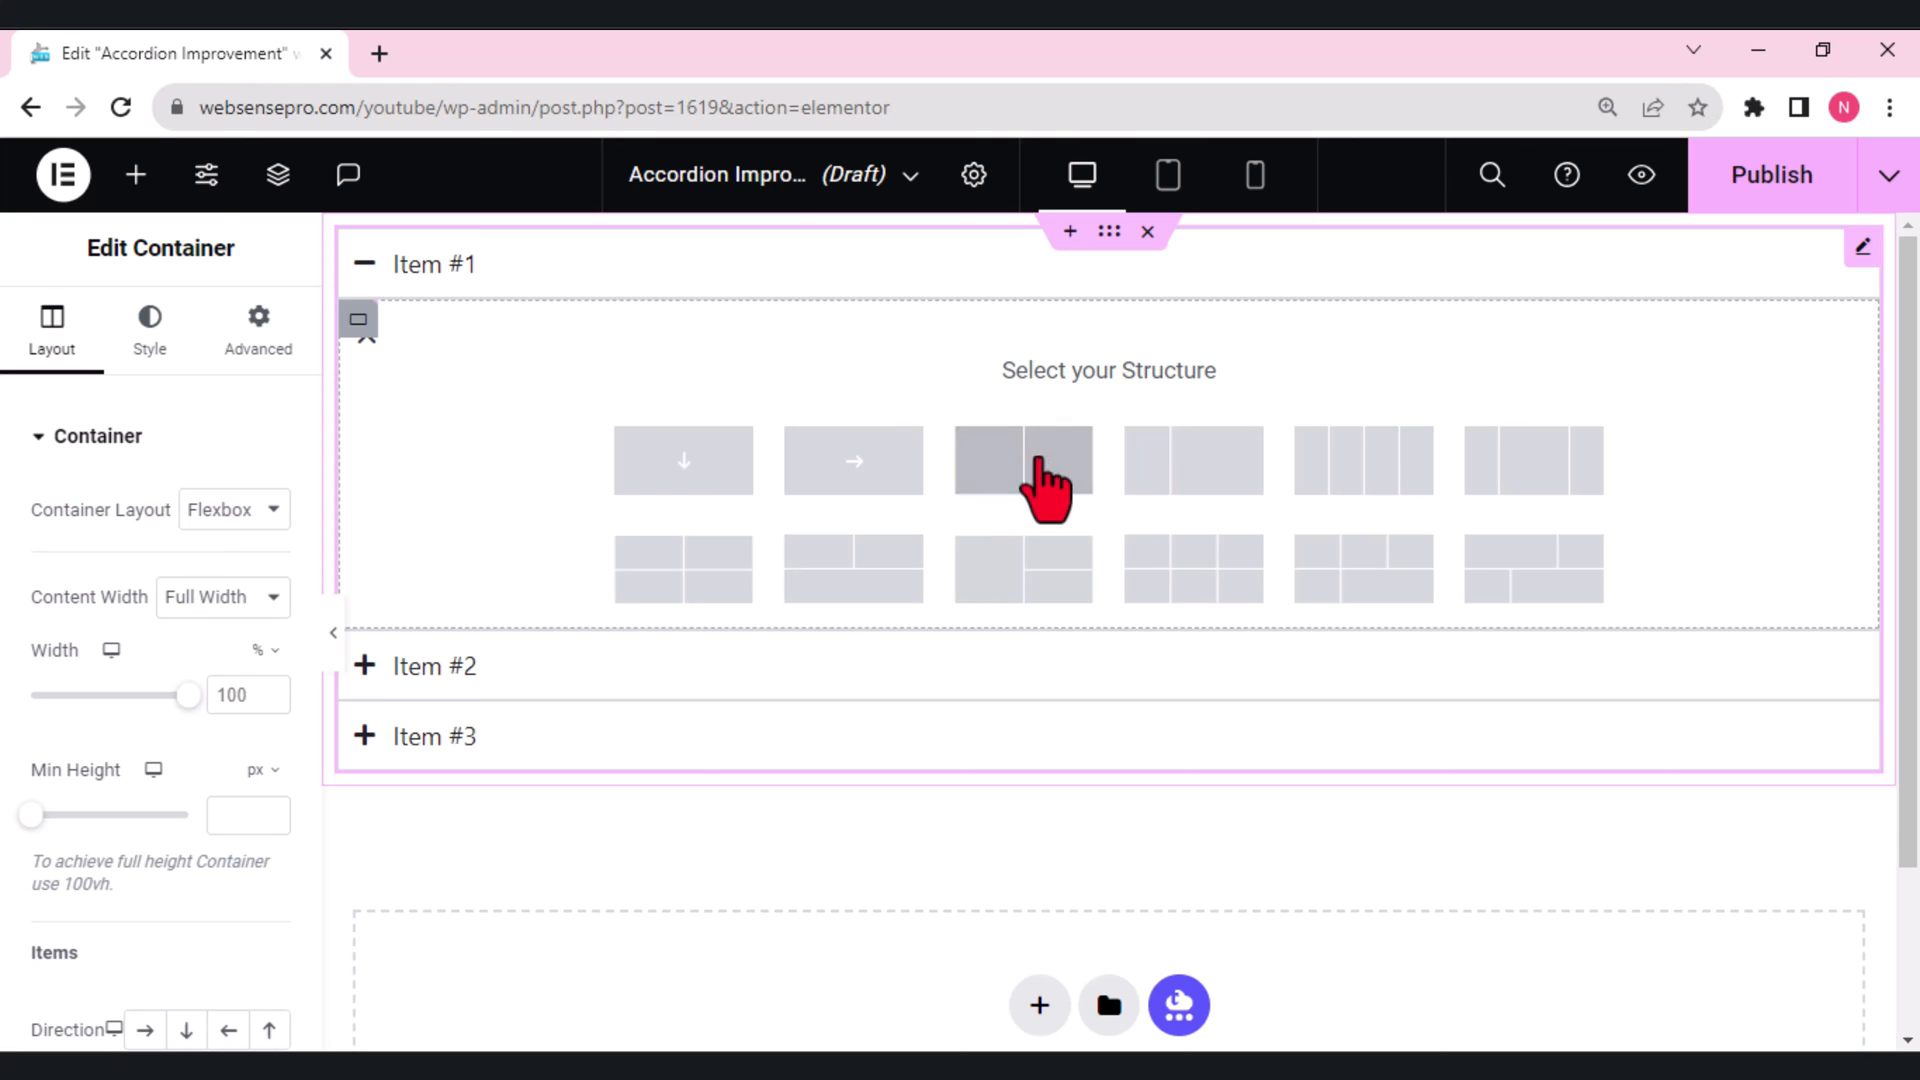
pyautogui.click(1021, 459)
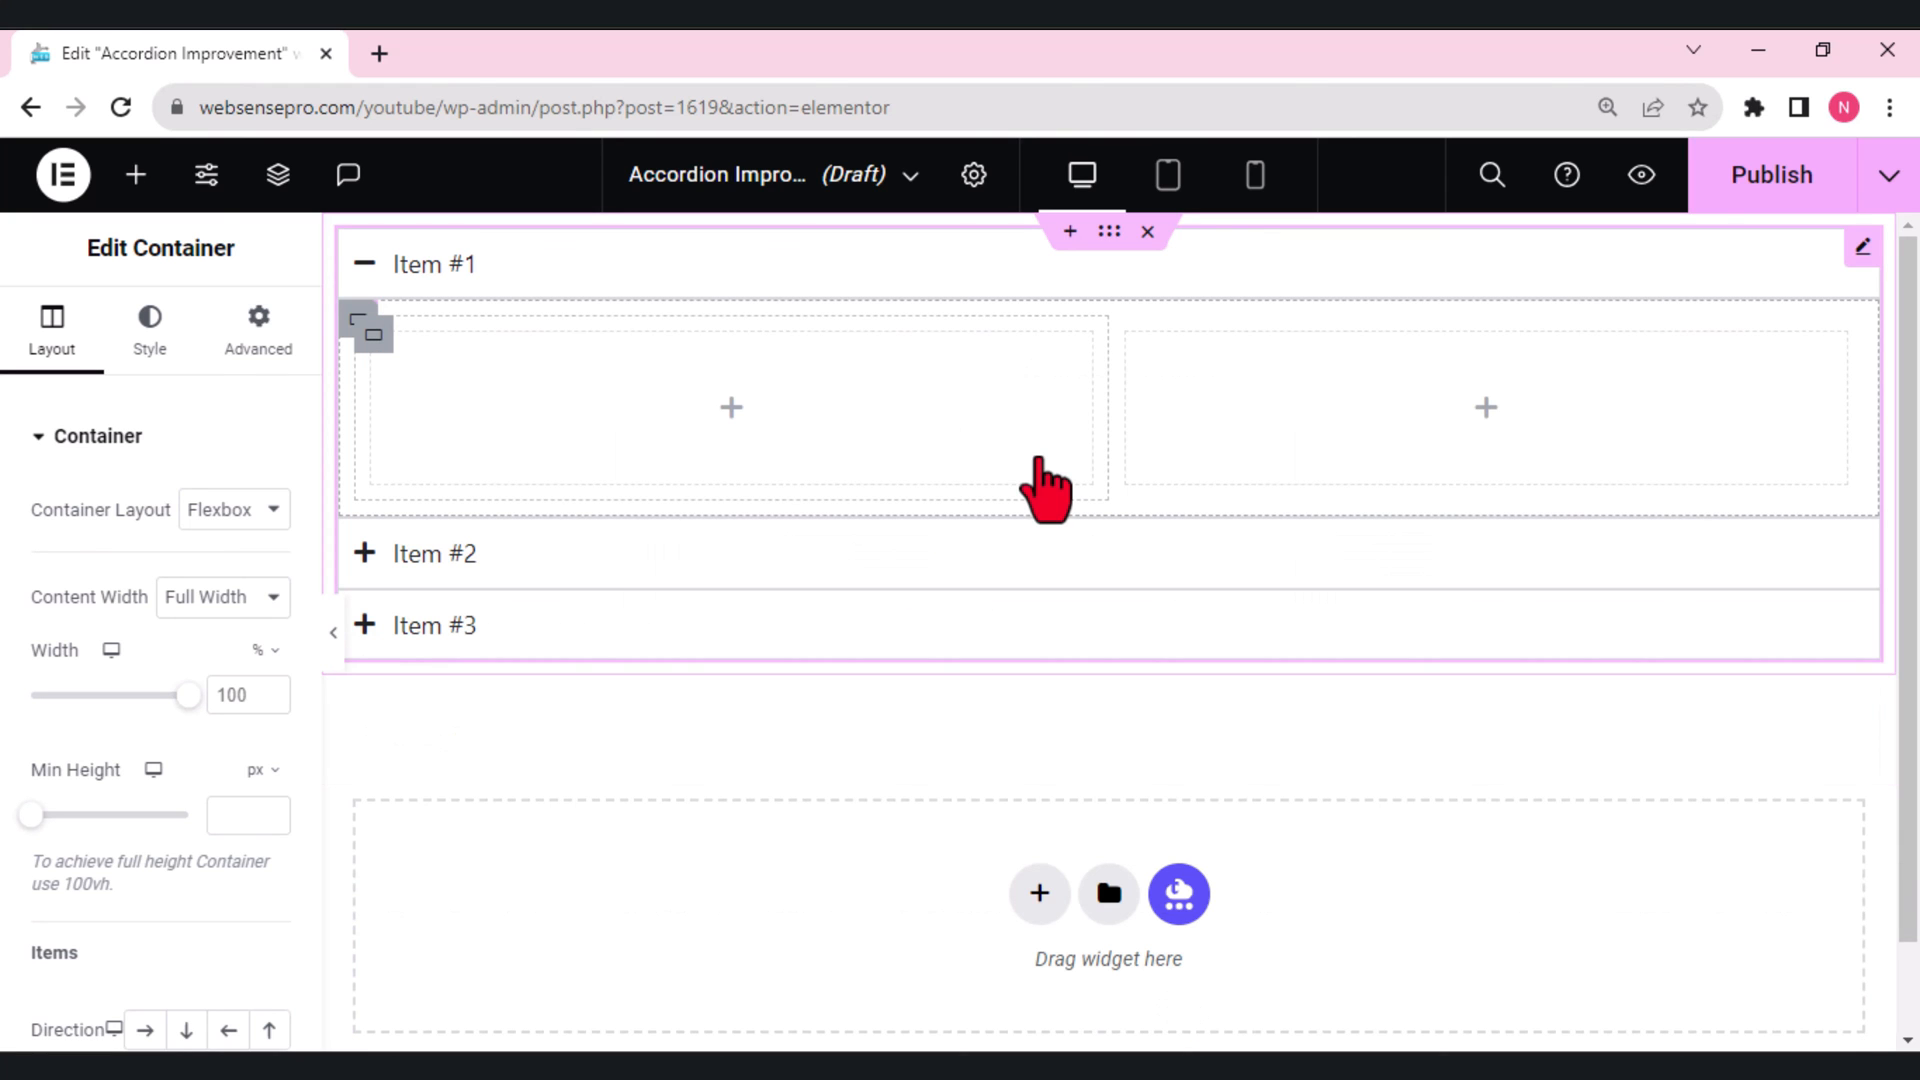
pyautogui.moveTo(135, 174)
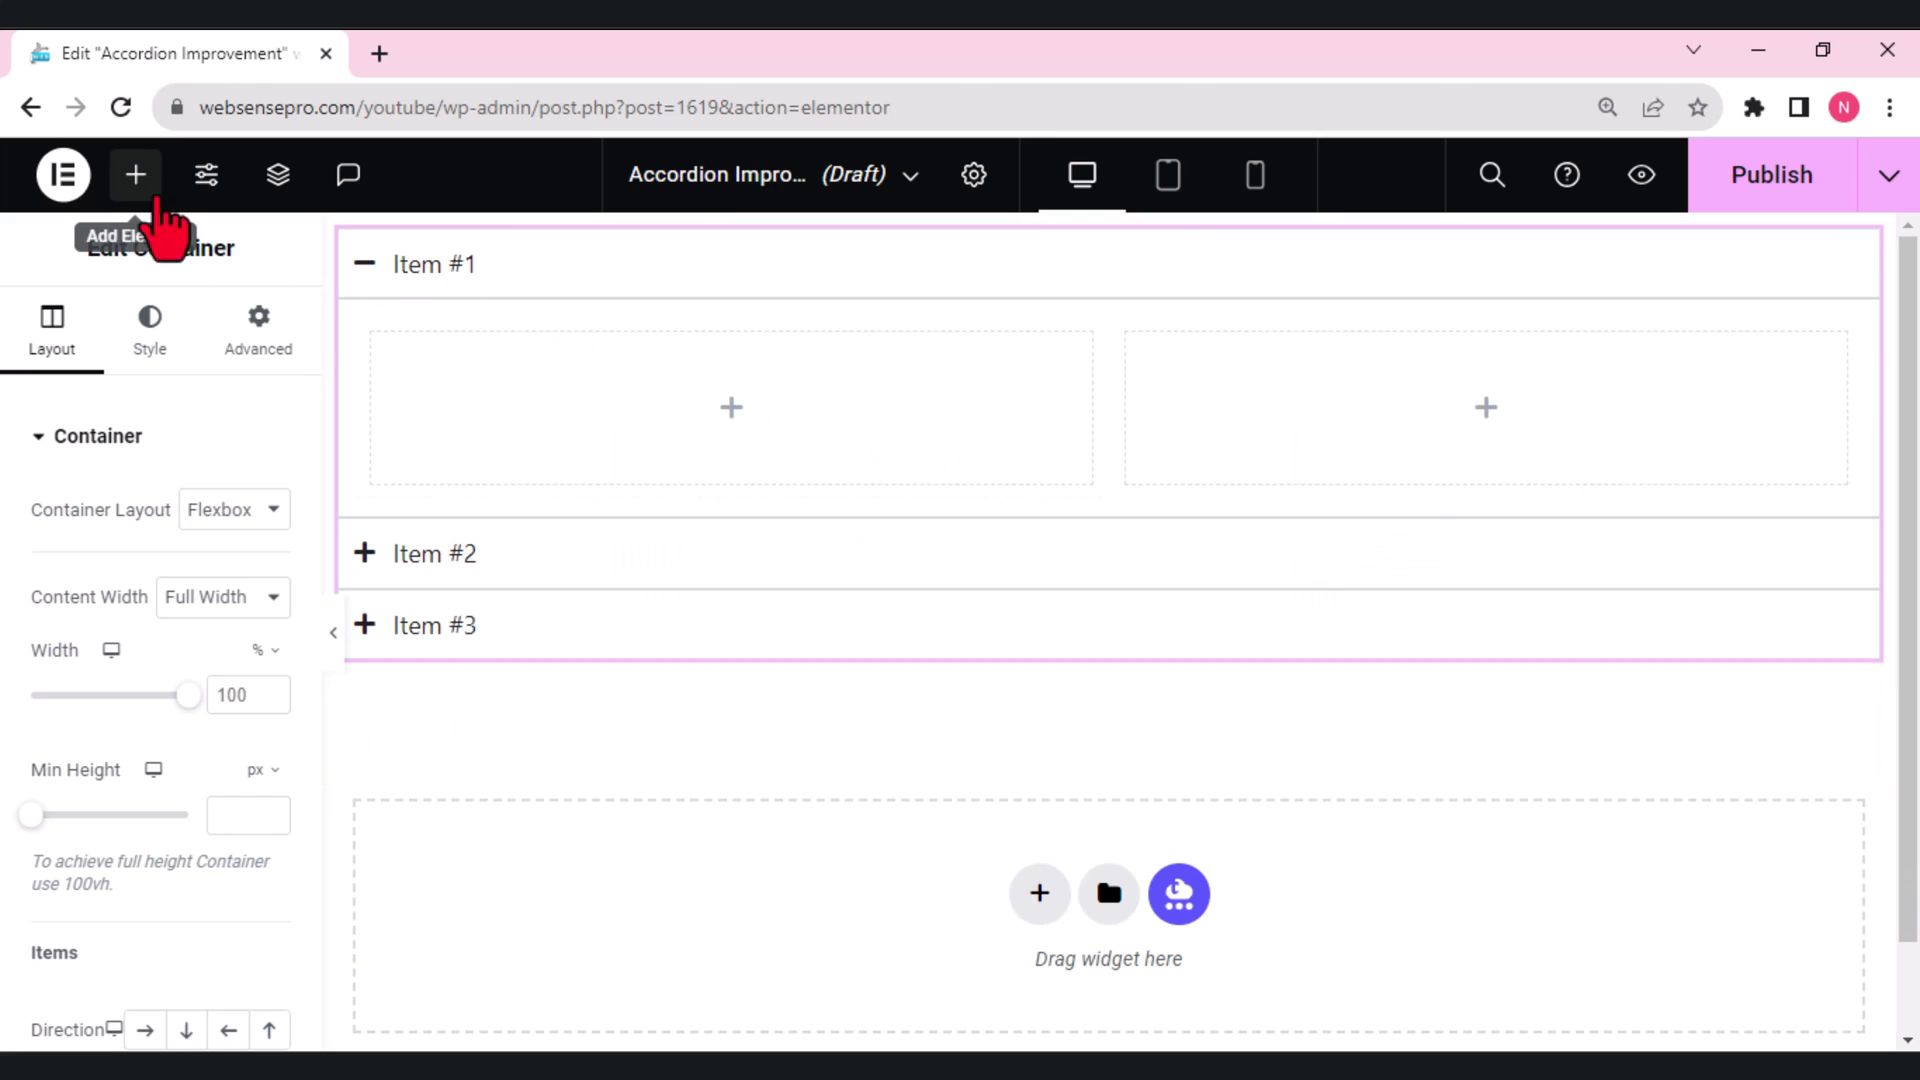
# Search 'acc' and place a nested Accordion in Item #1's left column, expanding its first item.
pyautogui.click(135, 174)
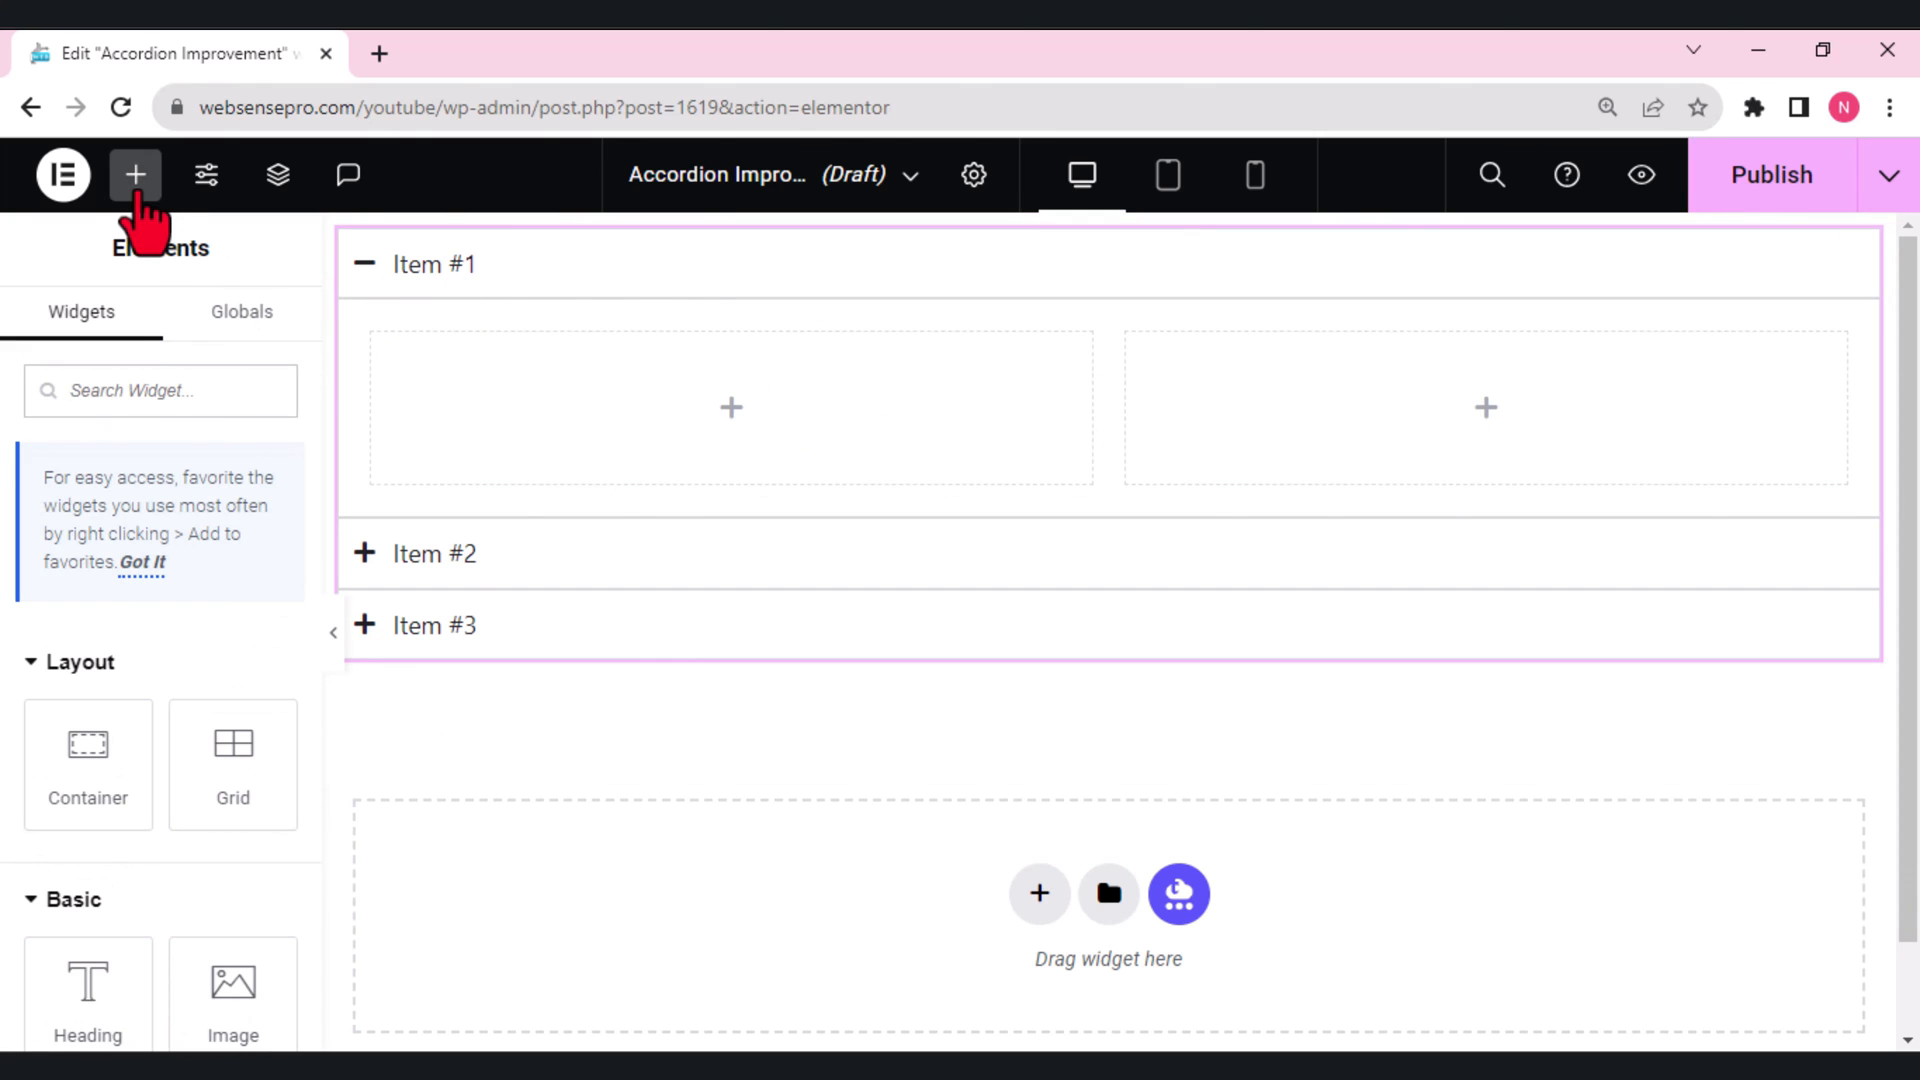
pyautogui.moveTo(153, 373)
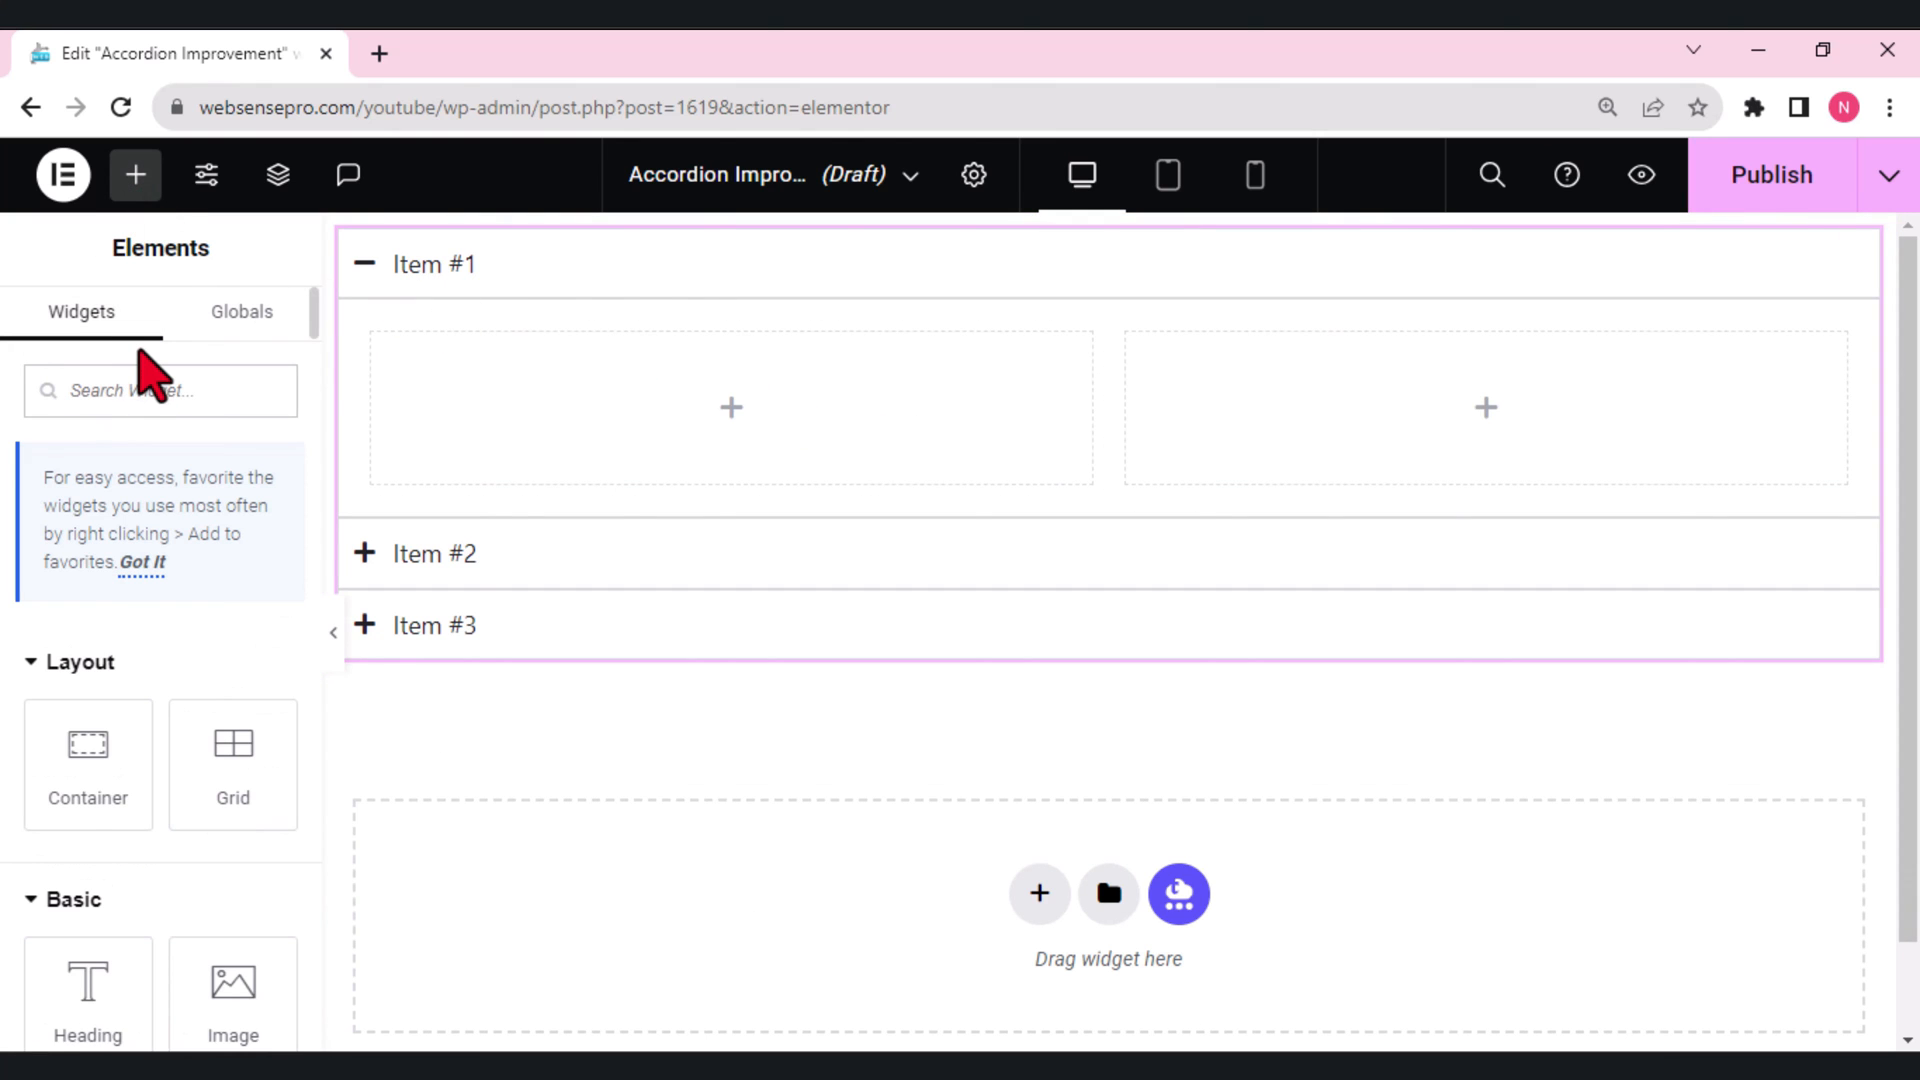
pyautogui.write('acc')
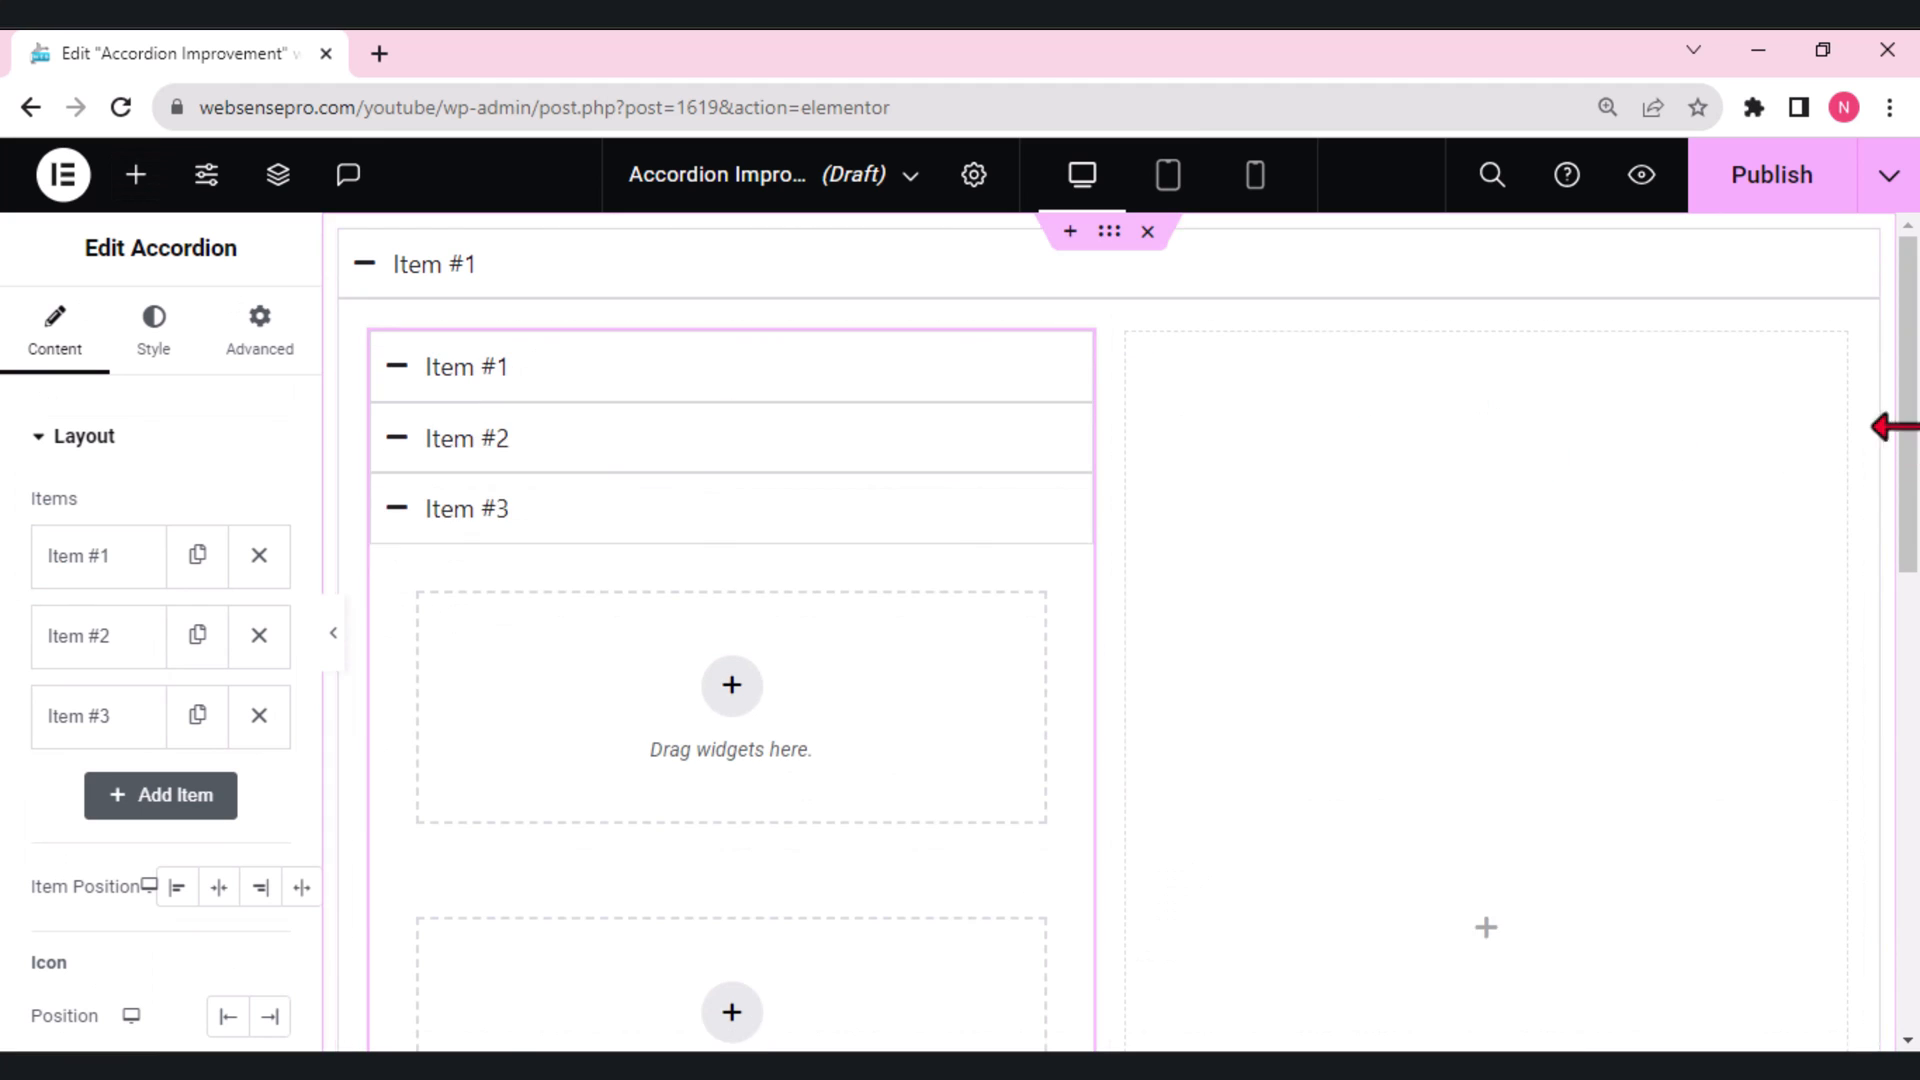
pyautogui.click(465, 366)
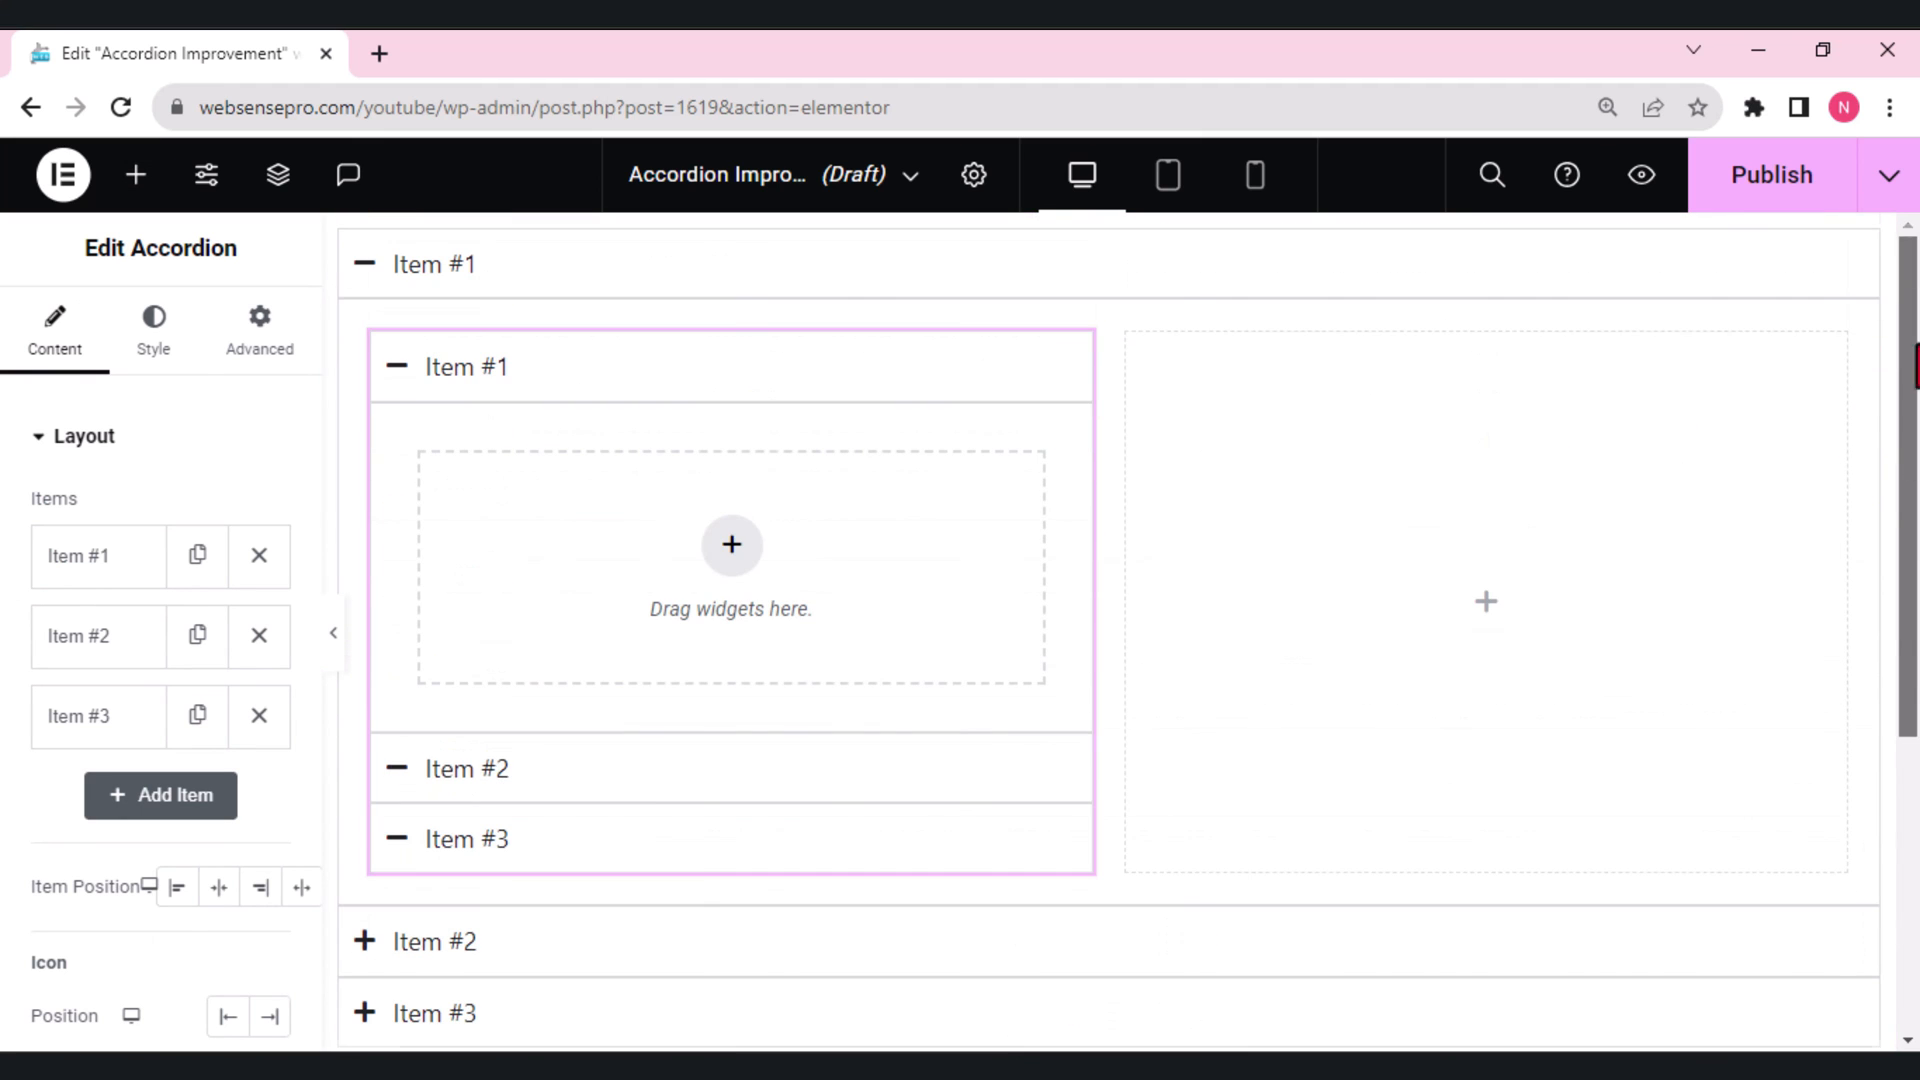